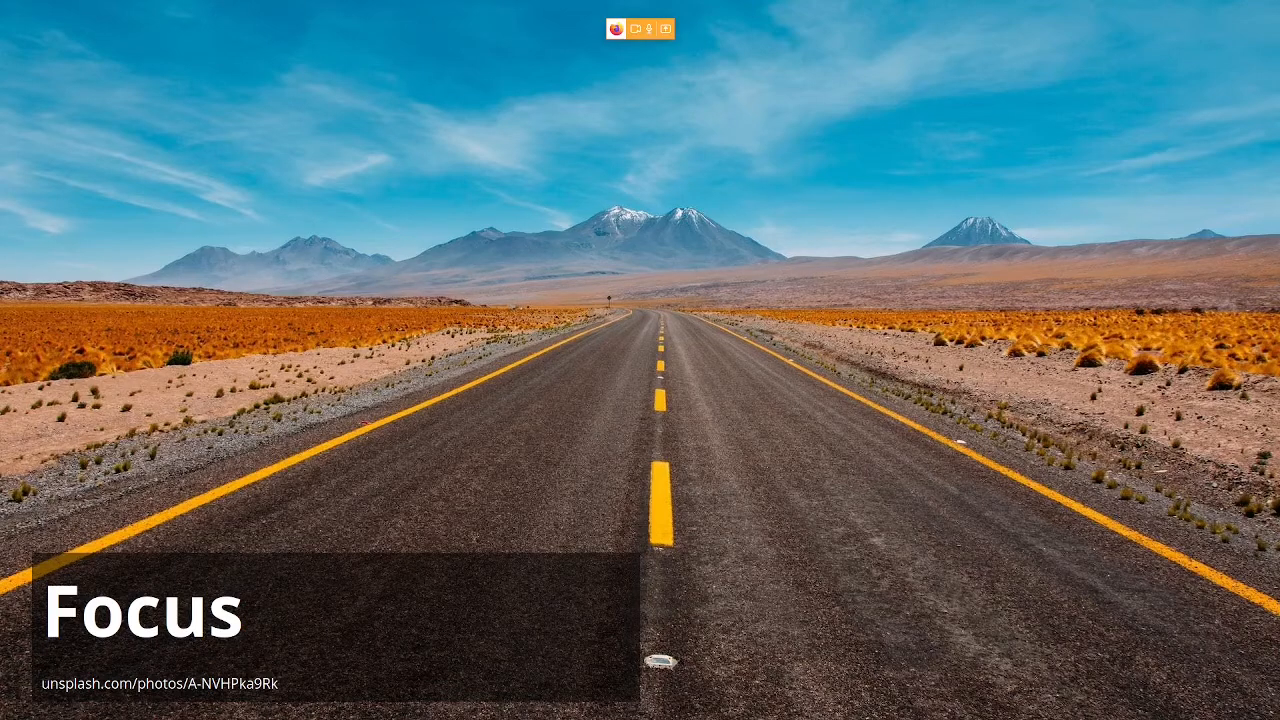
# Exit the full-screen 'Focus' slide of the slides.com presentation
pyautogui.press('Escape')
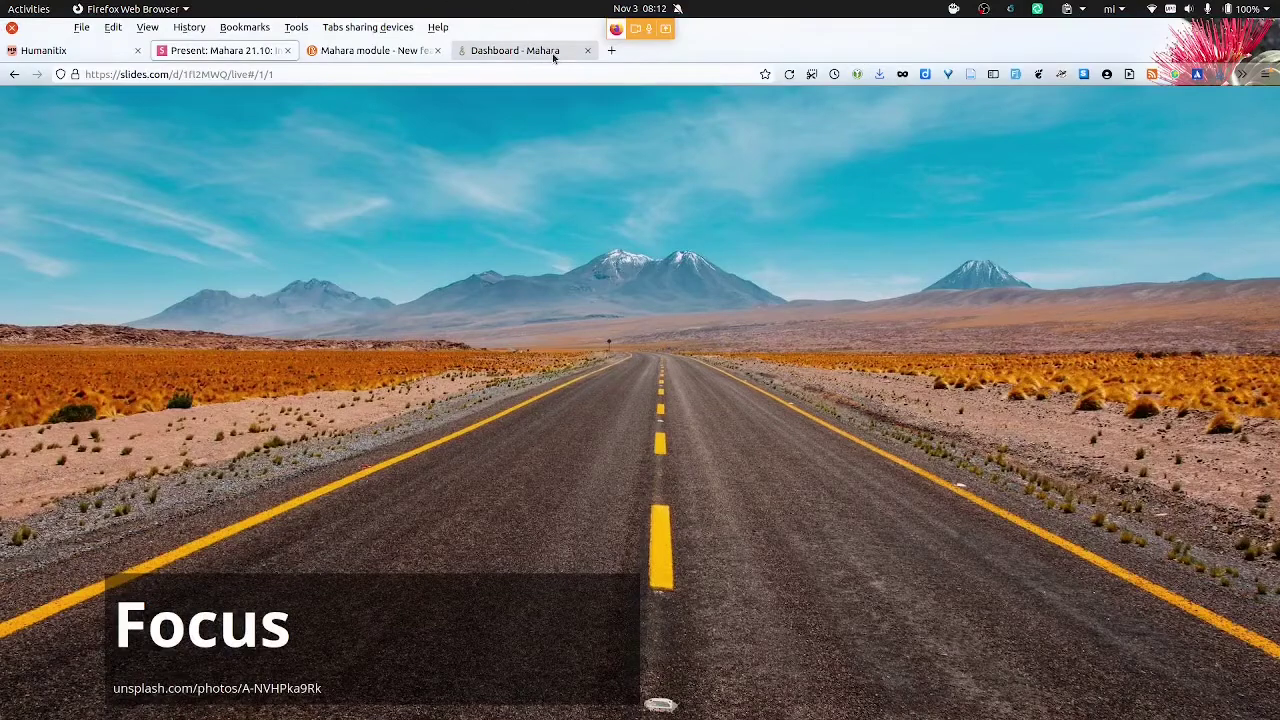
# Switch to the Mahara dashboard tab and show the Administration menu with Development items
pyautogui.click(524, 50)
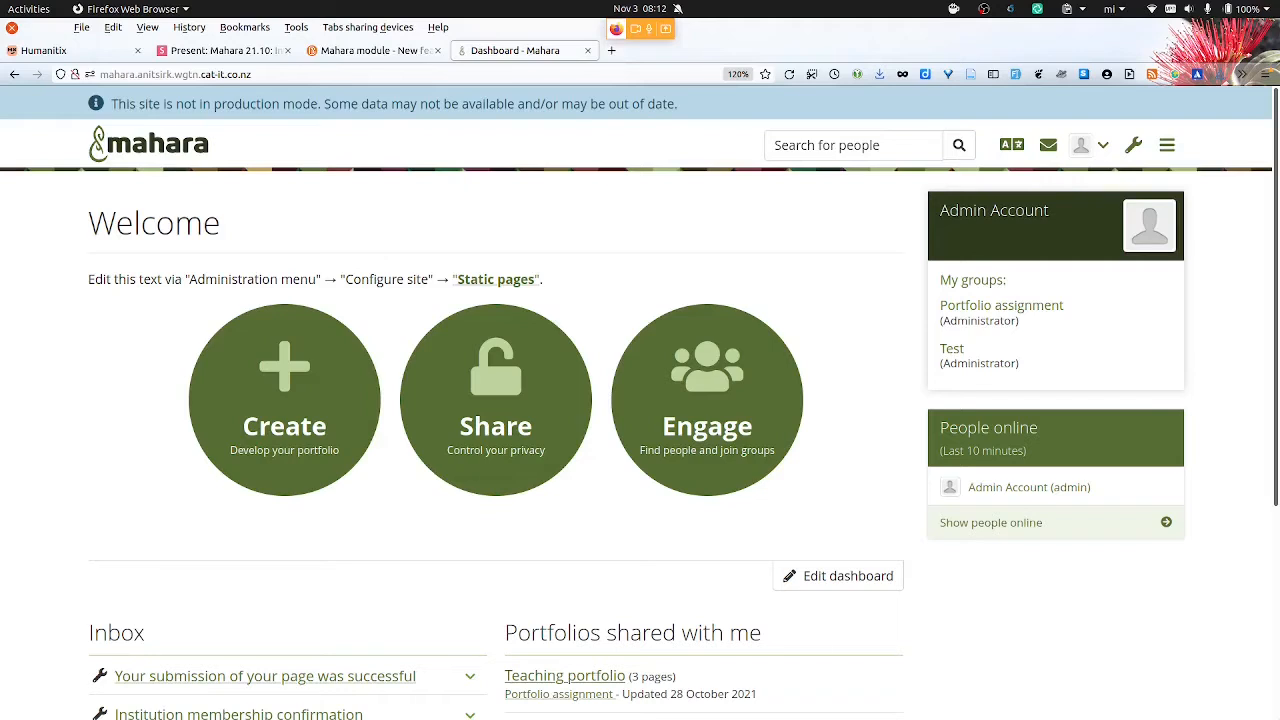
pyautogui.moveTo(1132, 144)
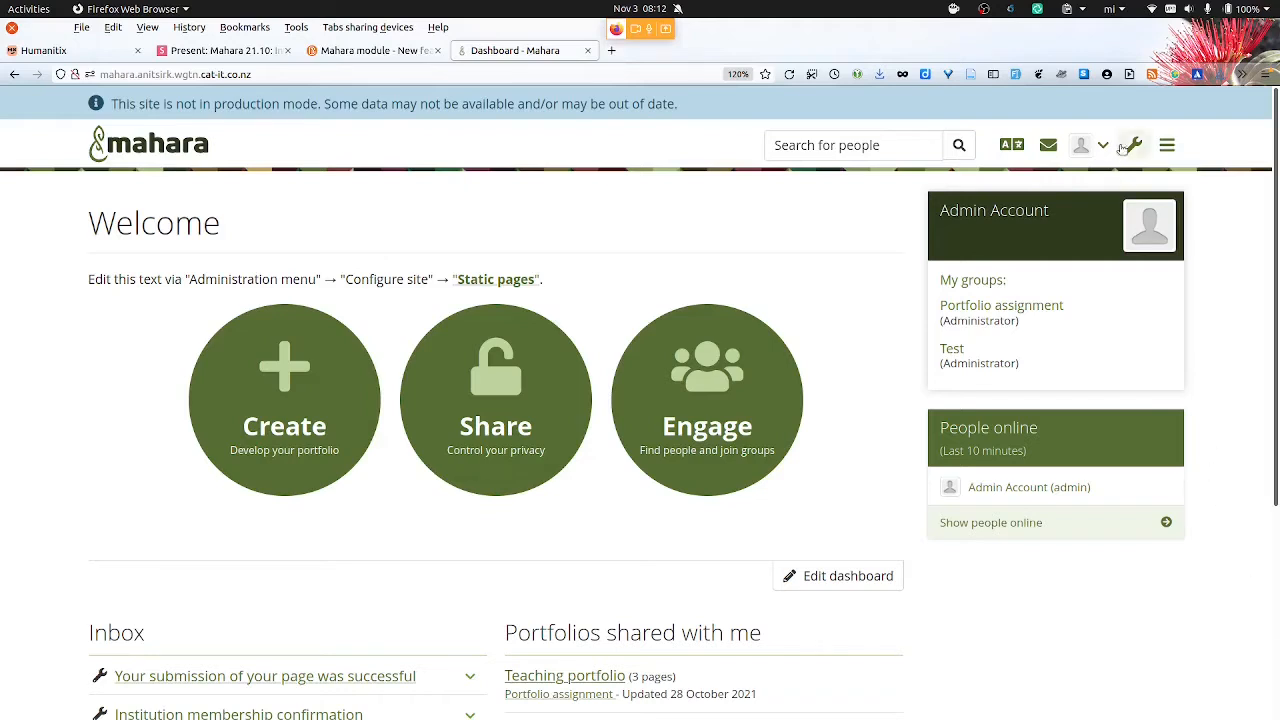
pyautogui.click(1131, 145)
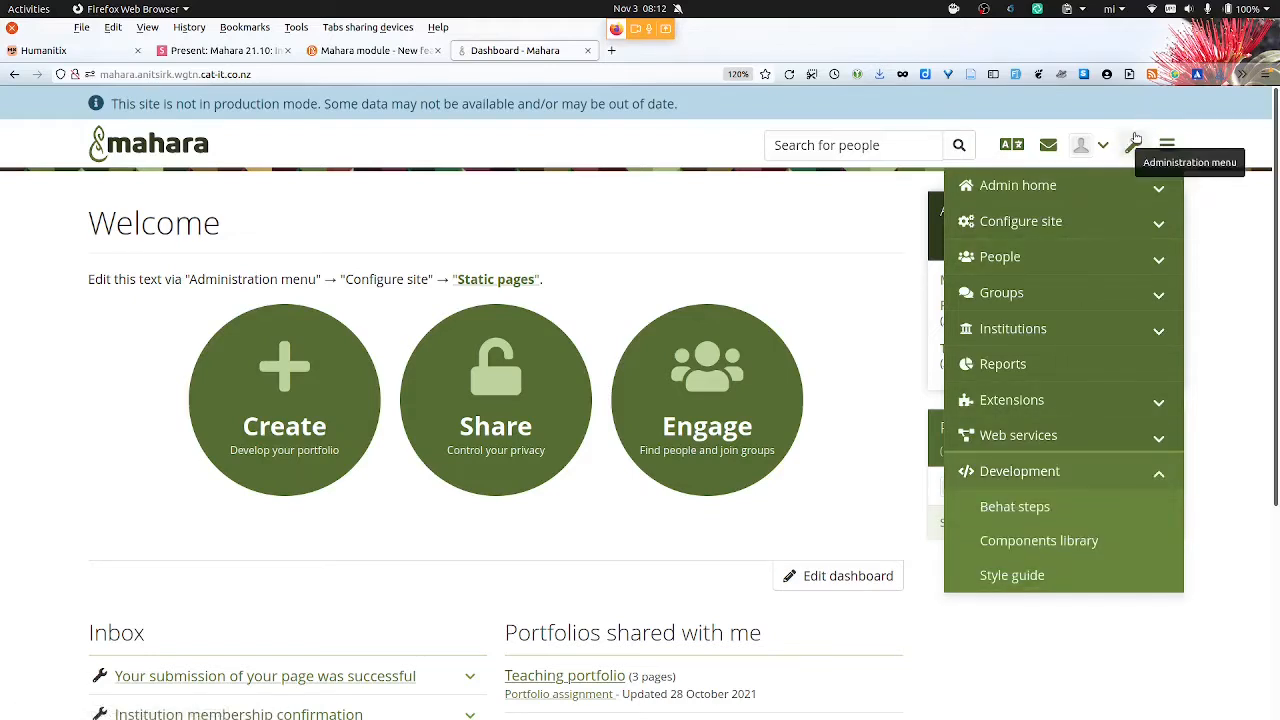
pyautogui.moveTo(1083, 177)
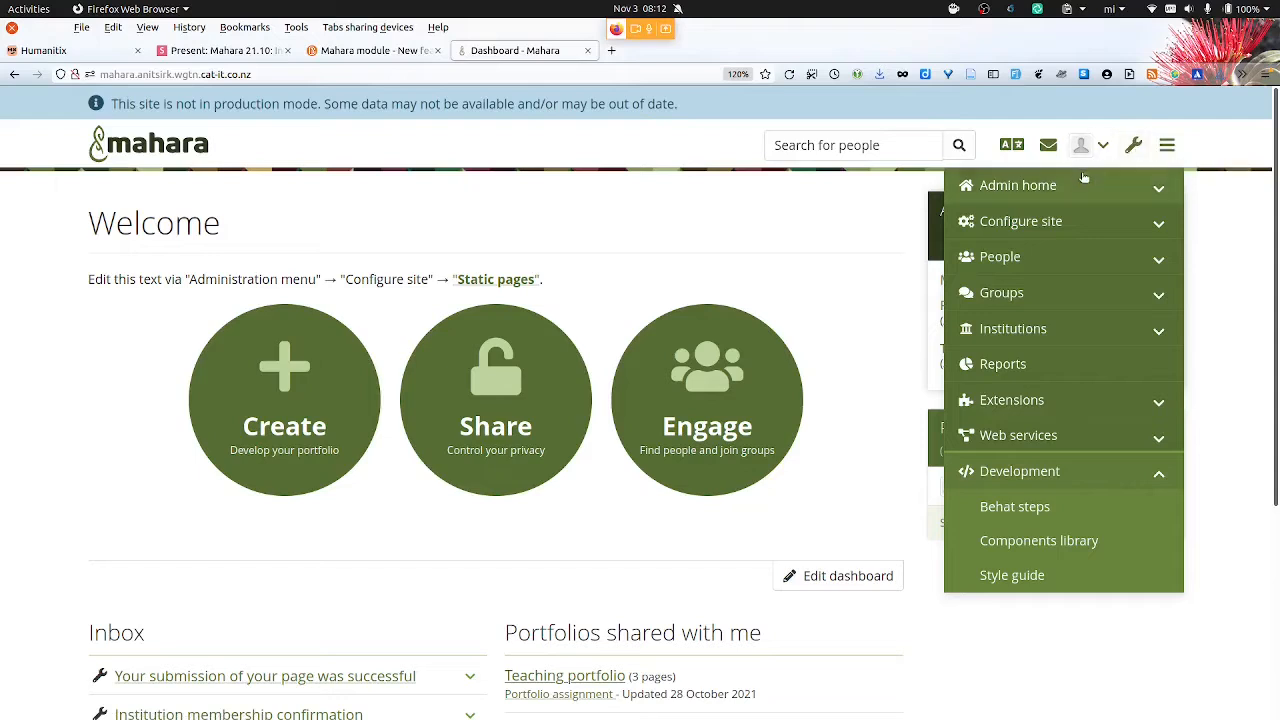
pyautogui.moveTo(1015, 499)
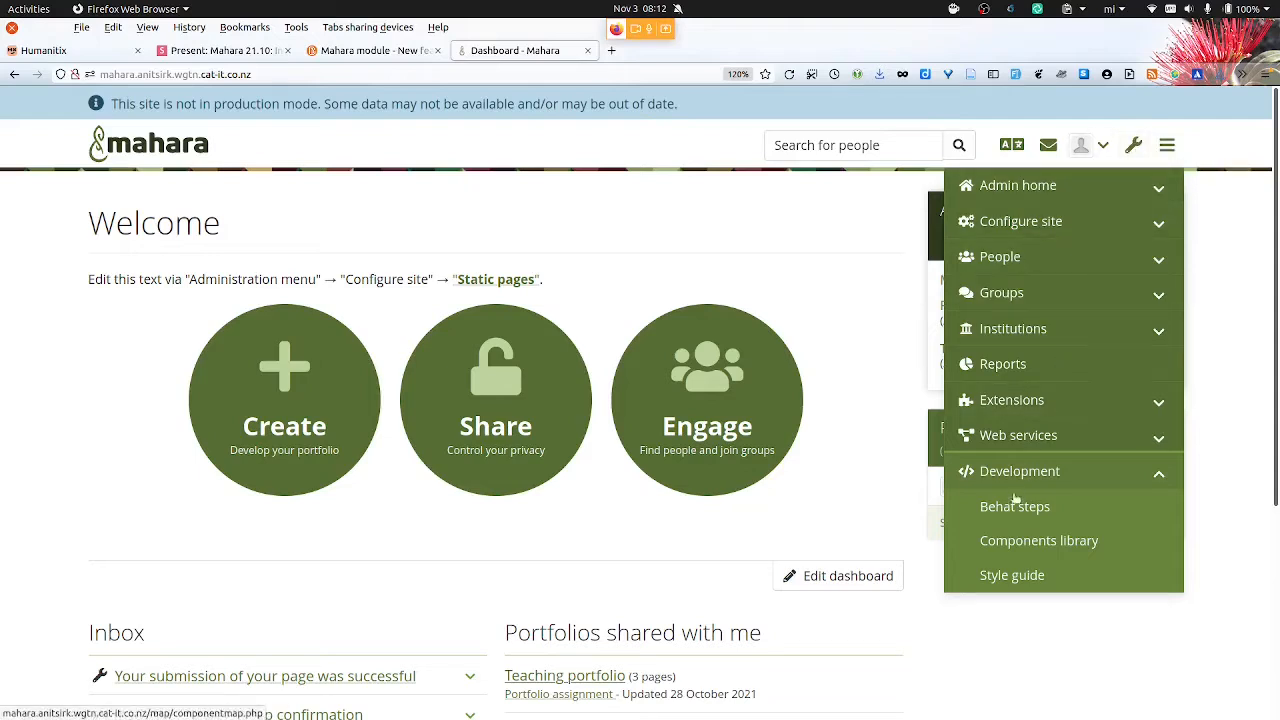
pyautogui.moveTo(1053, 472)
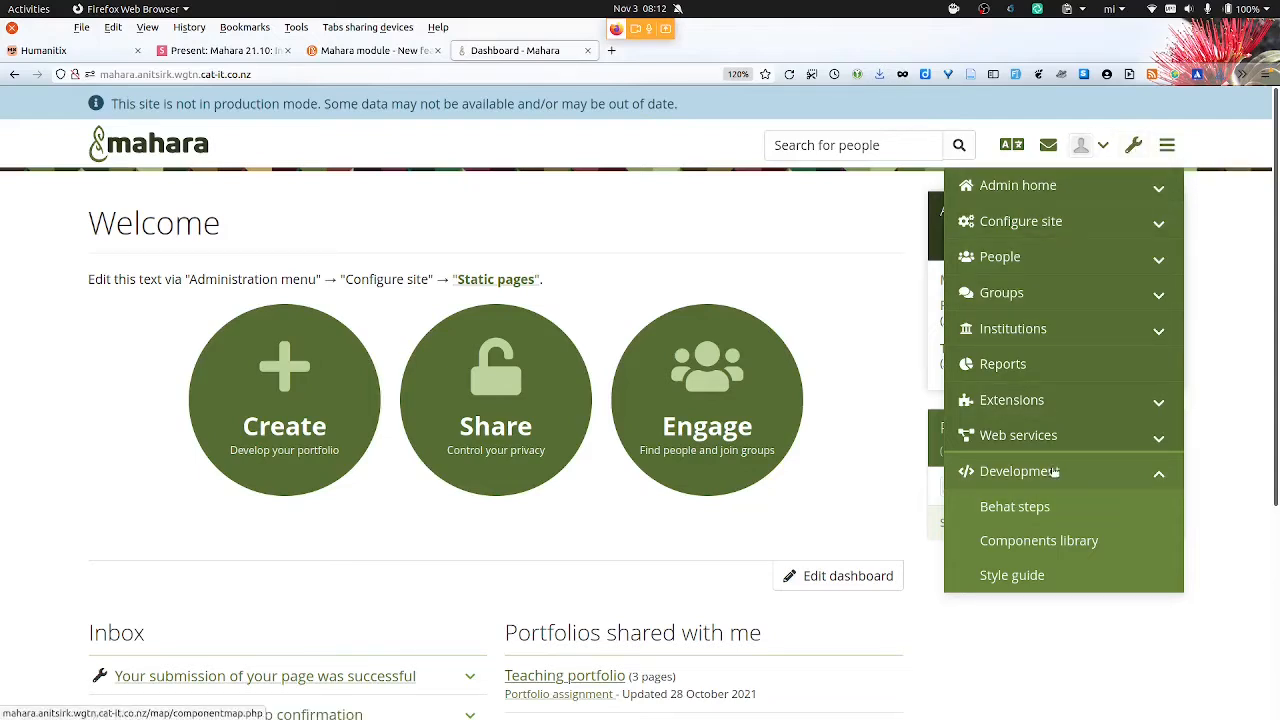
pyautogui.moveTo(1014, 506)
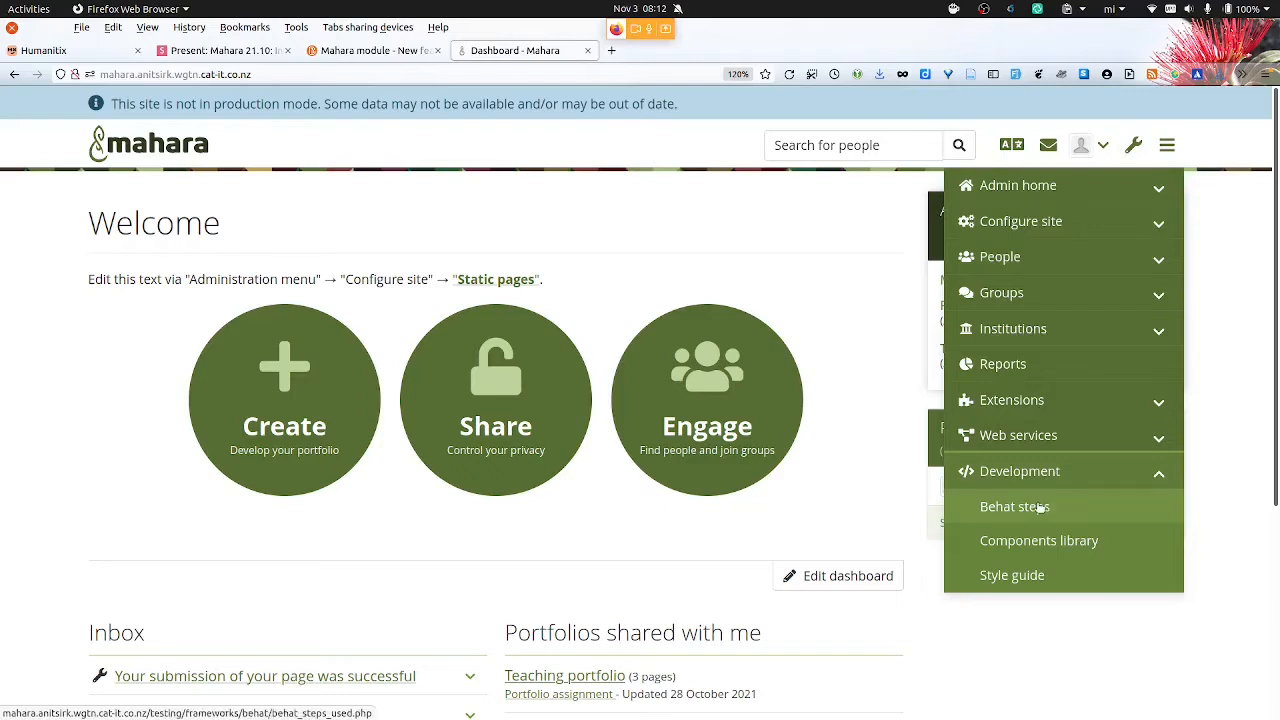
# Open Development > Behat steps and scroll through the step reference list
pyautogui.click(1014, 506)
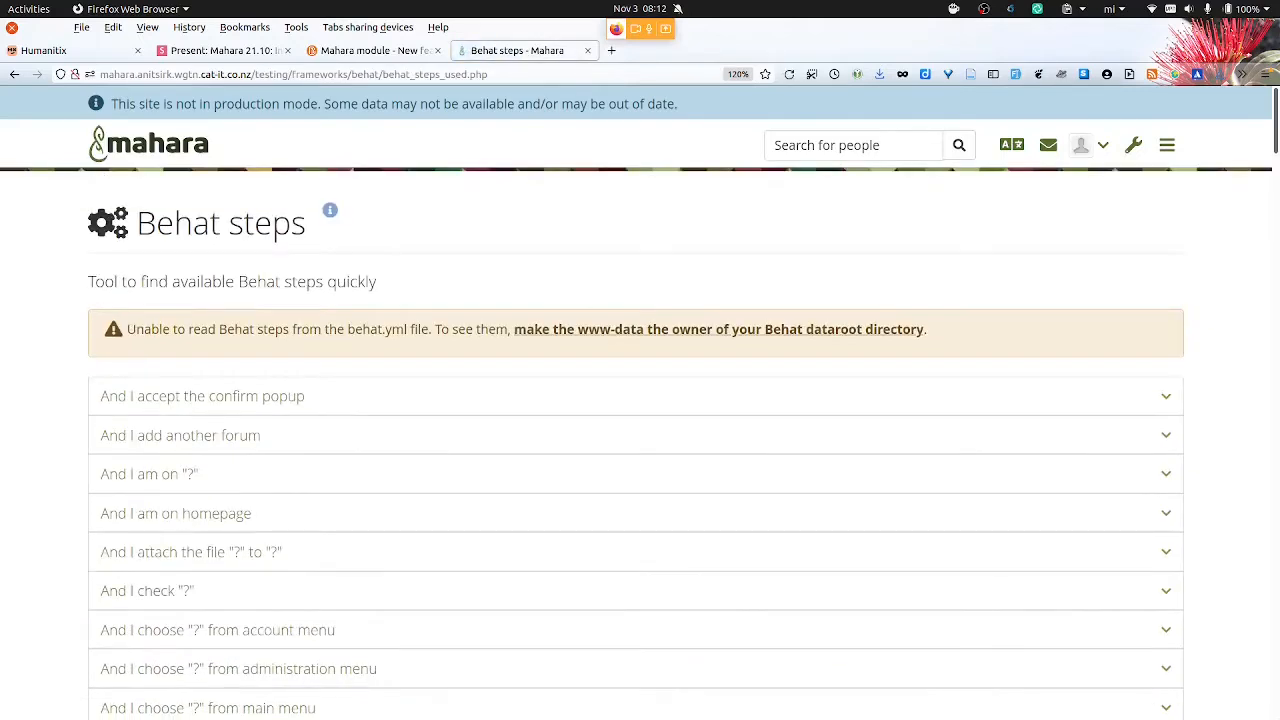
pyautogui.scroll(-3)
pyautogui.write('git')
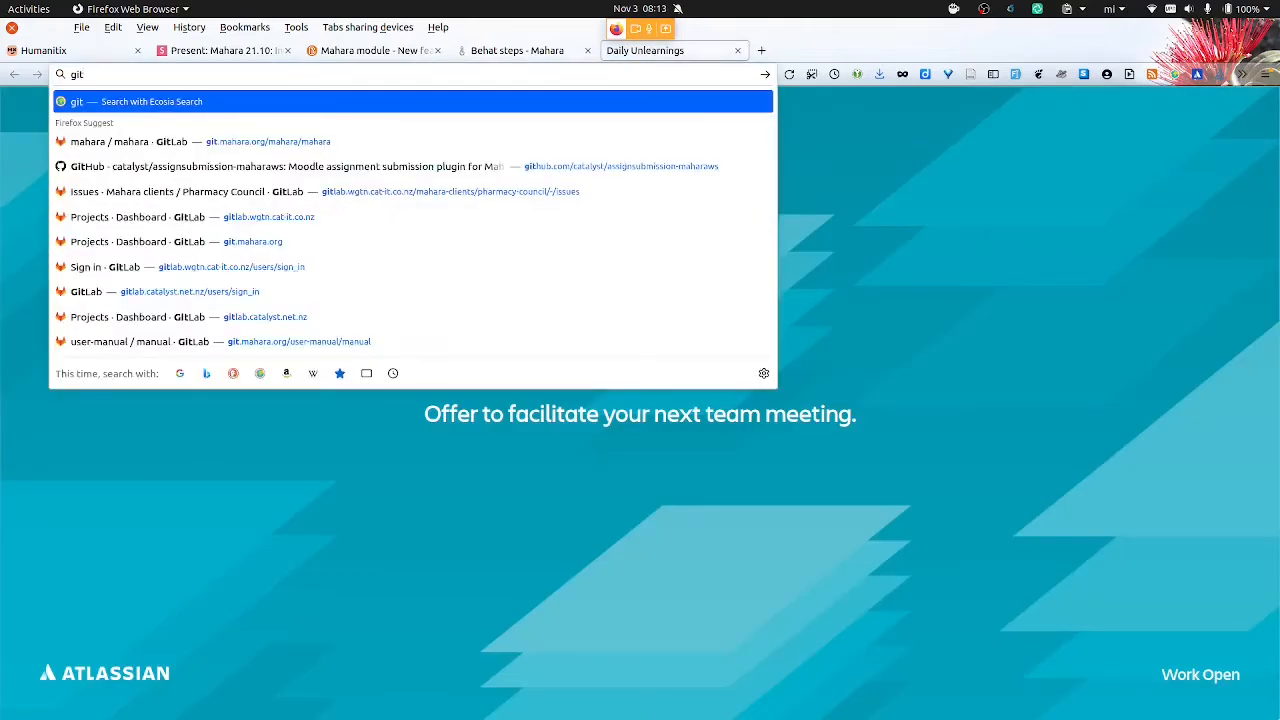
# Browse mahara/mahara on GitLab to test/behat/features/user_content and open copy_page_and_collection.feature
pyautogui.click(200, 141)
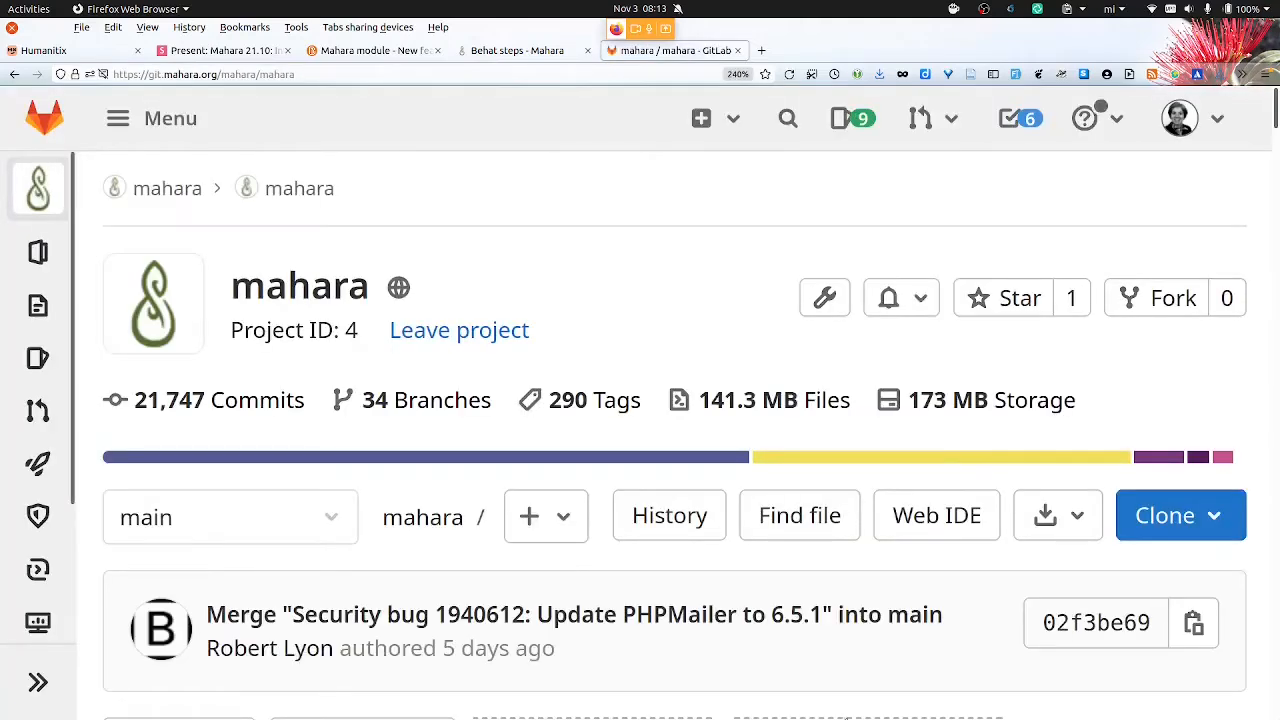
pyautogui.scroll(-3)
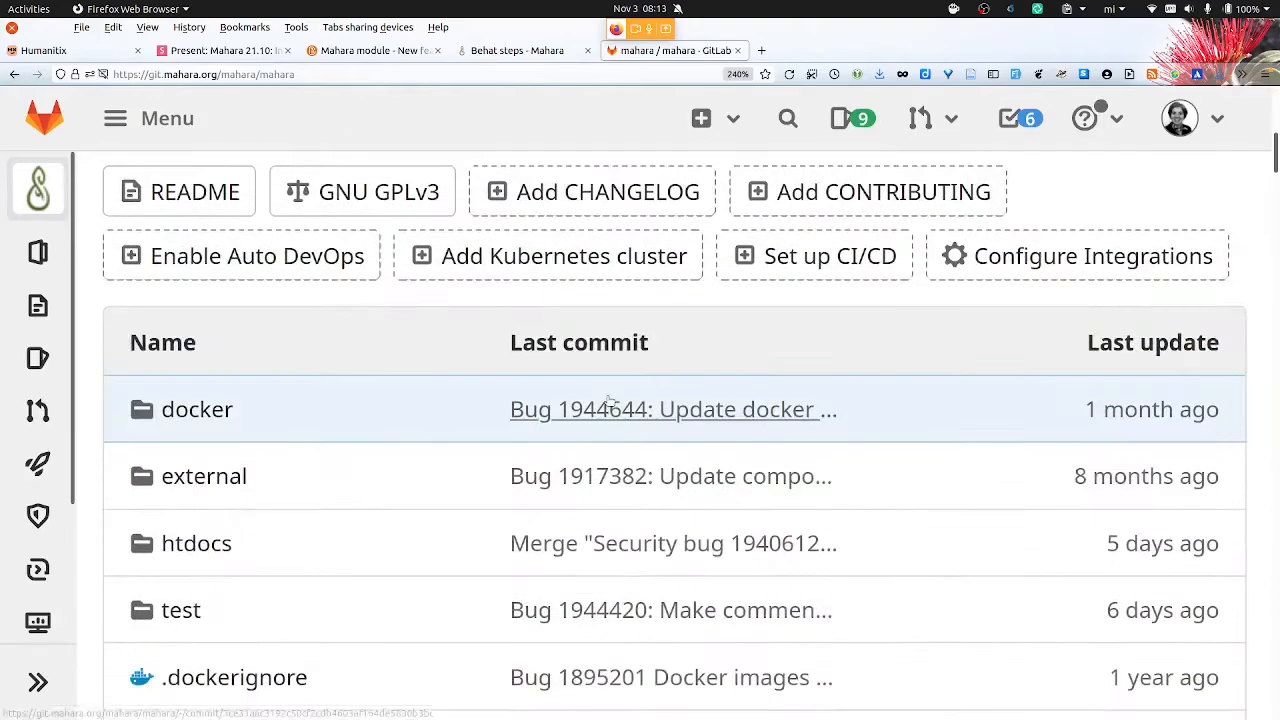
pyautogui.moveTo(196, 543)
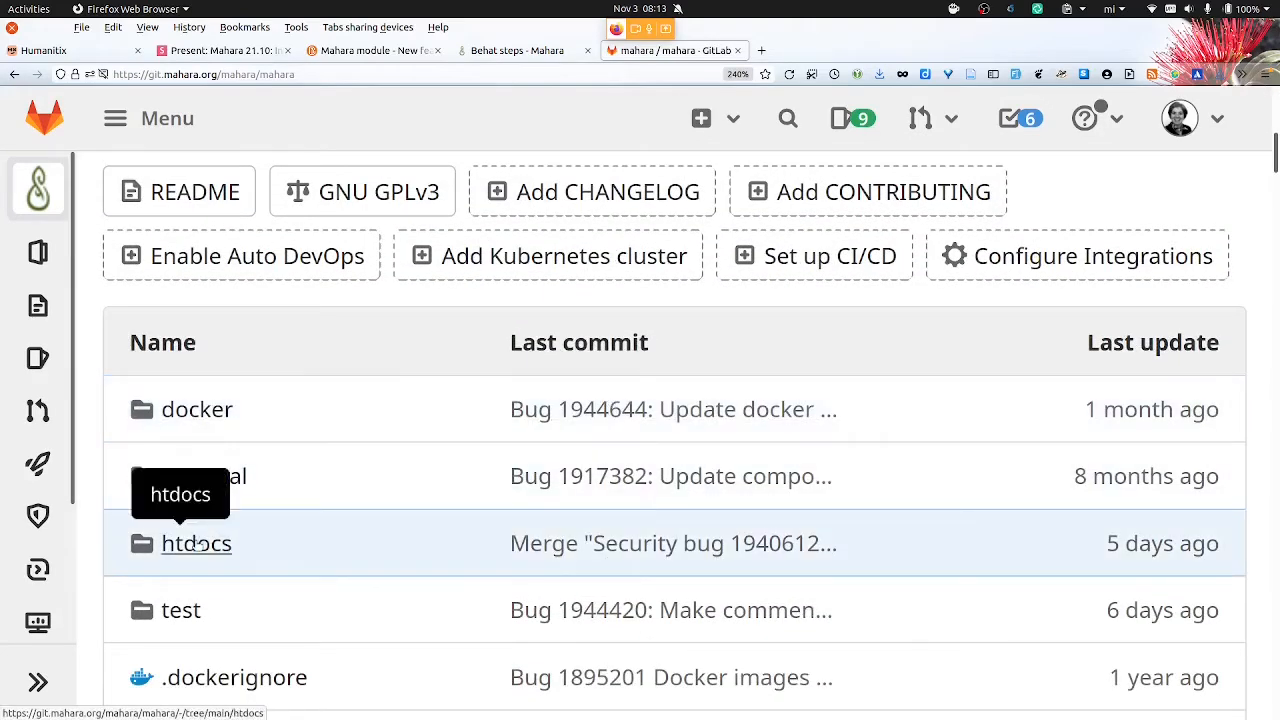
pyautogui.click(196, 543)
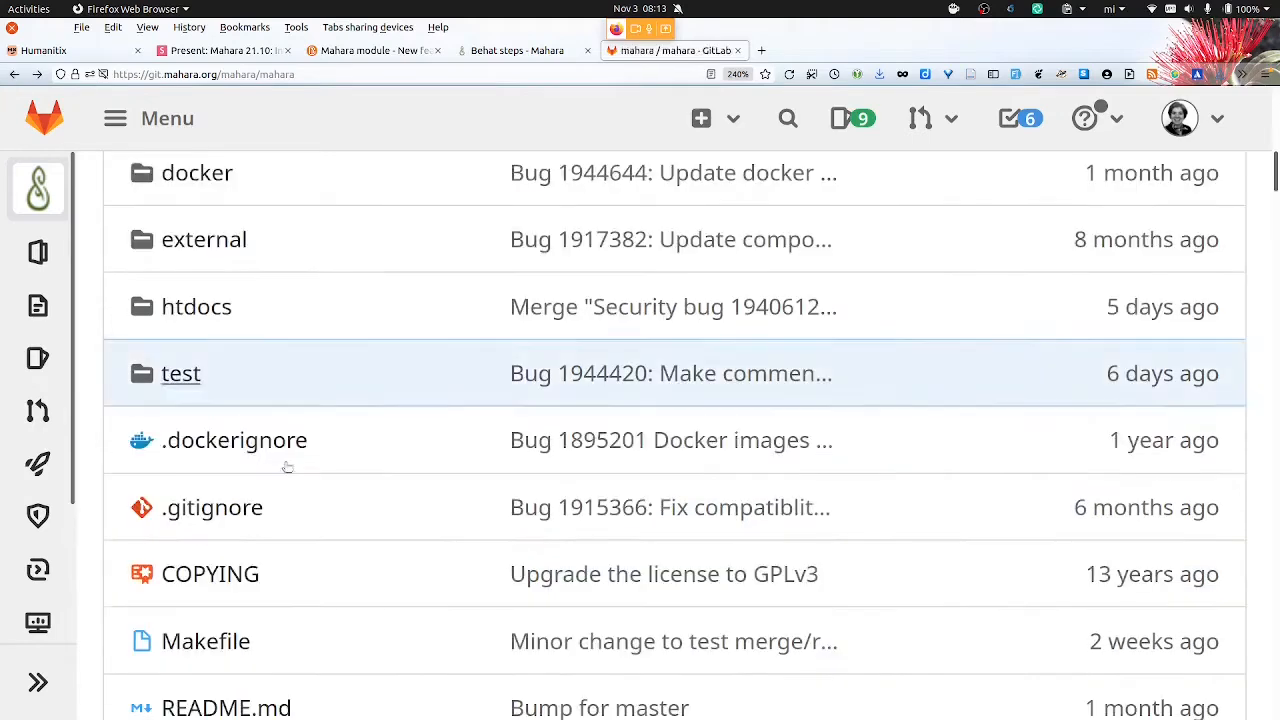
pyautogui.click(181, 373)
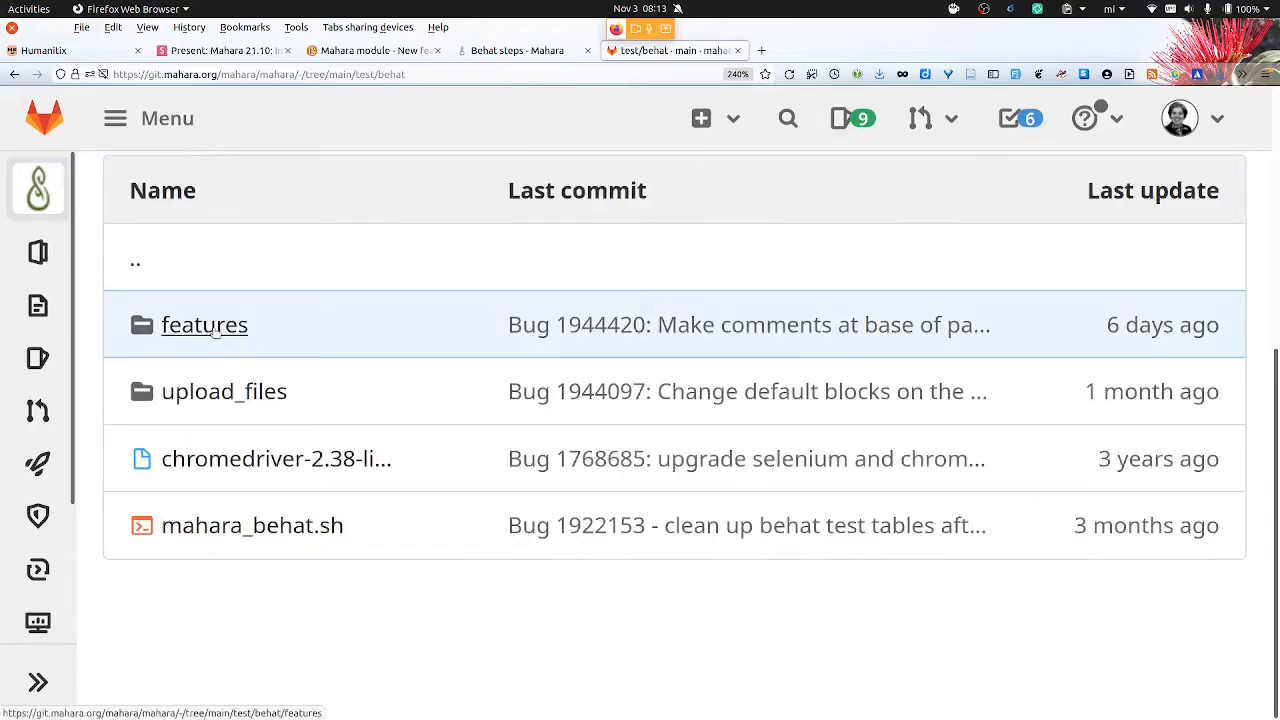
pyautogui.click(204, 324)
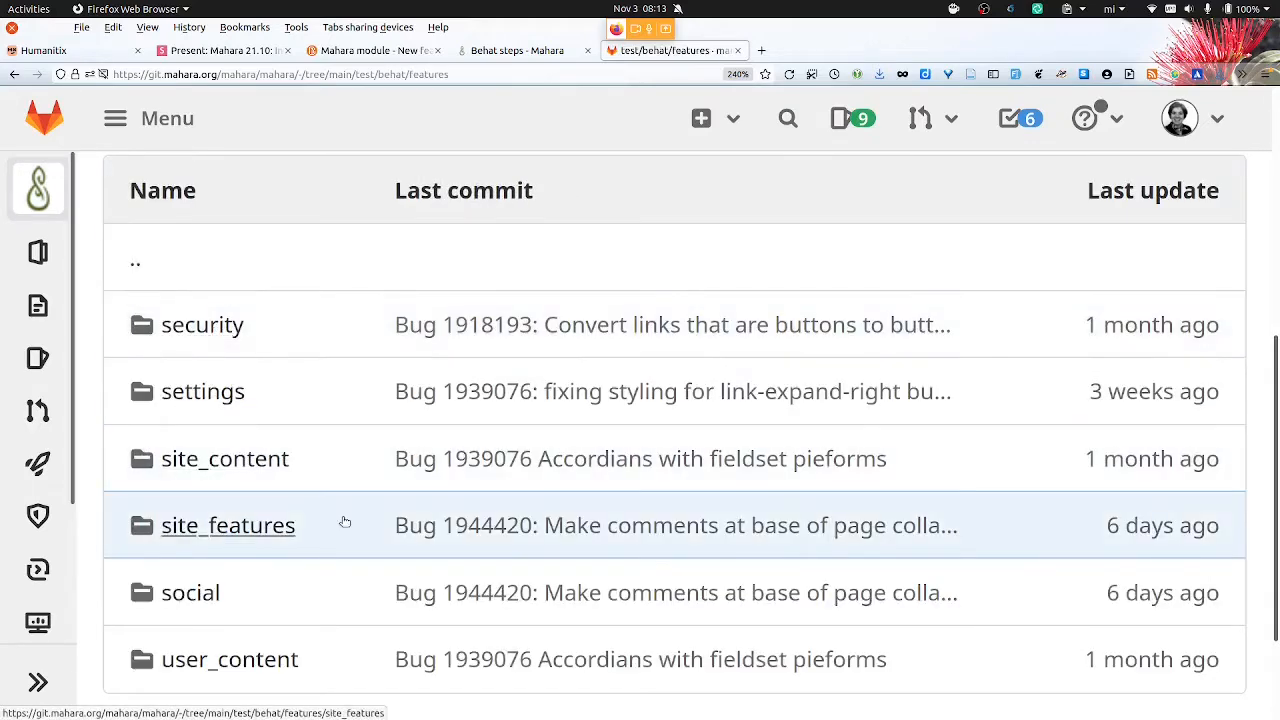
pyautogui.moveTo(229, 659)
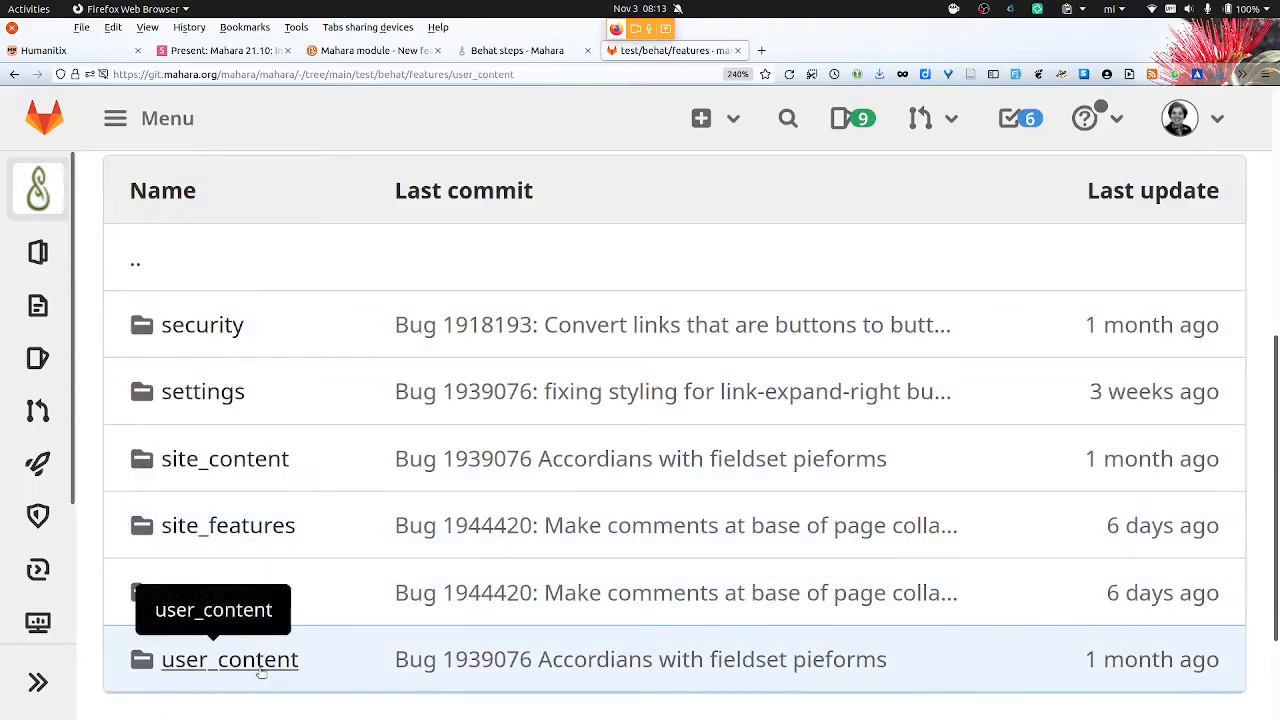
pyautogui.click(229, 659)
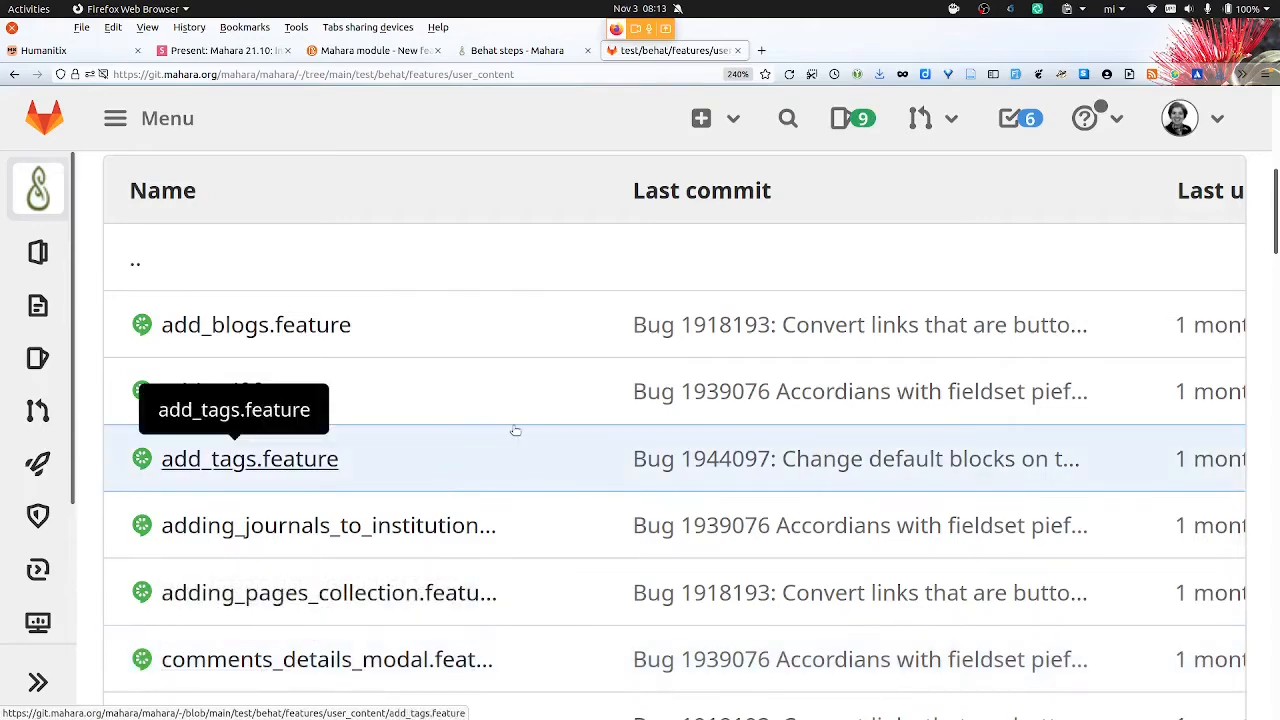
pyautogui.scroll(-3)
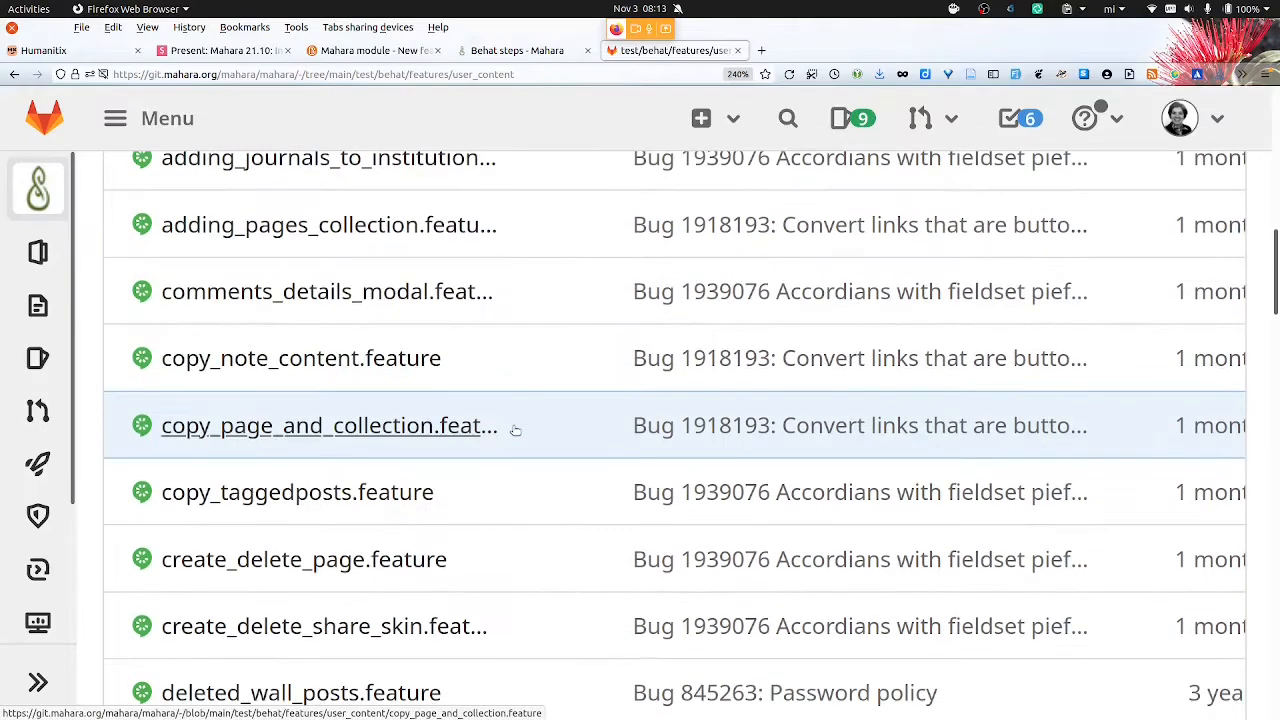
pyautogui.moveTo(329, 425)
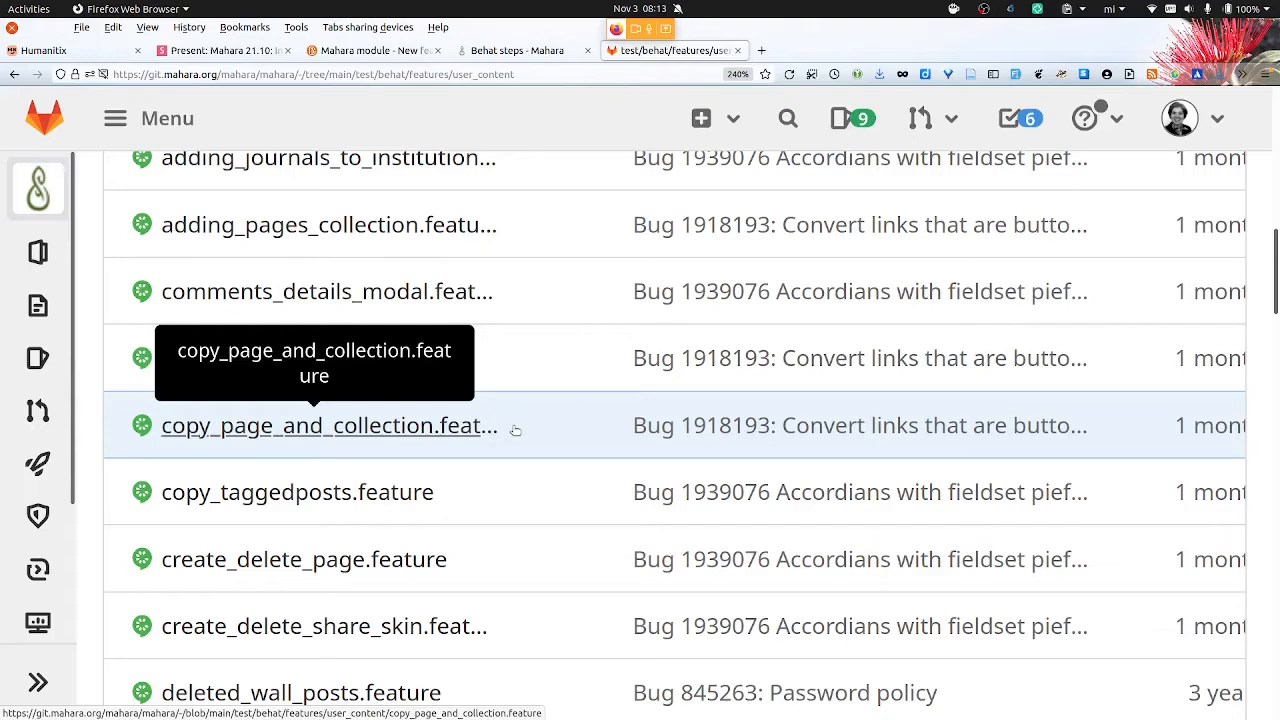
pyautogui.moveTo(400, 427)
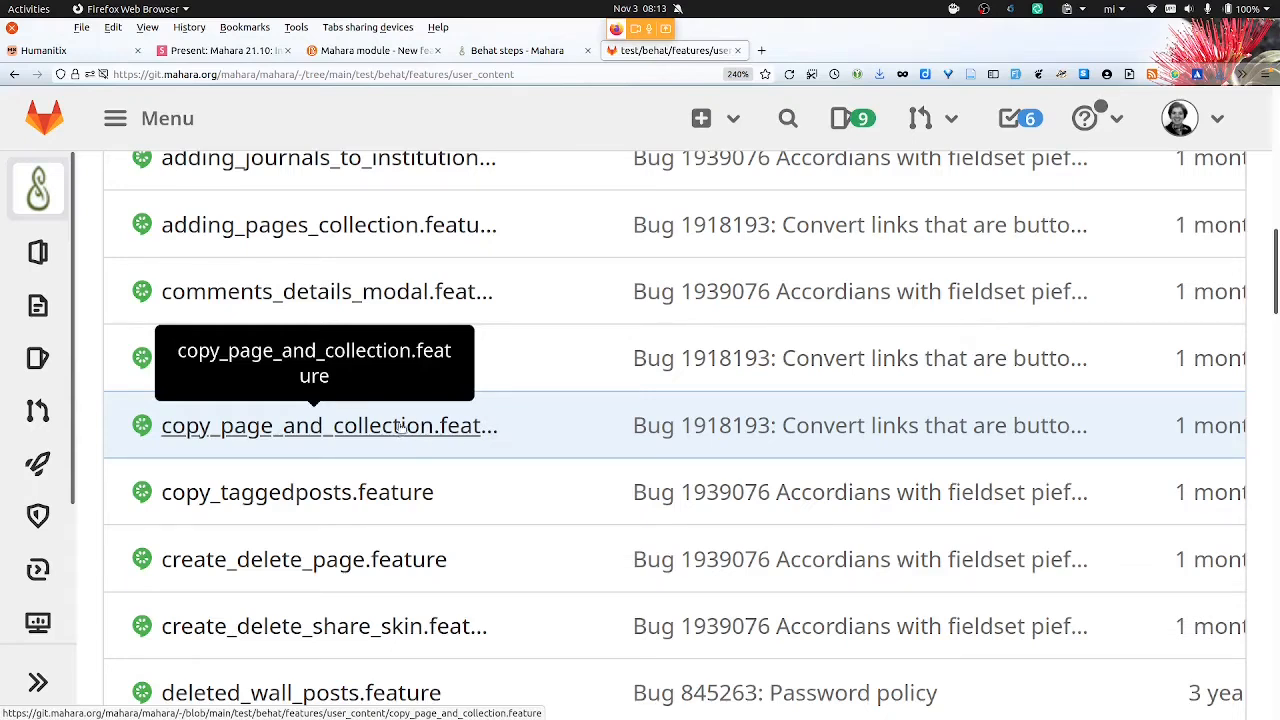
pyautogui.click(327, 425)
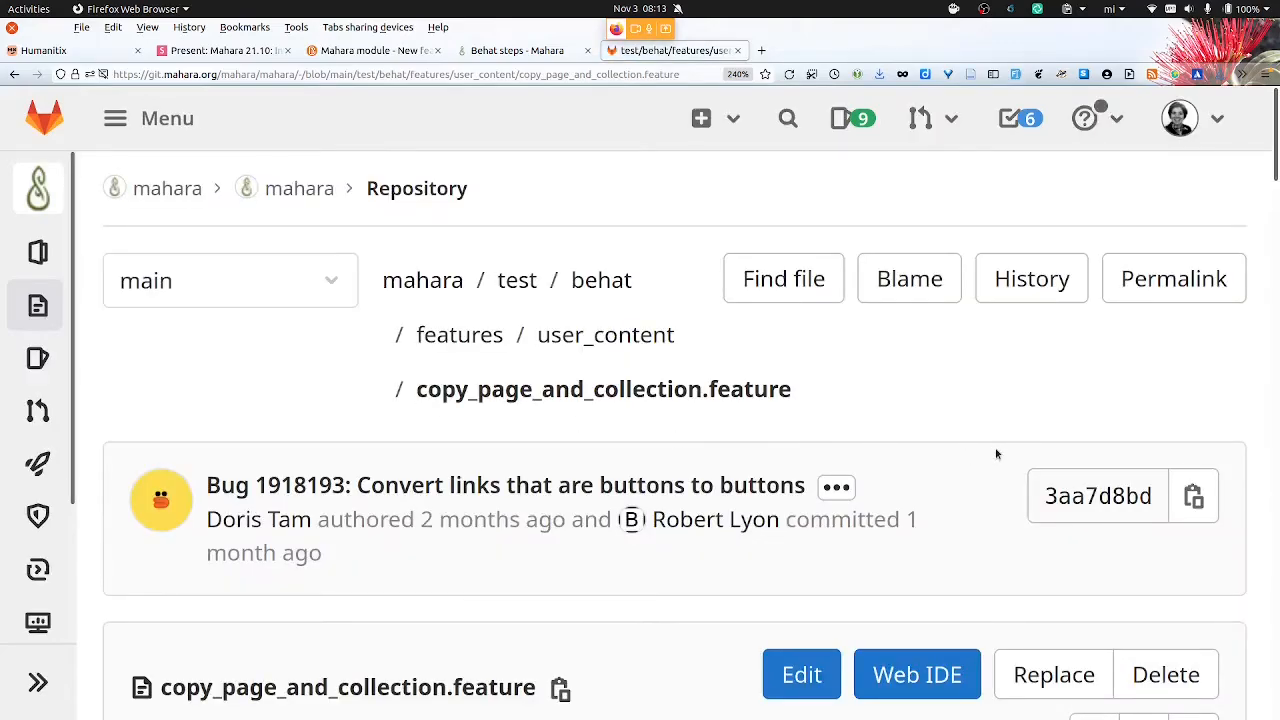
pyautogui.scroll(-3)
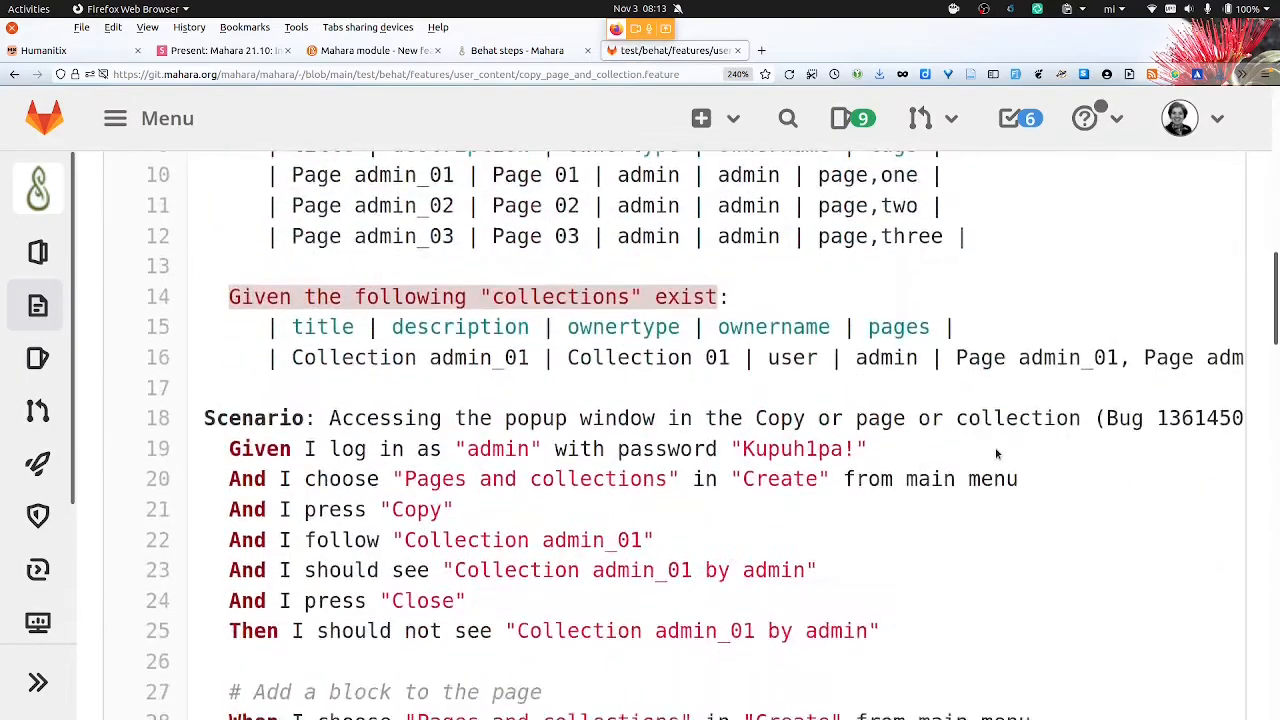
pyautogui.scroll(-3)
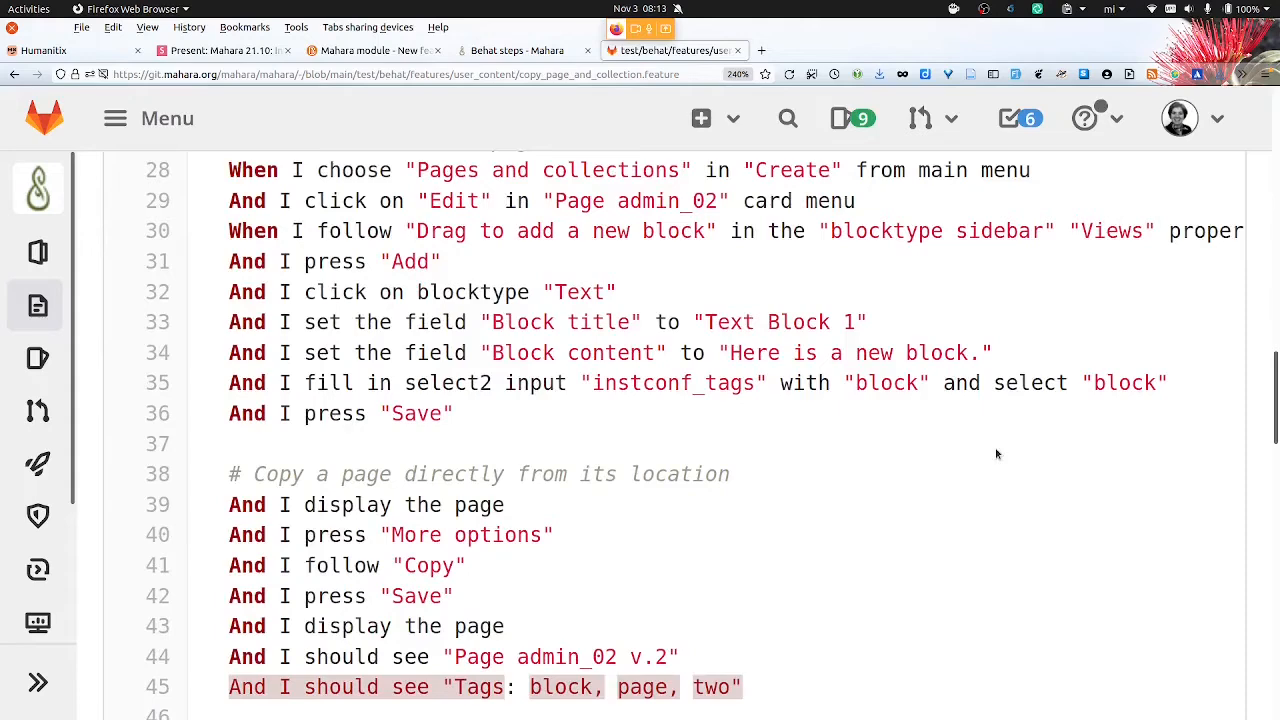
pyautogui.scroll(-3)
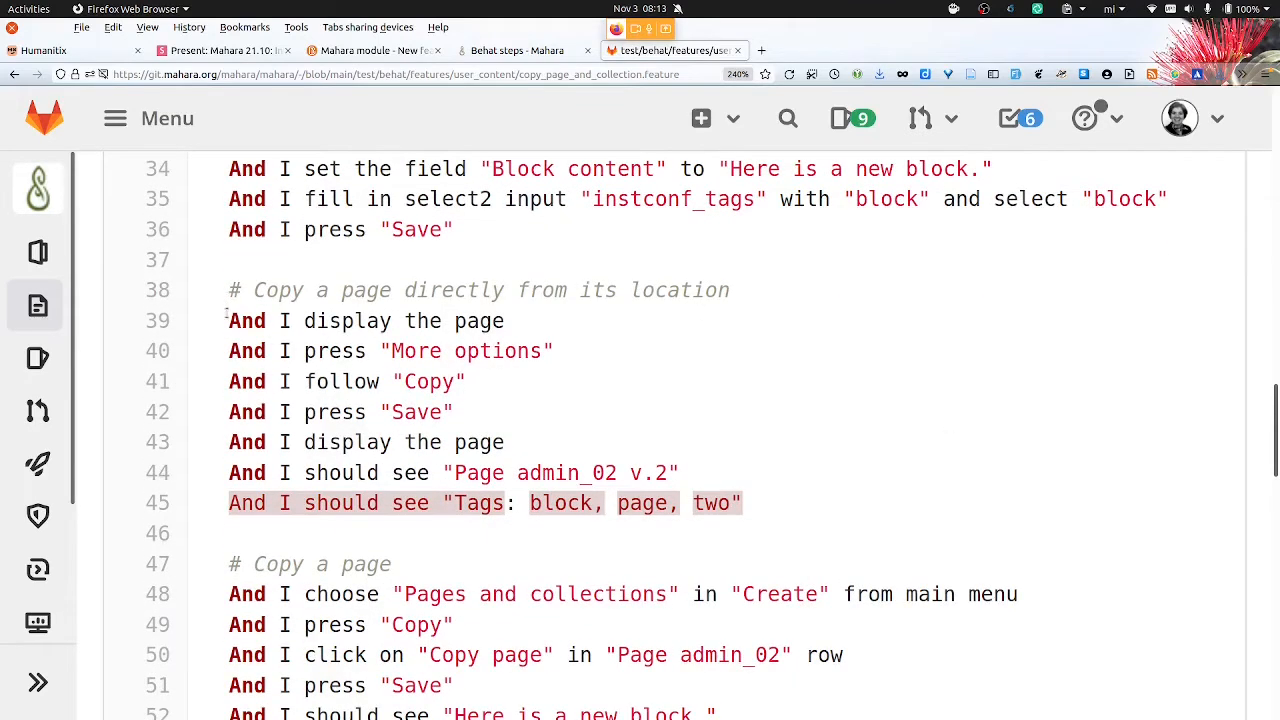
pyautogui.moveTo(660, 335)
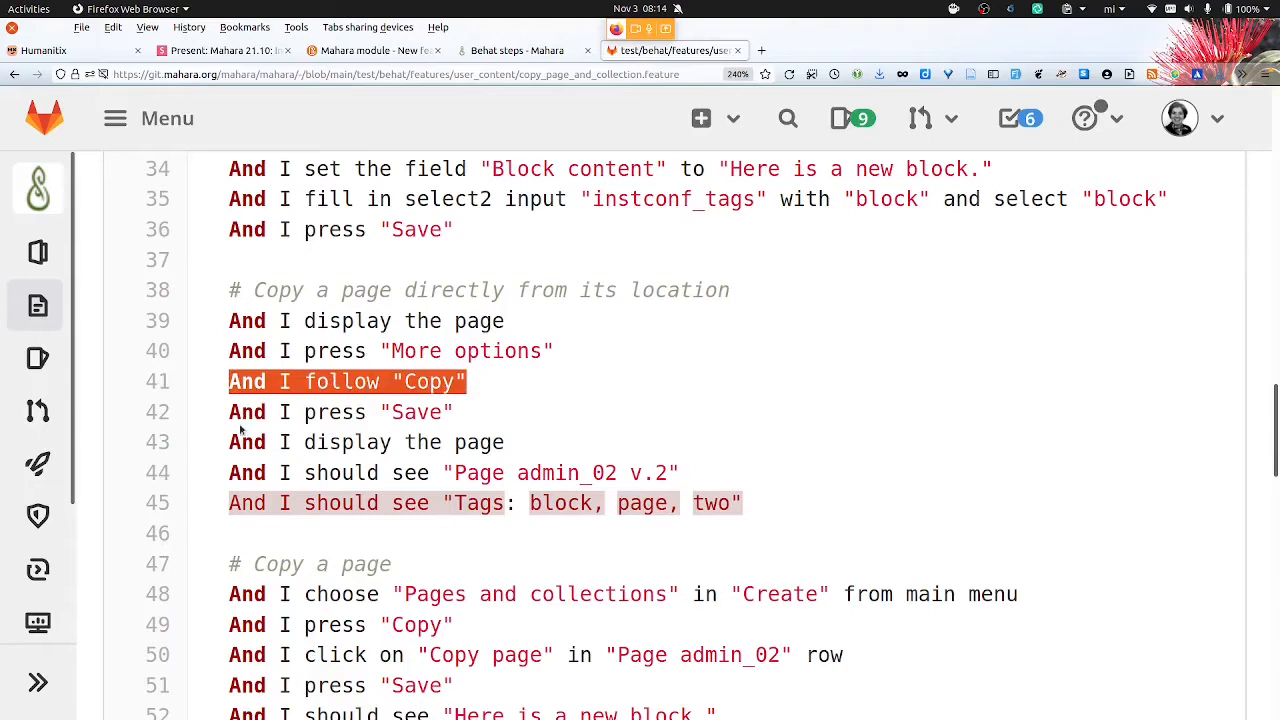
pyautogui.moveTo(500, 433)
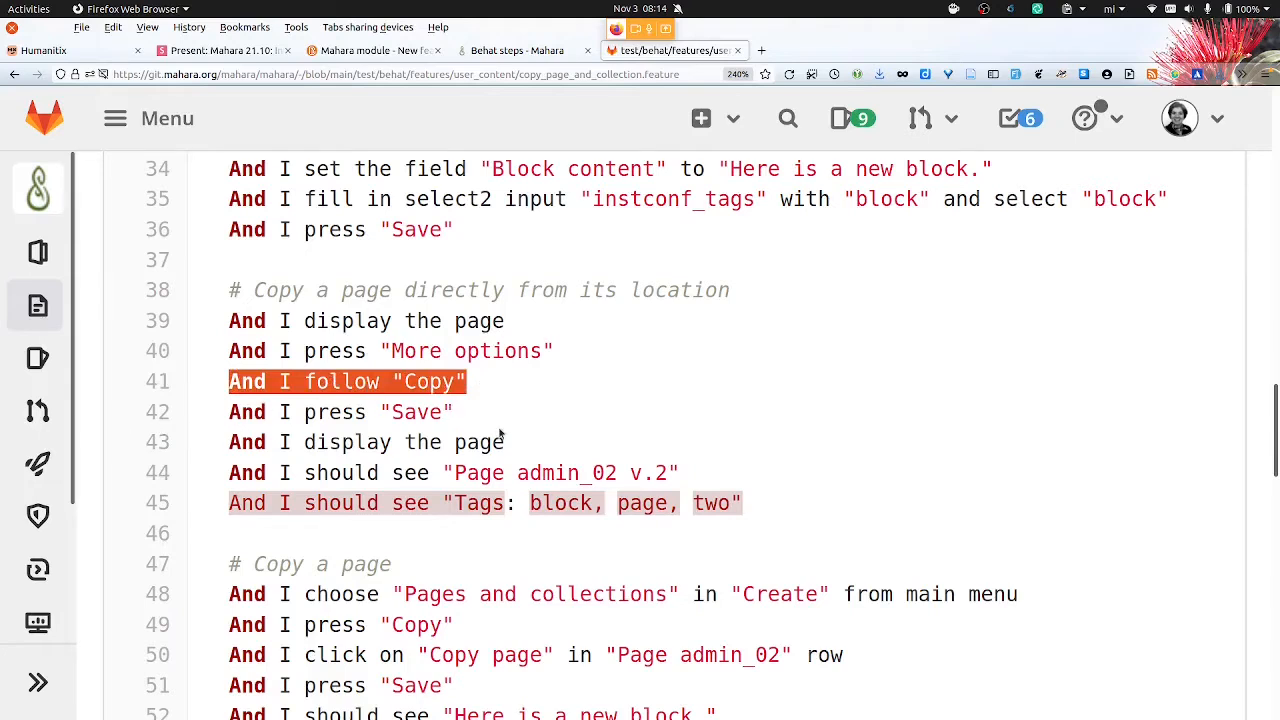
pyautogui.moveTo(500, 434)
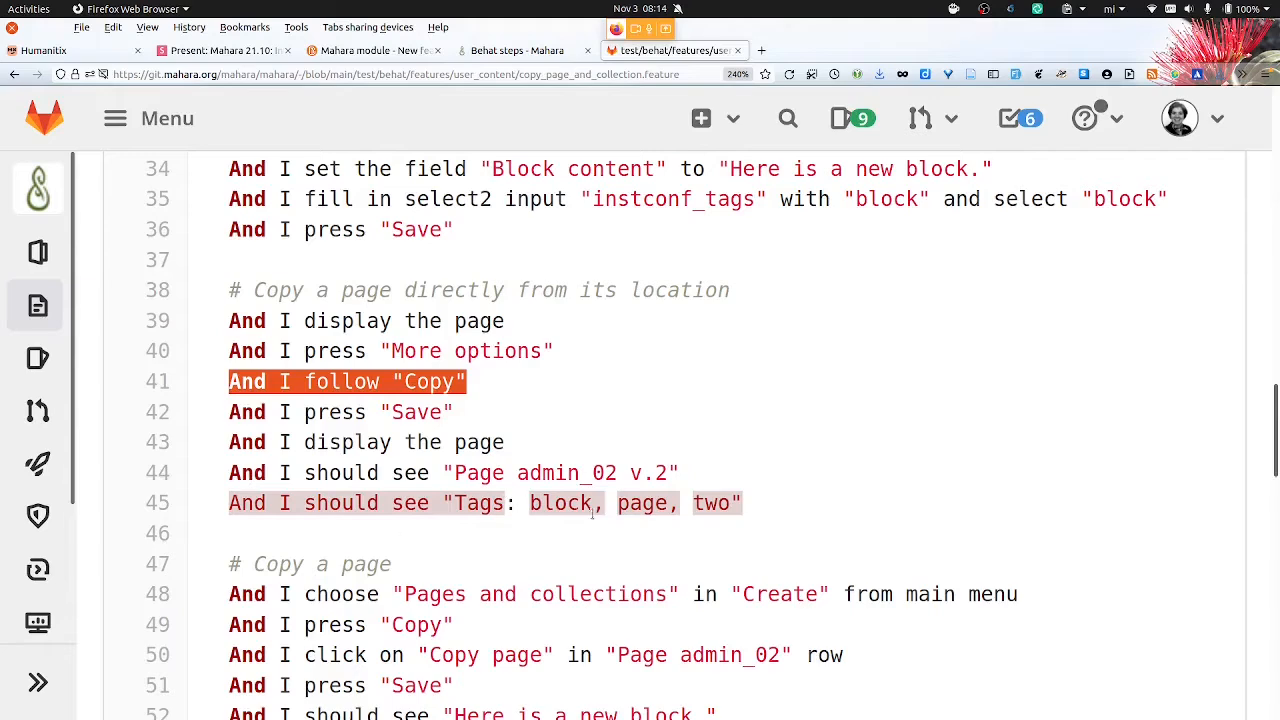
pyautogui.moveTo(765, 510)
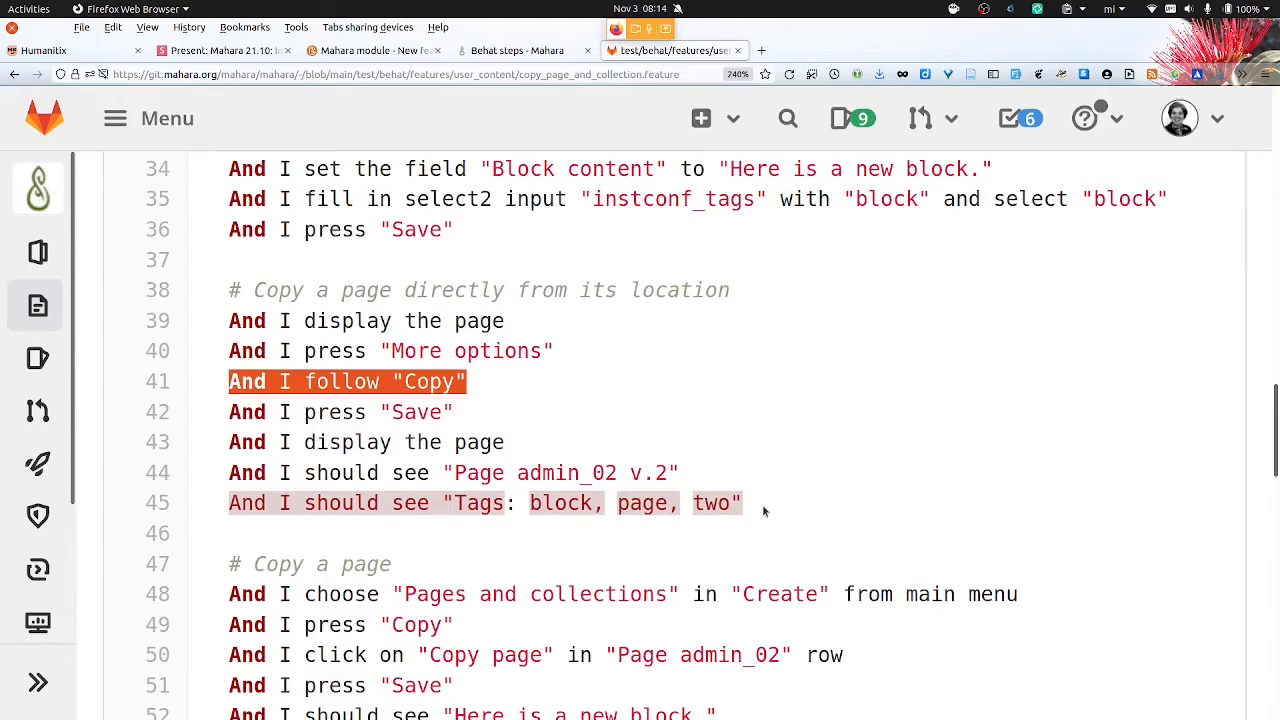
pyautogui.scroll(-3)
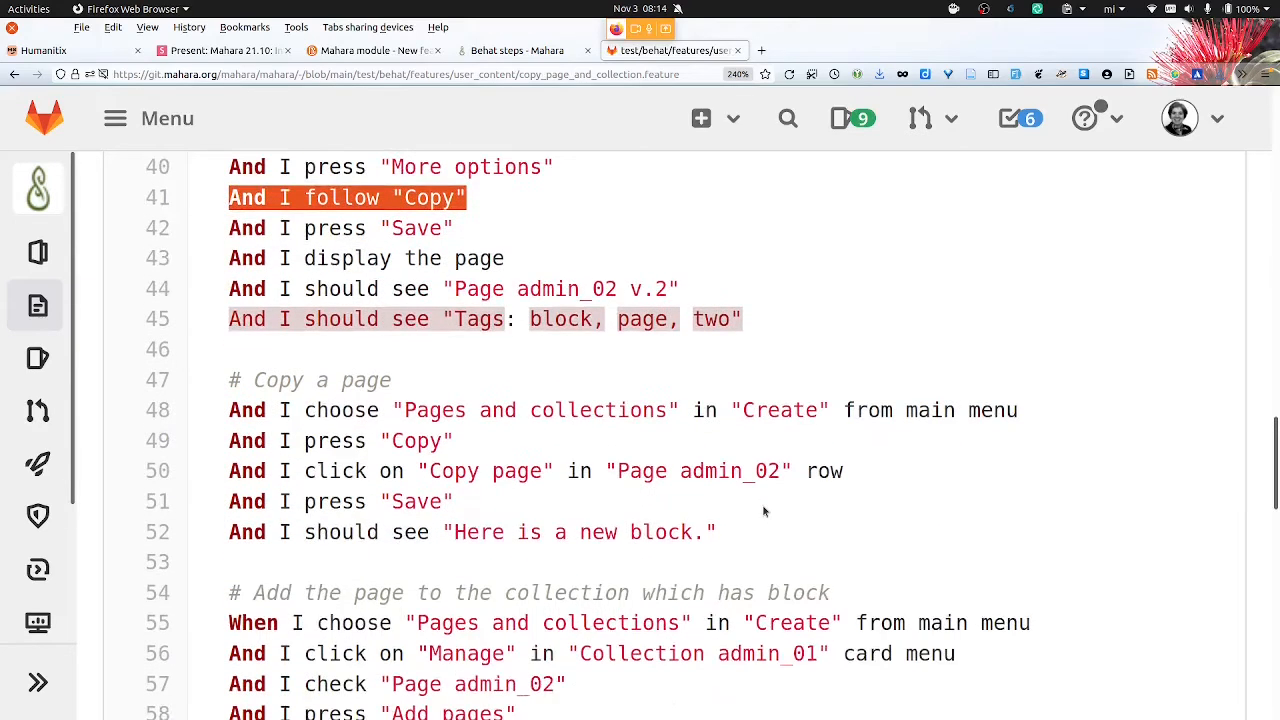
pyautogui.moveTo(222, 441)
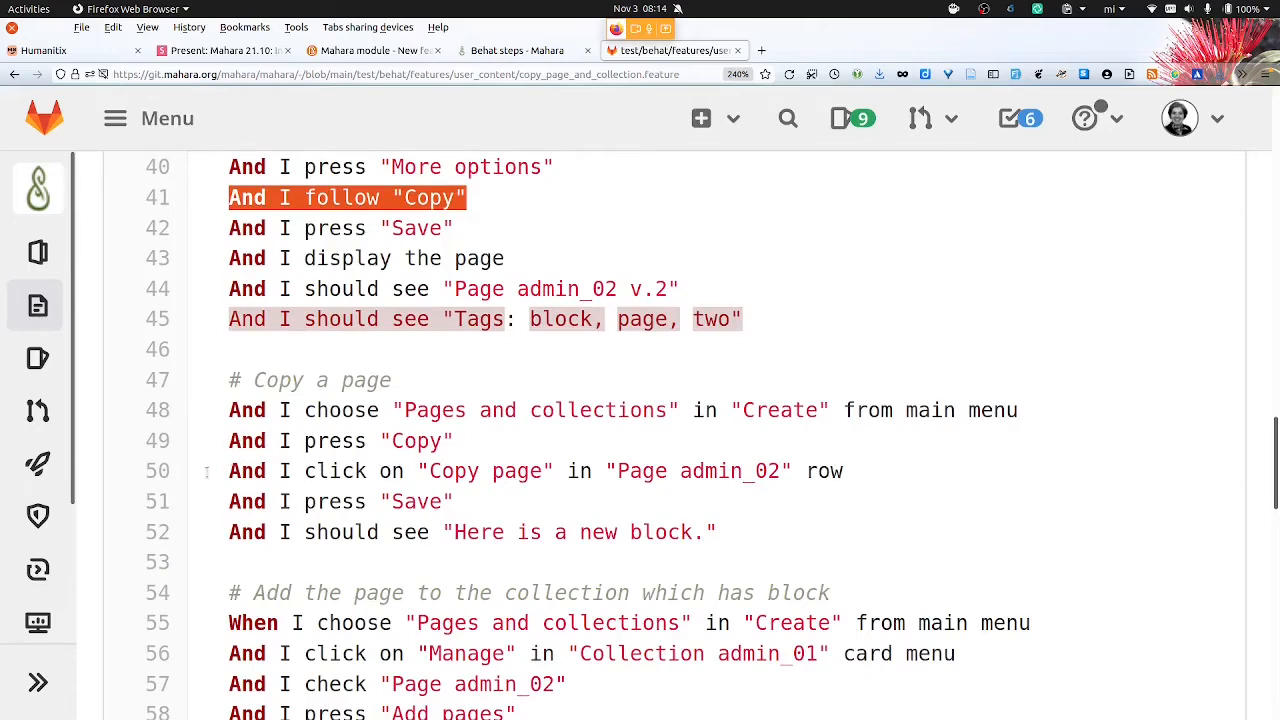
pyautogui.moveTo(450, 522)
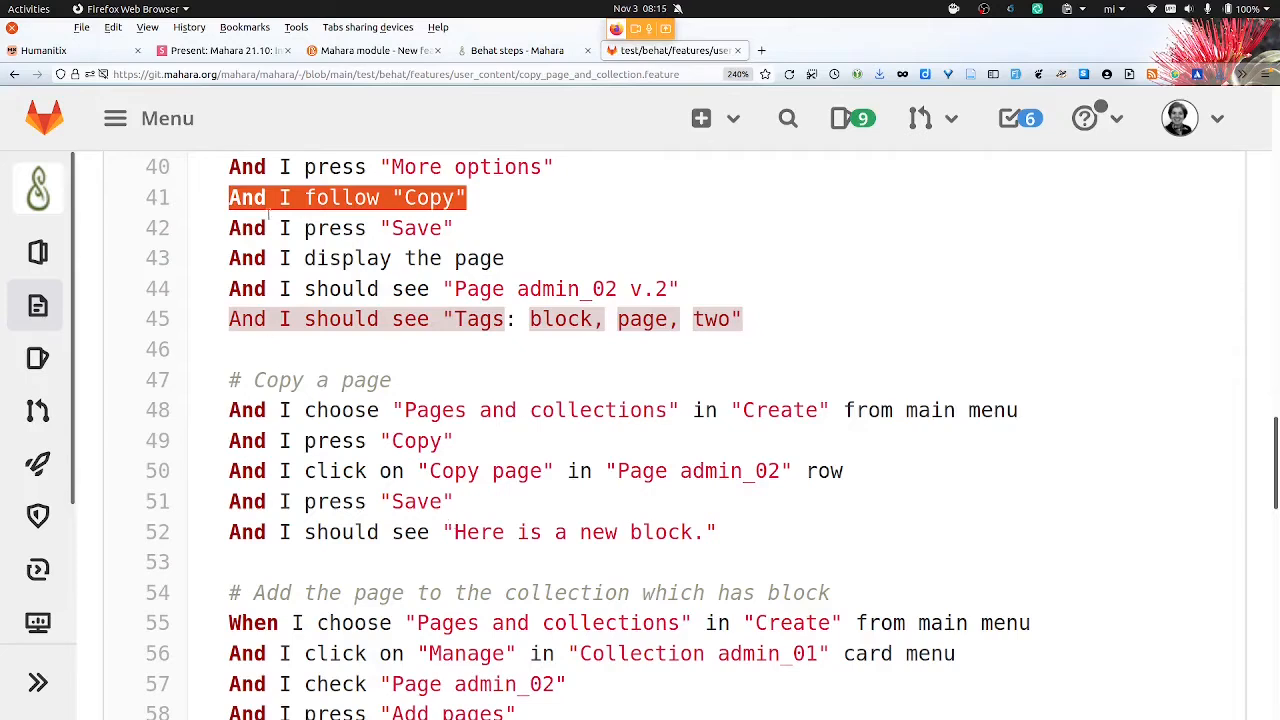
pyautogui.moveTo(643, 179)
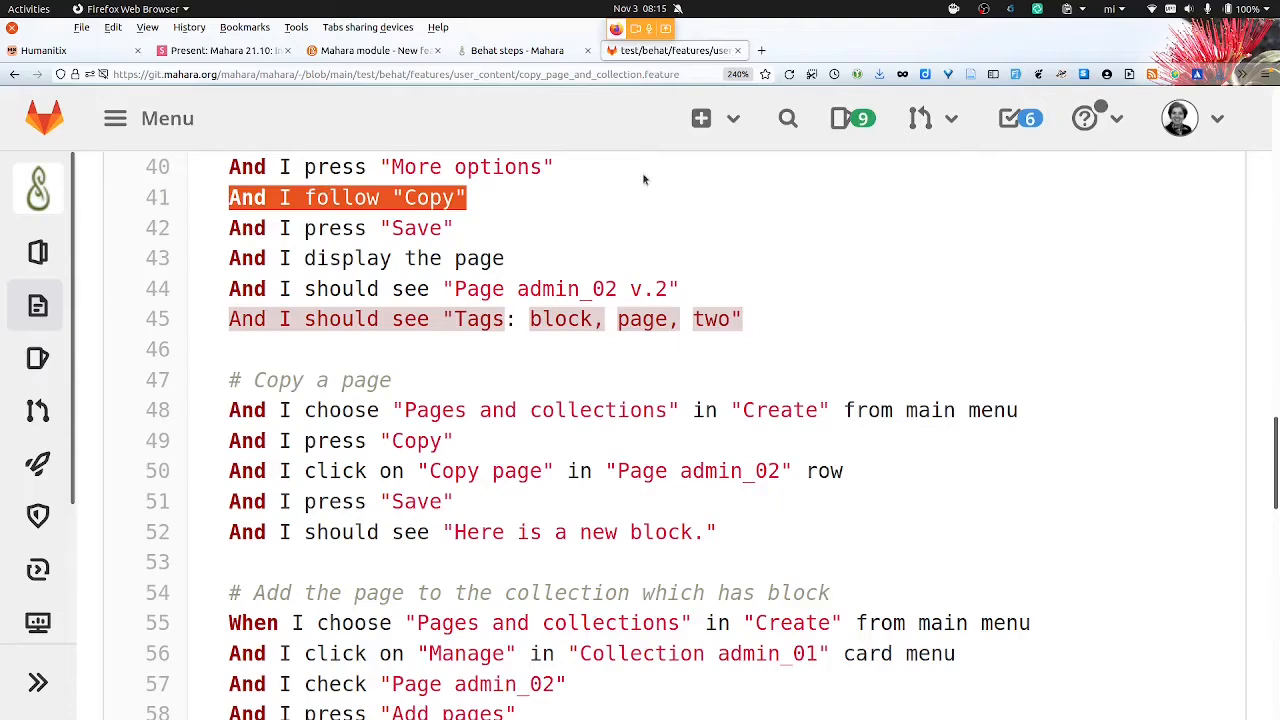
# On the Behat steps page, expand usages of 'I choose "?" from main menu'
pyautogui.click(520, 50)
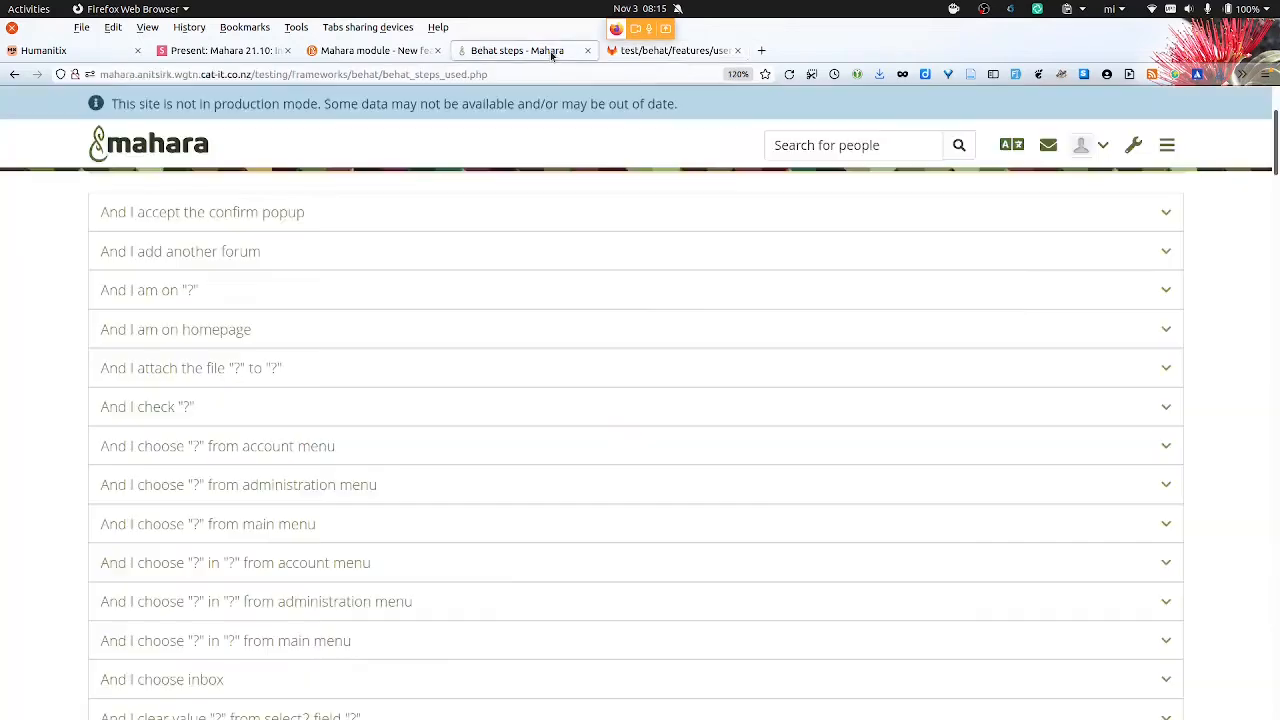
pyautogui.moveTo(1120, 425)
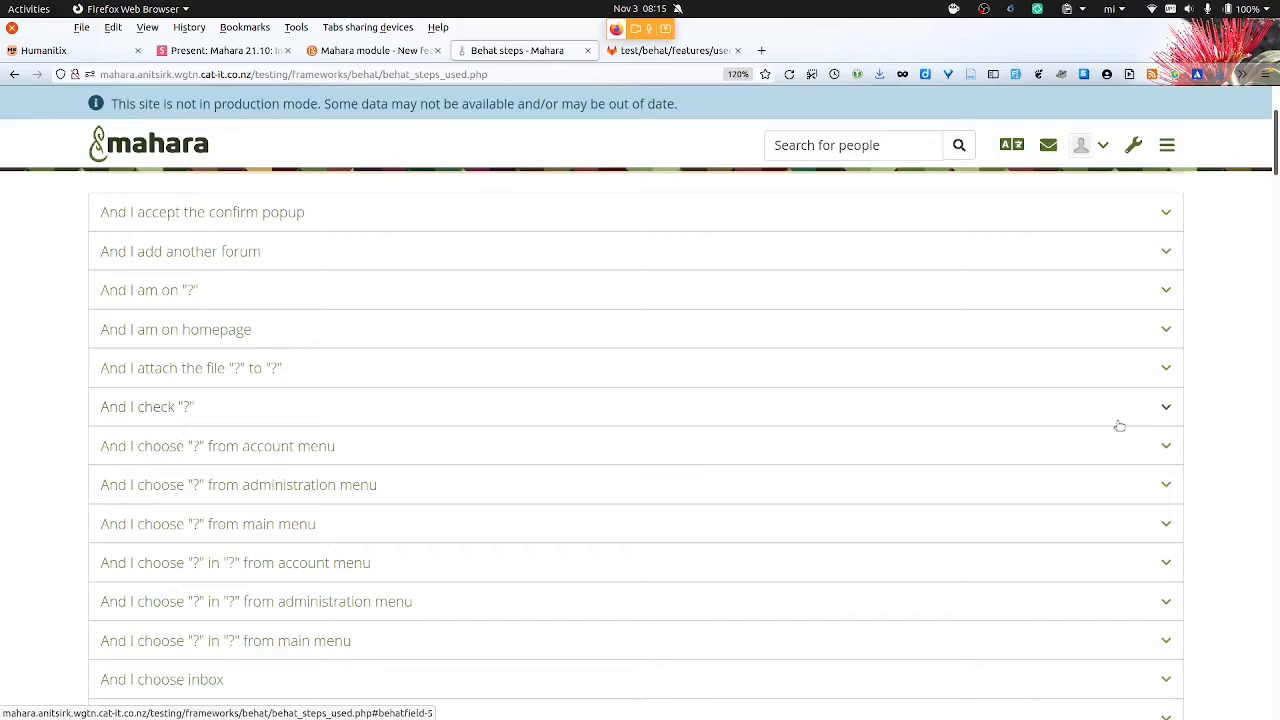
pyautogui.moveTo(583, 340)
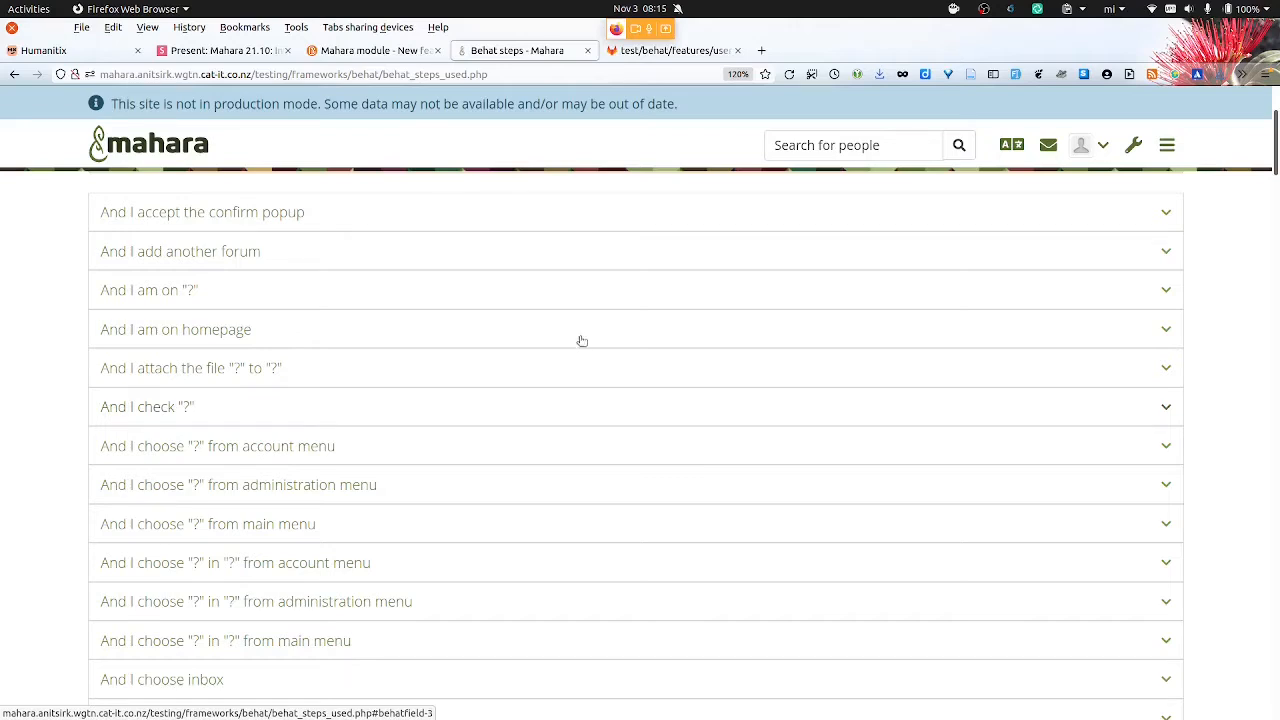
pyautogui.moveTo(277, 296)
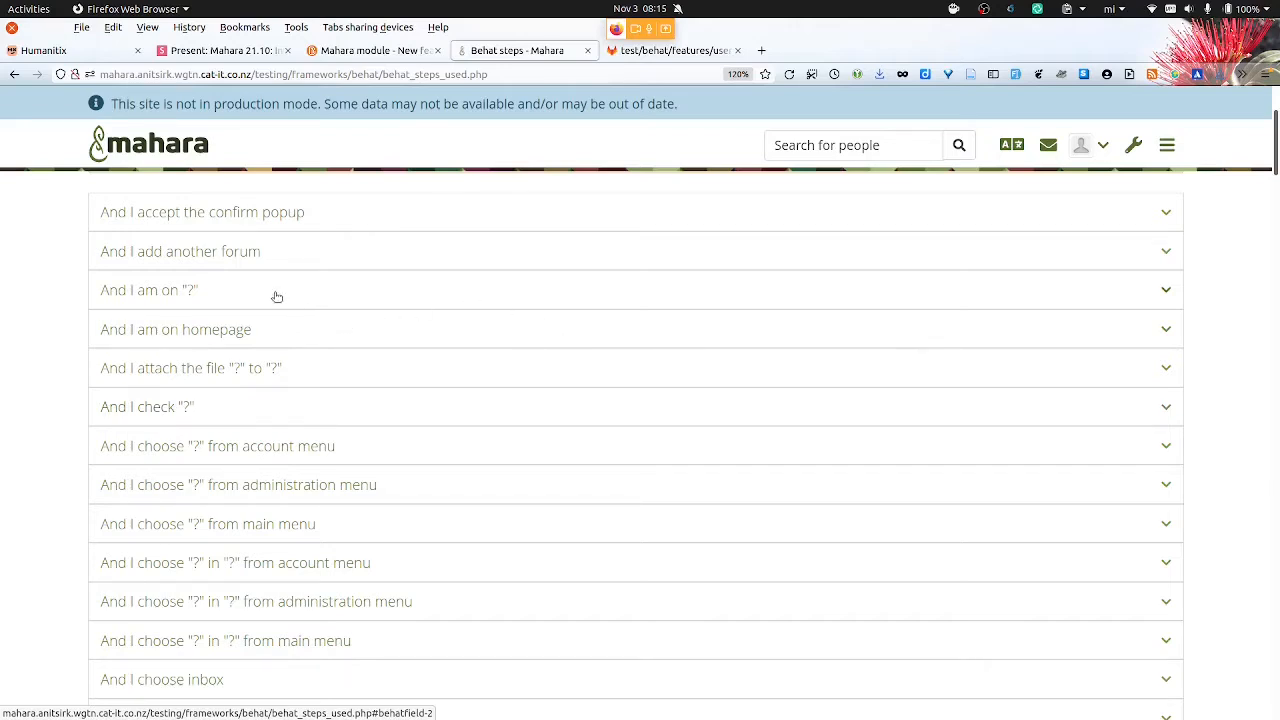
pyautogui.scroll(-3)
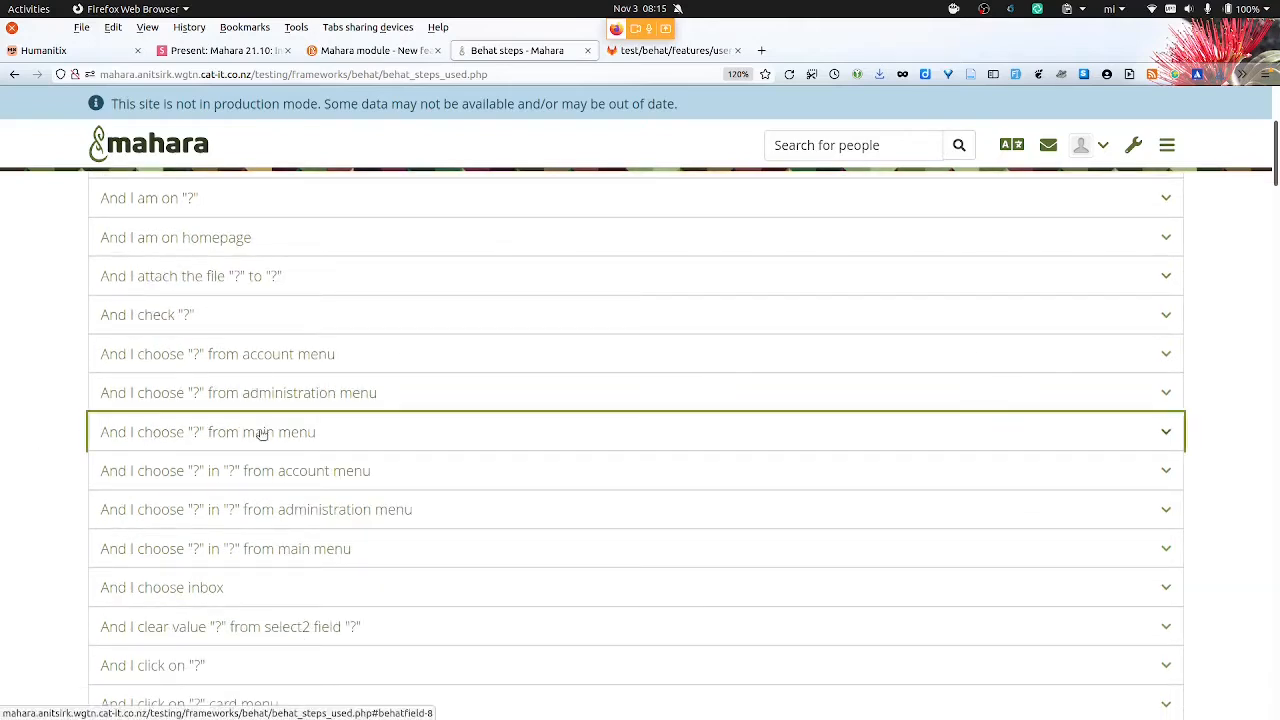
pyautogui.click(636, 432)
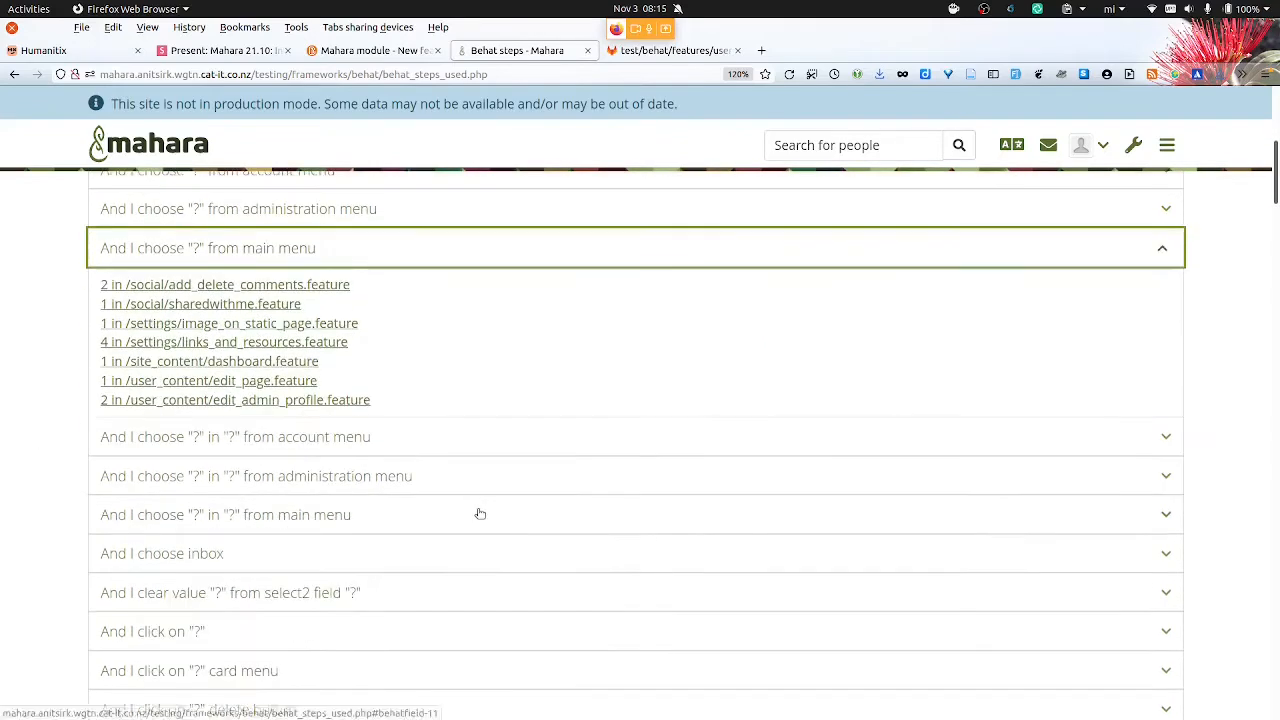
pyautogui.moveTo(395, 411)
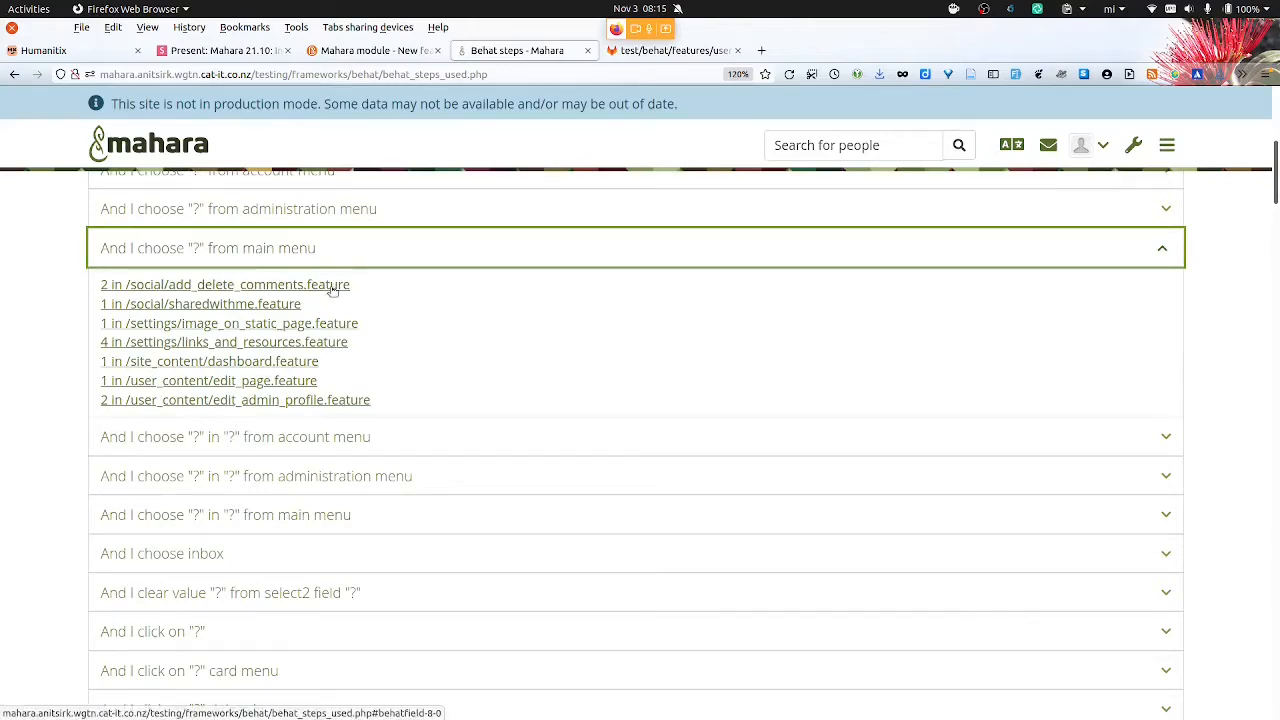
# Show matching lines in add_delete_comments, sharedwithme and links_and_resources feature files
pyautogui.click(225, 284)
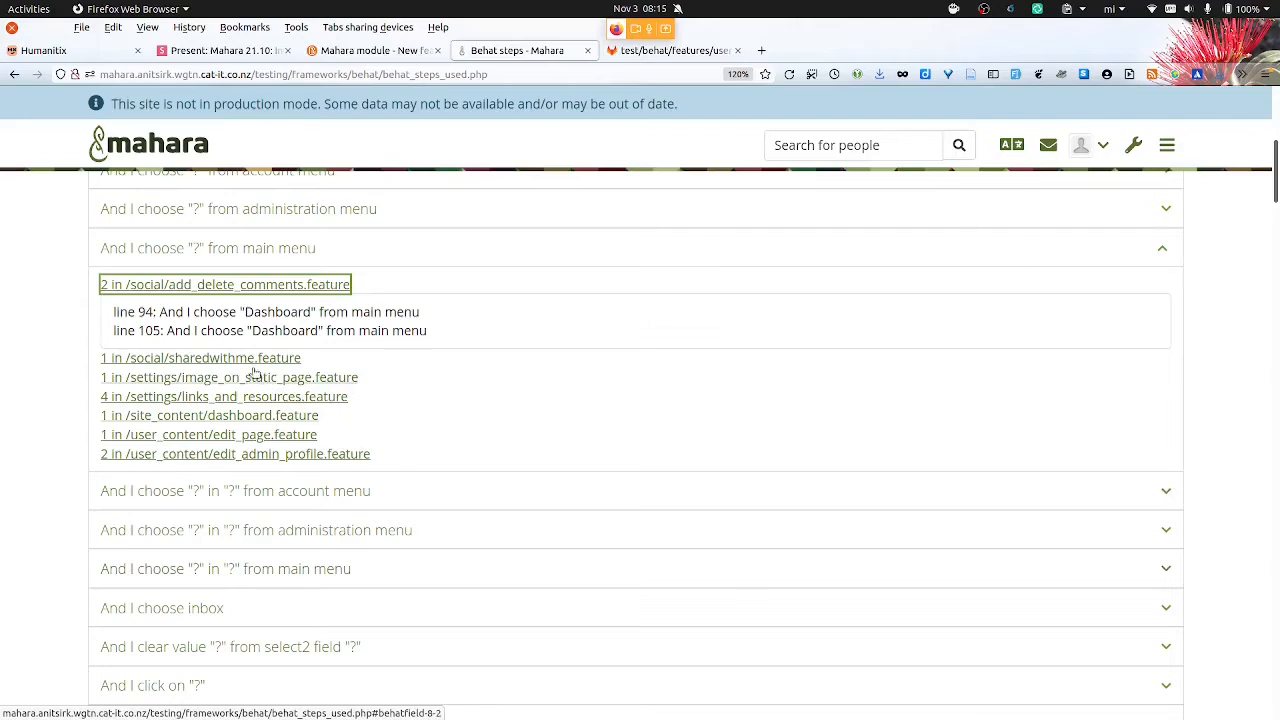
pyautogui.click(201, 357)
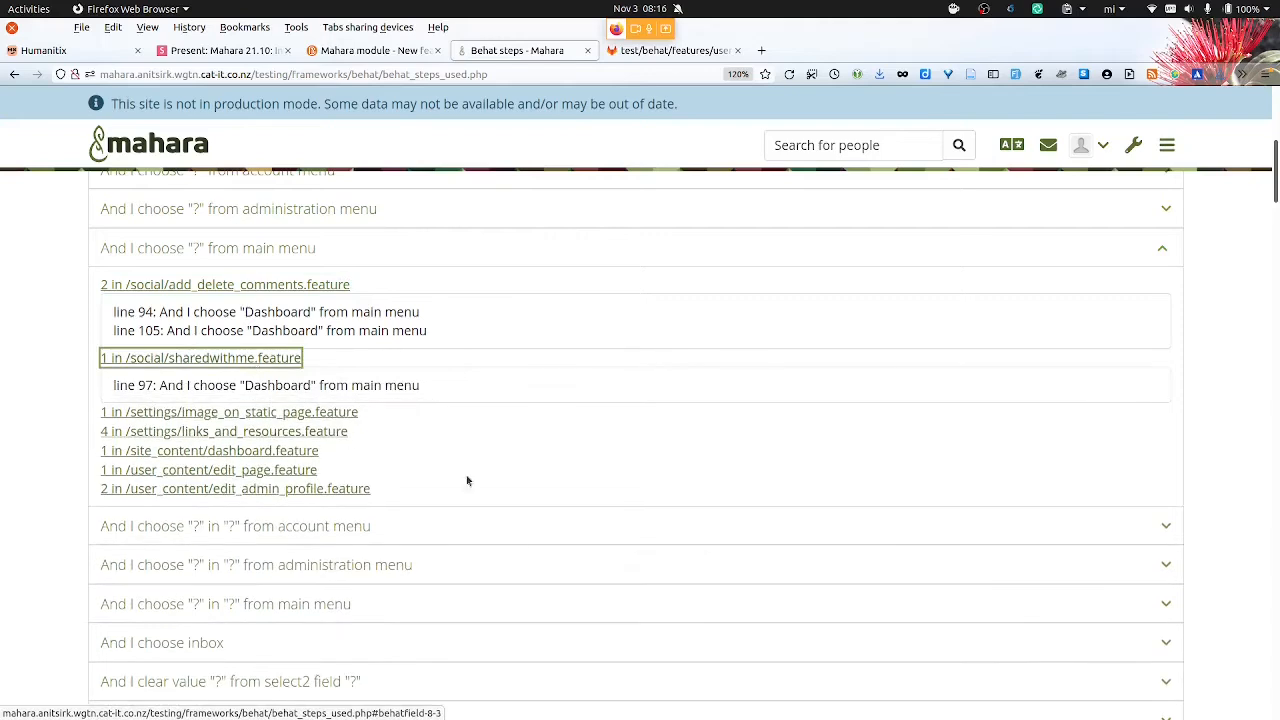
pyautogui.moveTo(318, 431)
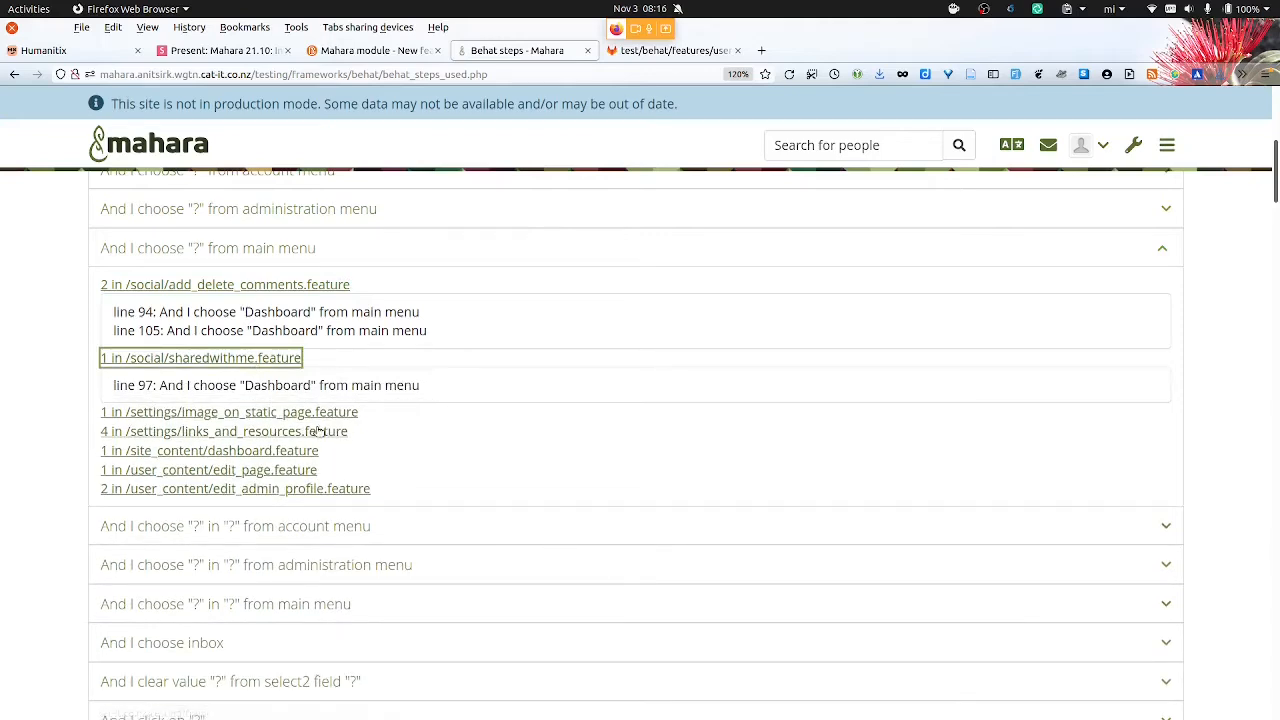
pyautogui.click(222, 431)
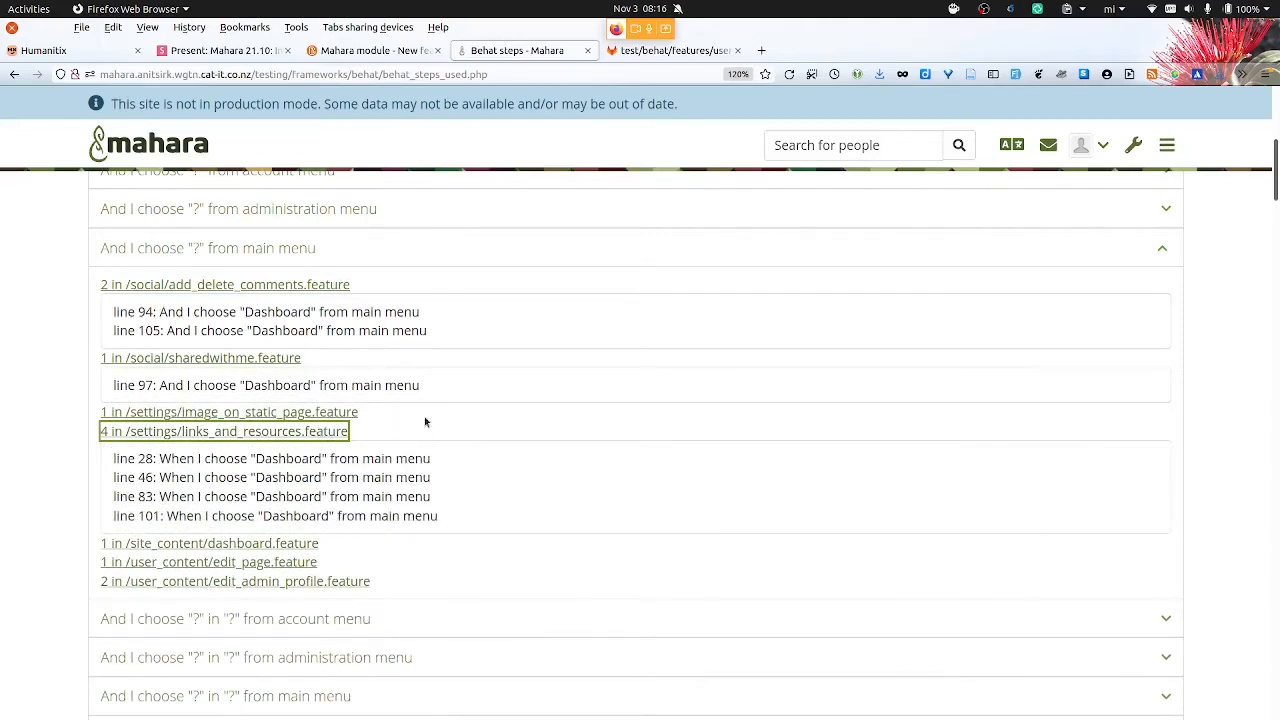
pyautogui.moveTo(451, 570)
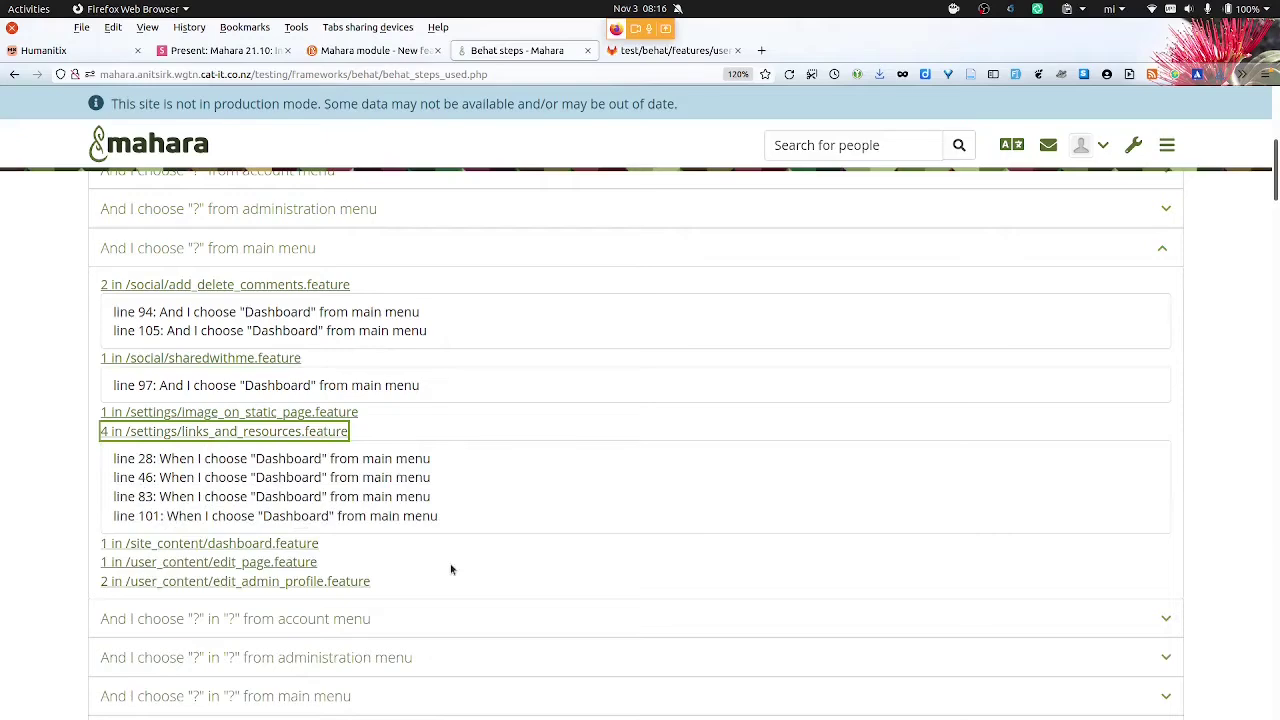
pyautogui.scroll(3)
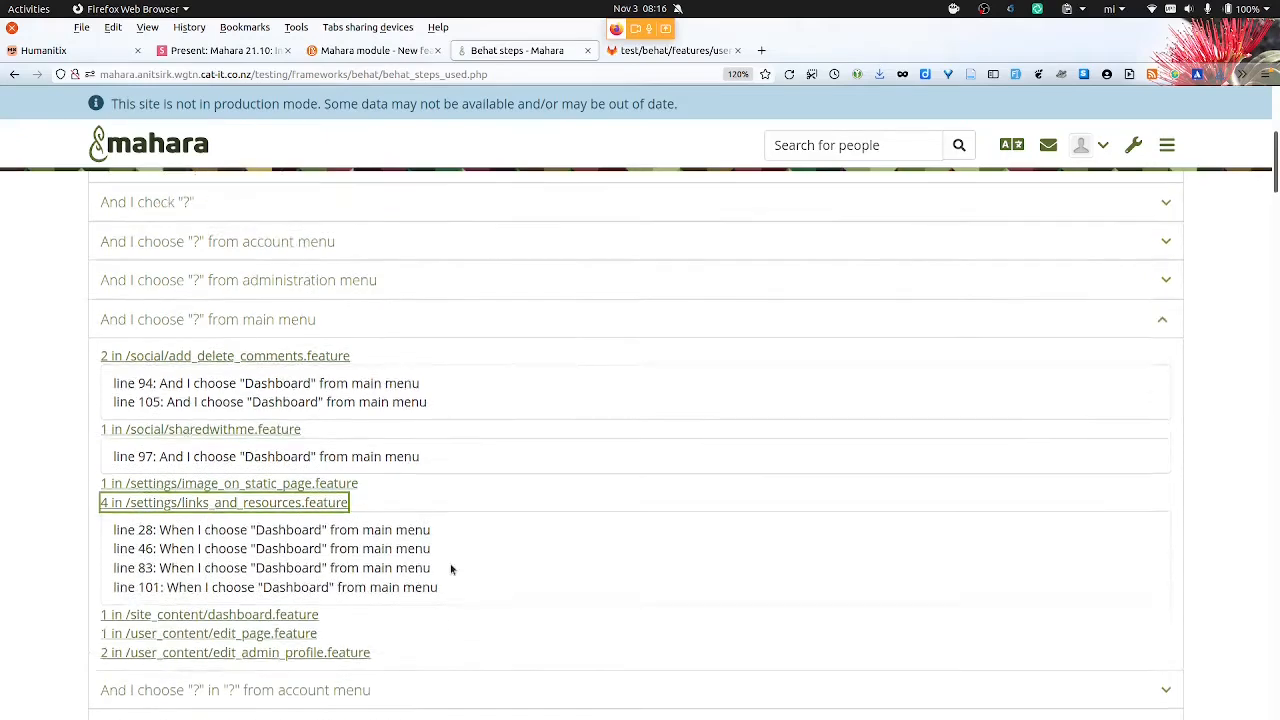
pyautogui.scroll(3)
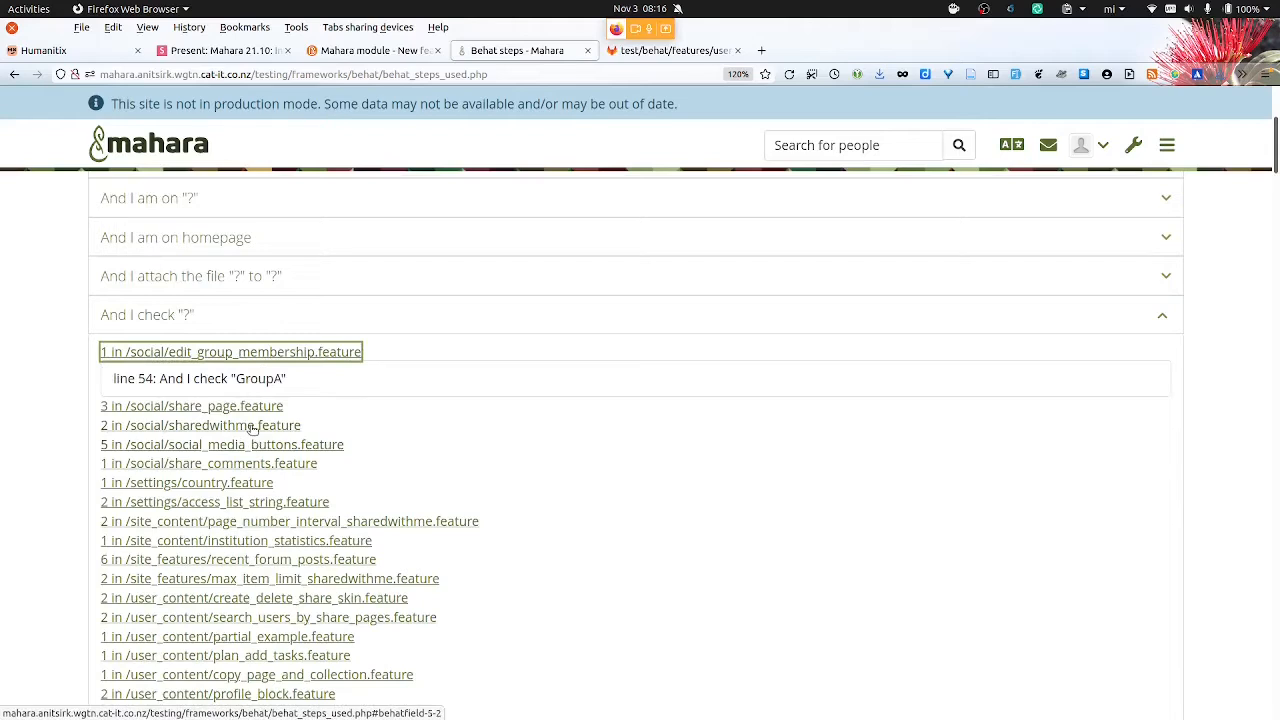
# Show the sharedwithme.feature lines that use the 'I check "?"' step
pyautogui.click(201, 424)
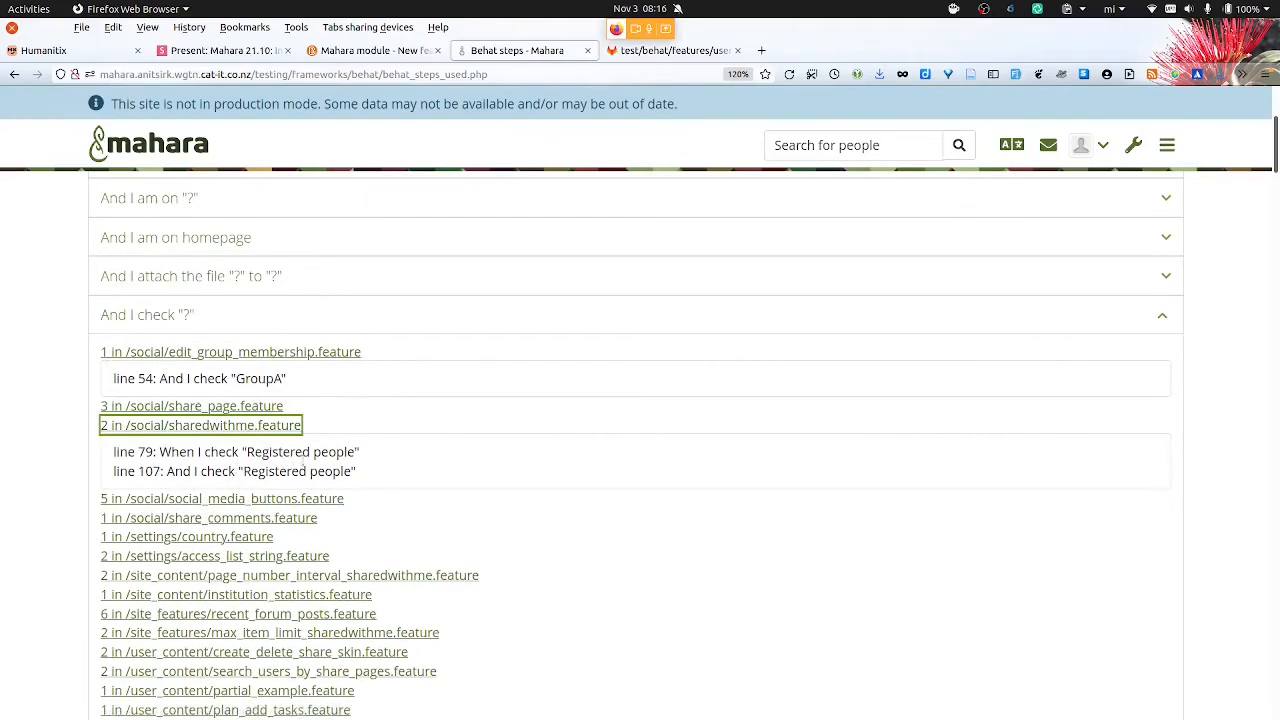
pyautogui.moveTo(490, 526)
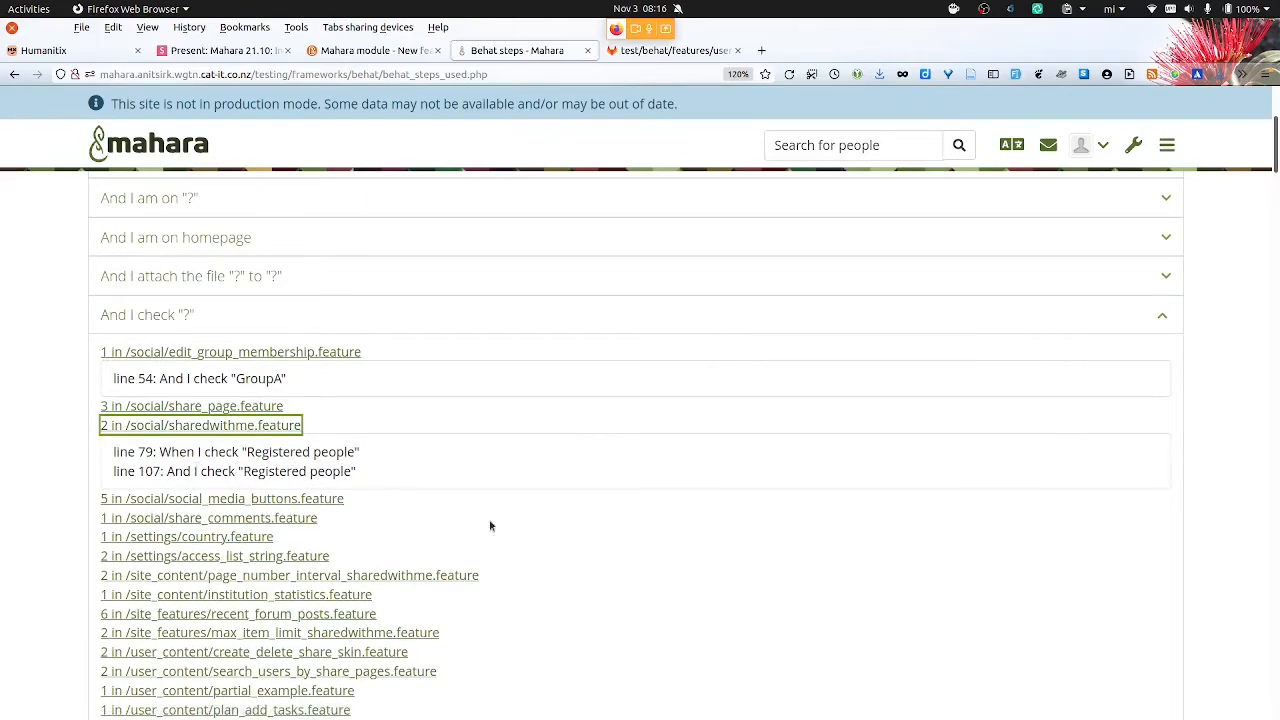
pyautogui.moveTo(517, 542)
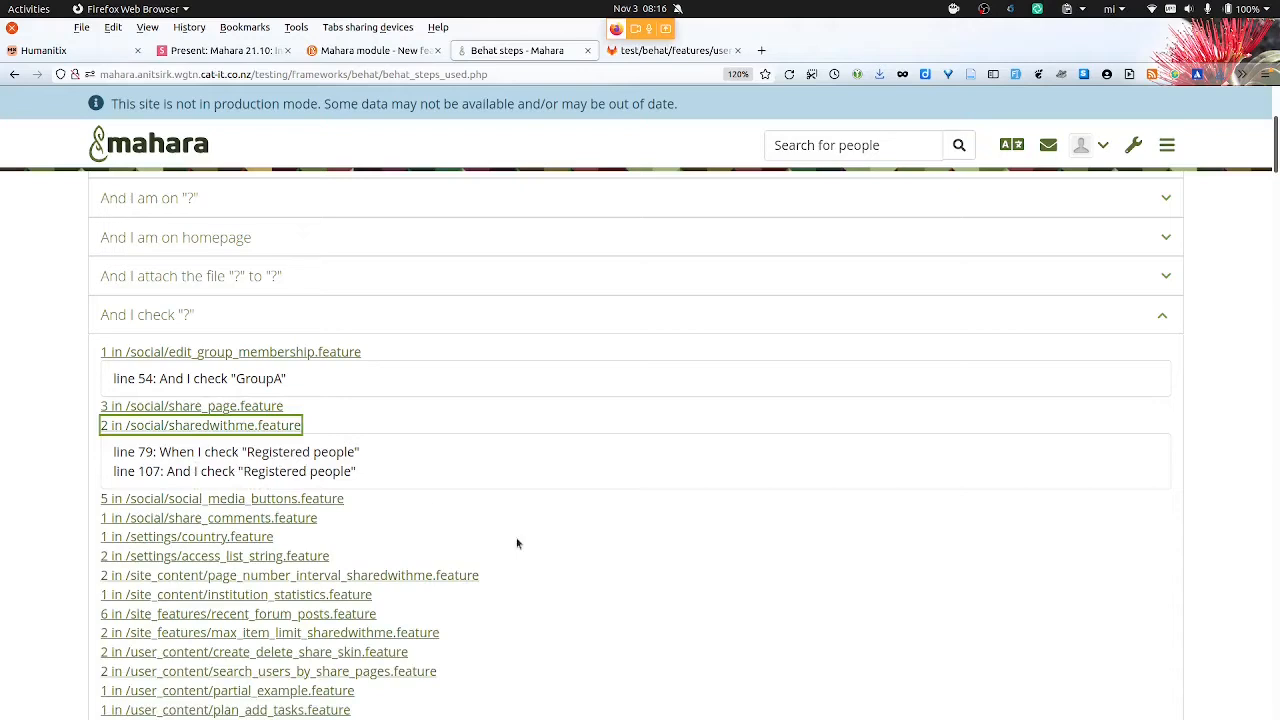
pyautogui.moveTo(254, 420)
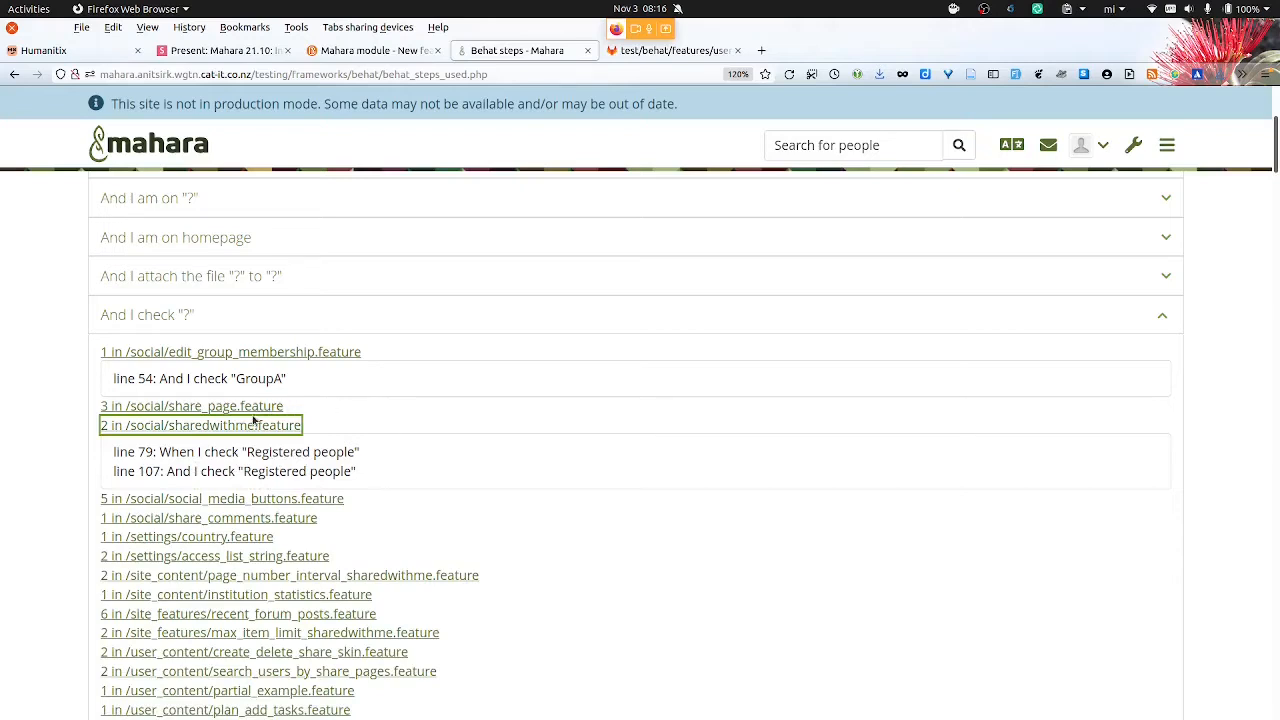
pyautogui.moveTo(255, 425)
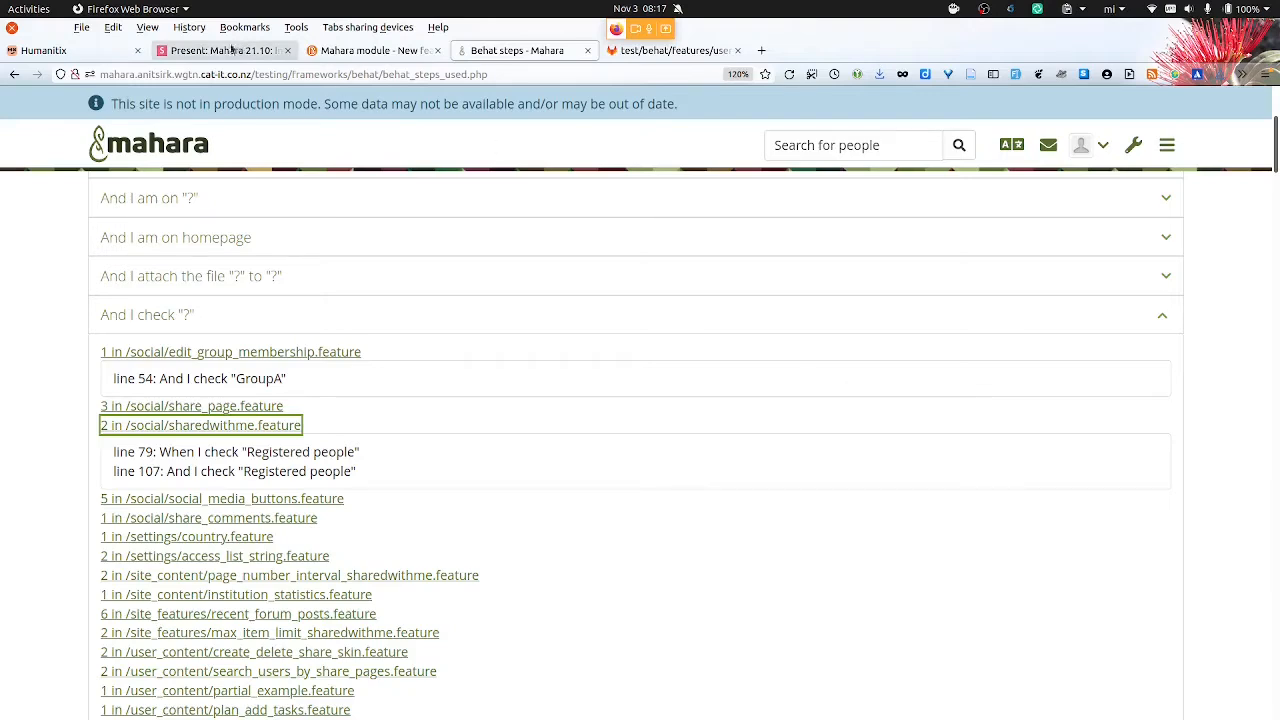
pyautogui.moveTo(223, 50)
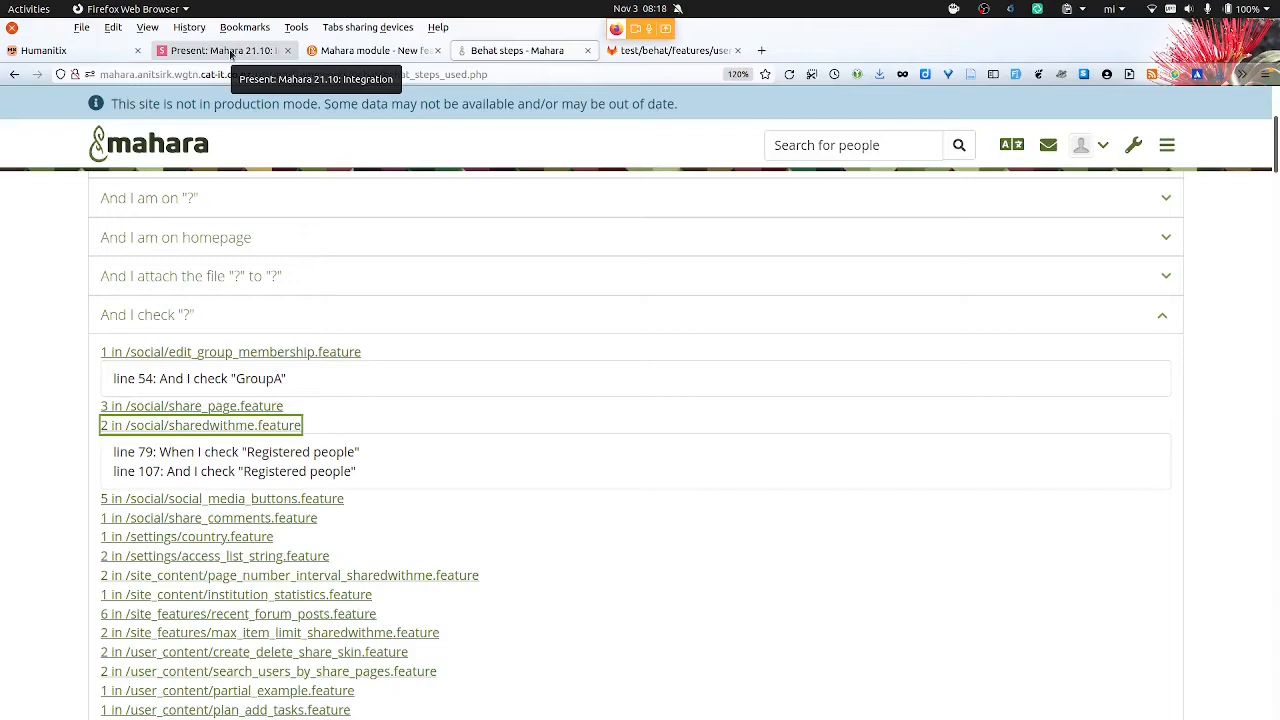
pyautogui.moveTo(1016, 200)
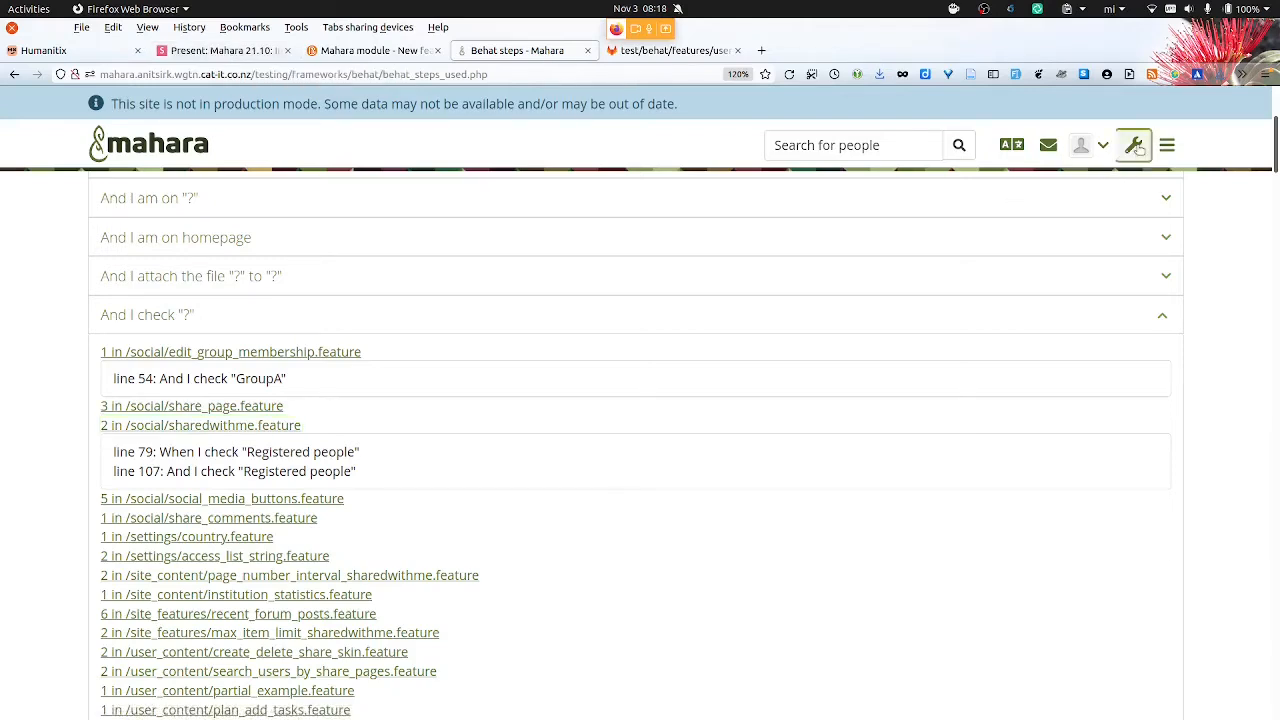
# Open the Components library and review plugins like adodb, chartjs and dwoo
pyautogui.click(1167, 145)
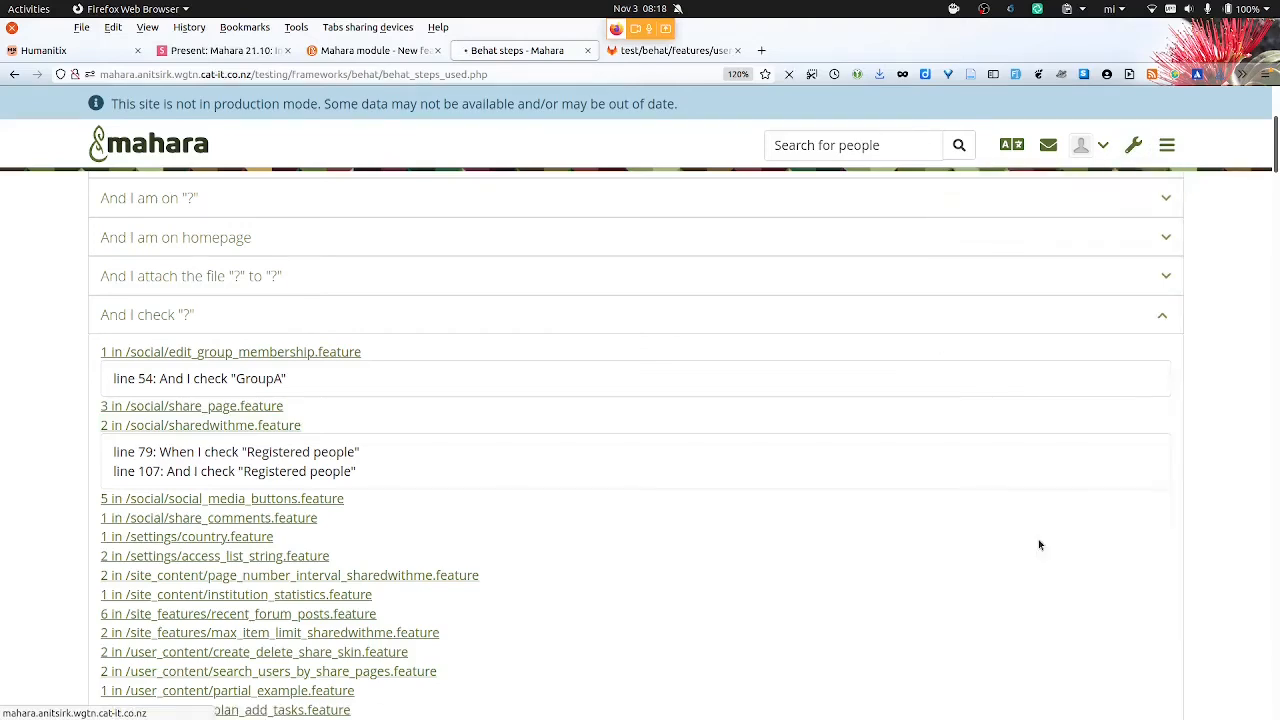
pyautogui.click(520, 50)
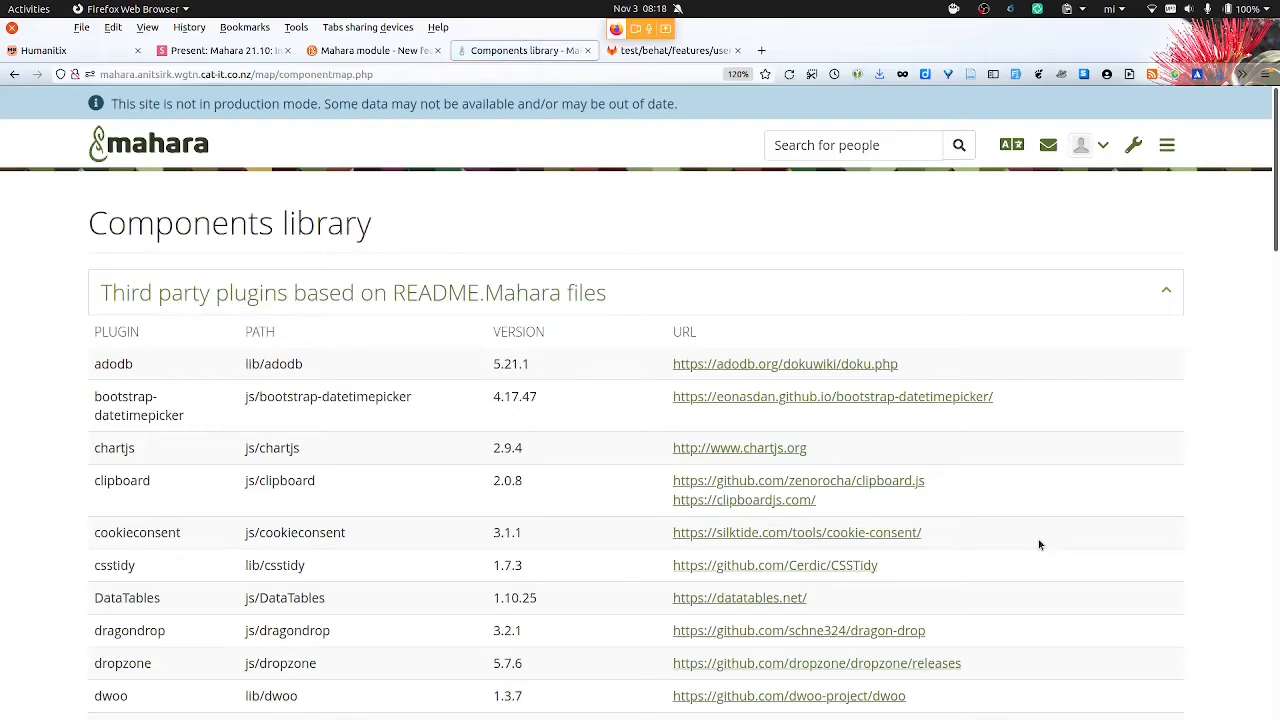
pyautogui.moveTo(1245, 564)
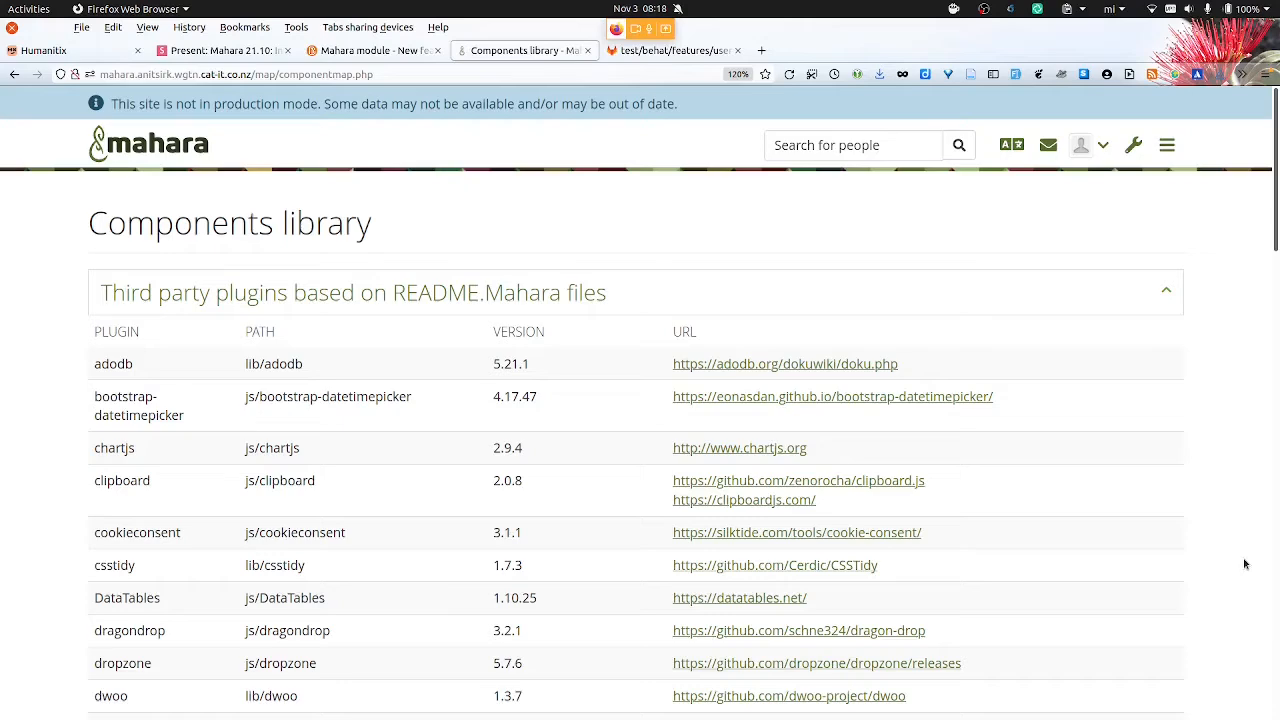
pyautogui.scroll(-3)
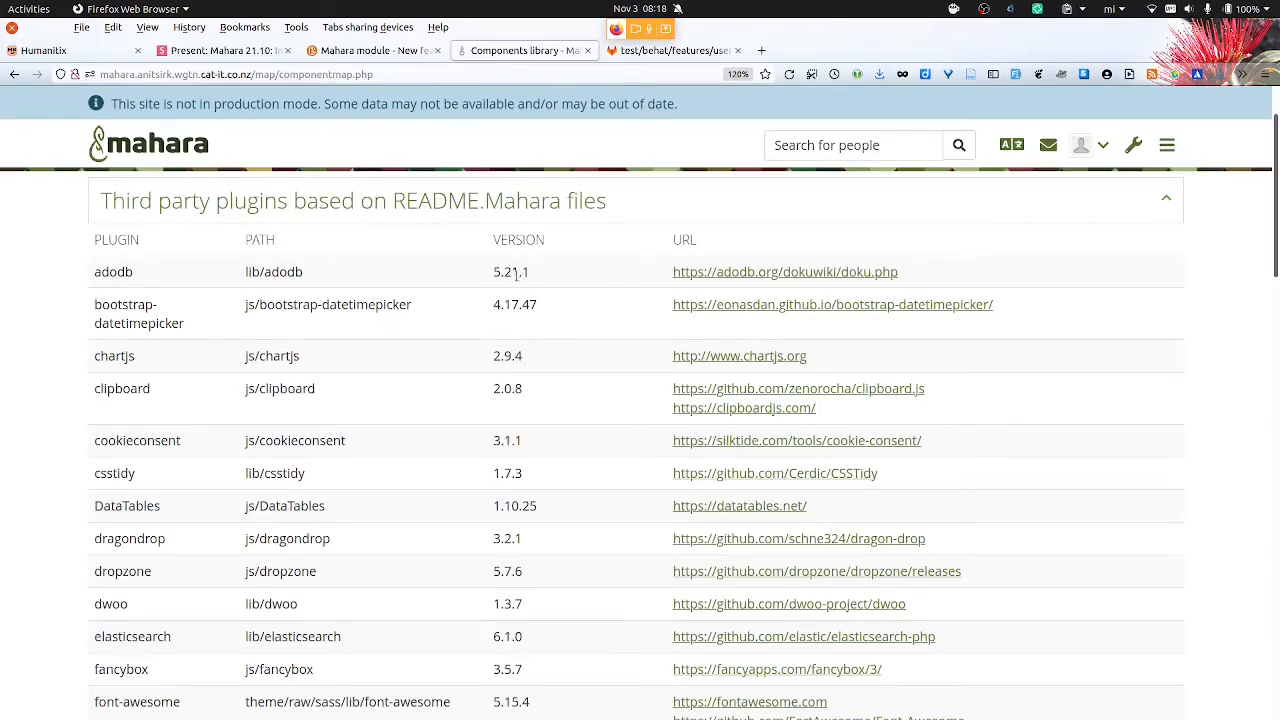
pyautogui.moveTo(533, 278)
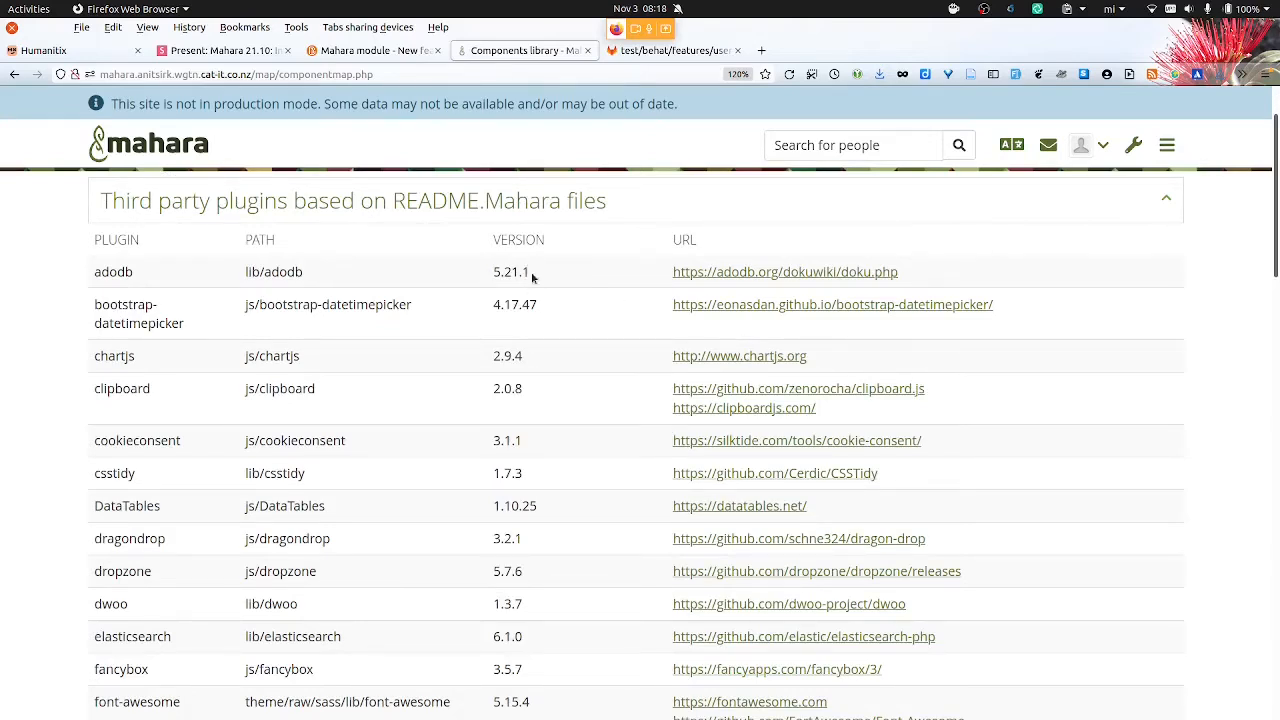
pyautogui.moveTo(915, 273)
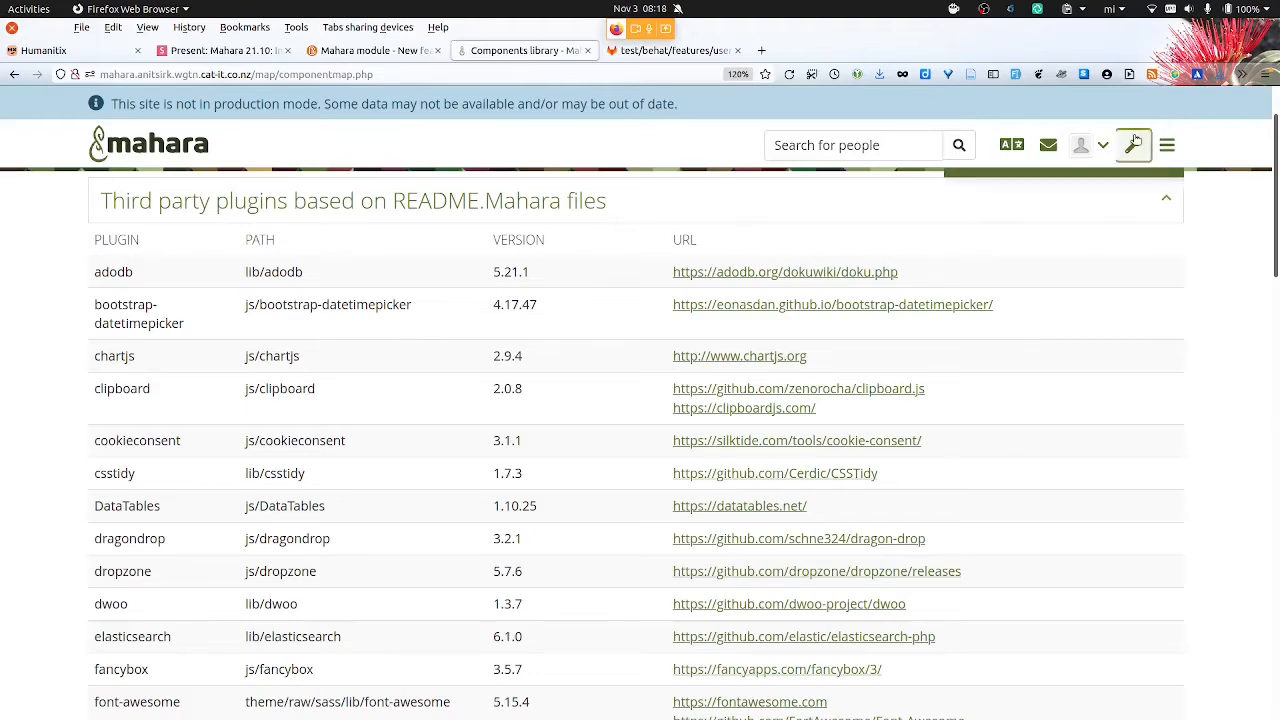
# Open the Style guide, browse the button examples, then try the basic Drop Downs example
pyautogui.click(1133, 144)
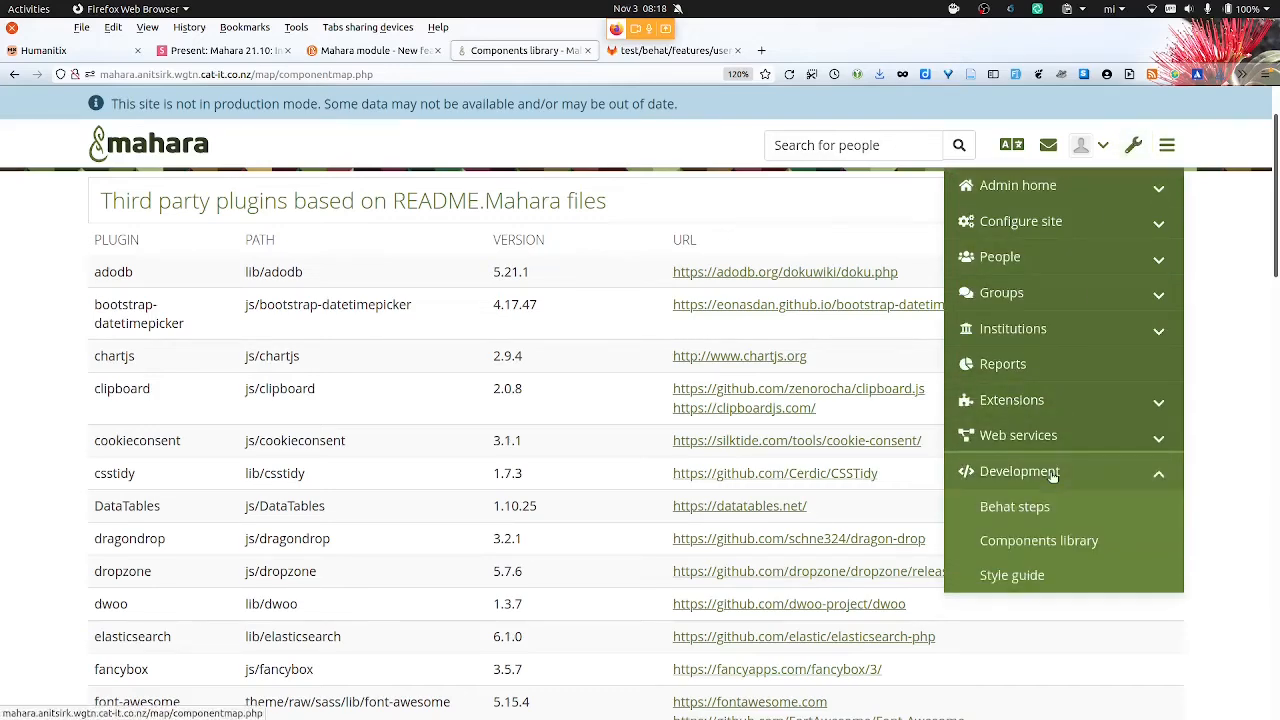
pyautogui.click(1012, 575)
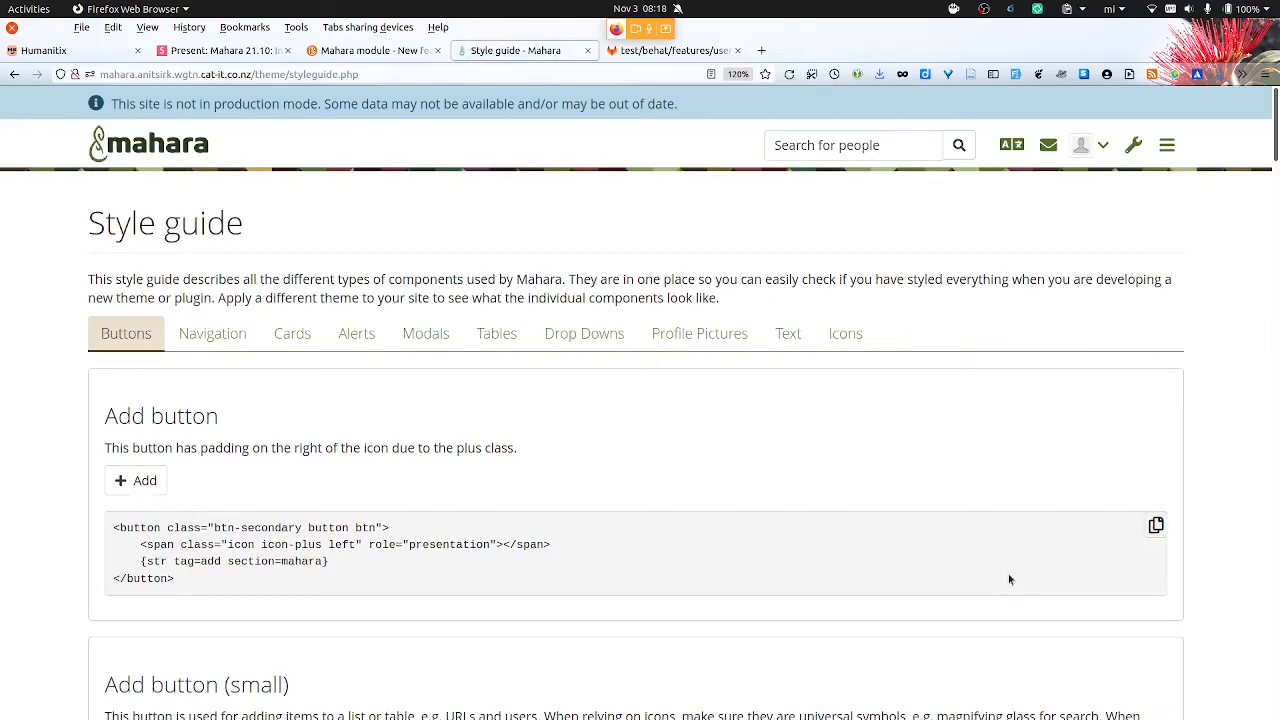
pyautogui.moveTo(1234, 556)
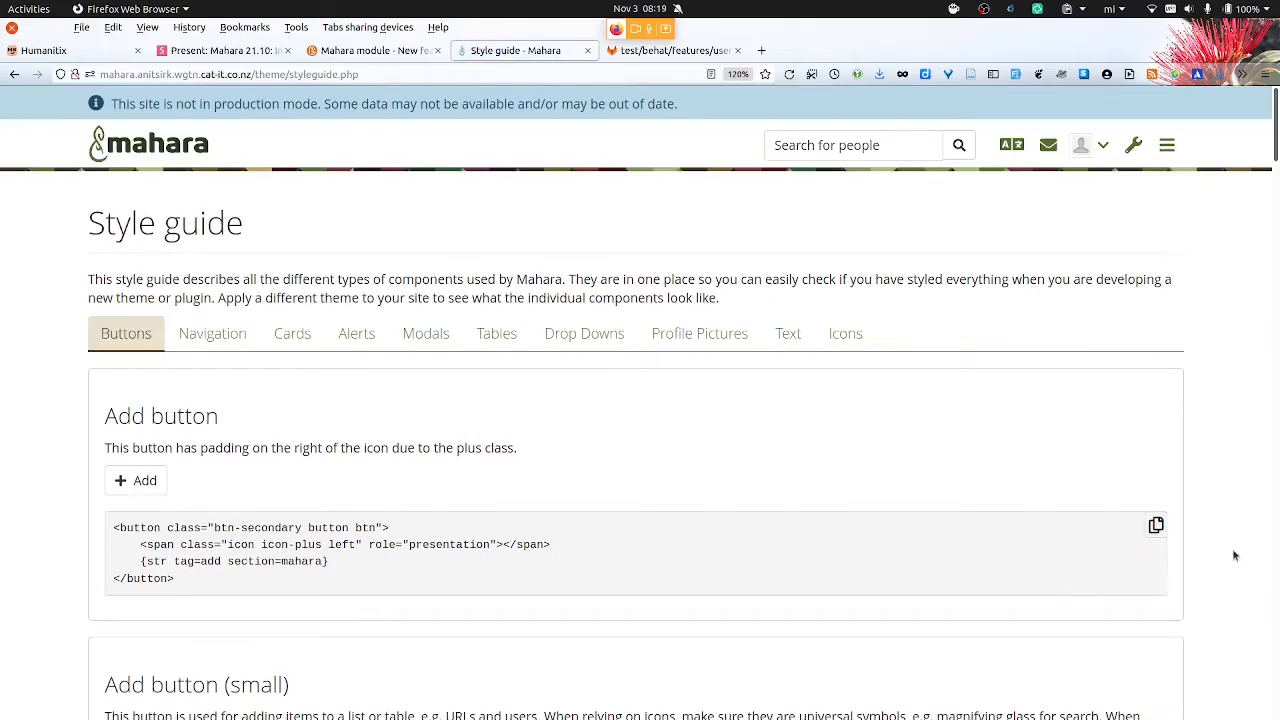
pyautogui.scroll(-3)
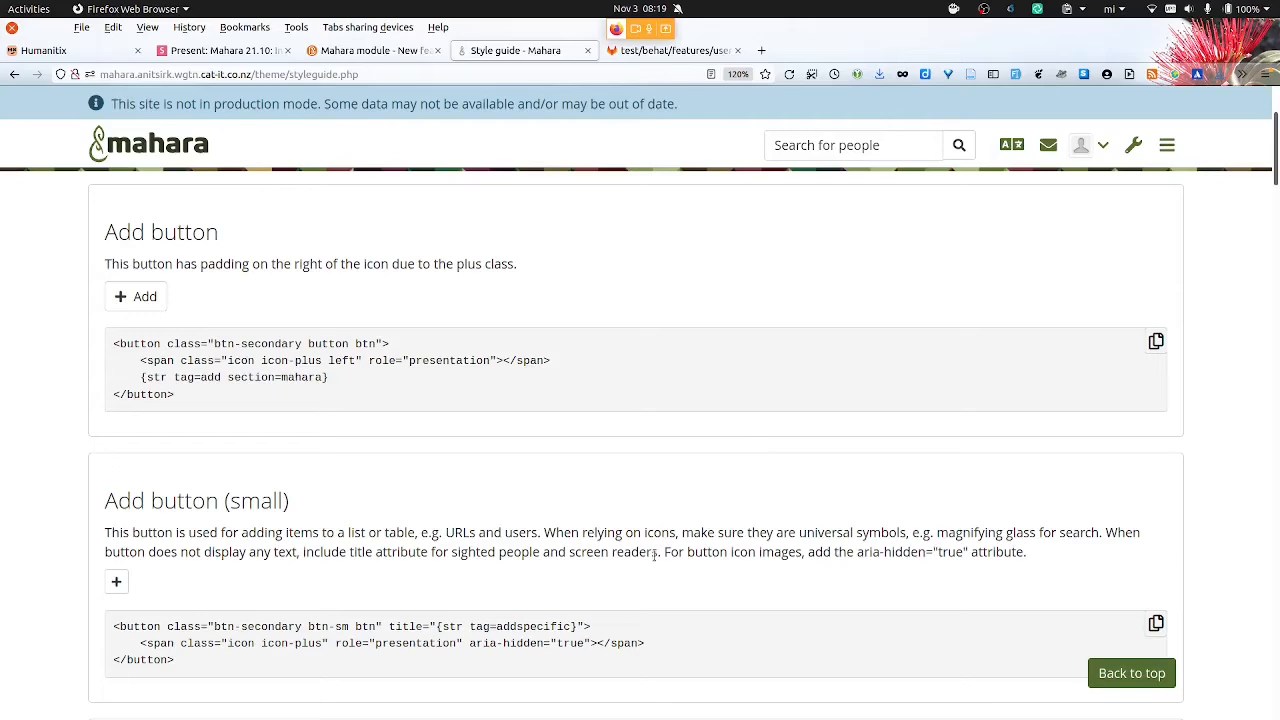
pyautogui.scroll(-3)
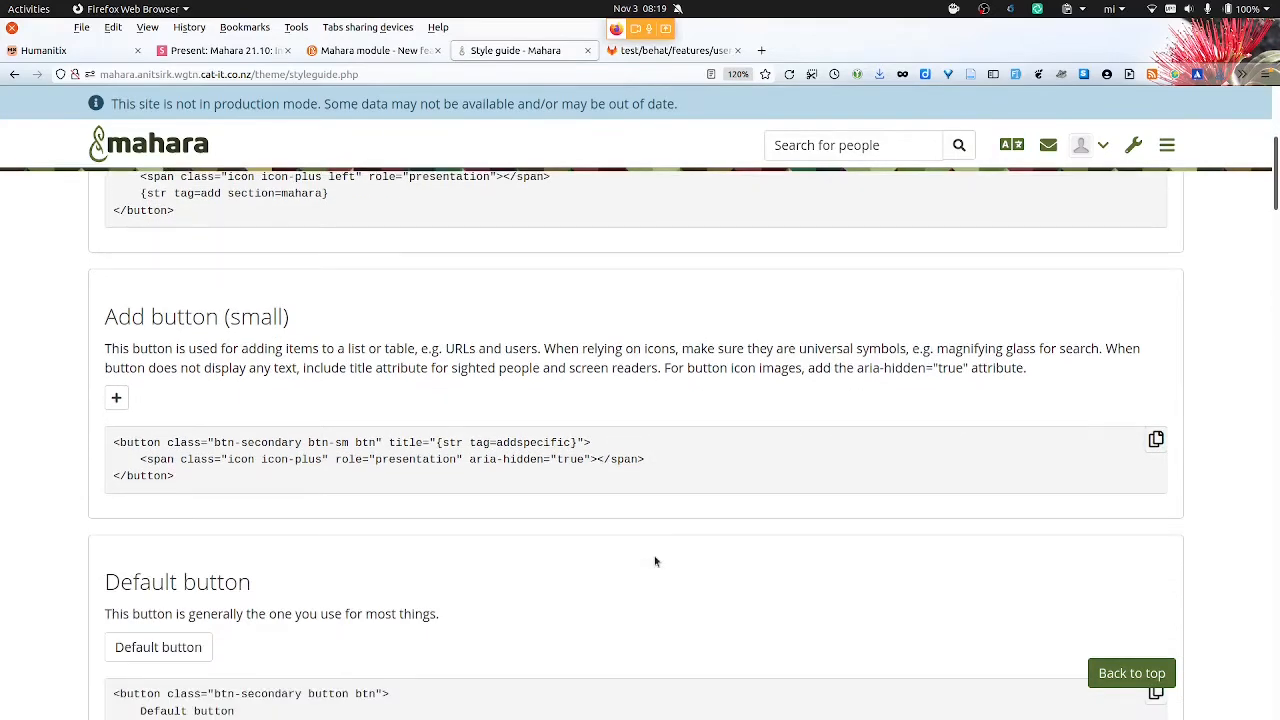
pyautogui.scroll(-3)
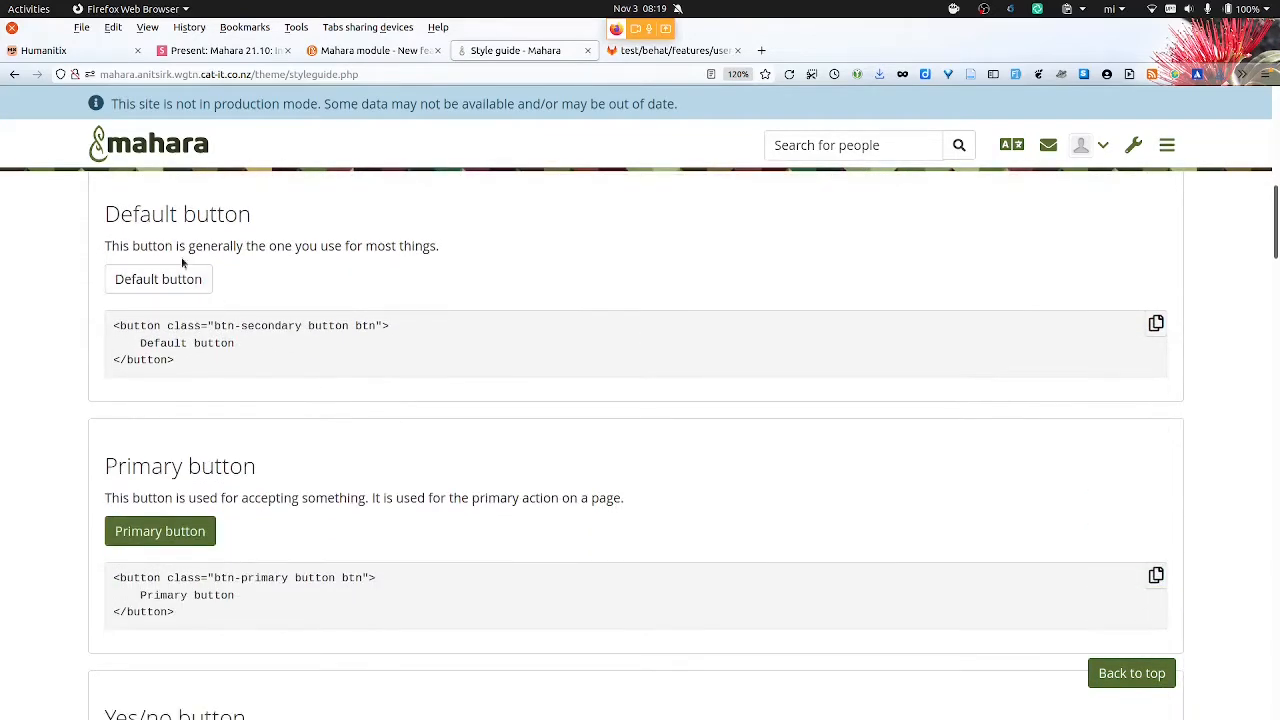
pyautogui.moveTo(216, 480)
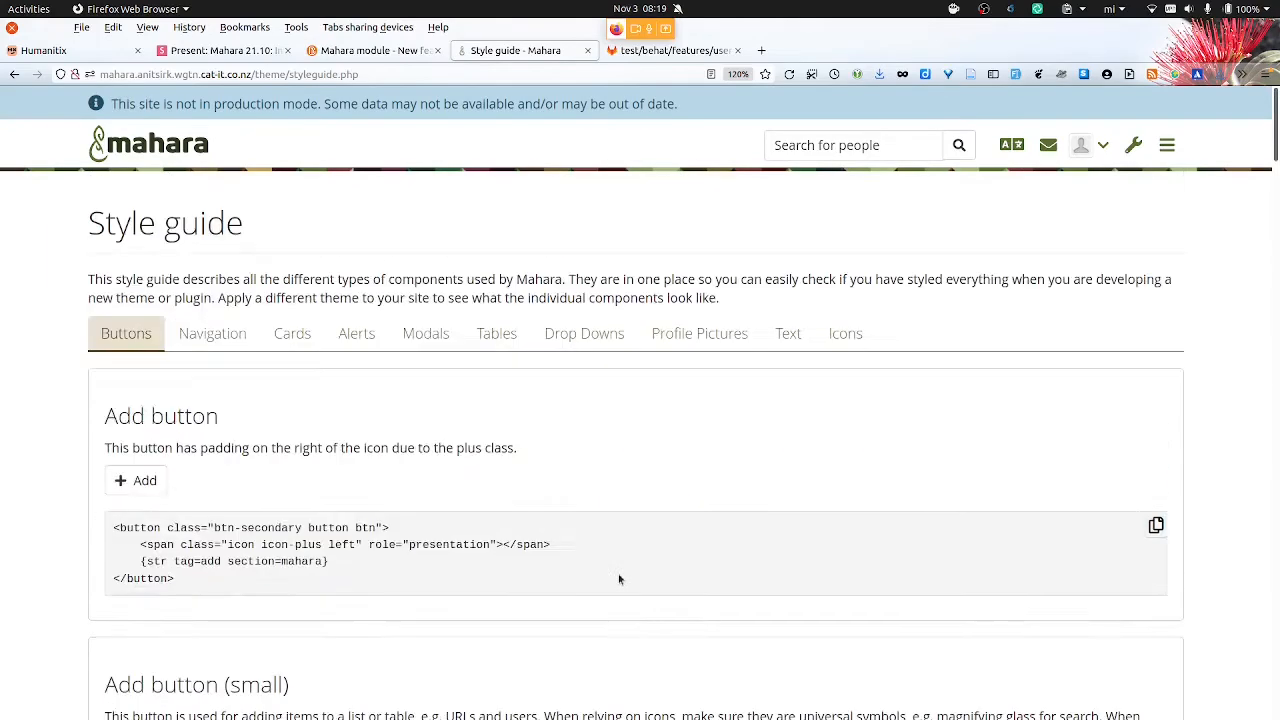
pyautogui.moveTo(584, 333)
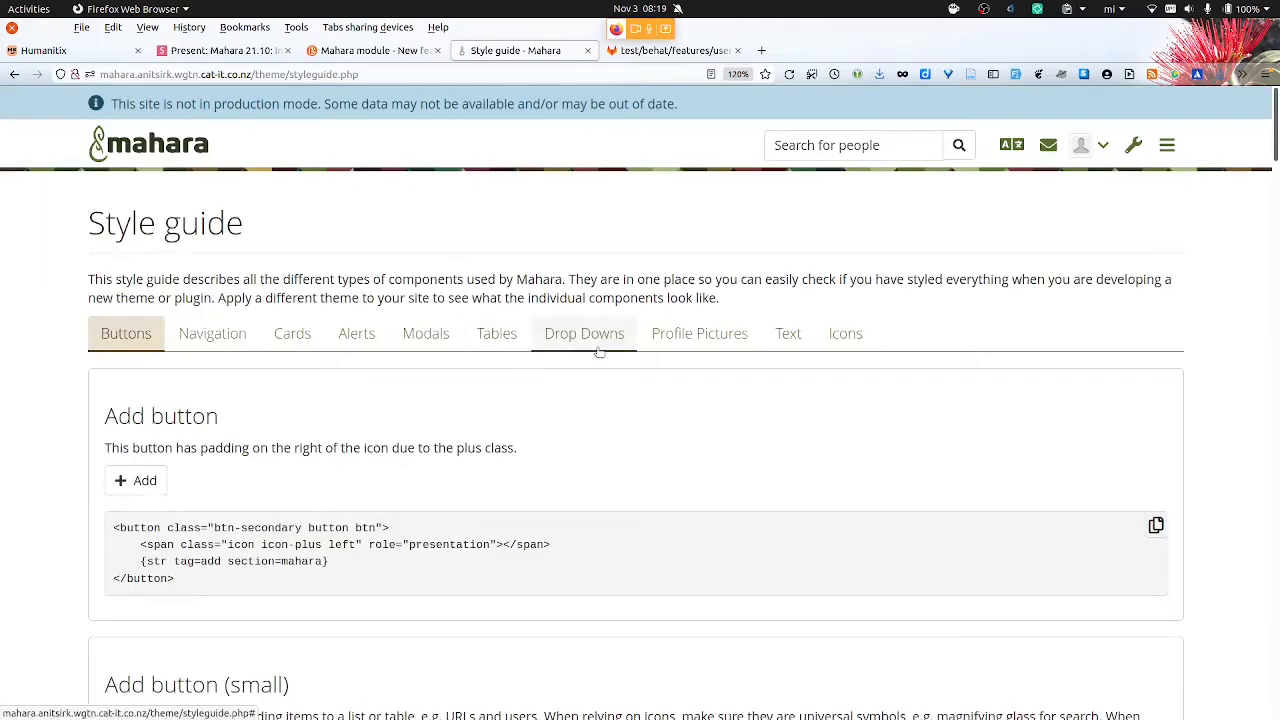
pyautogui.click(584, 333)
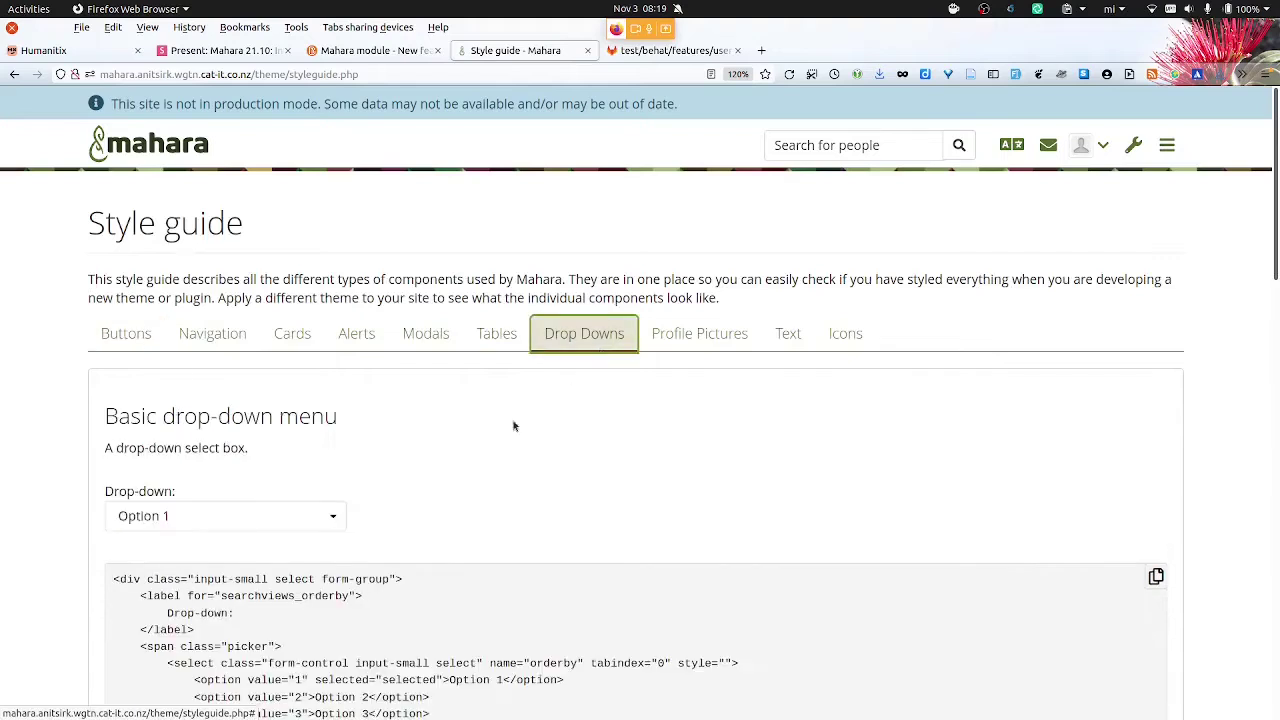
pyautogui.click(225, 515)
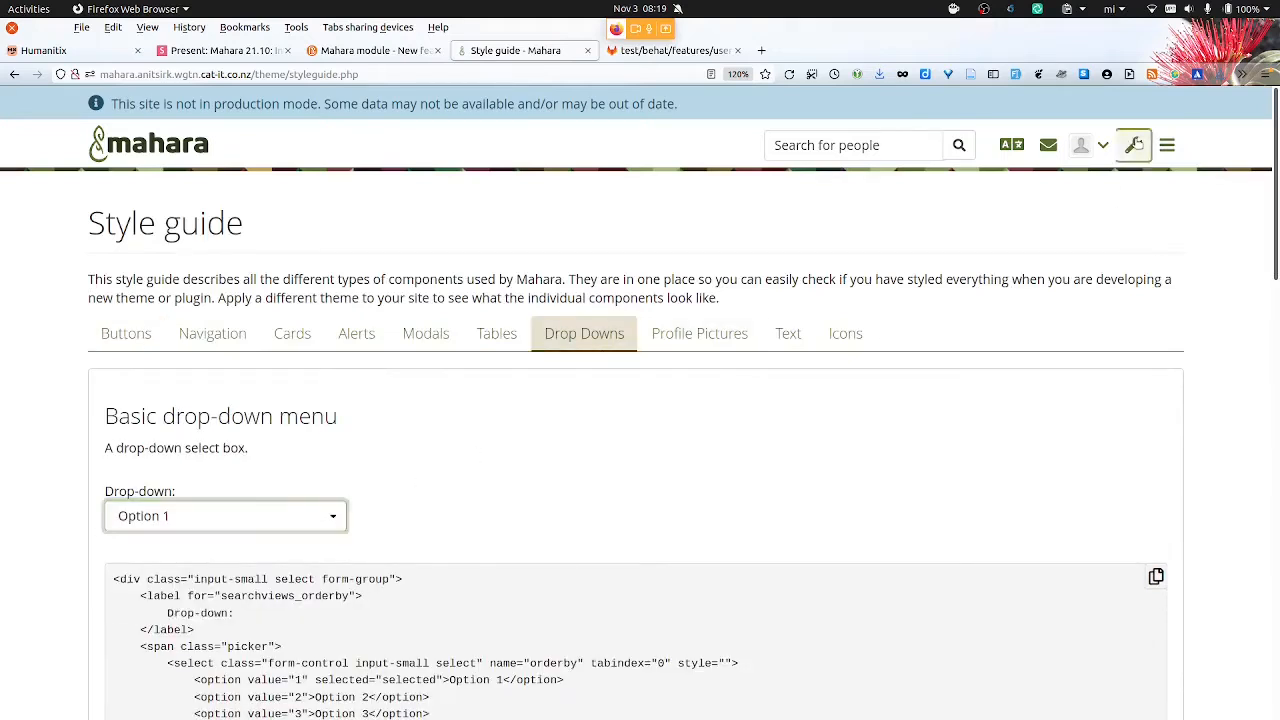
# Pick a new theme in Configure site > Site options and save the site options
pyautogui.click(1132, 144)
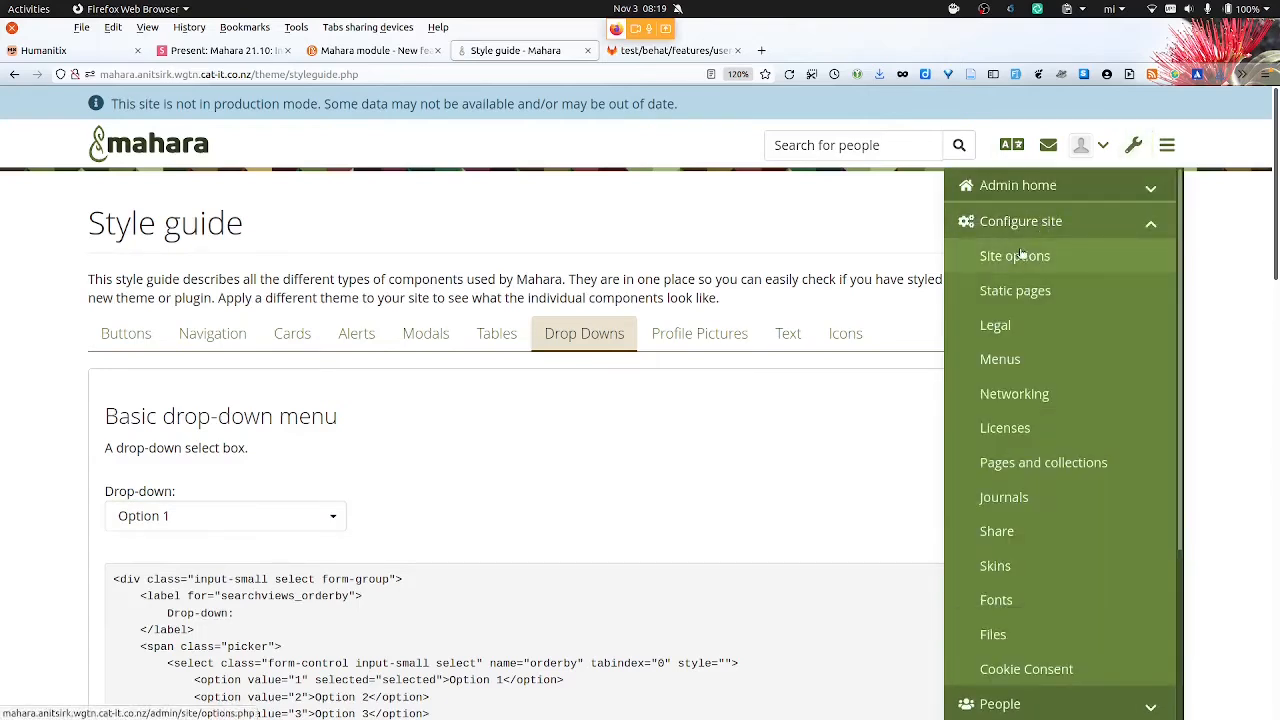
pyautogui.click(1014, 255)
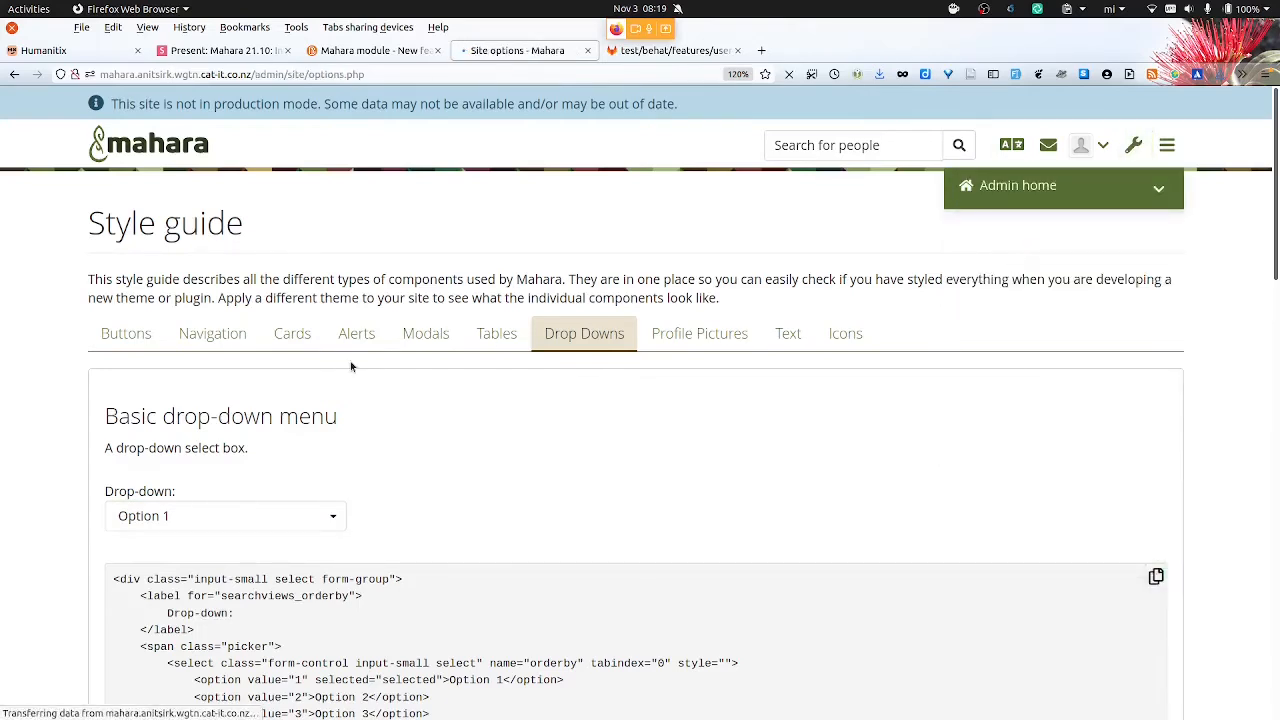
pyautogui.click(520, 50)
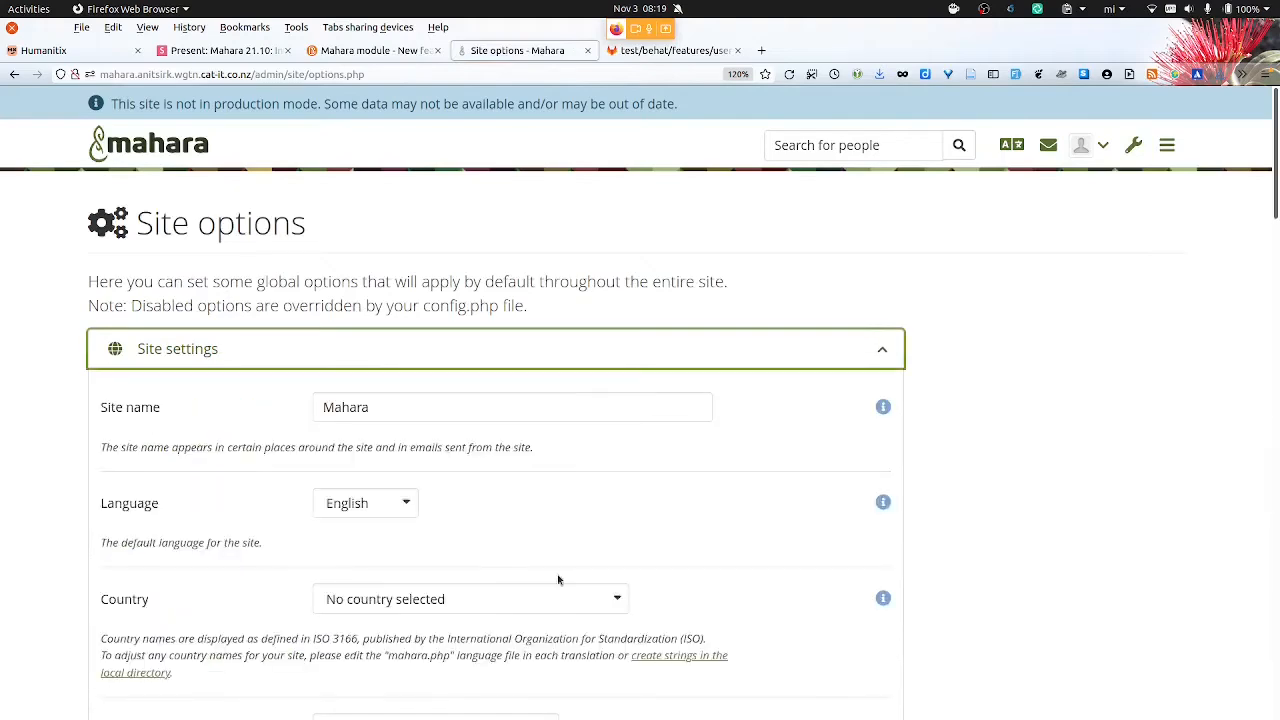
pyautogui.click(375, 472)
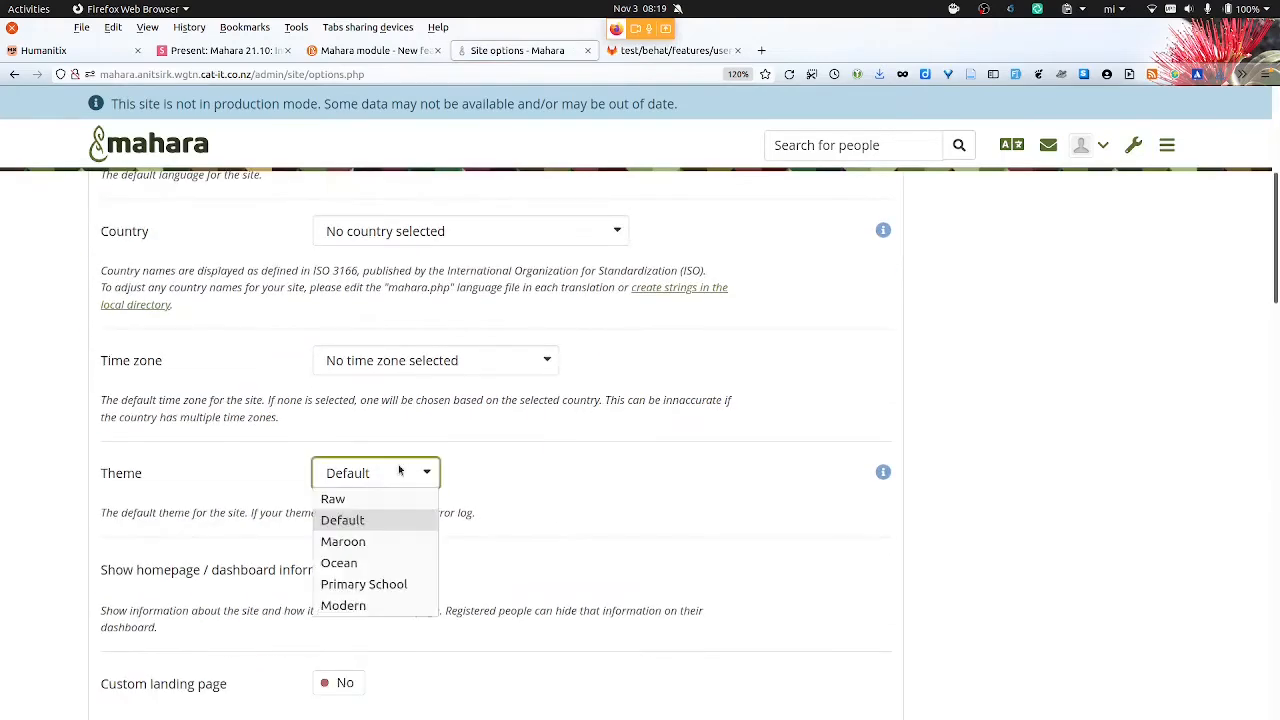
pyautogui.scroll(-3)
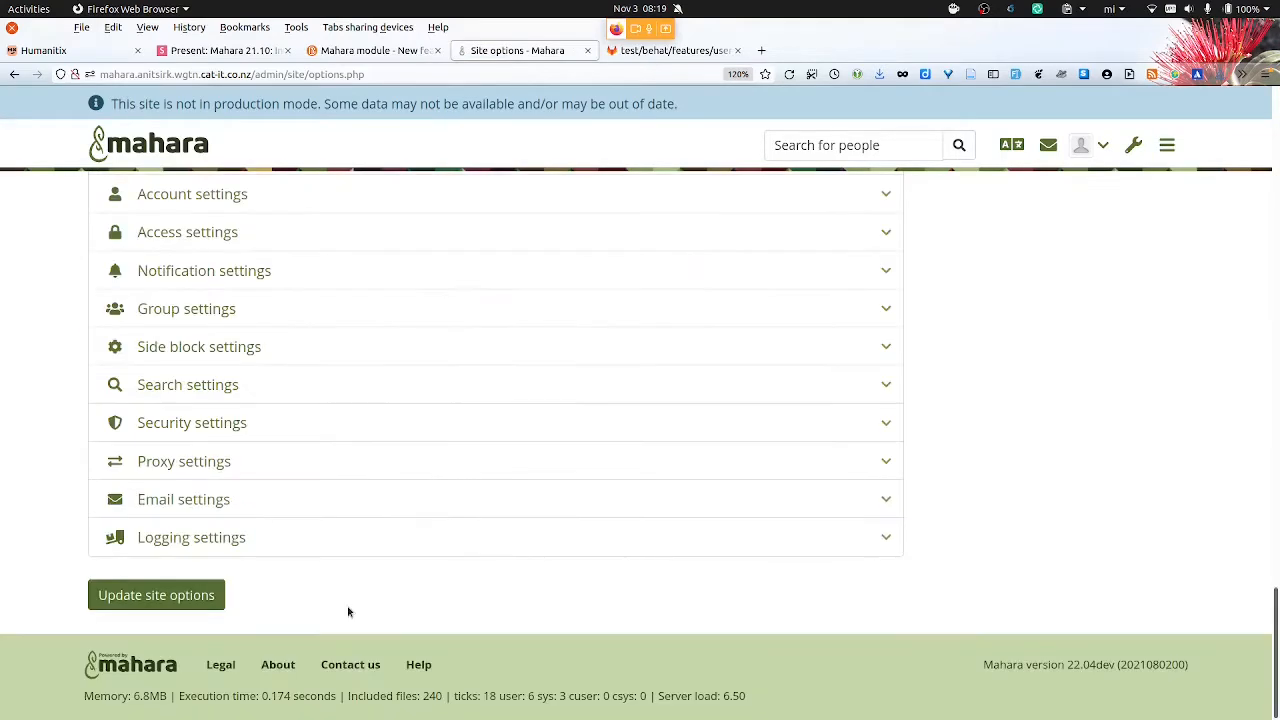
pyautogui.click(156, 595)
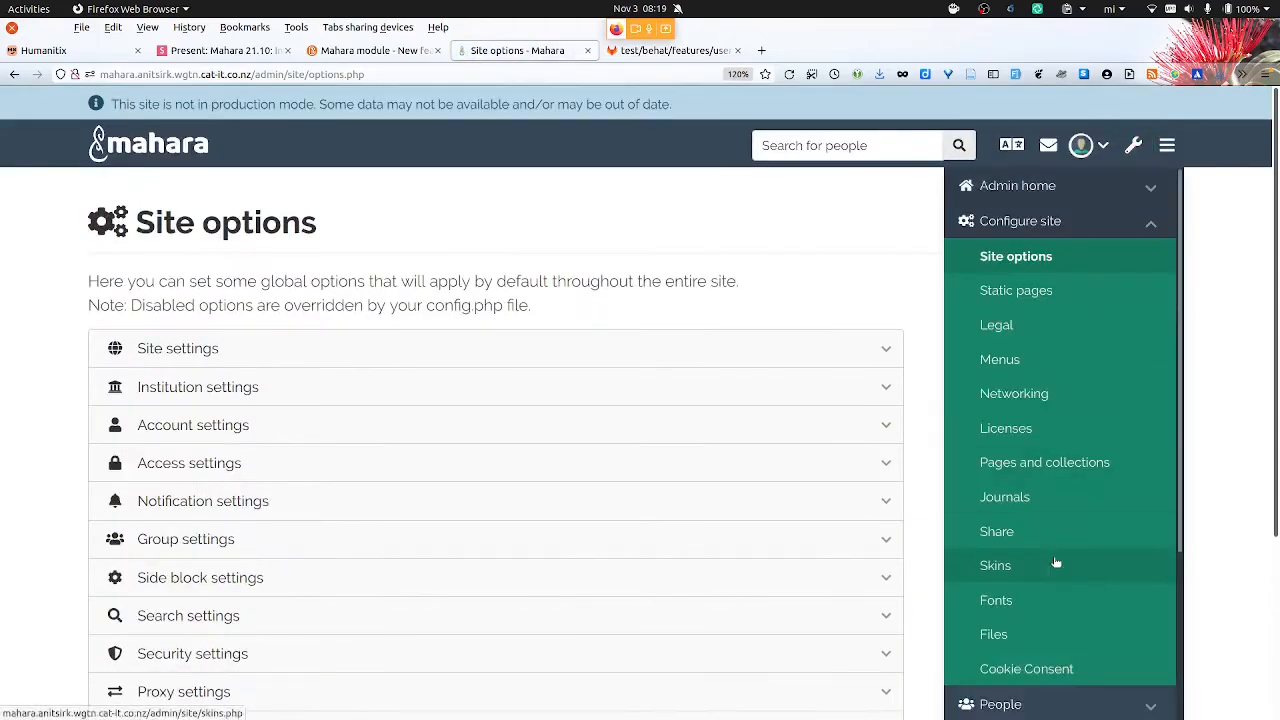
pyautogui.click(1020, 221)
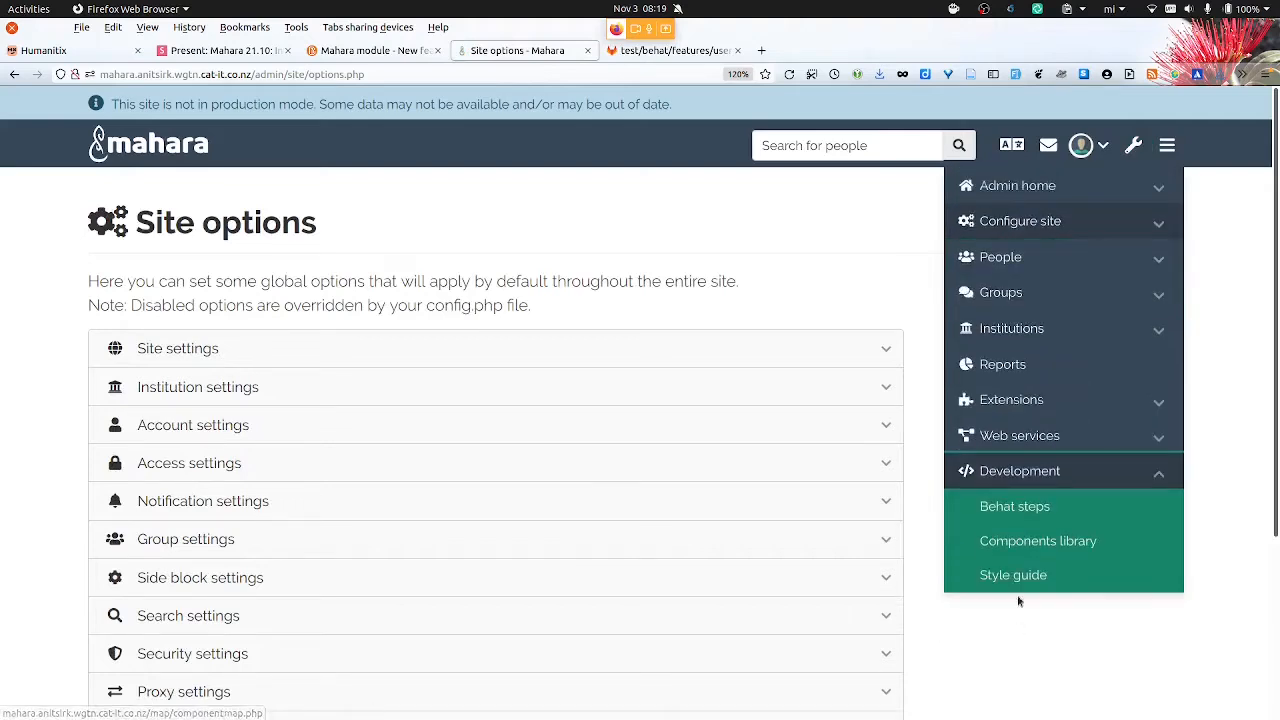
# Open Development > Style guide and scroll through its button examples under the new theme
pyautogui.click(1013, 574)
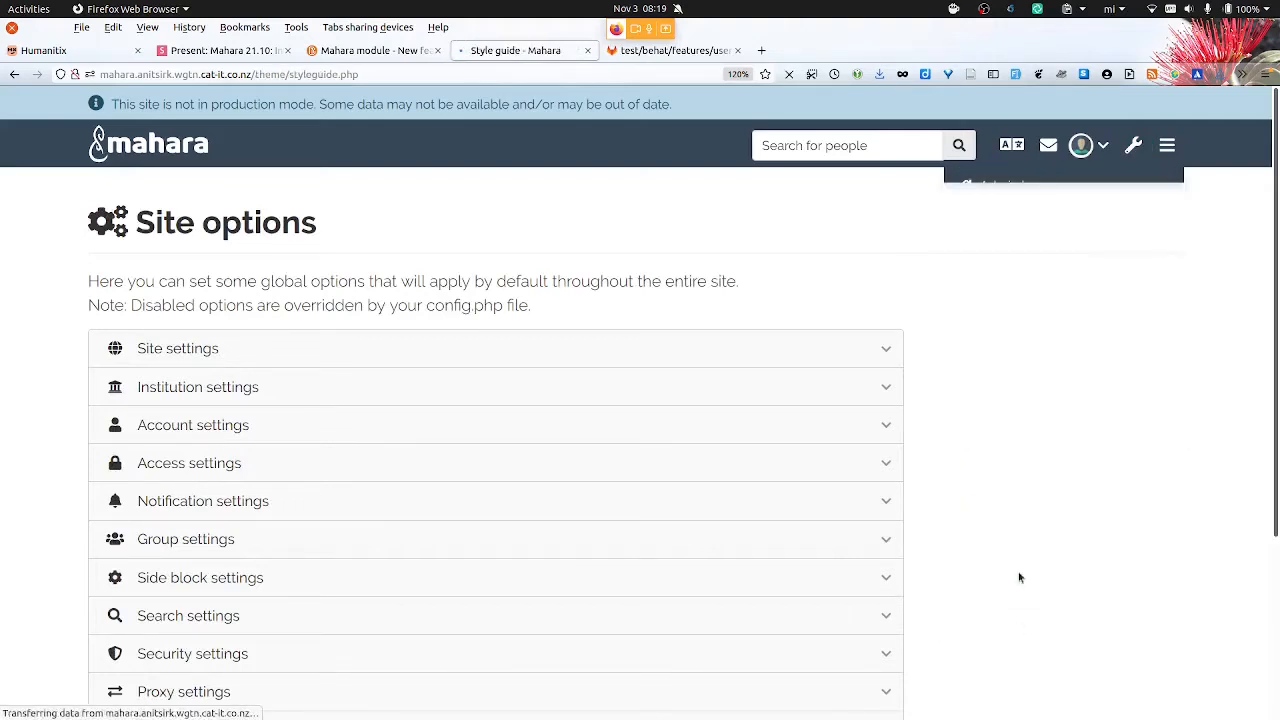
pyautogui.moveTo(1200, 609)
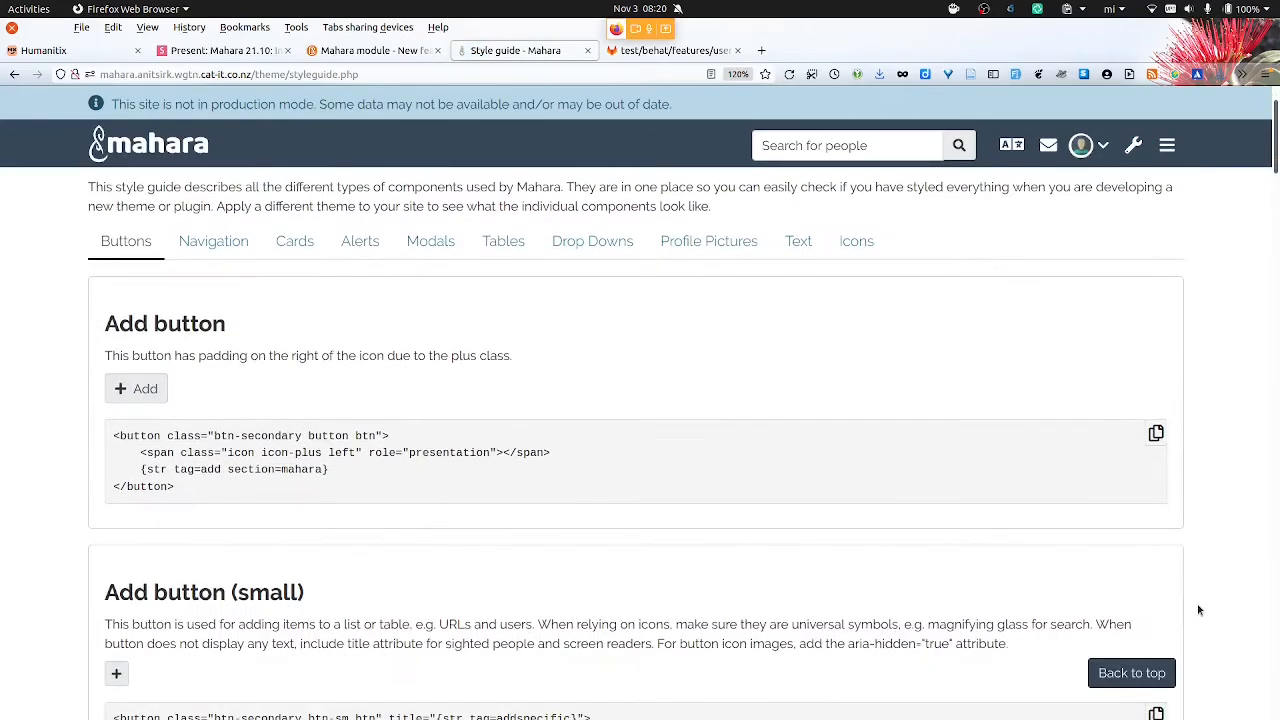
pyautogui.scroll(-3)
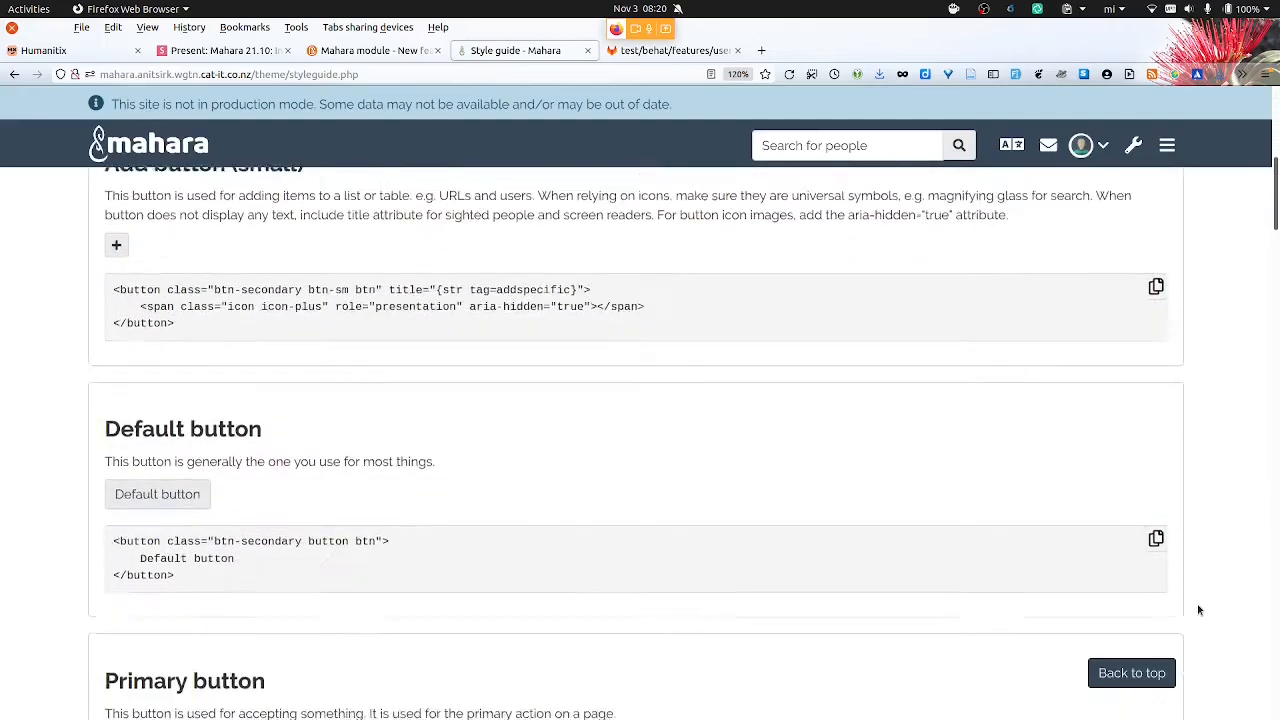
pyautogui.scroll(-3)
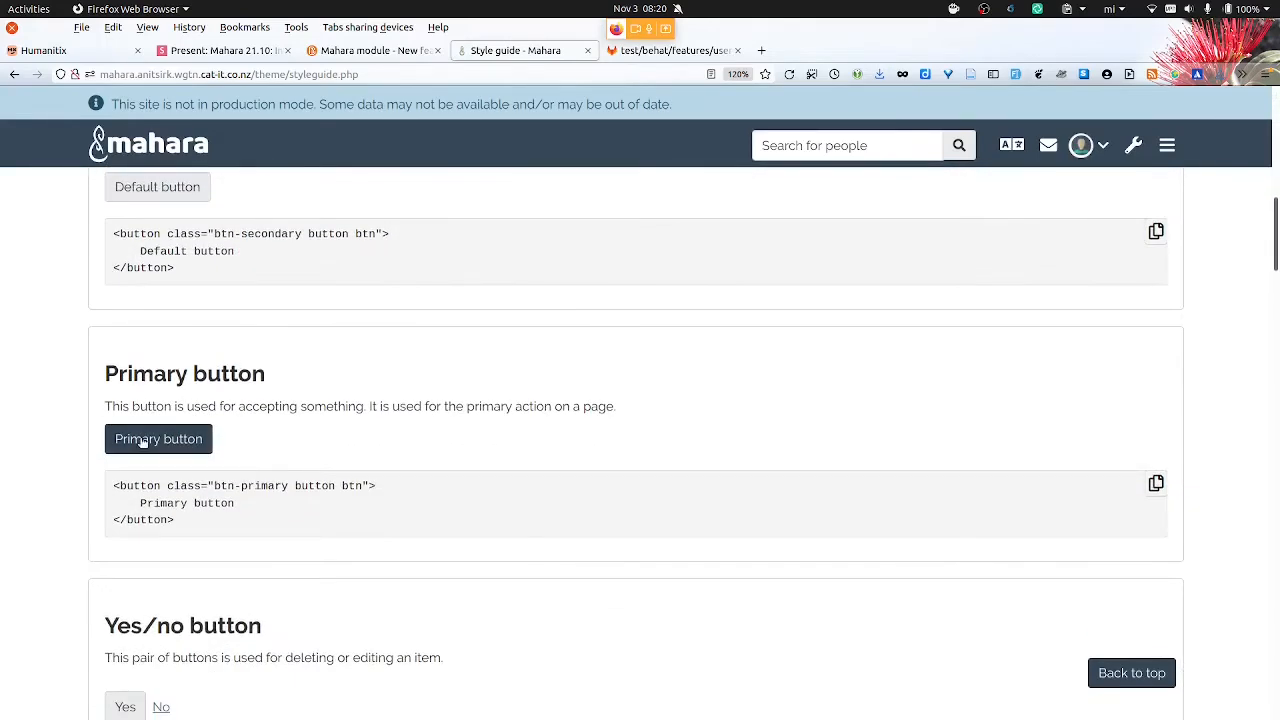
pyautogui.scroll(-3)
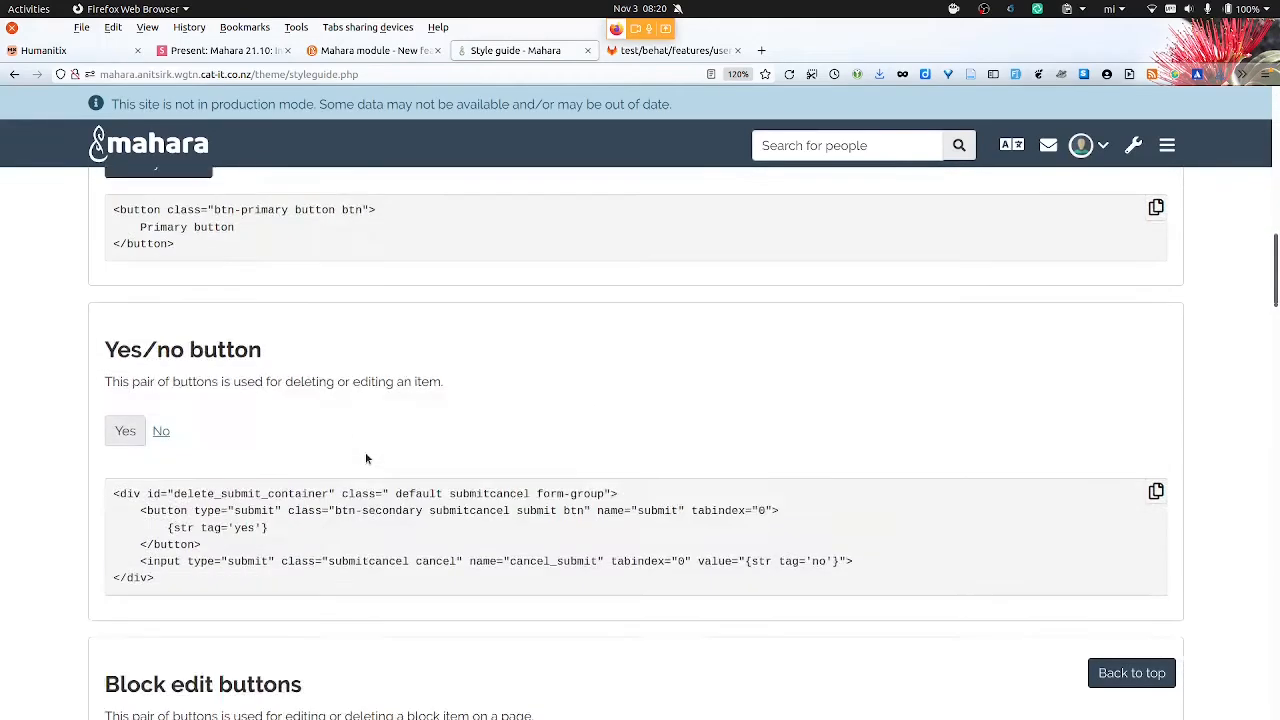
pyautogui.scroll(3)
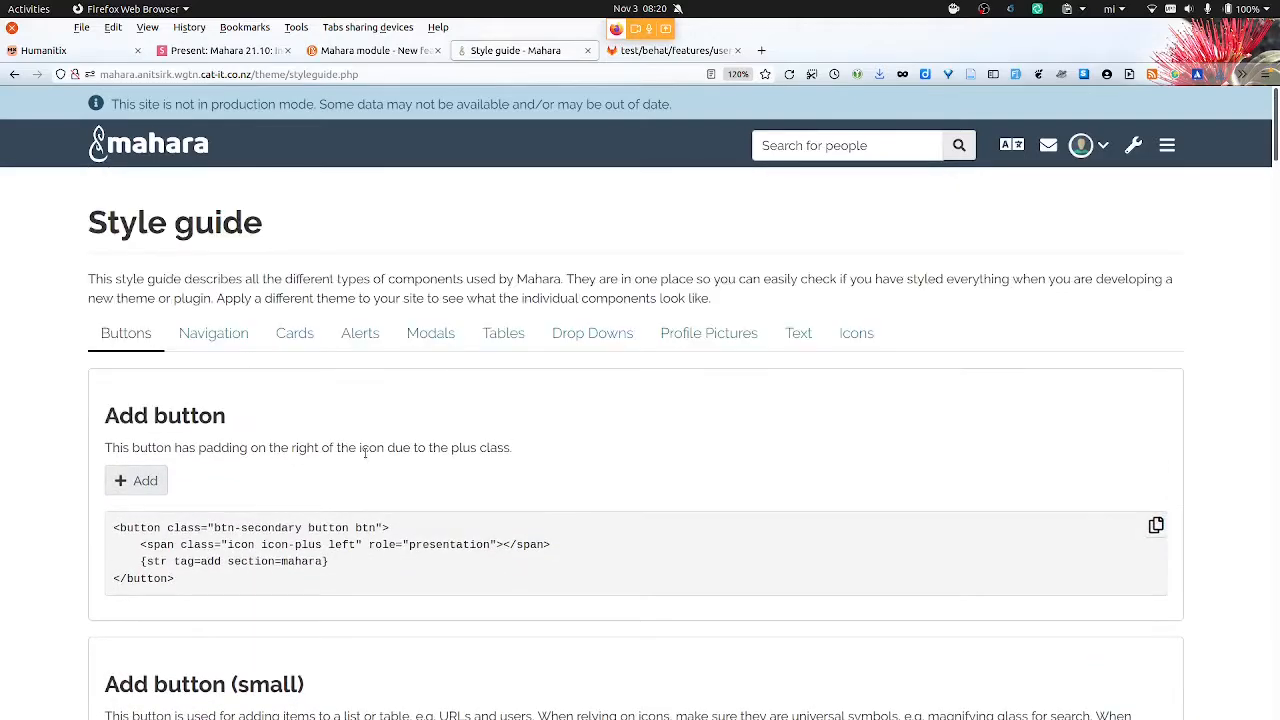
# Launch the style guide's demo modal, then browse the Drop Downs examples, including text-entry
pyautogui.click(430, 333)
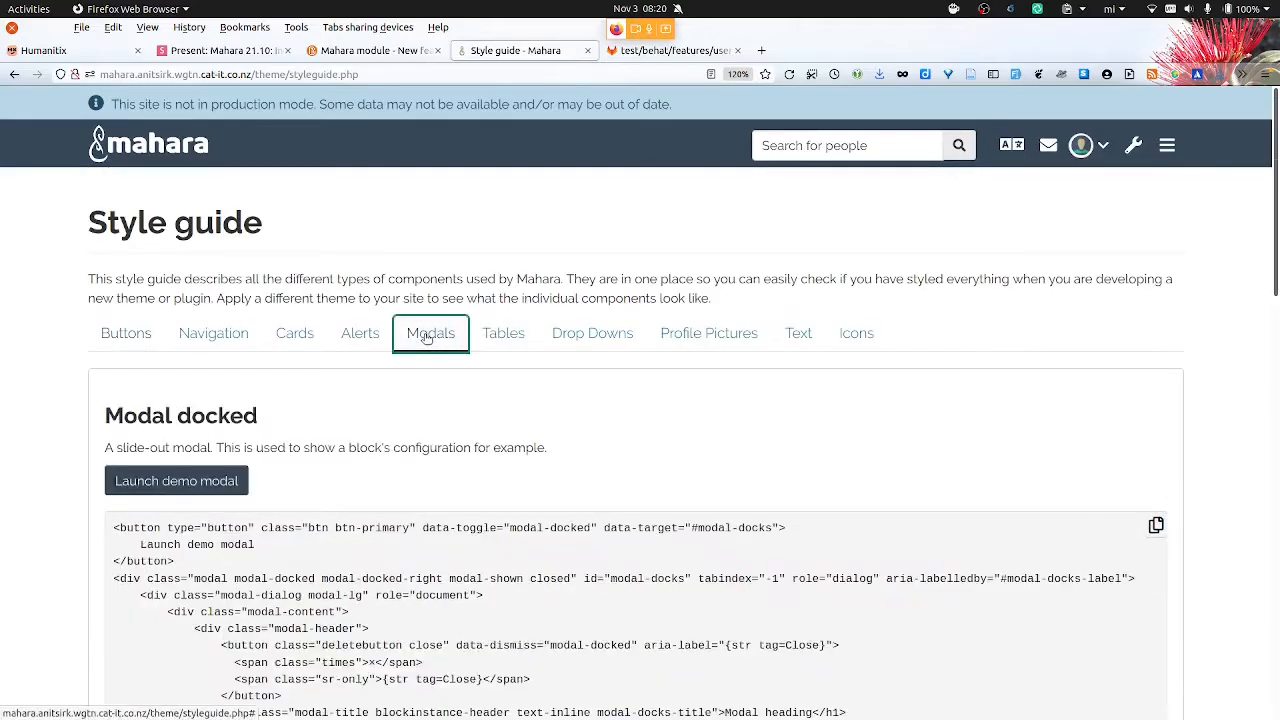
pyautogui.click(176, 481)
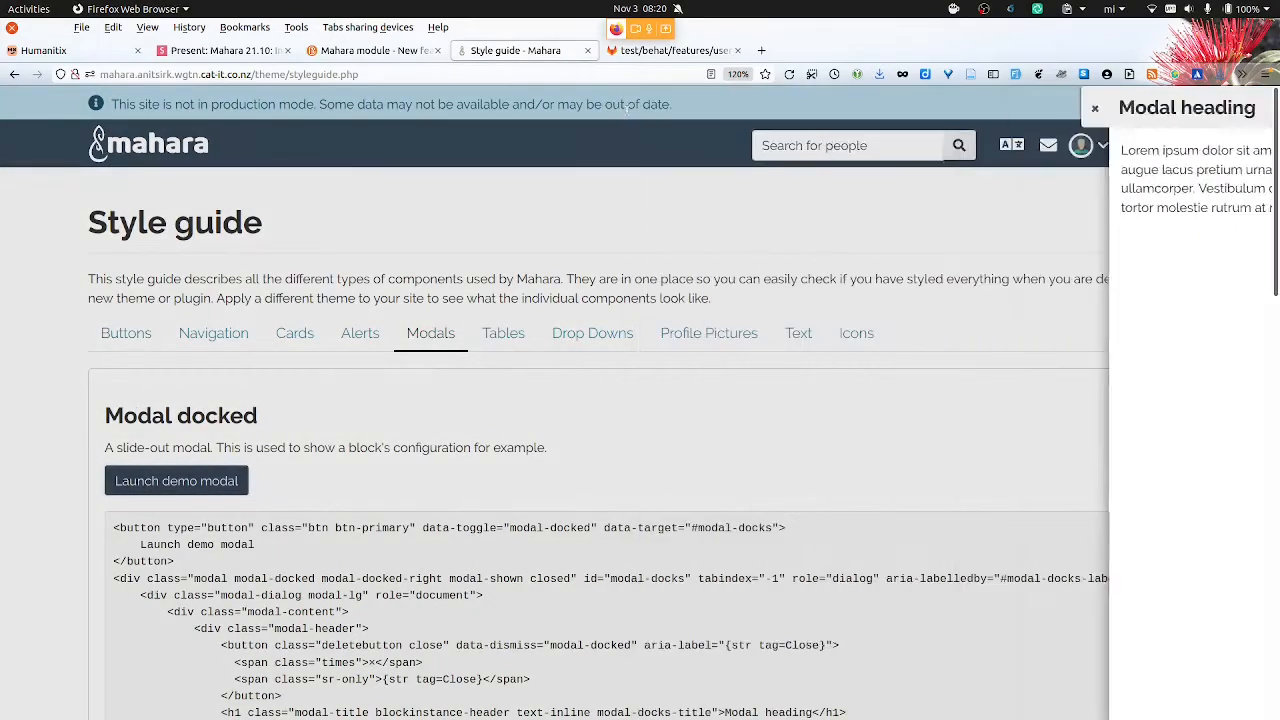
pyautogui.click(1095, 107)
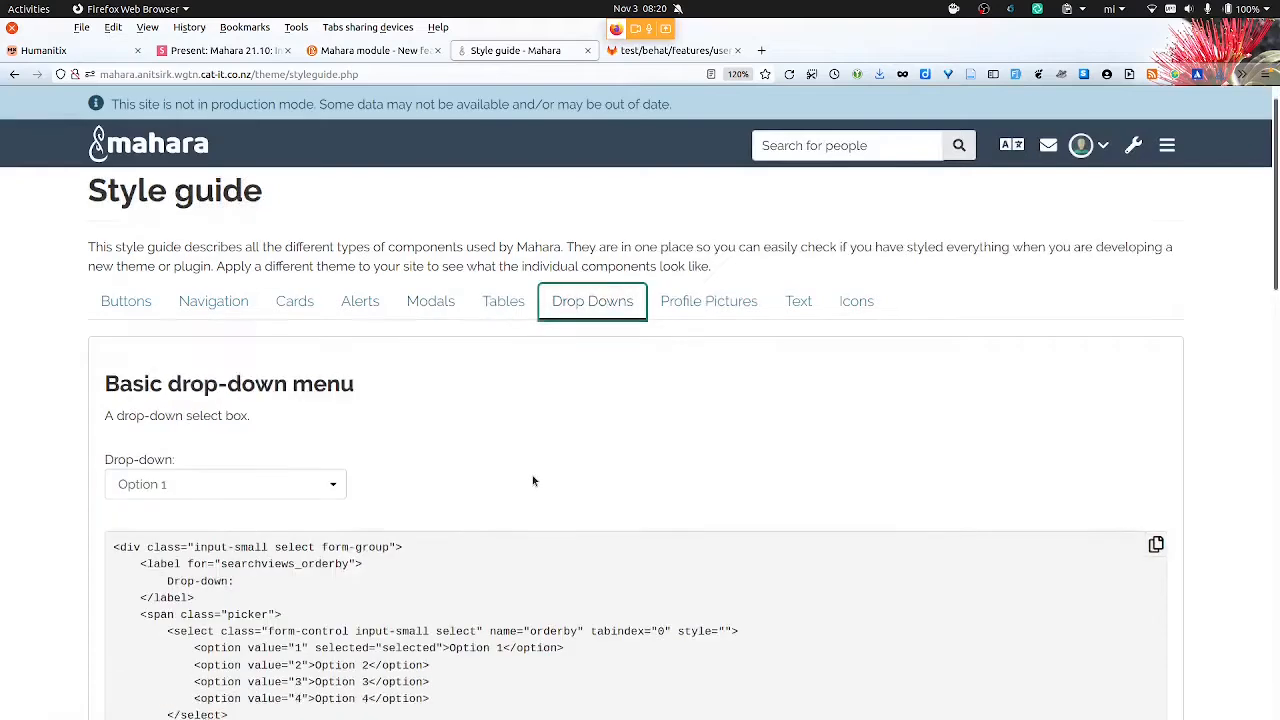
pyautogui.scroll(-3)
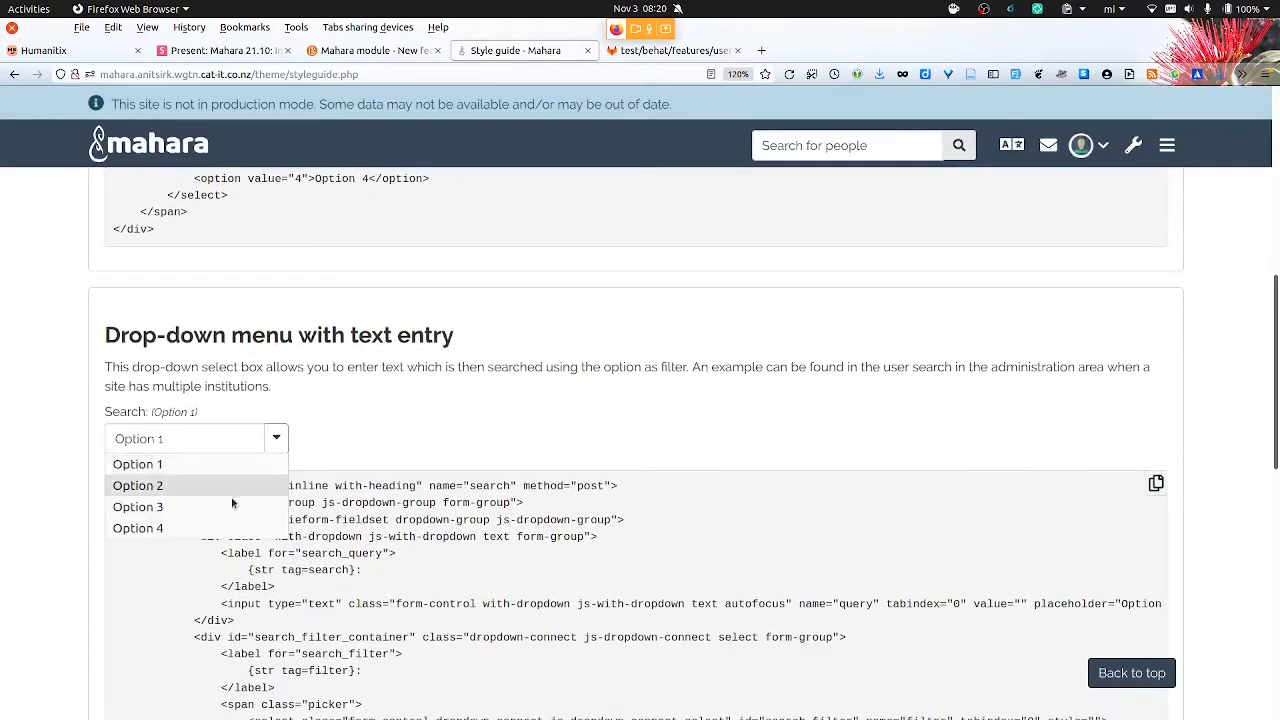
pyautogui.click(351, 420)
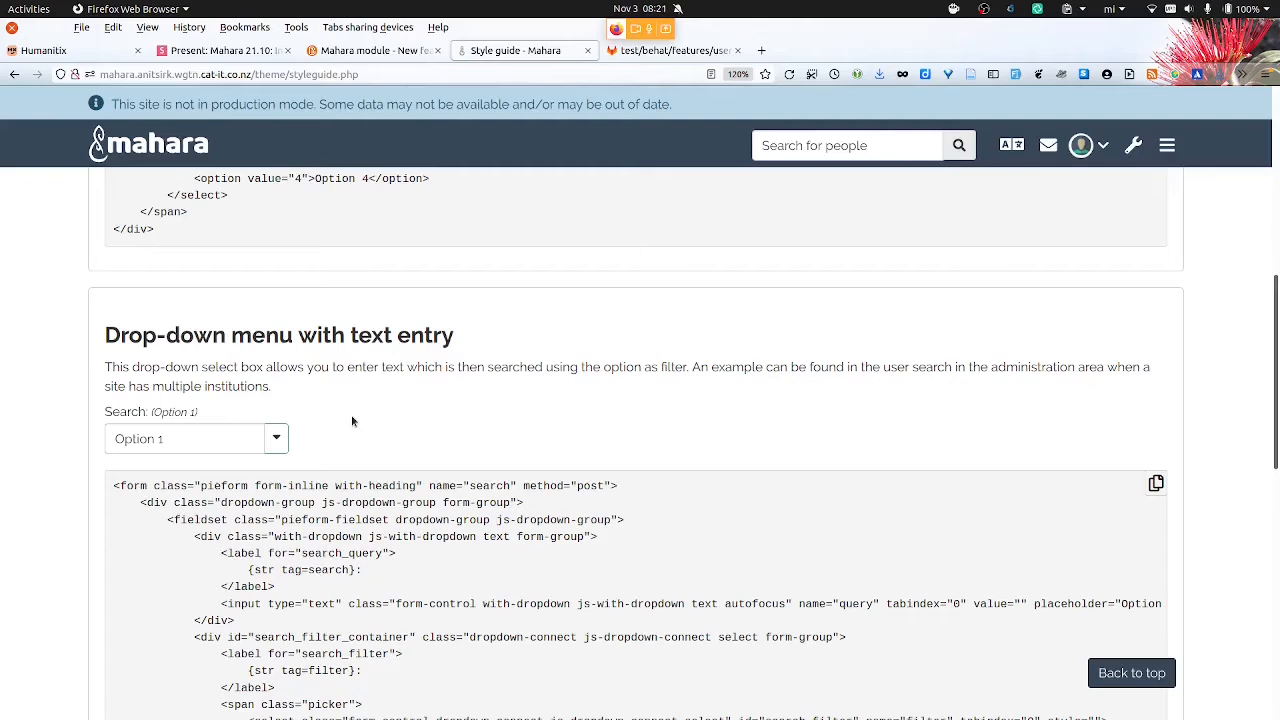
pyautogui.moveTo(1103, 125)
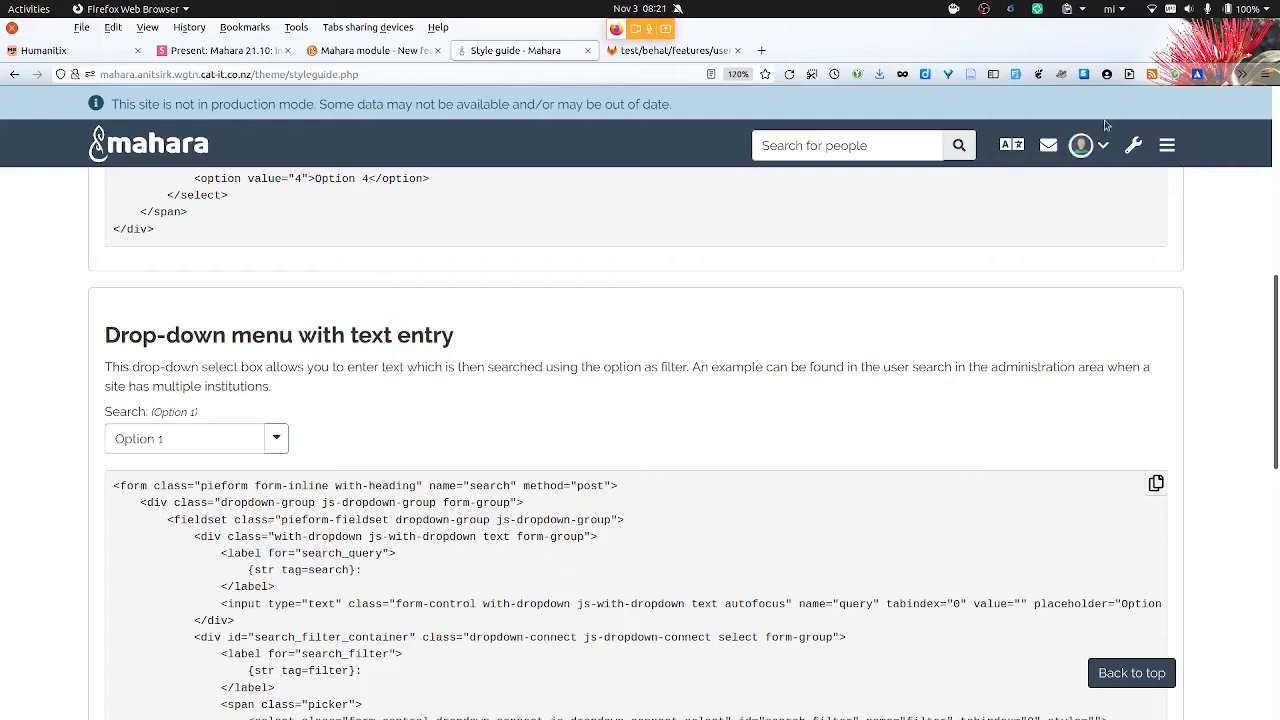
pyautogui.moveTo(1132, 145)
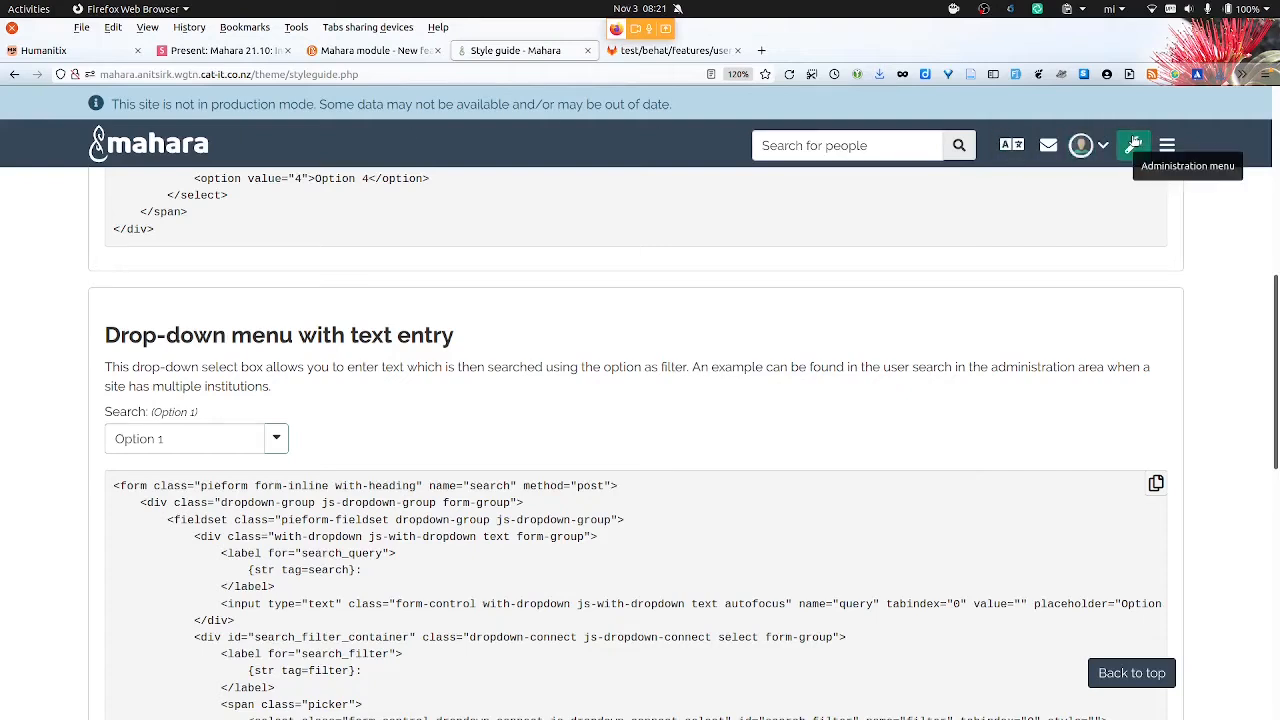
pyautogui.moveTo(548, 77)
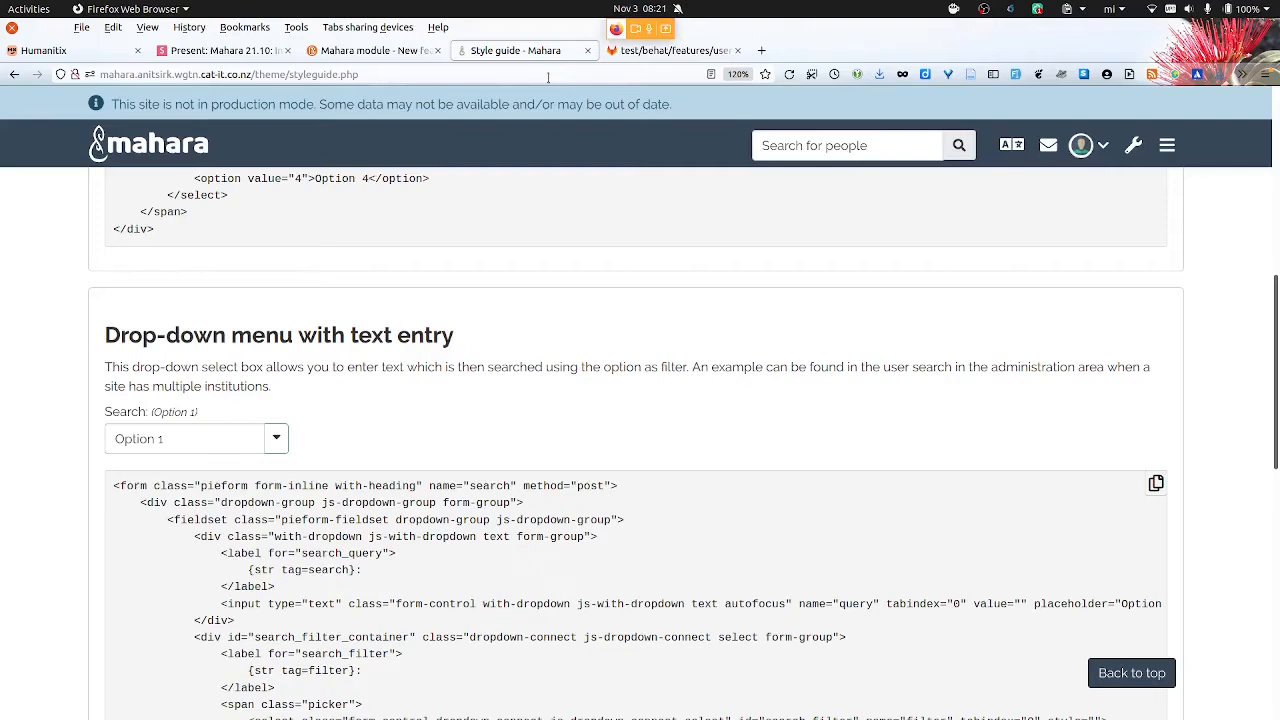
pyautogui.moveTo(958, 145)
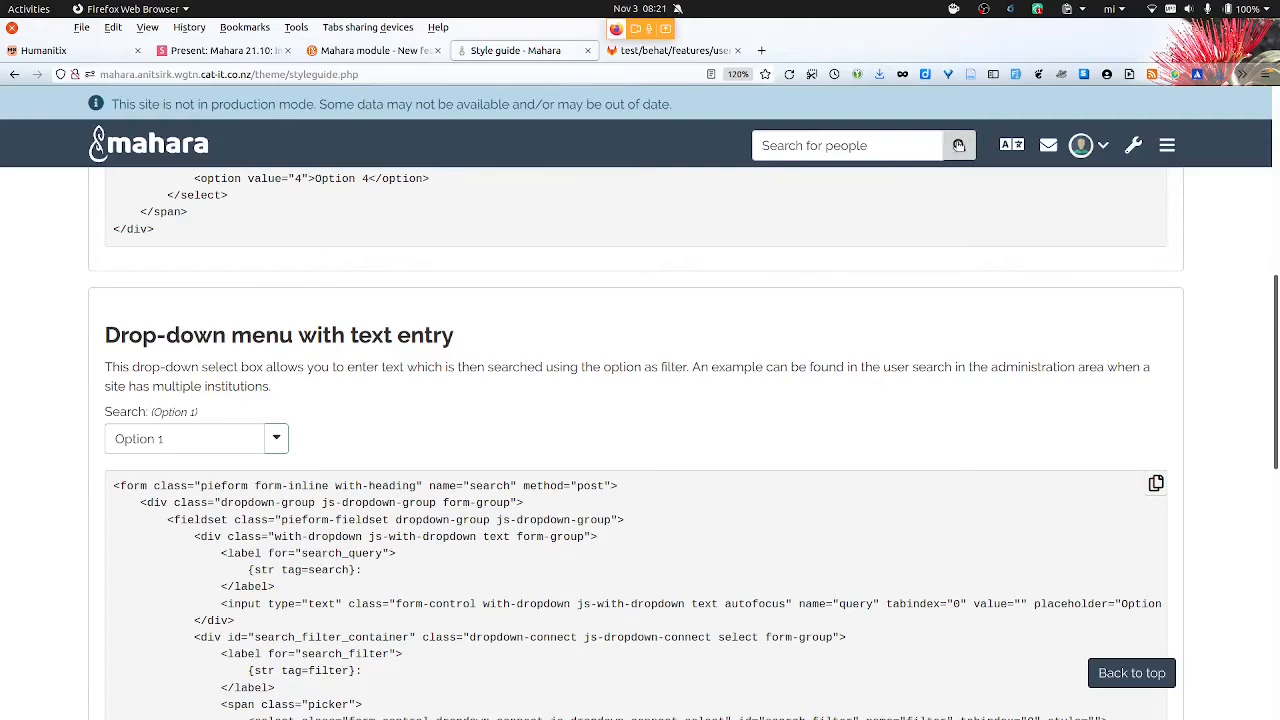
pyautogui.click(957, 145)
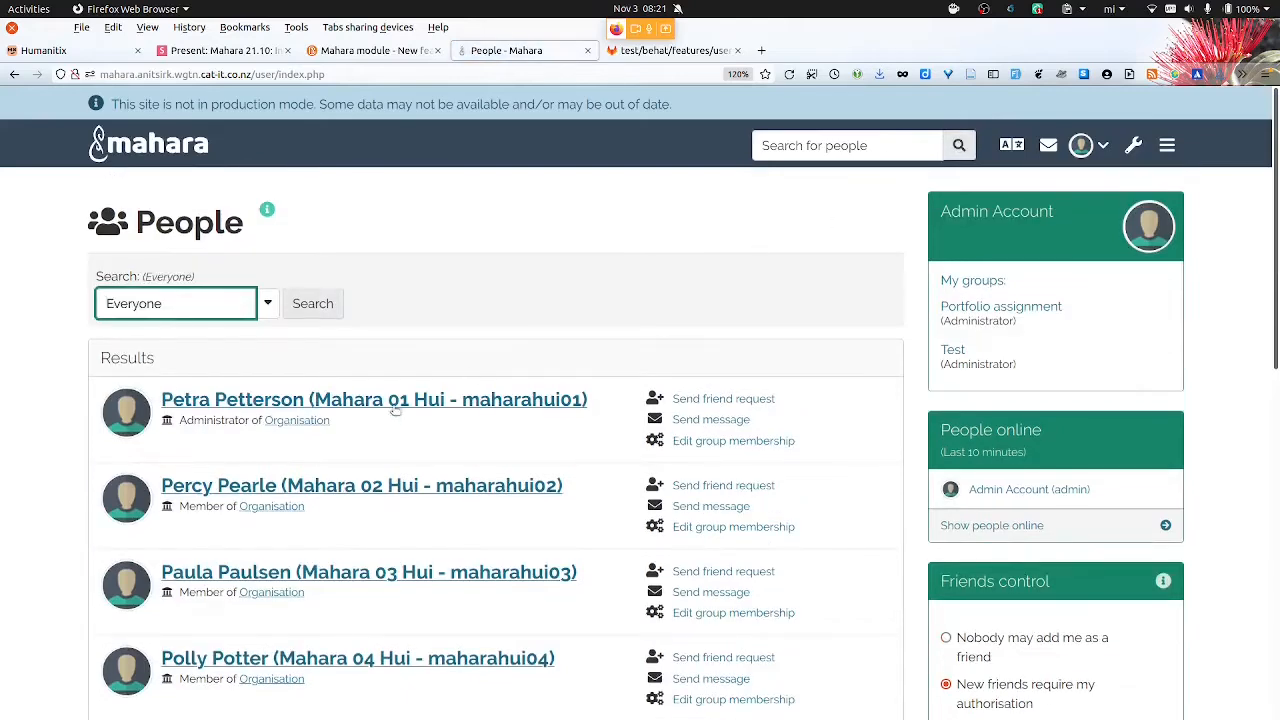
pyautogui.click(374, 399)
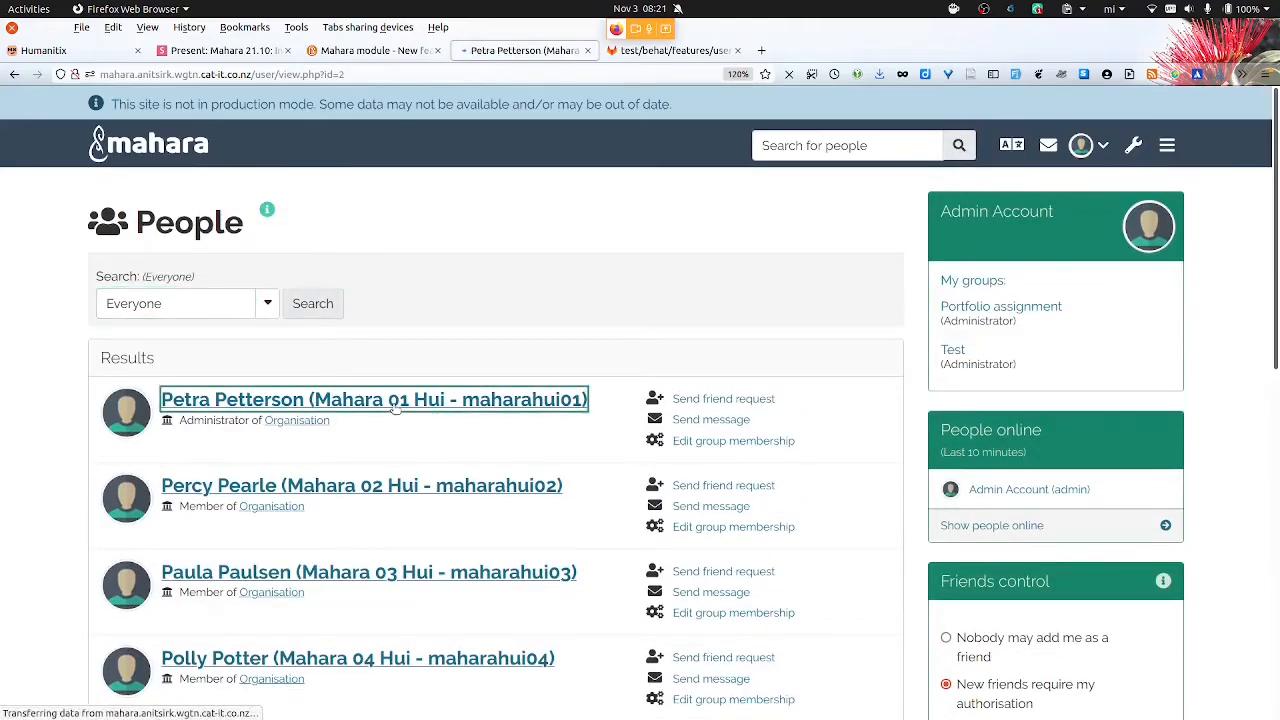
pyautogui.click(374, 399)
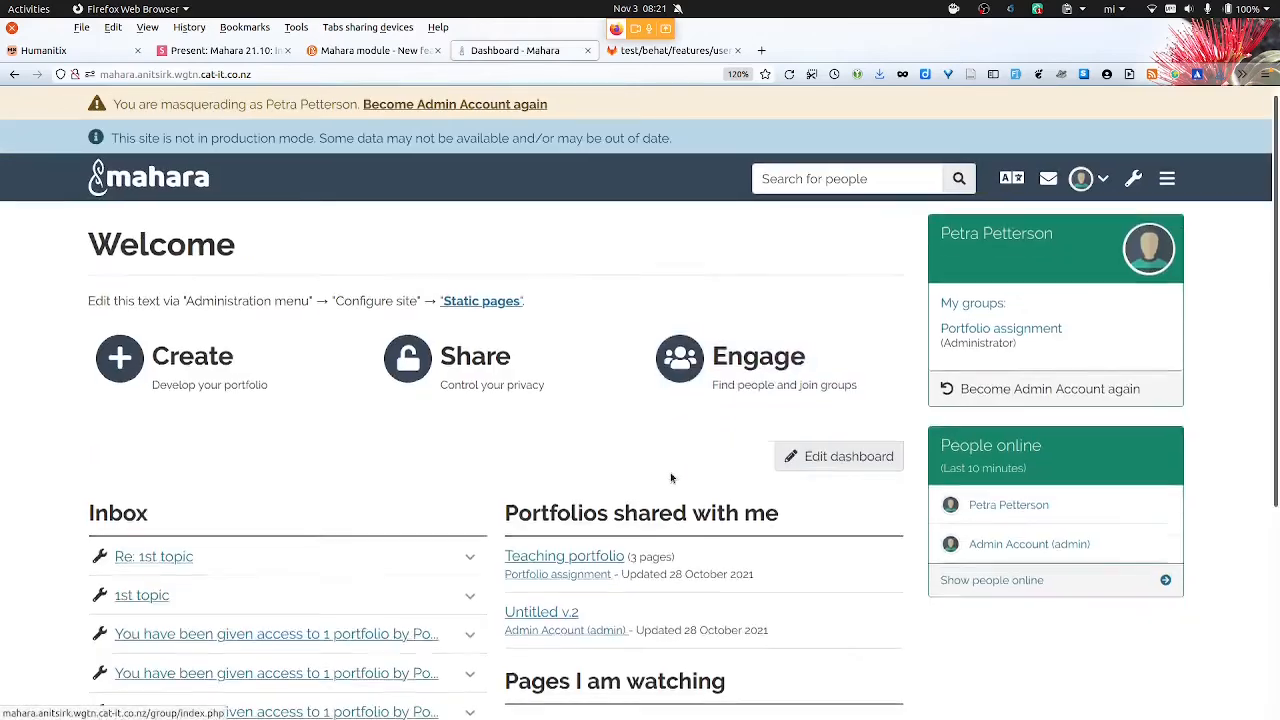
pyautogui.scroll(-3)
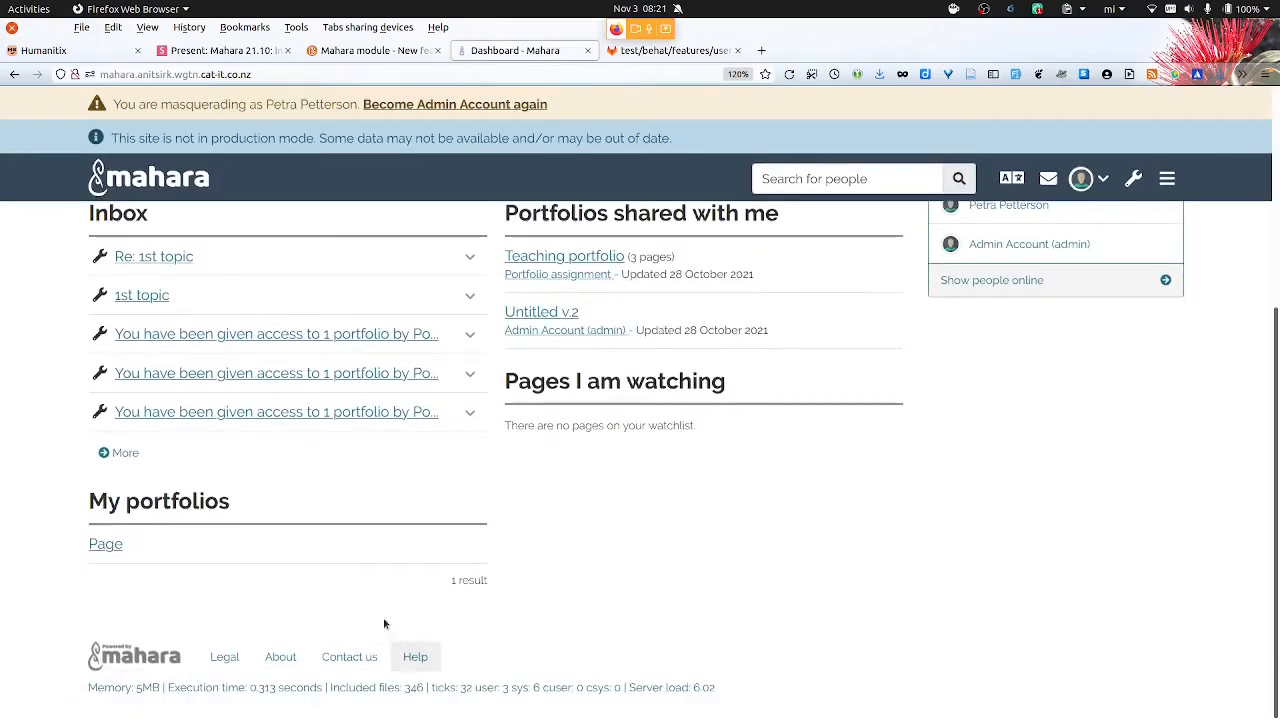
pyautogui.moveTo(349, 656)
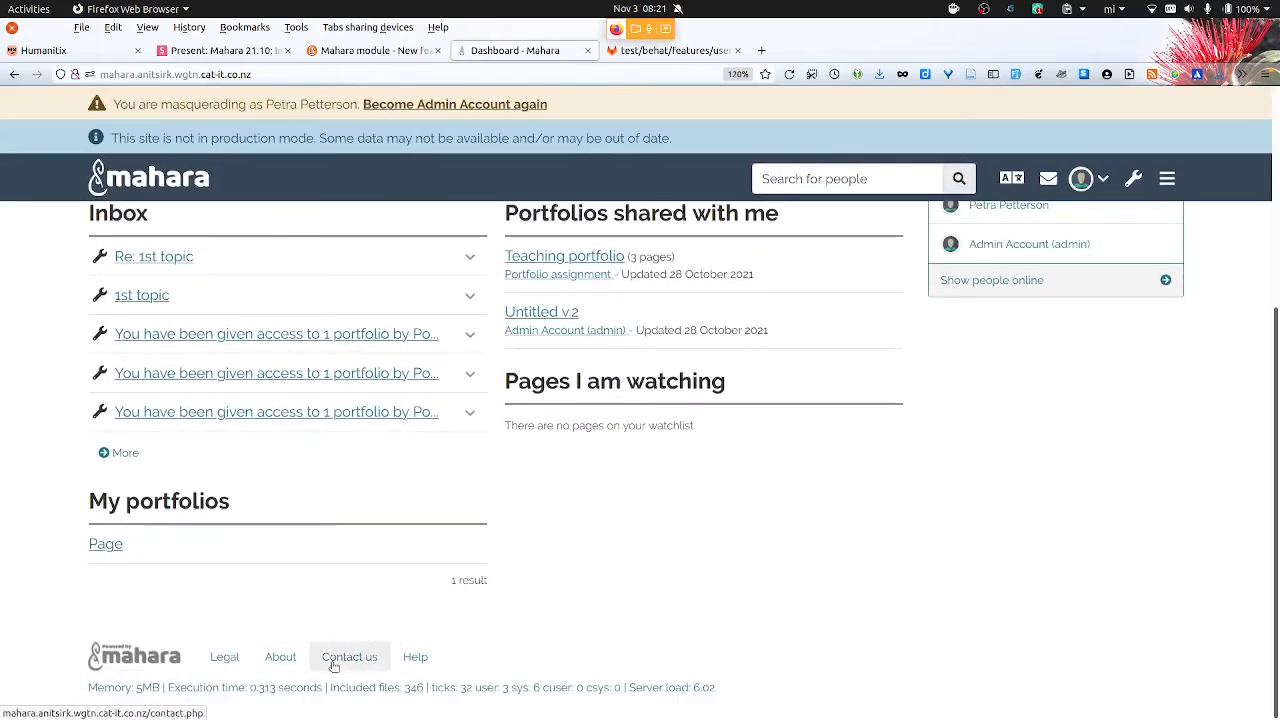
# Open the Contact us form with Petra Petterson's name and email prefilled
pyautogui.click(349, 656)
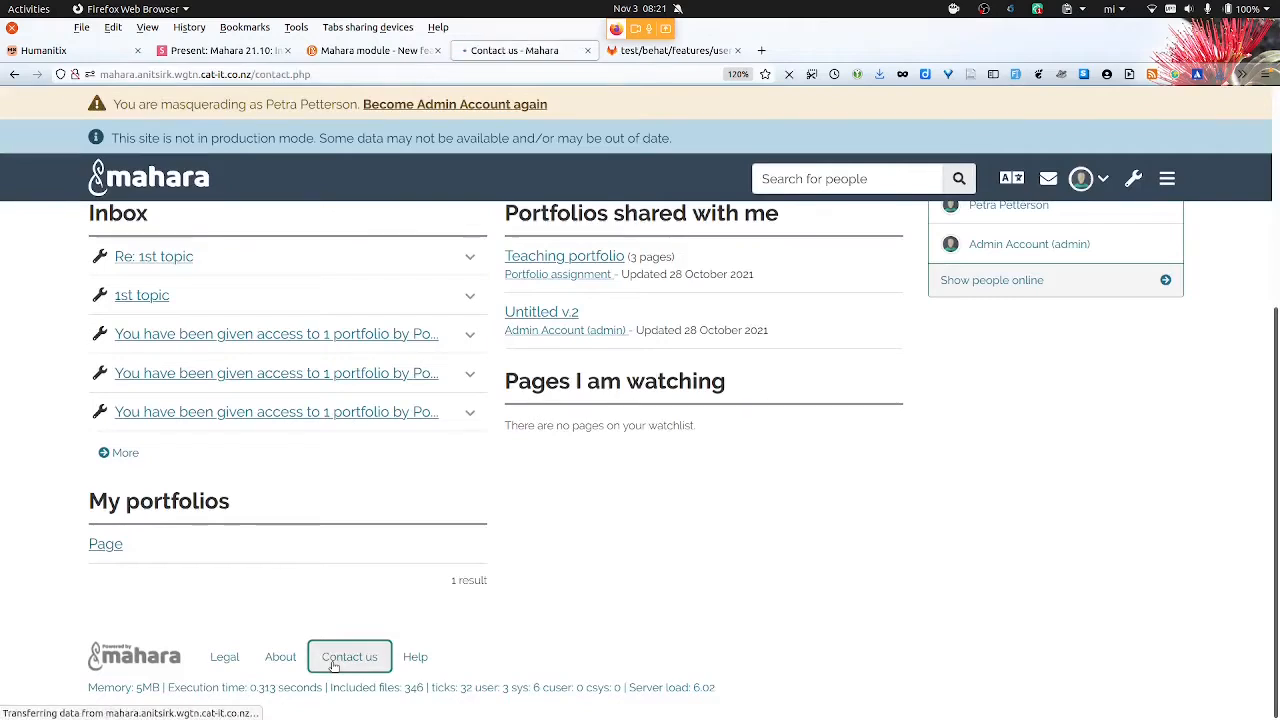
pyautogui.click(349, 656)
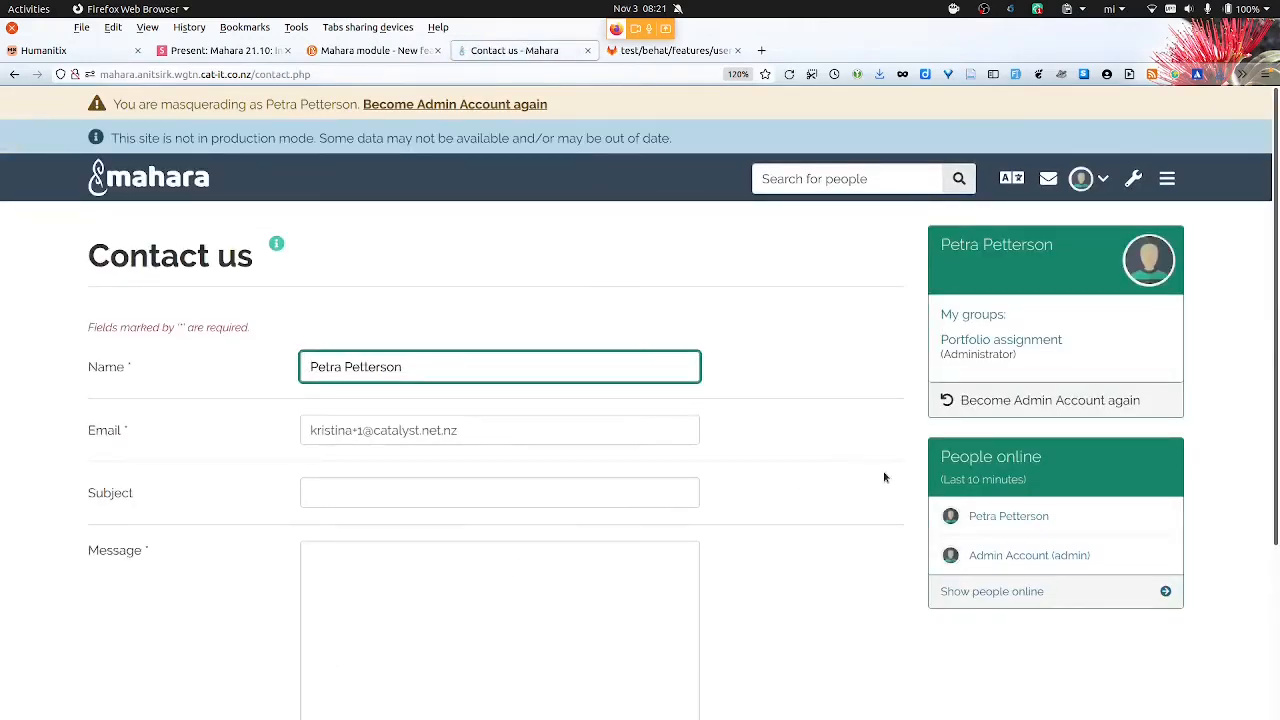
pyautogui.scroll(-3)
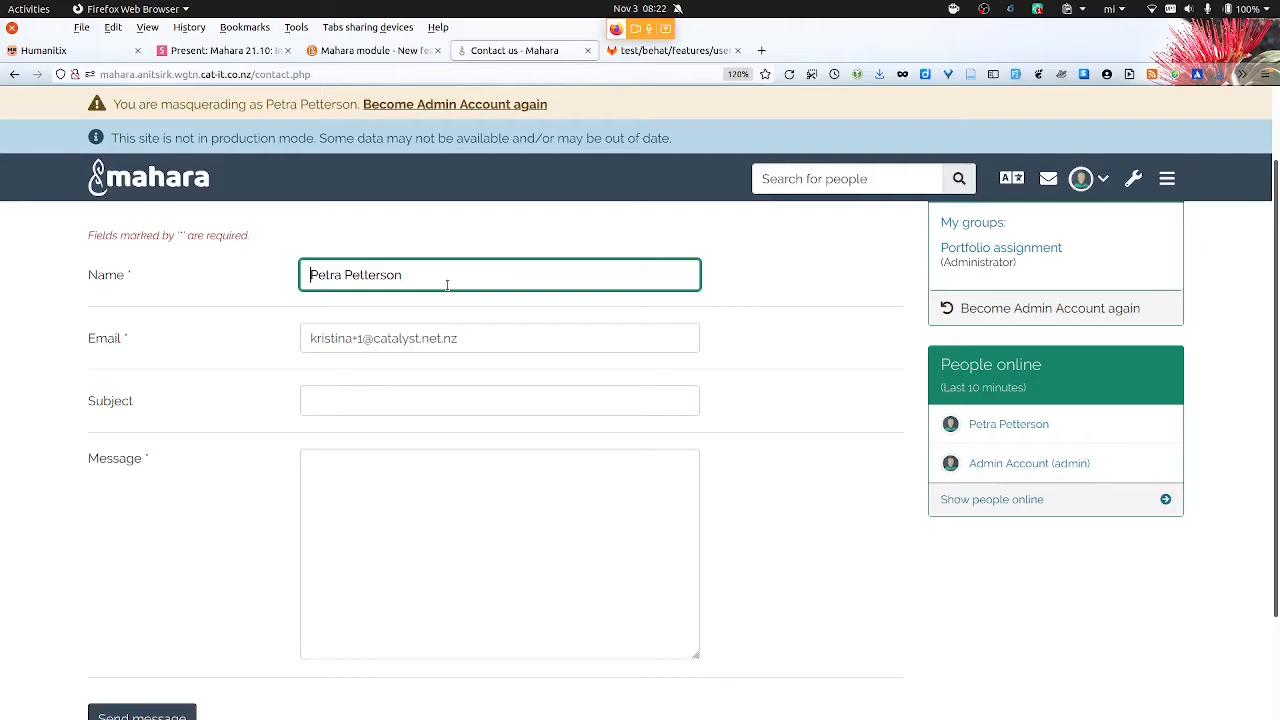
pyautogui.scroll(3)
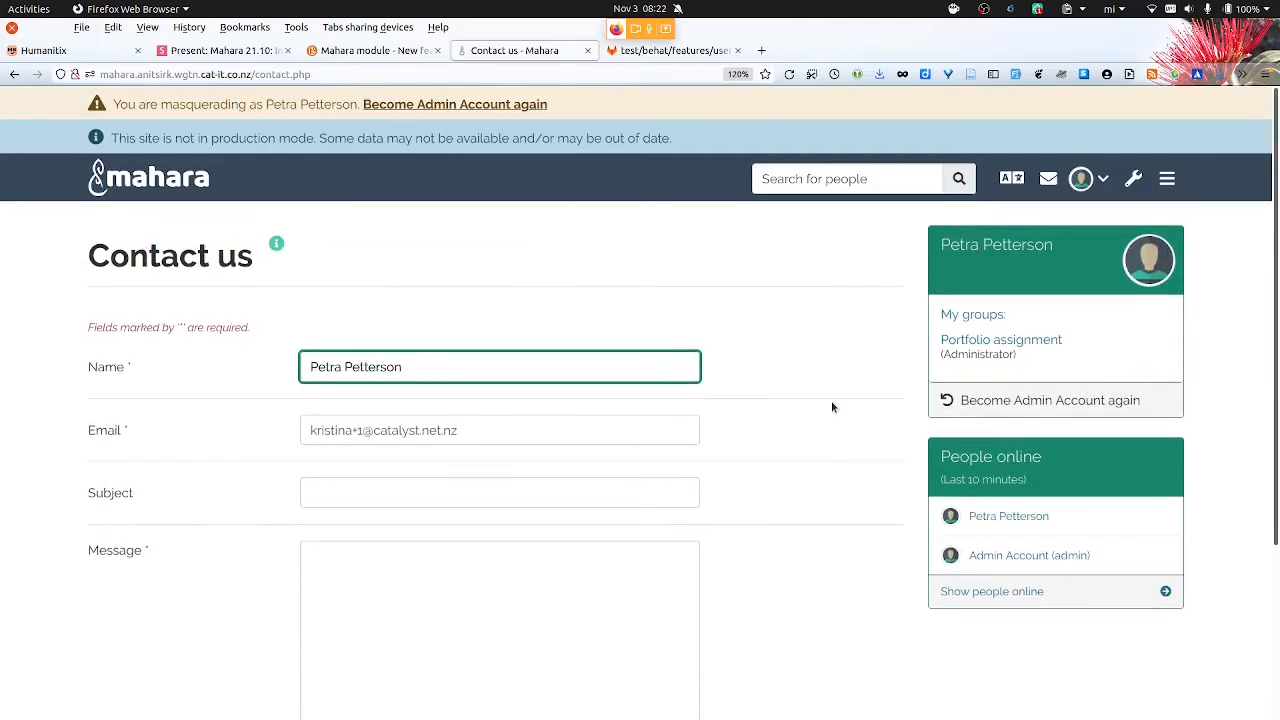
pyautogui.moveTo(1049, 136)
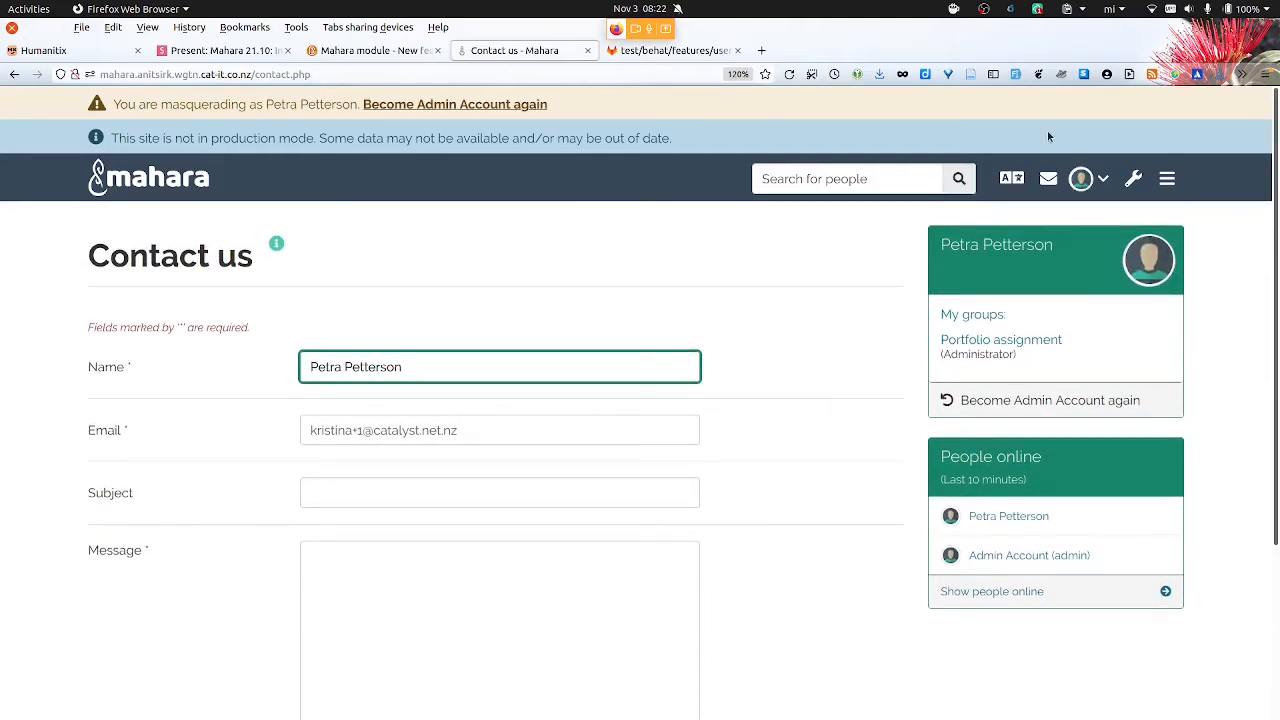
# Open Petra's notifications inbox and expand the newest 'New contact us' message
pyautogui.click(1048, 179)
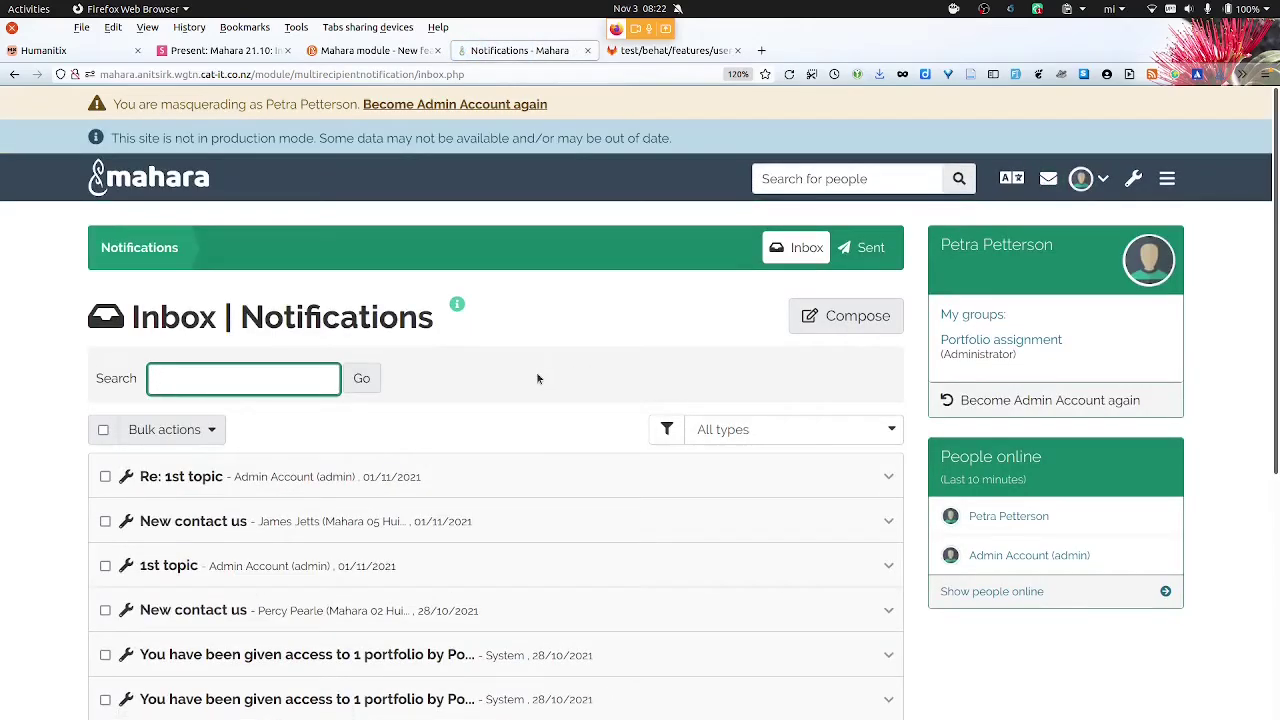
pyautogui.scroll(-3)
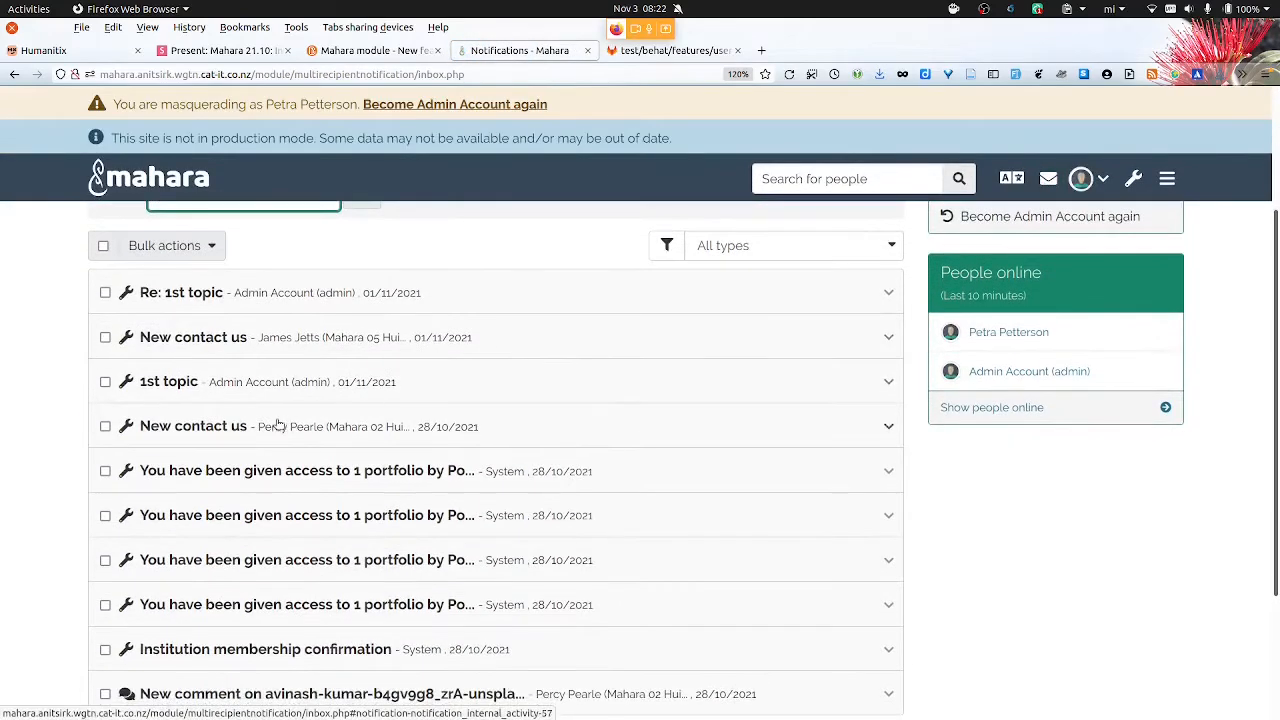
pyautogui.click(494, 426)
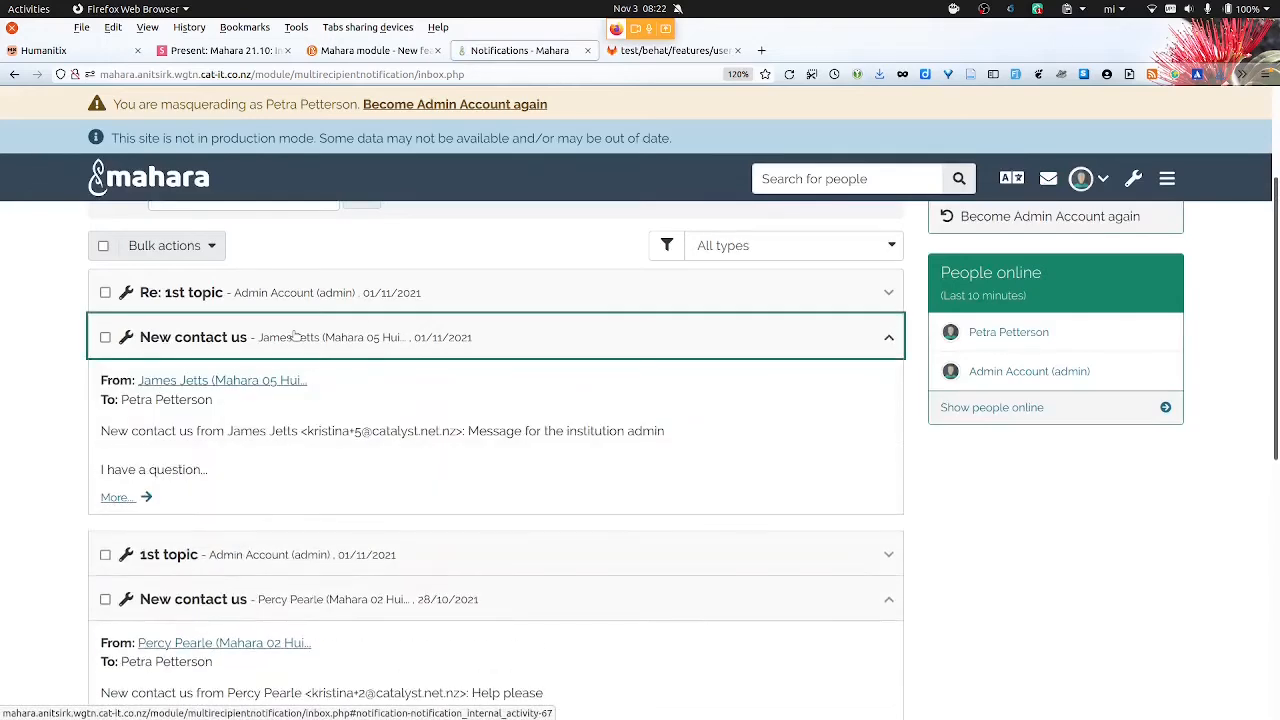
pyautogui.moveTo(453, 477)
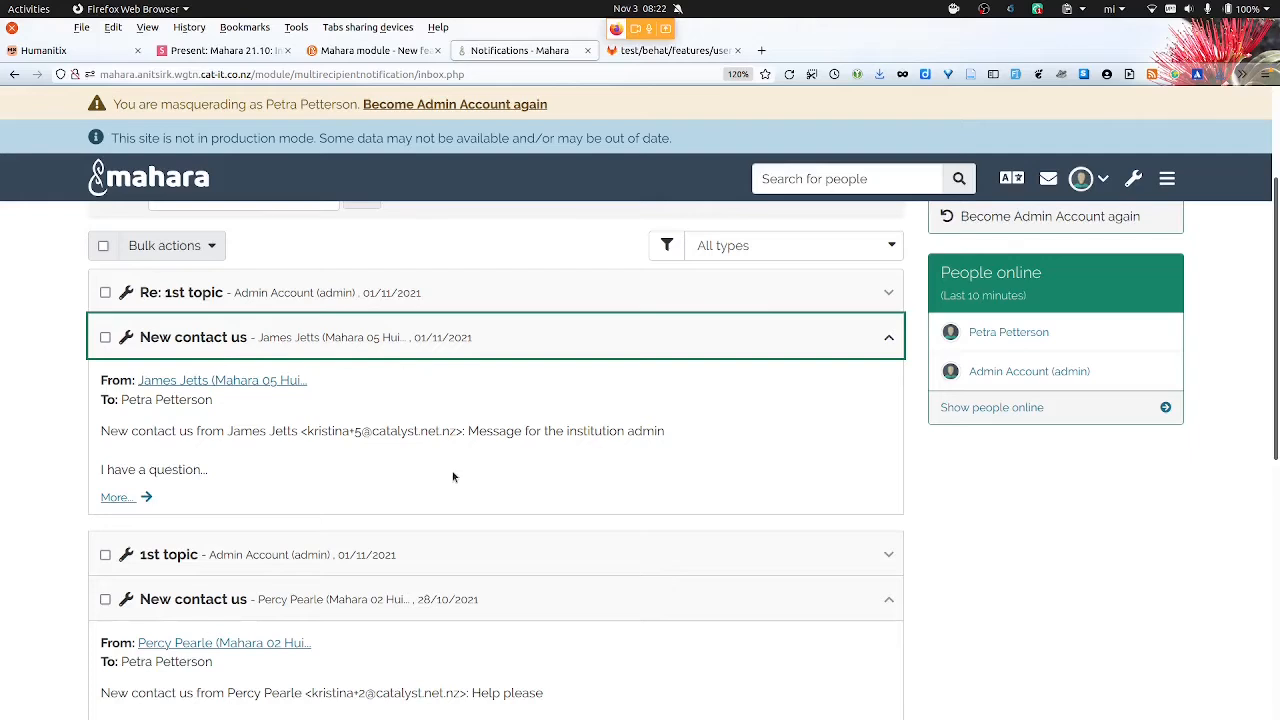
pyautogui.moveTo(230, 485)
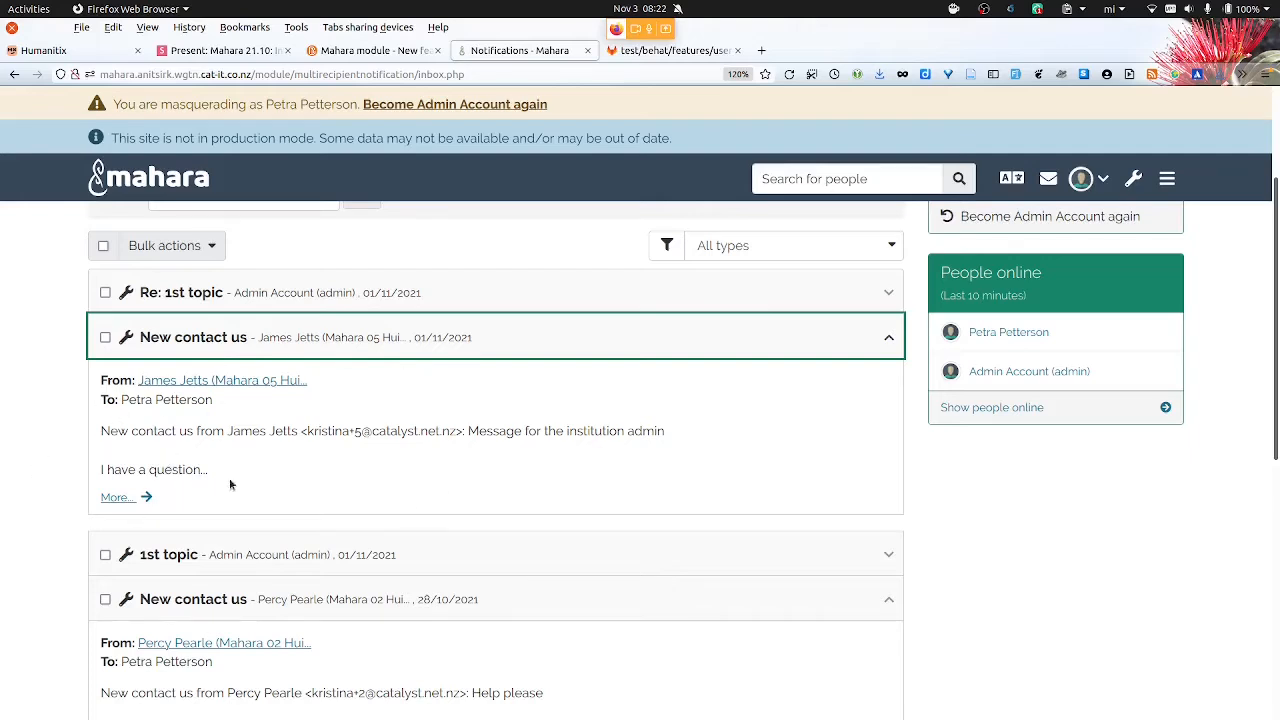
pyautogui.moveTo(253, 485)
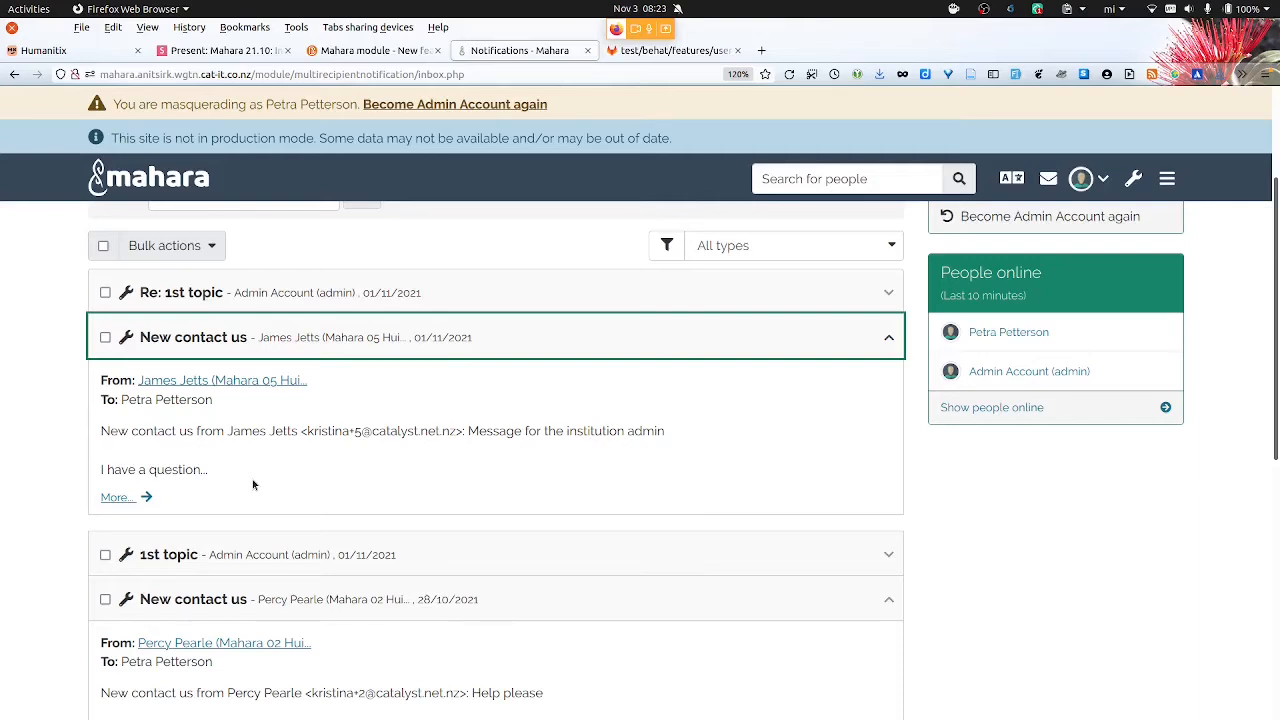
pyautogui.moveTo(897, 508)
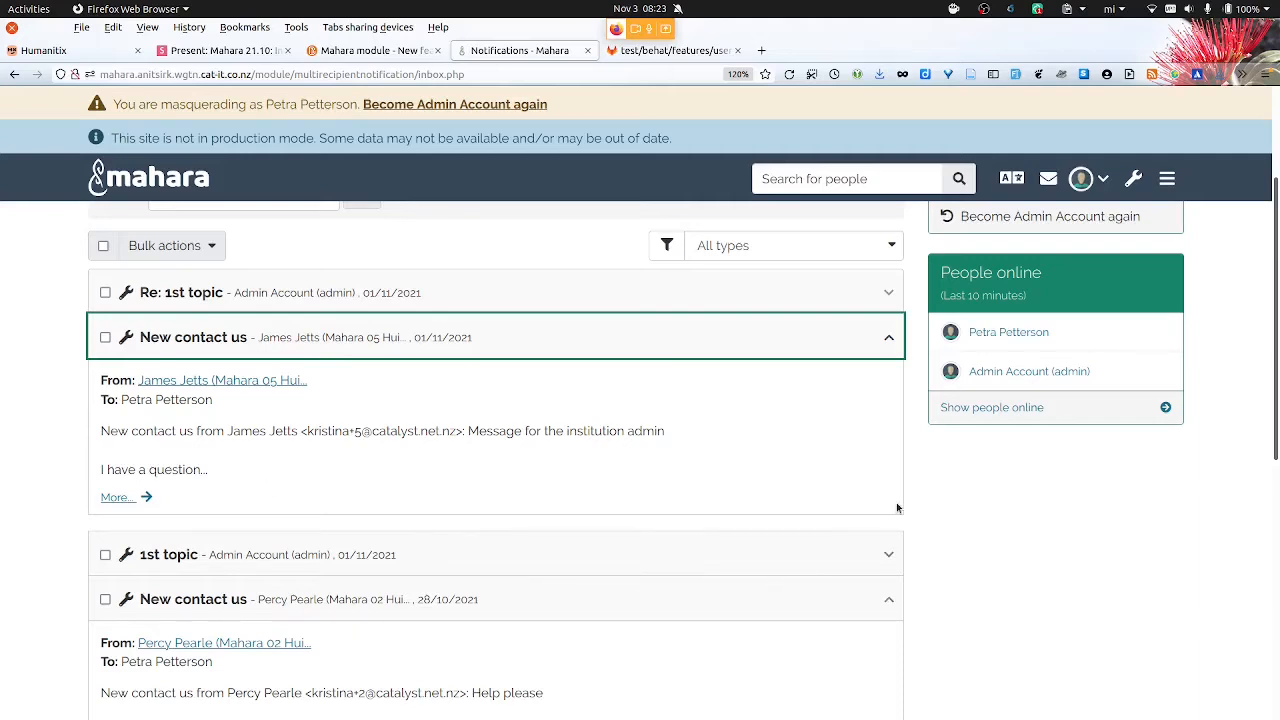
pyautogui.moveTo(1226, 402)
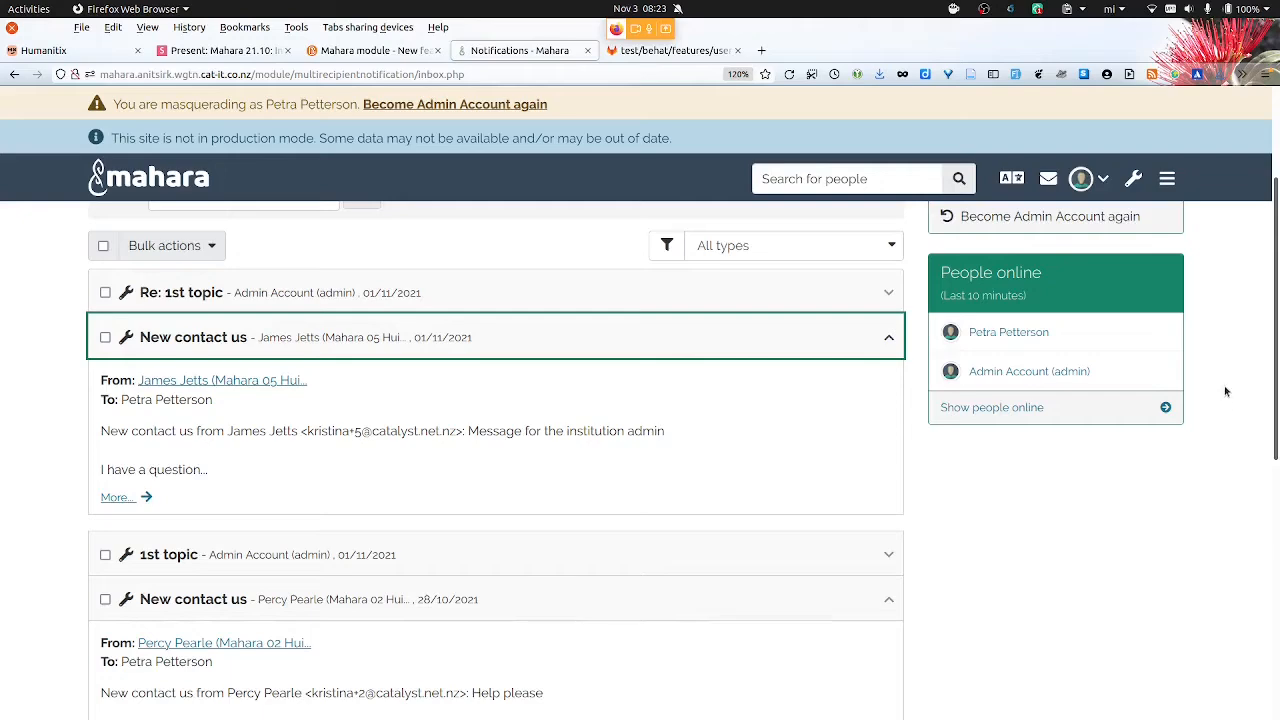
pyautogui.moveTo(455, 104)
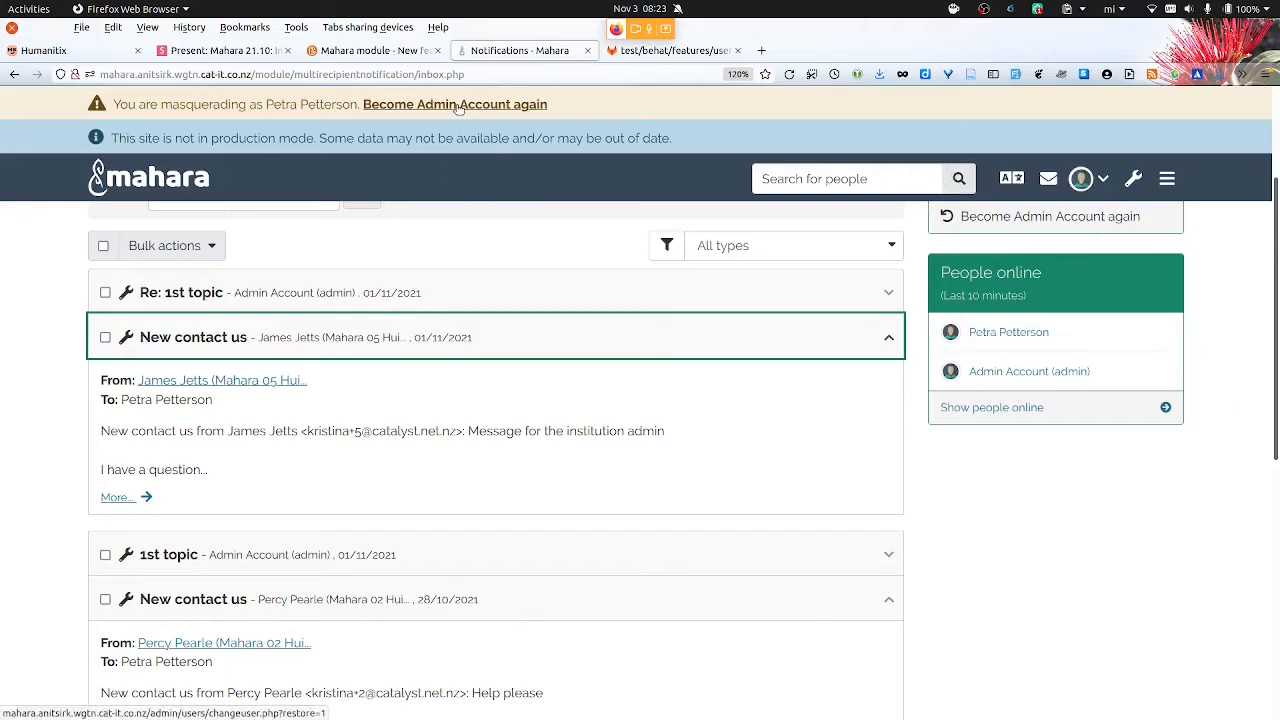
# Return to the admin account and open Portfolio assignment's pages and collections
pyautogui.click(455, 104)
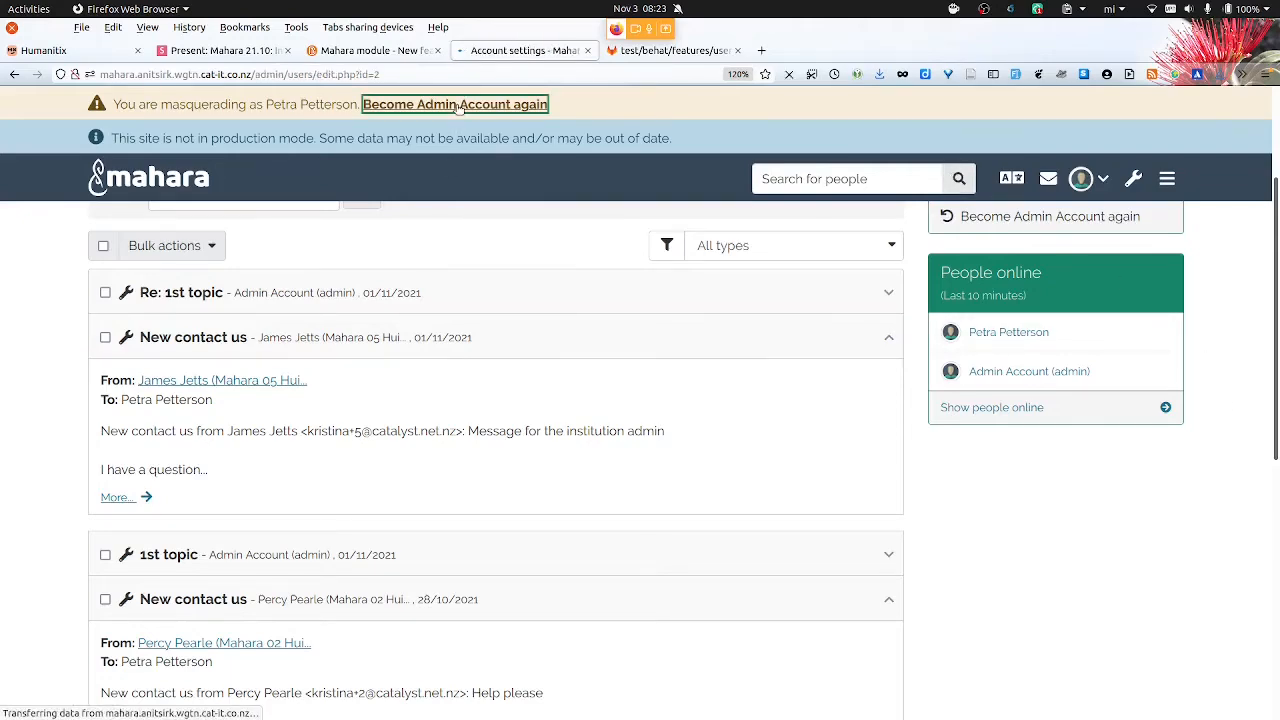
pyautogui.click(455, 104)
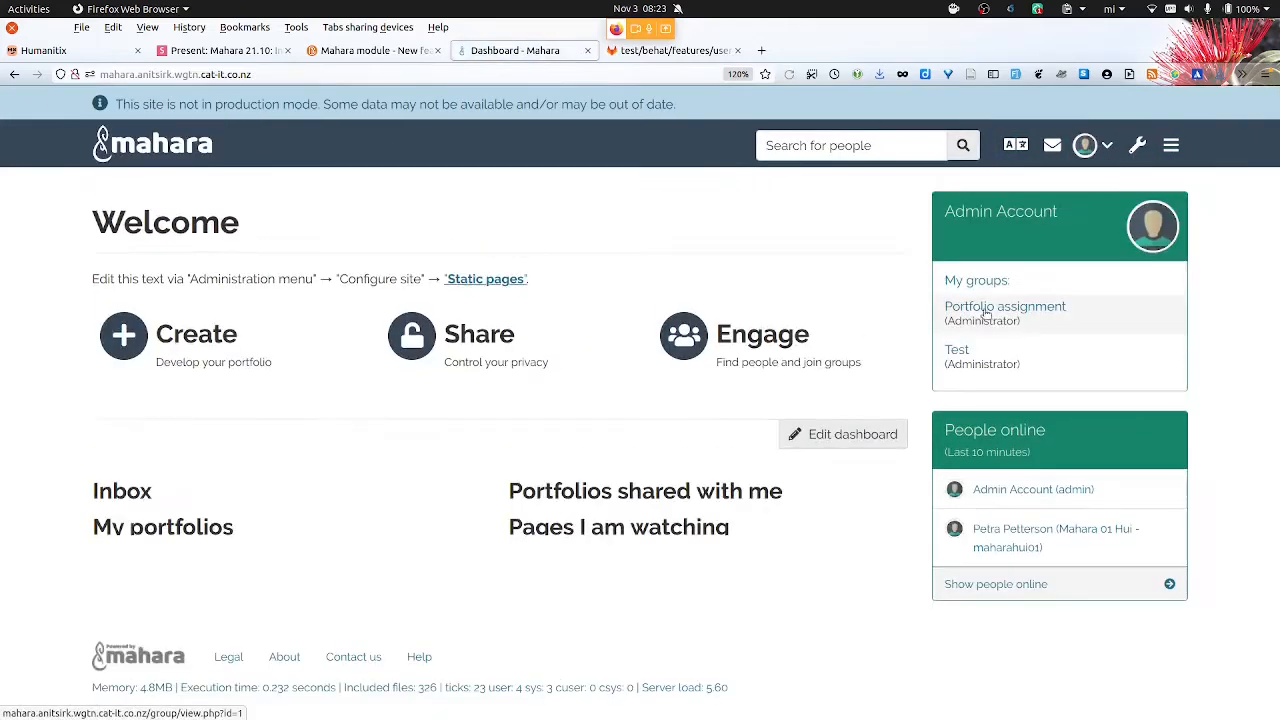
pyautogui.click(1005, 306)
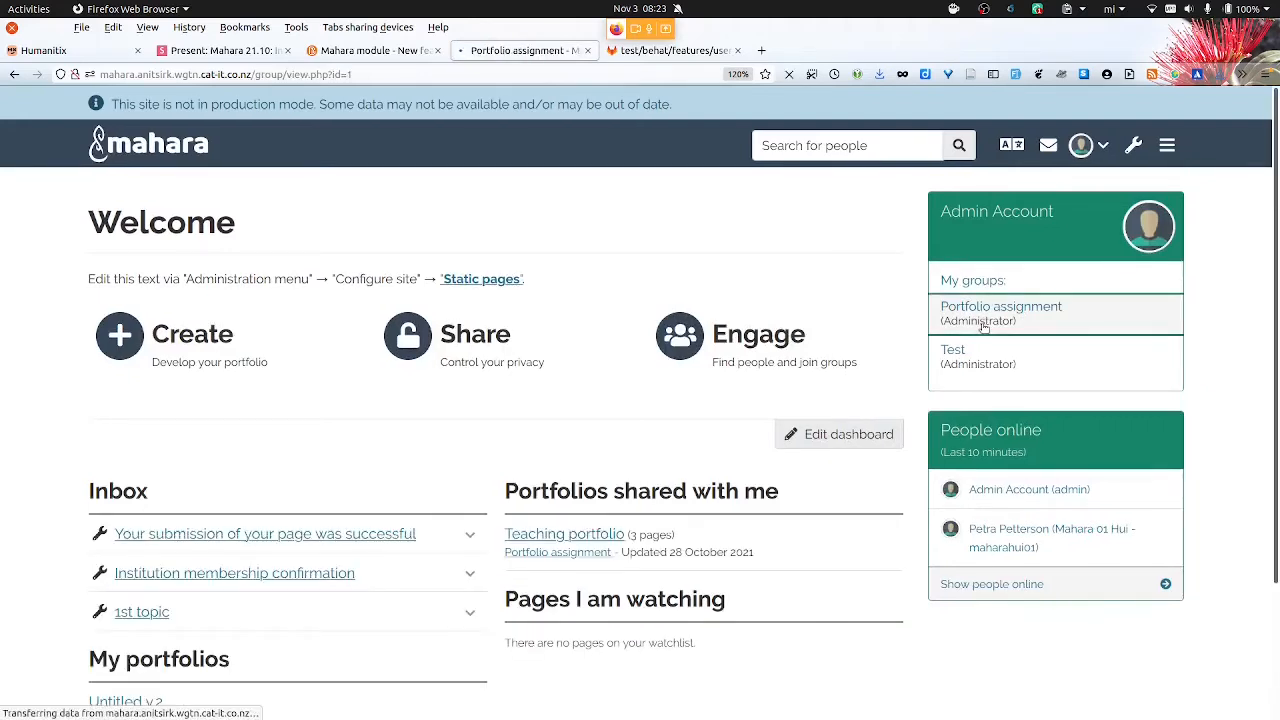
pyautogui.click(1001, 306)
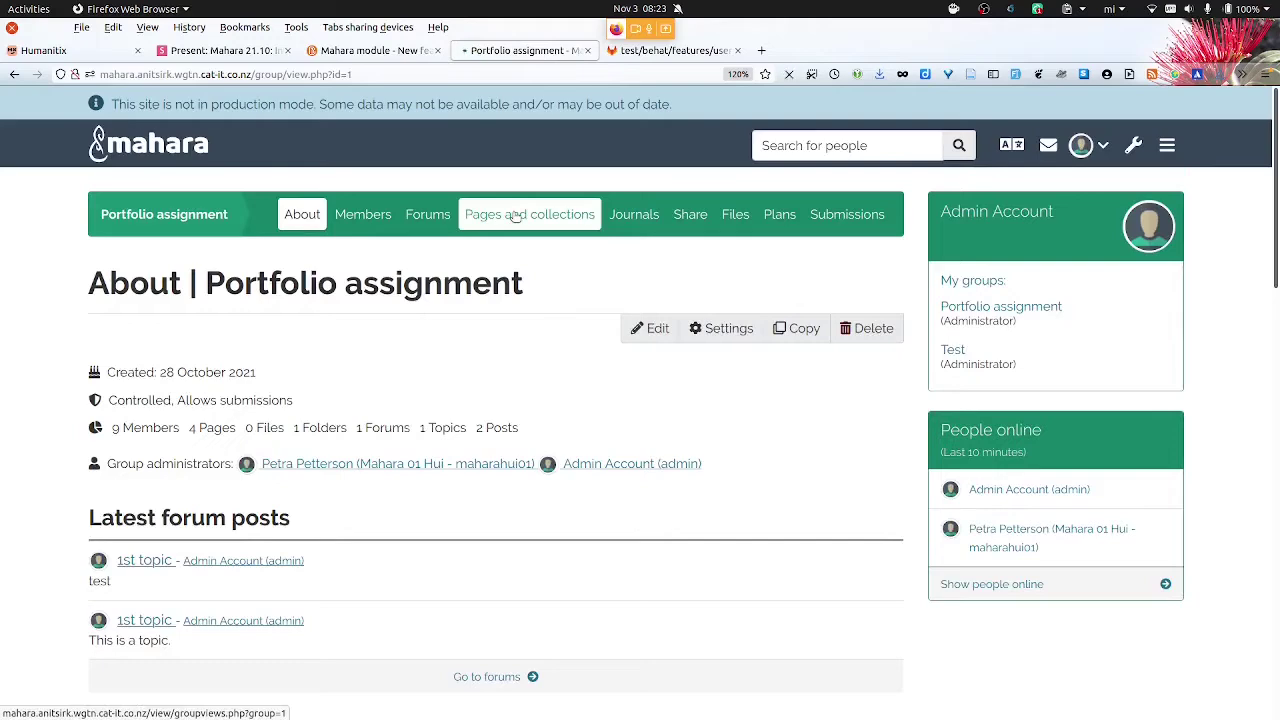
pyautogui.click(529, 214)
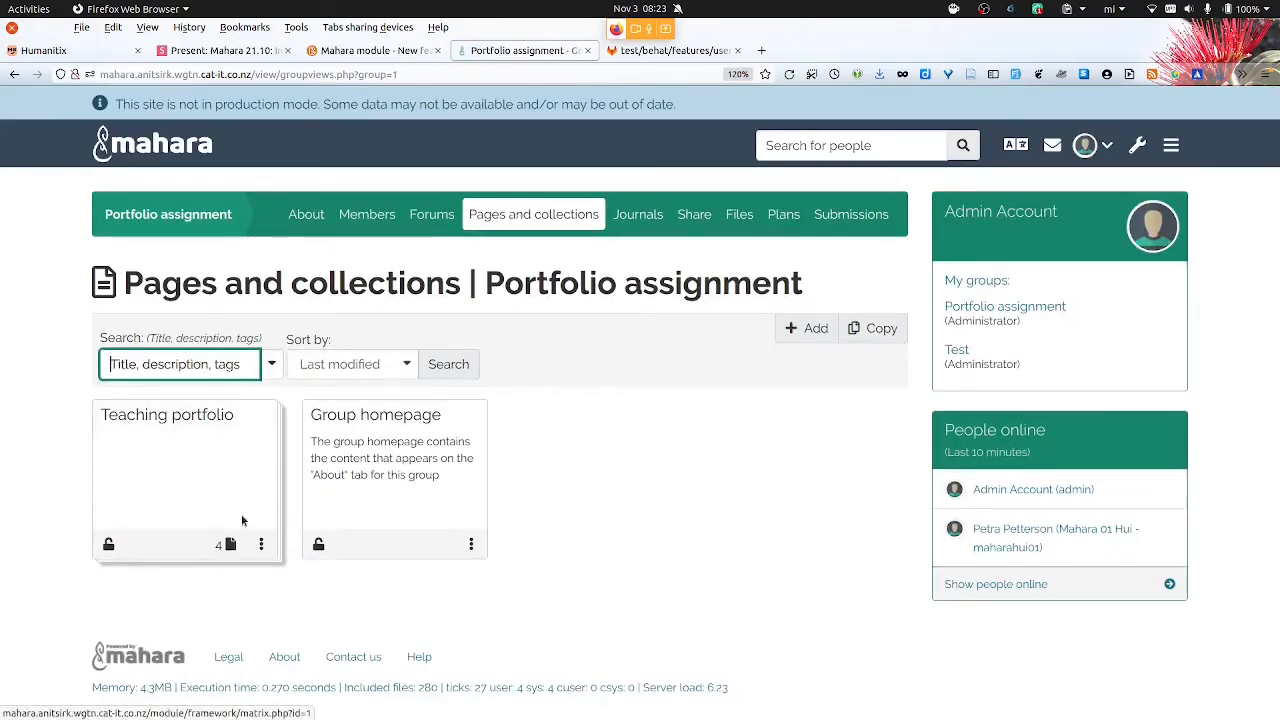
# Set Teaching portfolio's SmartEvidence framework to Ngā paerewa mō te umanga whakaakoranga and save
pyautogui.click(260, 544)
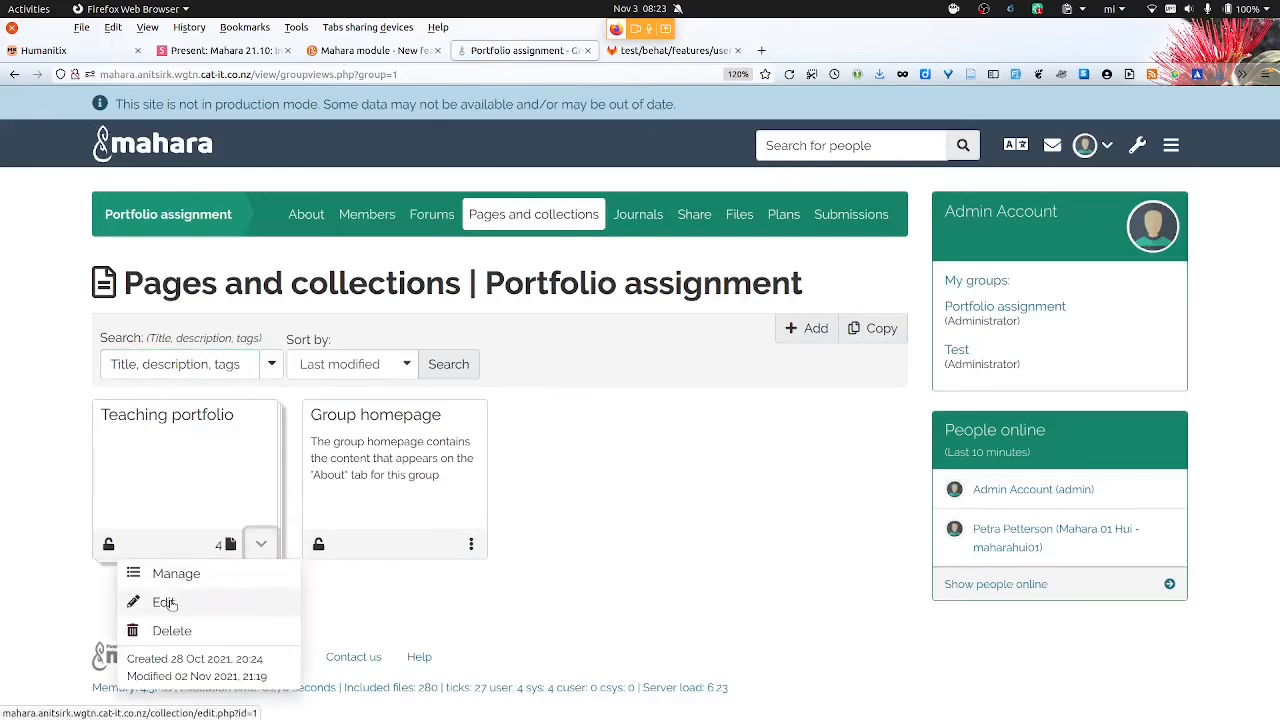
pyautogui.click(164, 602)
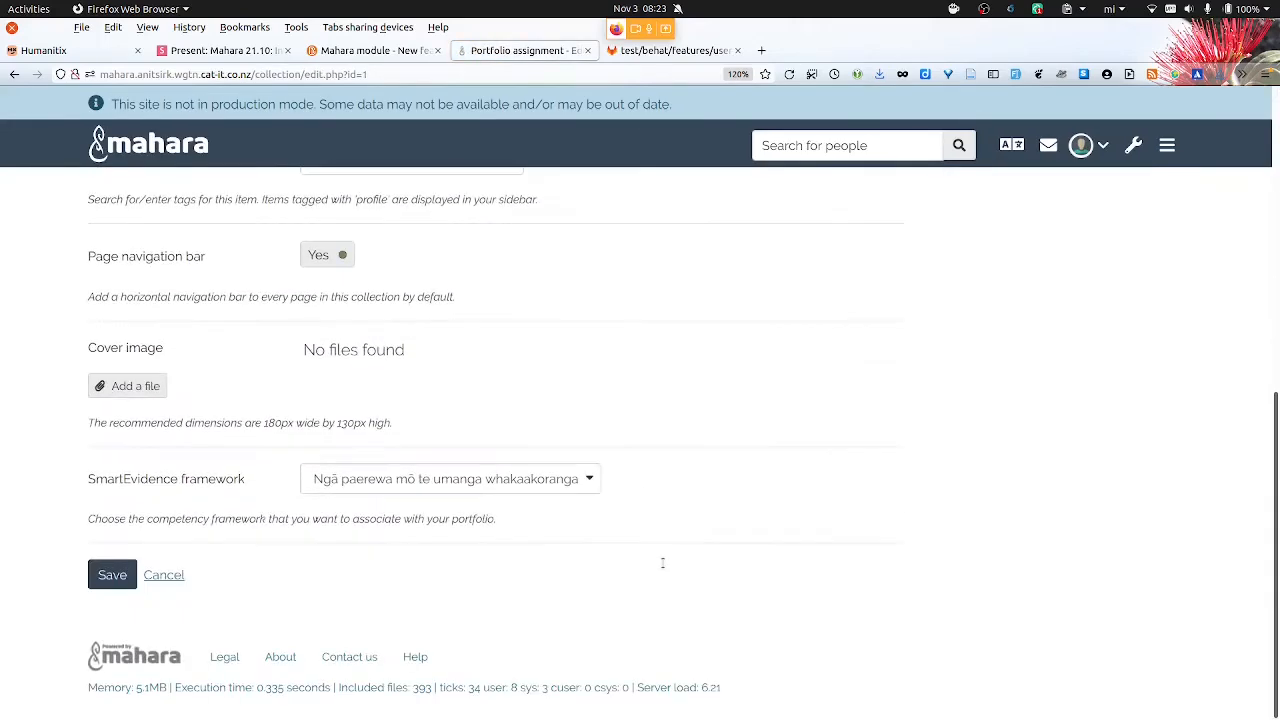
pyautogui.click(450, 478)
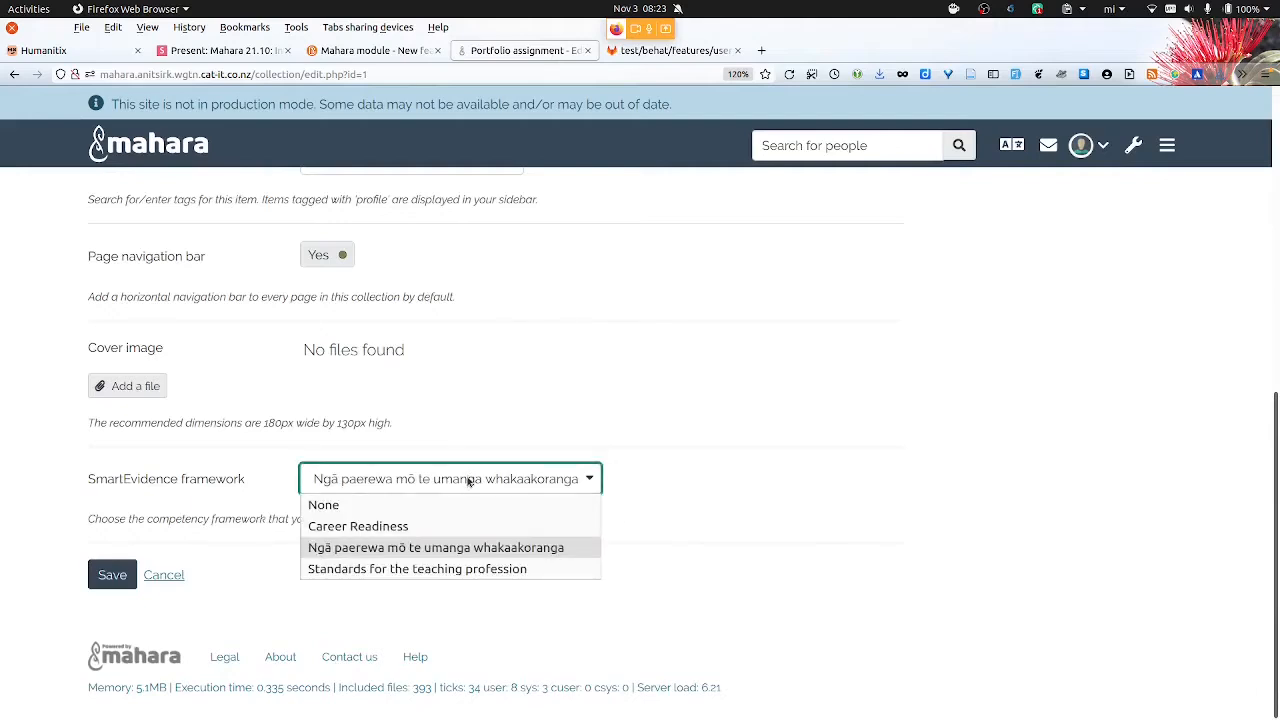
pyautogui.click(436, 547)
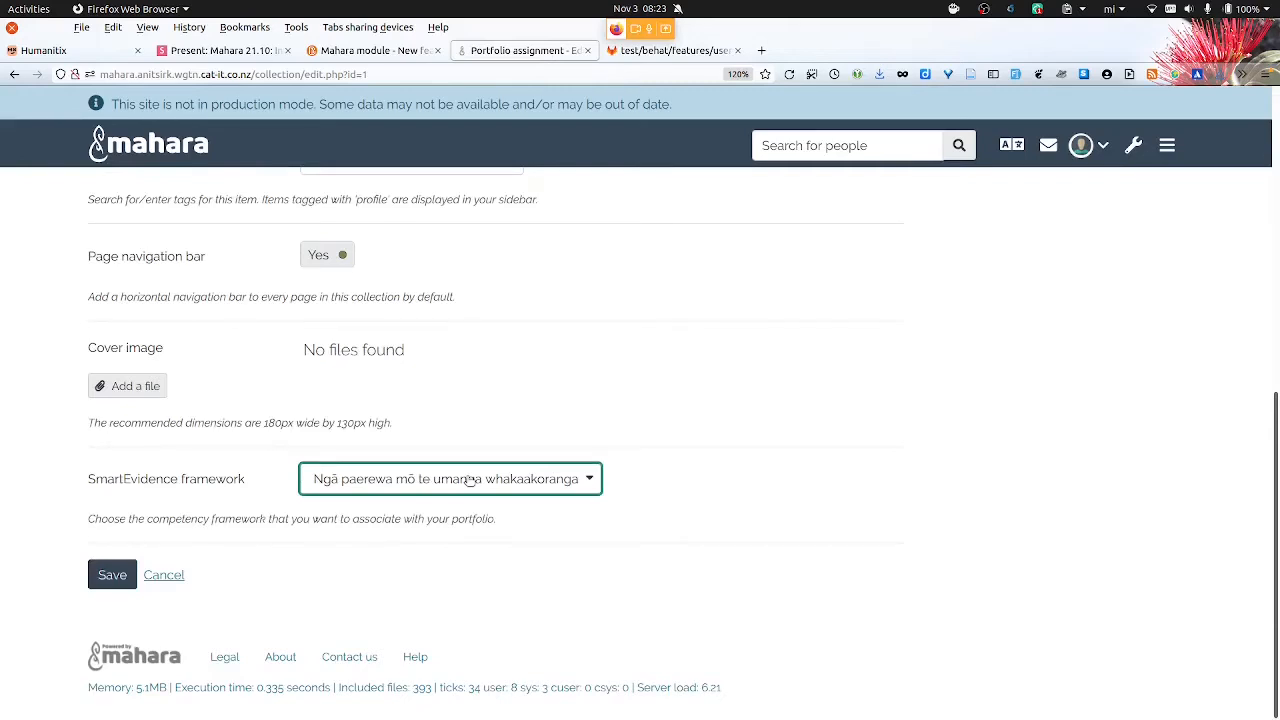
pyautogui.click(112, 574)
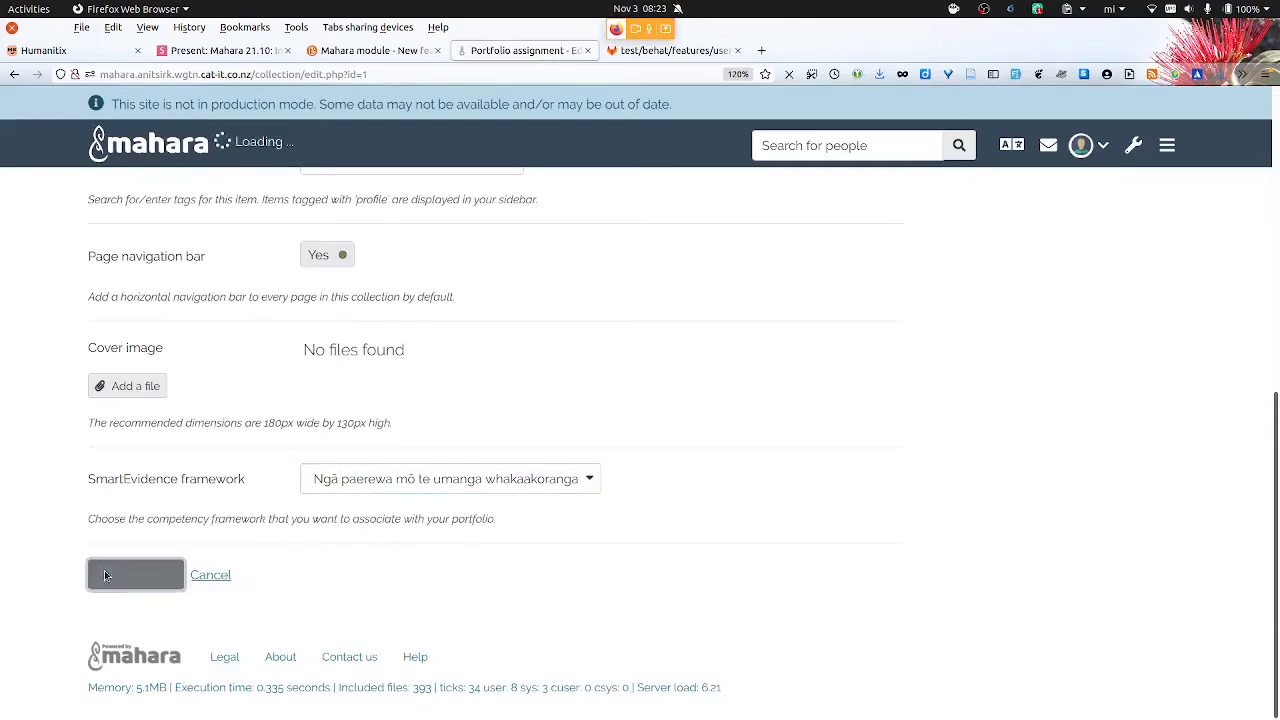
pyautogui.click(135, 574)
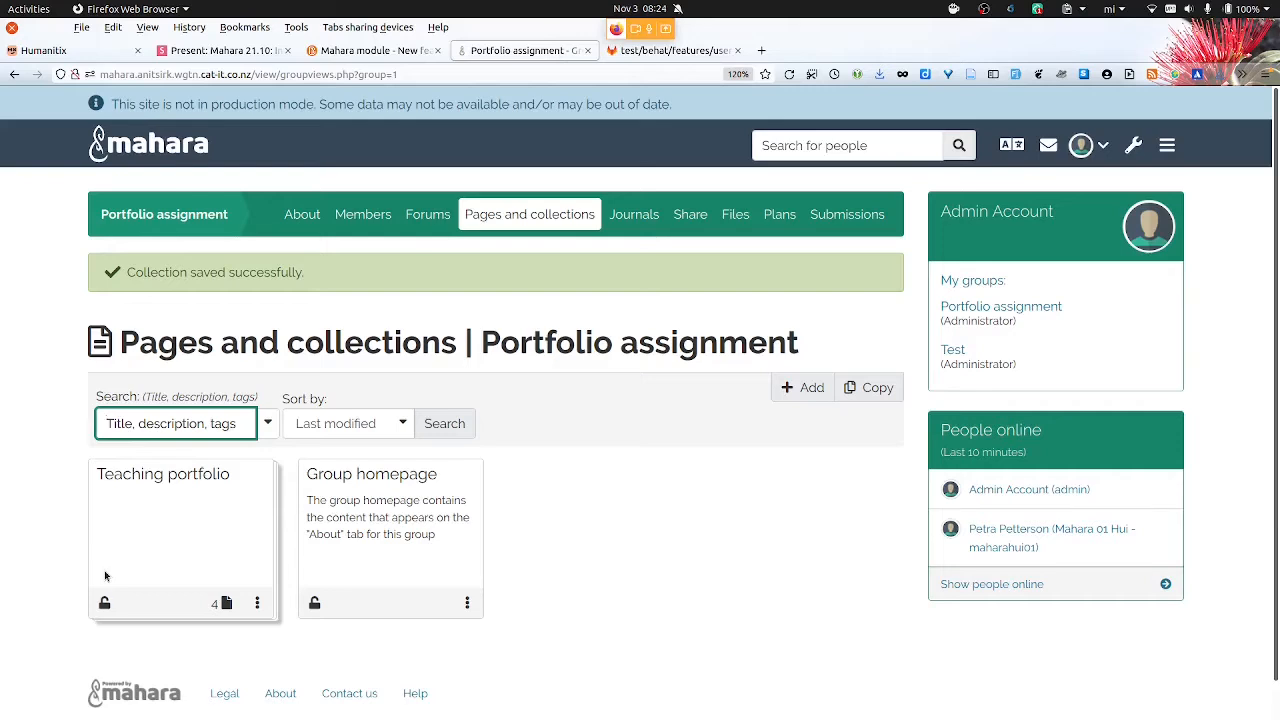
pyautogui.click(175, 423)
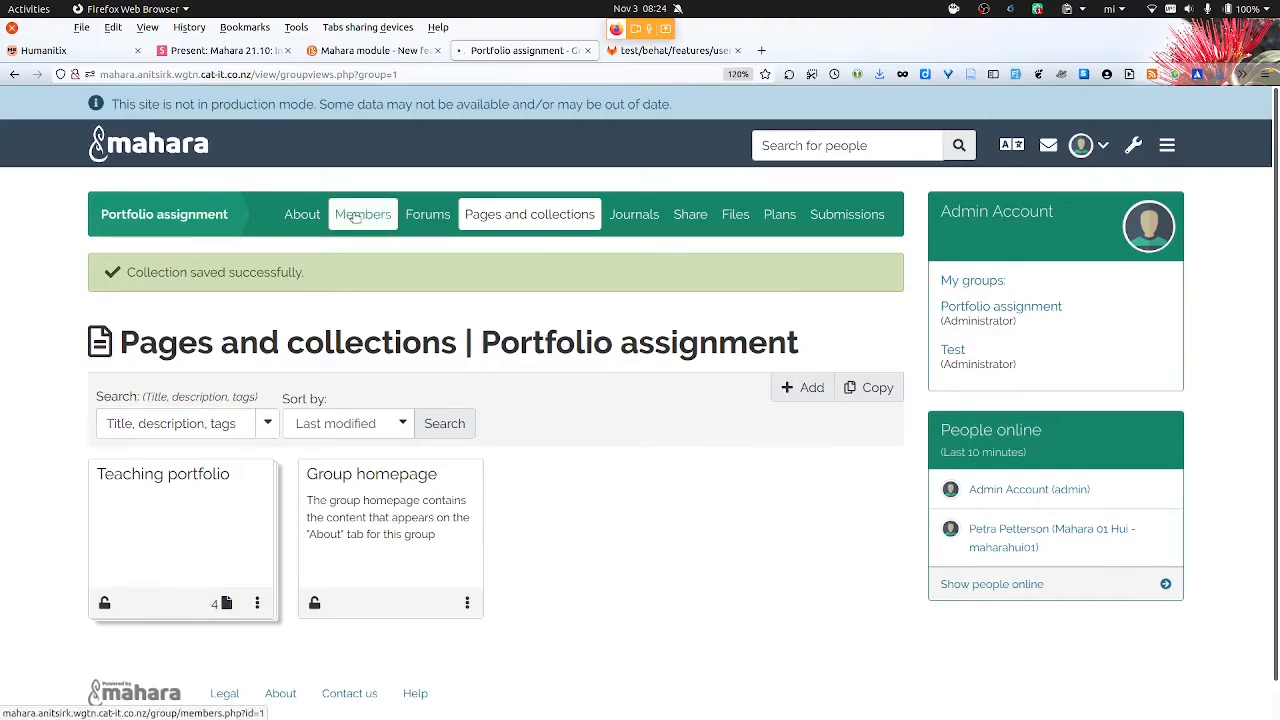
# Add Mahara 10 Hui to Portfolio assignment through 'add many people at once'
pyautogui.click(362, 214)
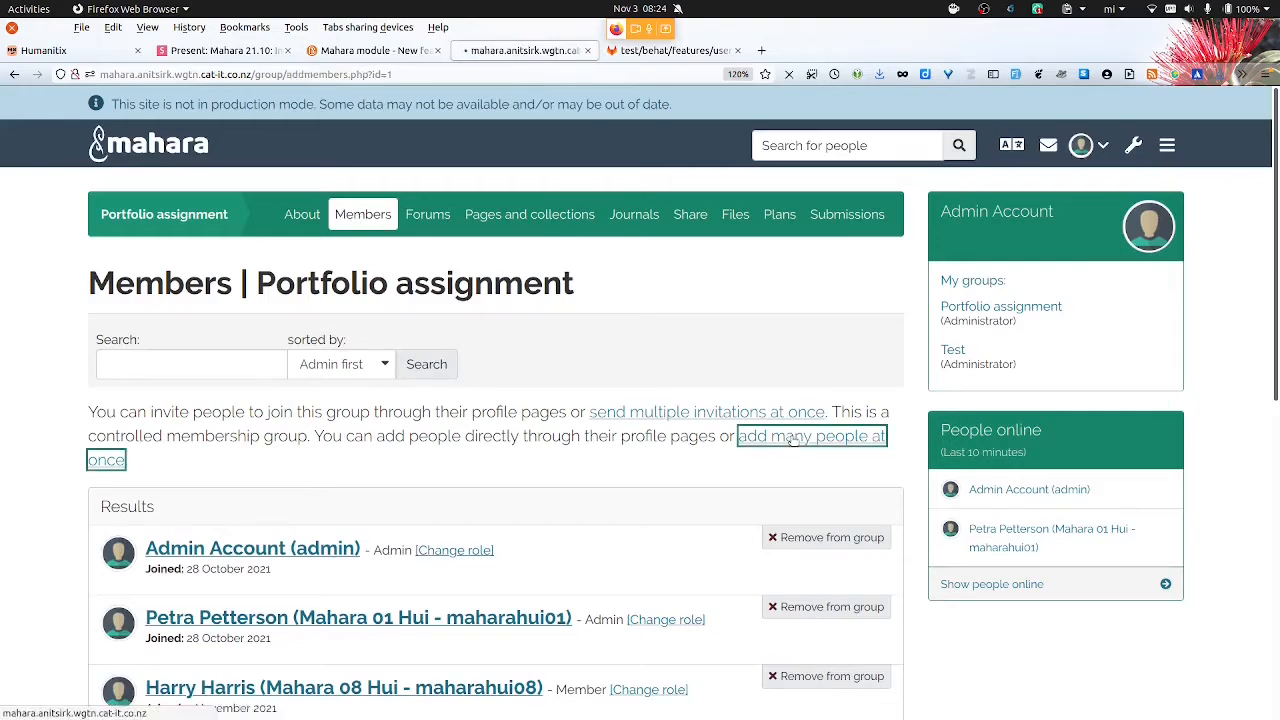
pyautogui.click(810, 436)
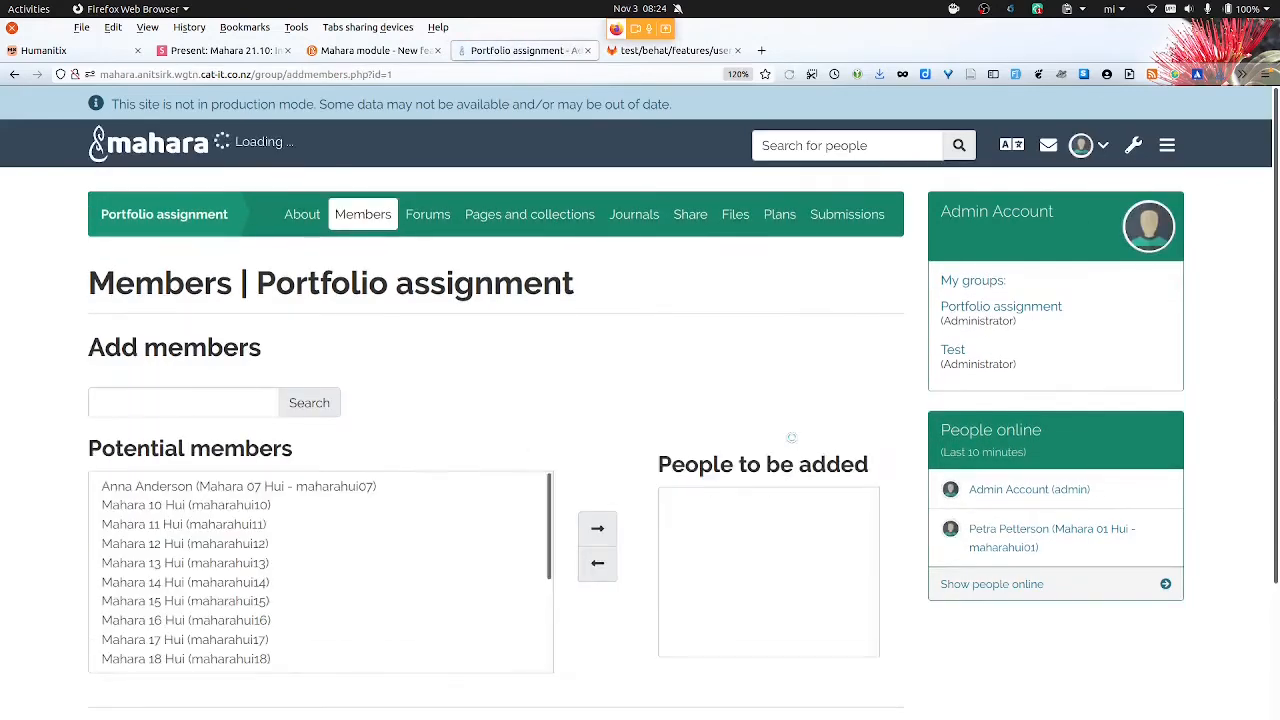
pyautogui.click(186, 505)
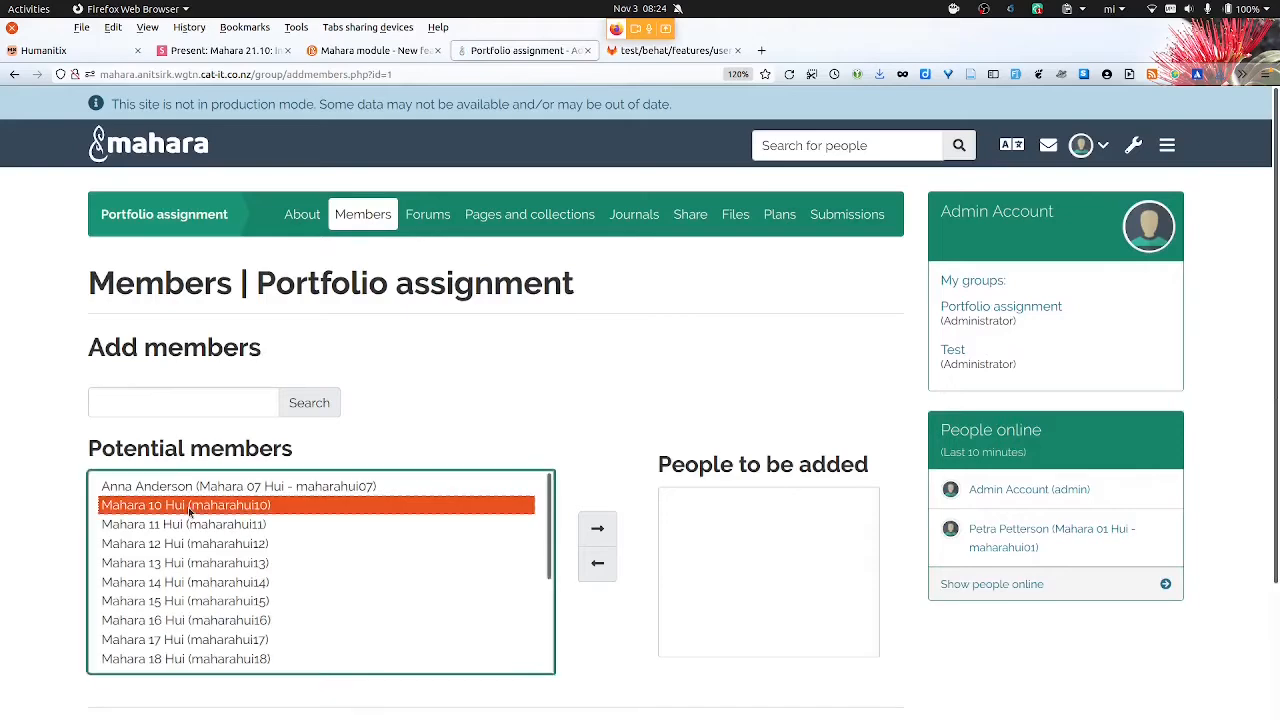
pyautogui.click(597, 528)
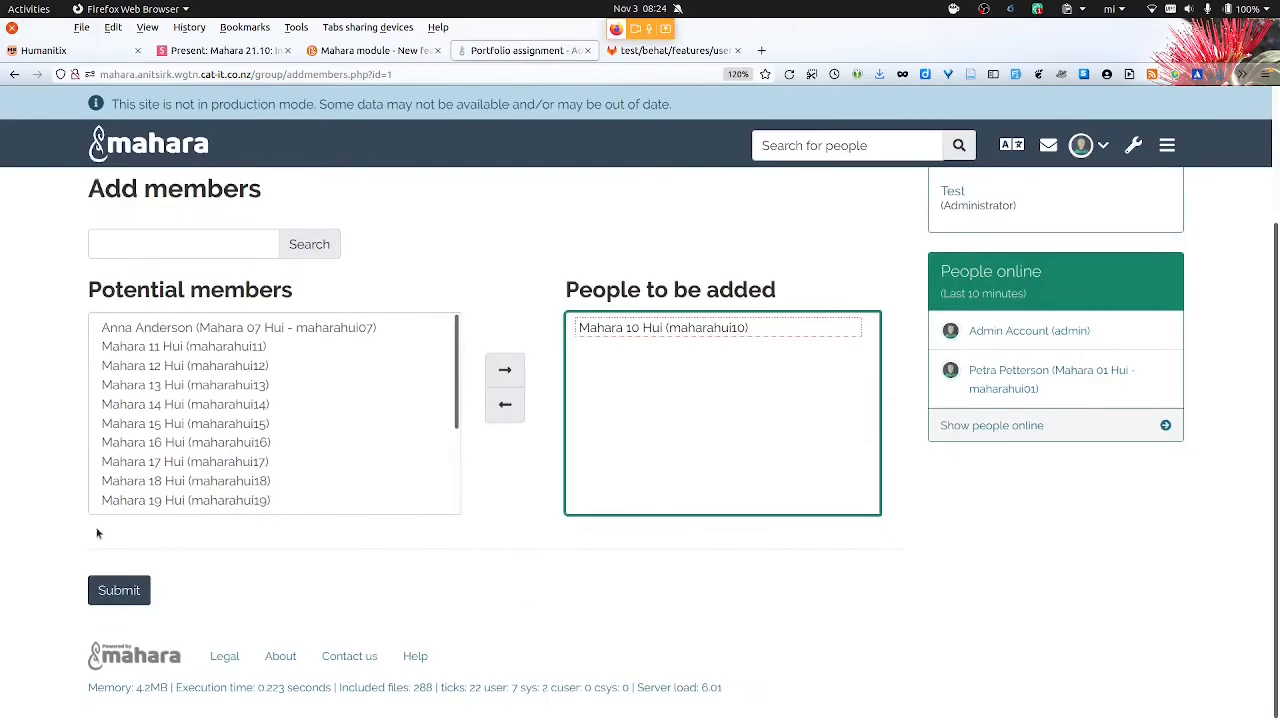
pyautogui.click(118, 590)
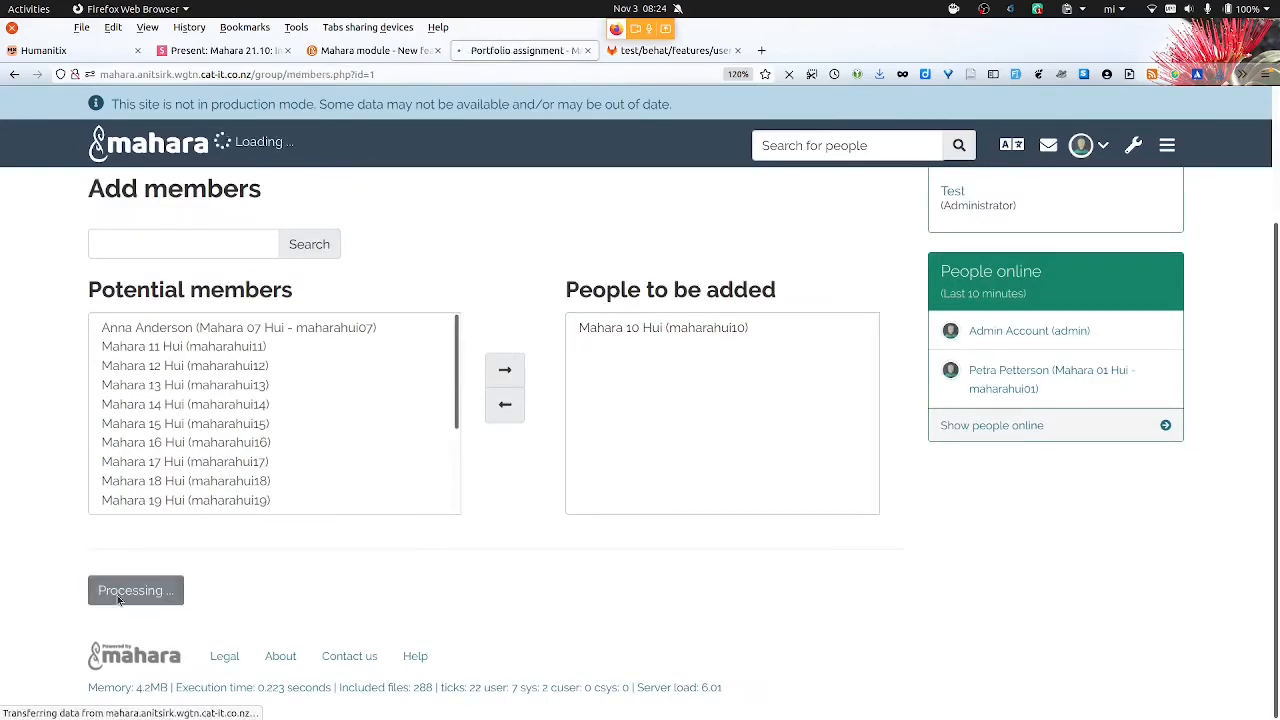
pyautogui.click(135, 590)
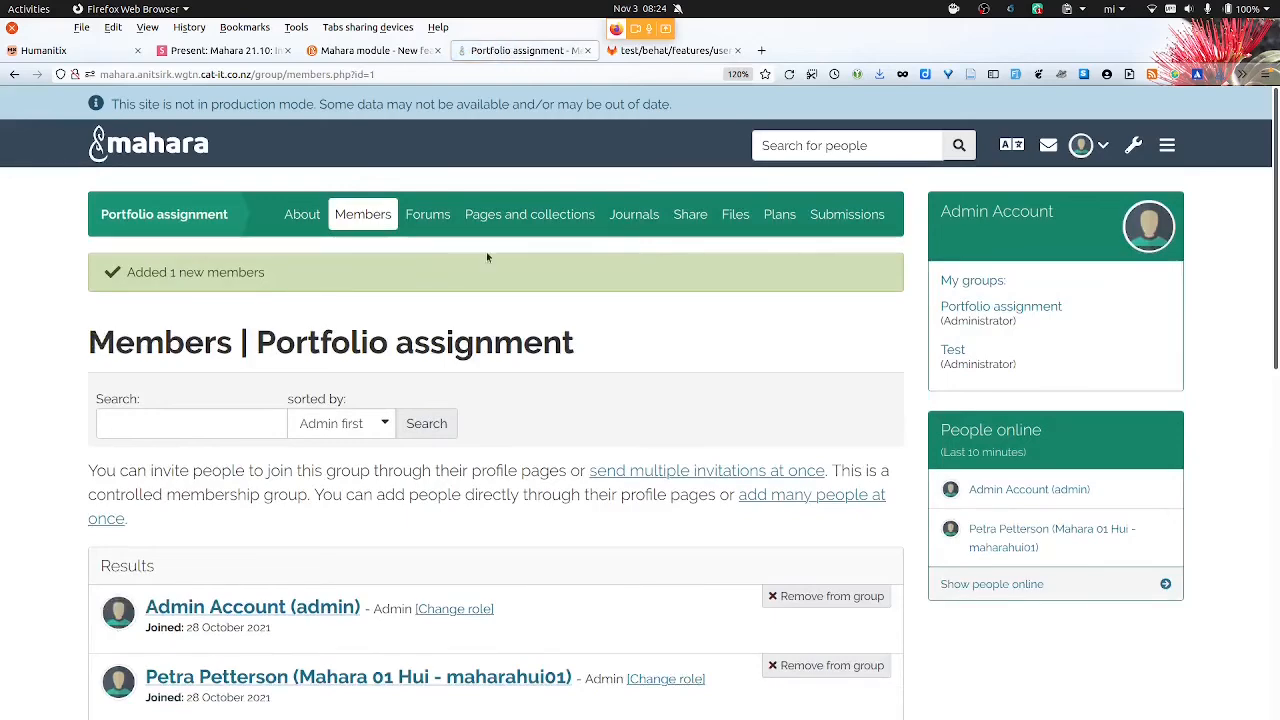
pyautogui.click(529, 214)
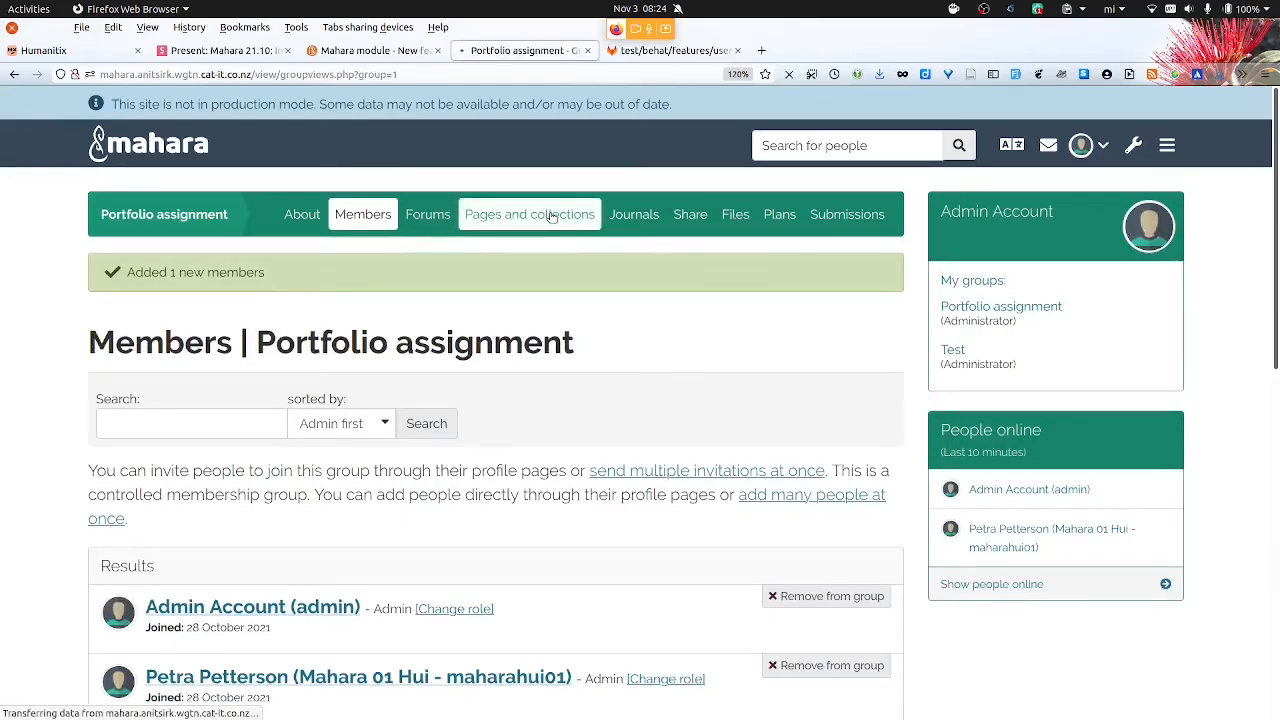
# Save the collection's access shared with 'Portfolio assignment – Everyone in group'
pyautogui.click(529, 214)
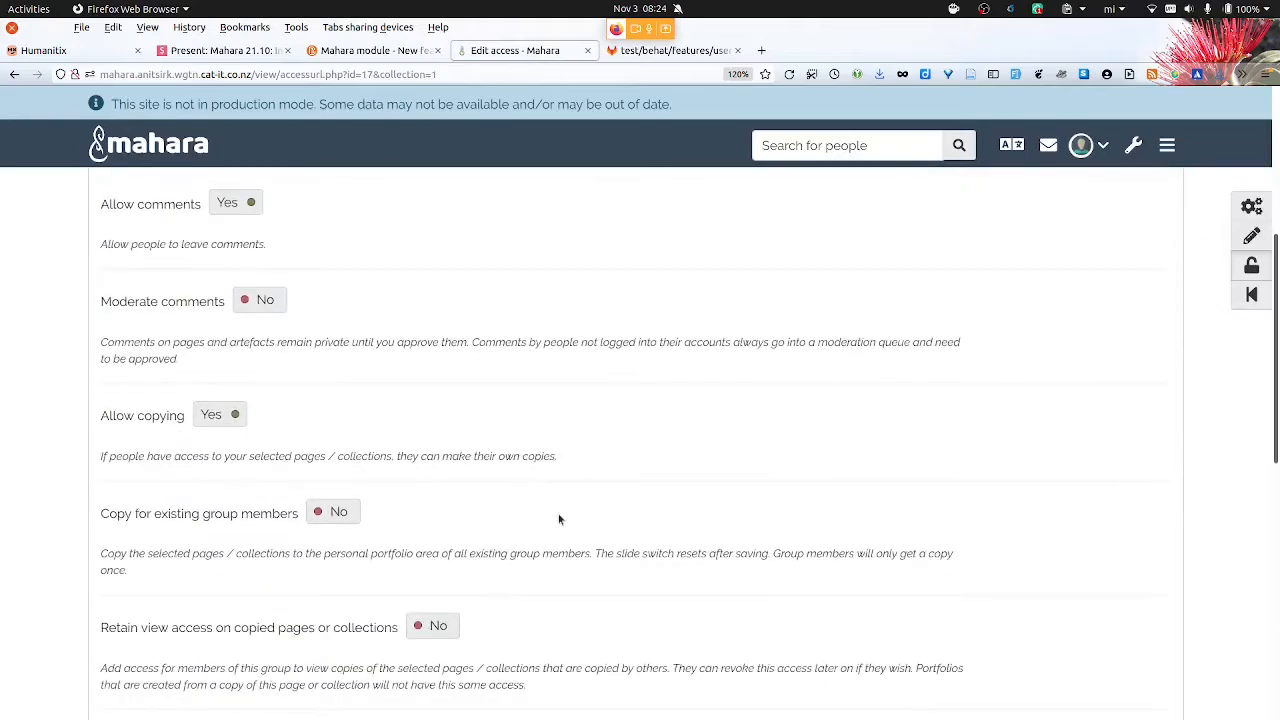
pyautogui.scroll(-3)
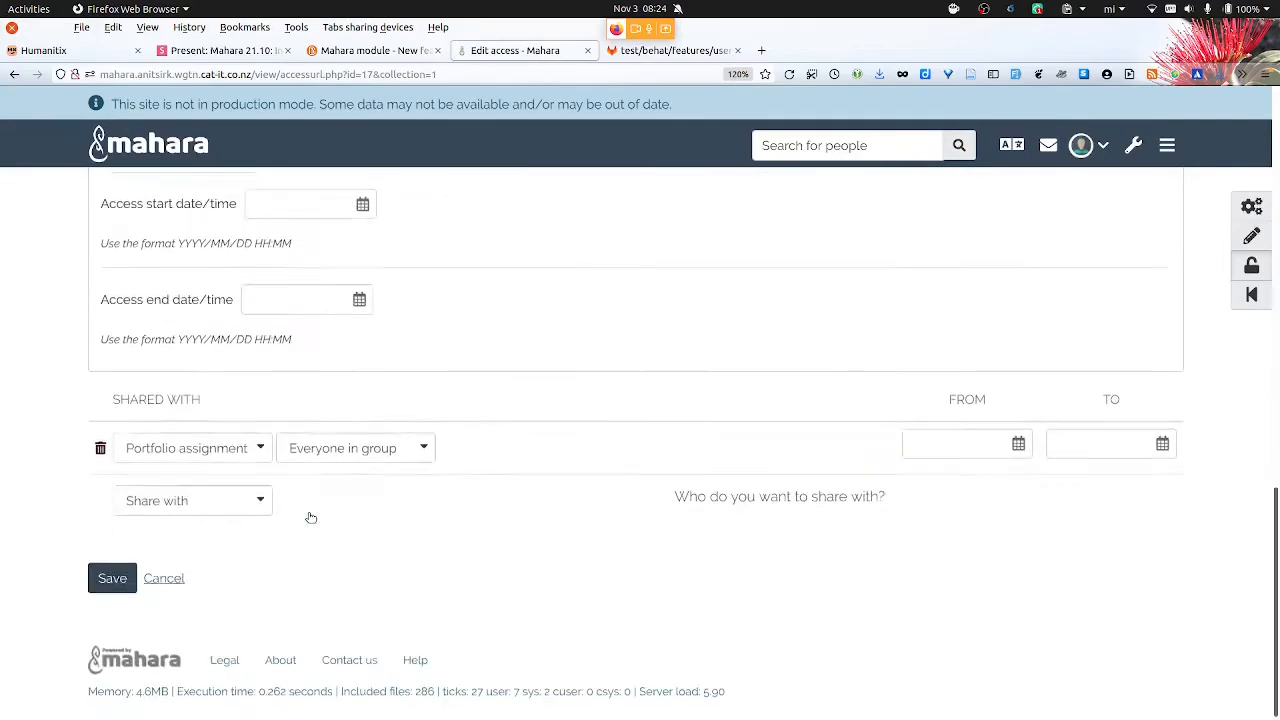
pyautogui.click(112, 578)
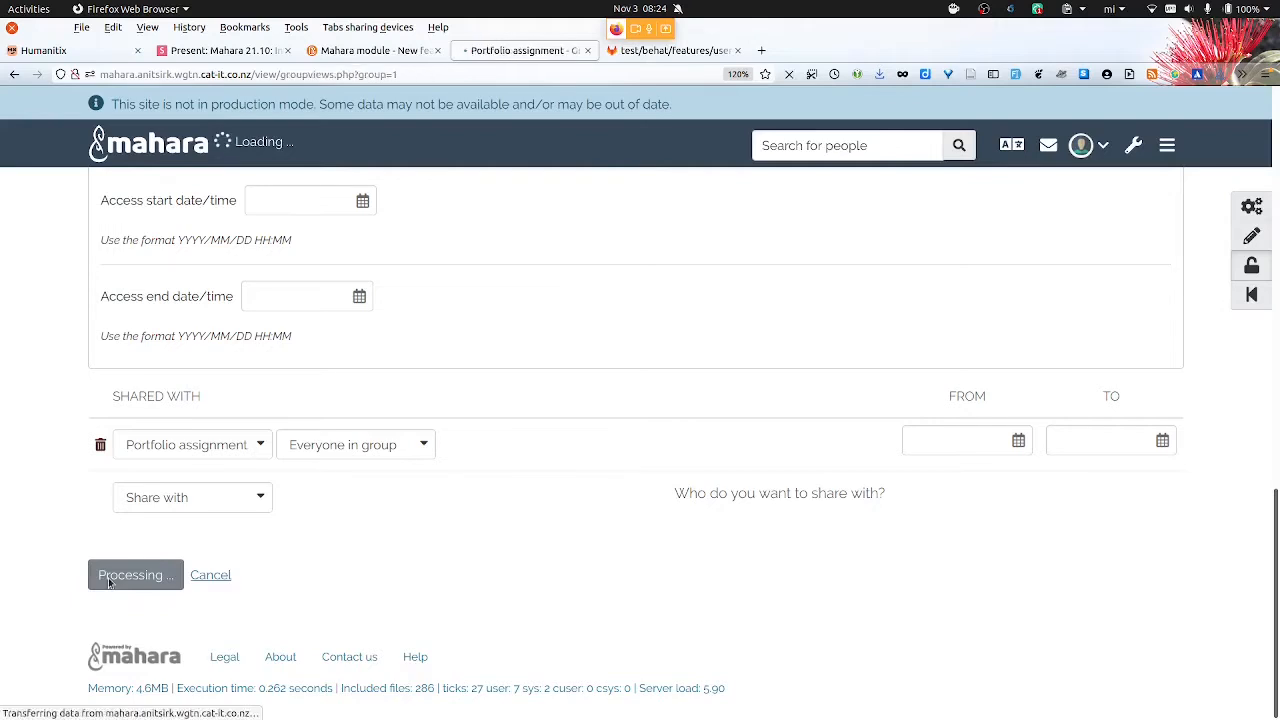
pyautogui.click(135, 574)
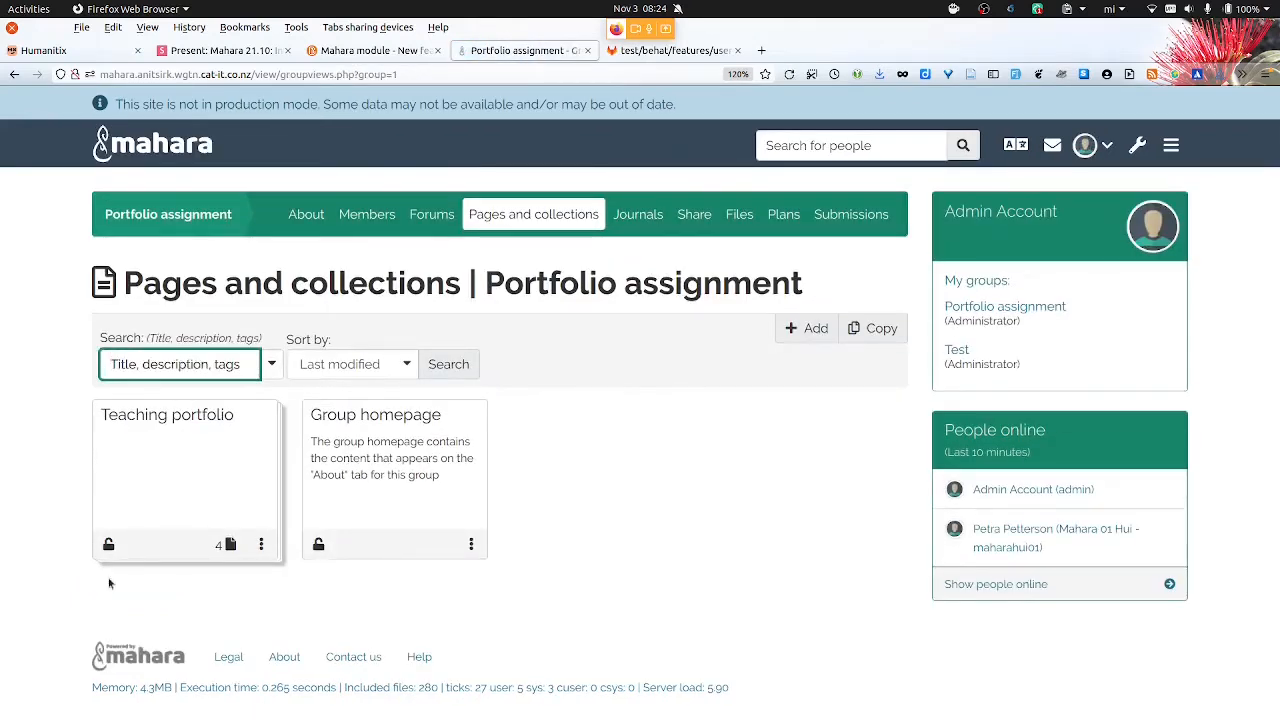
pyautogui.moveTo(962, 145)
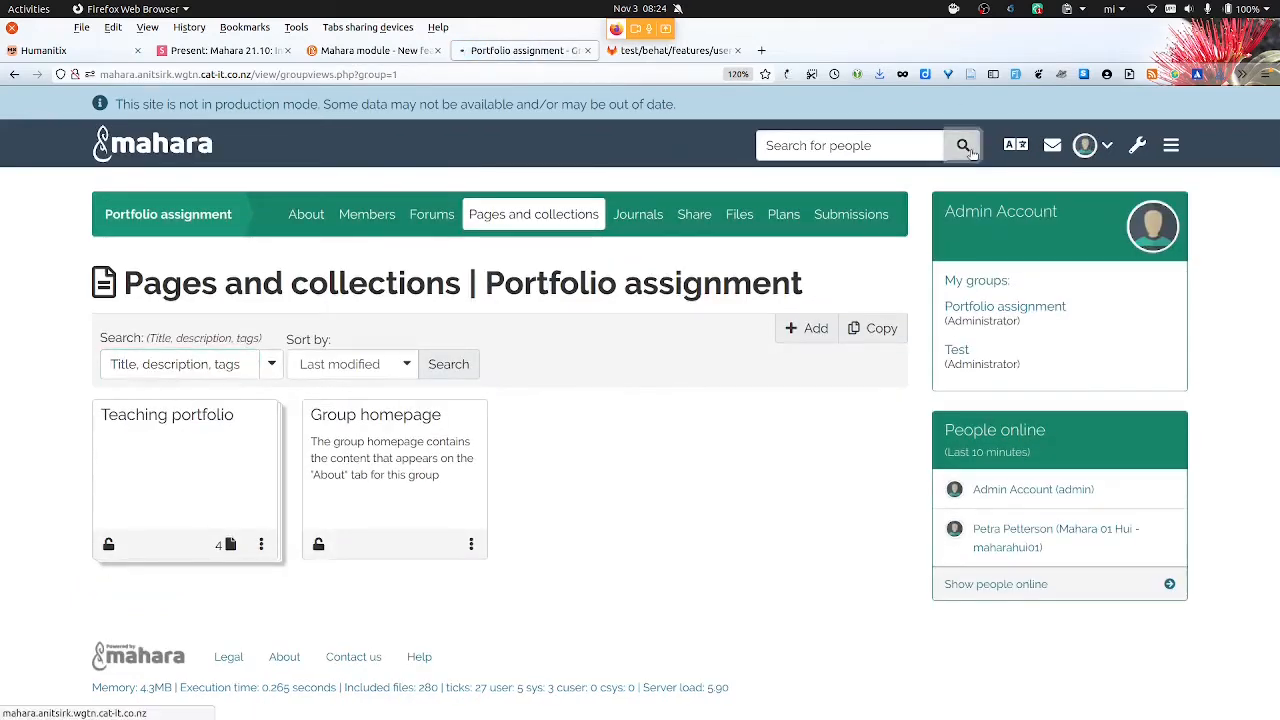
# Find Mahara 10 Hui in the people list and masquerade as them
pyautogui.click(962, 145)
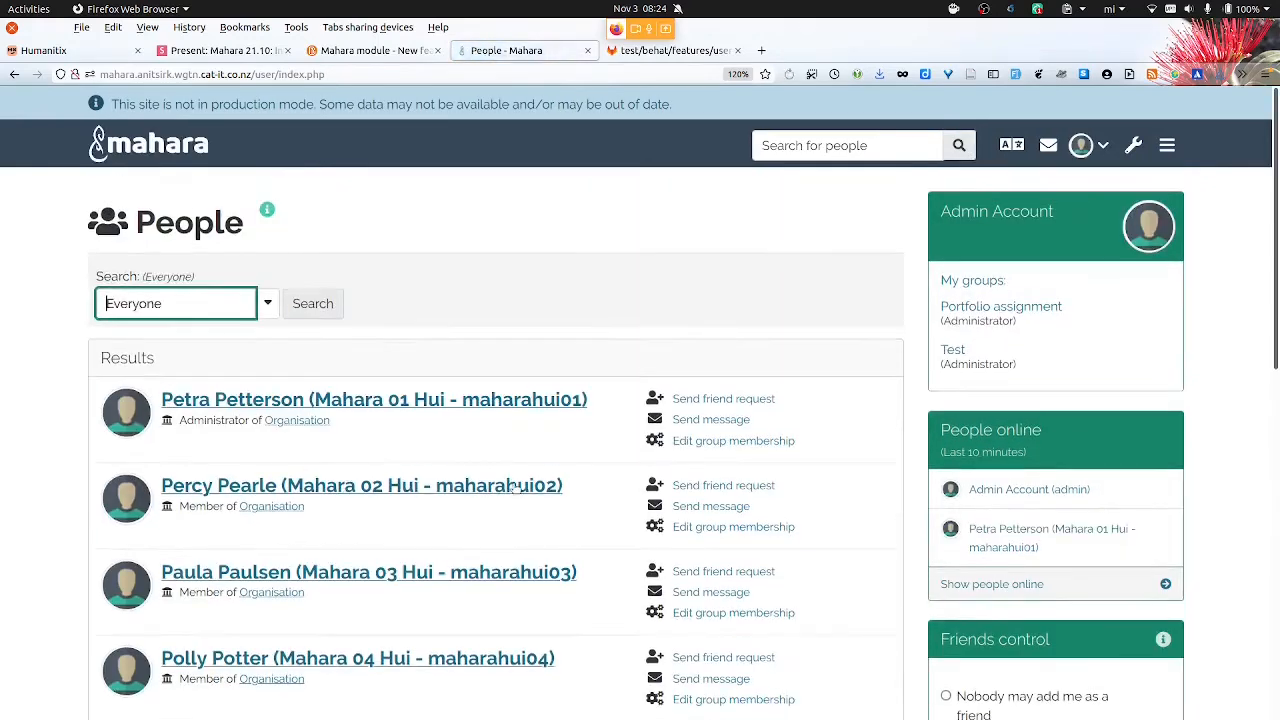
pyautogui.scroll(-3)
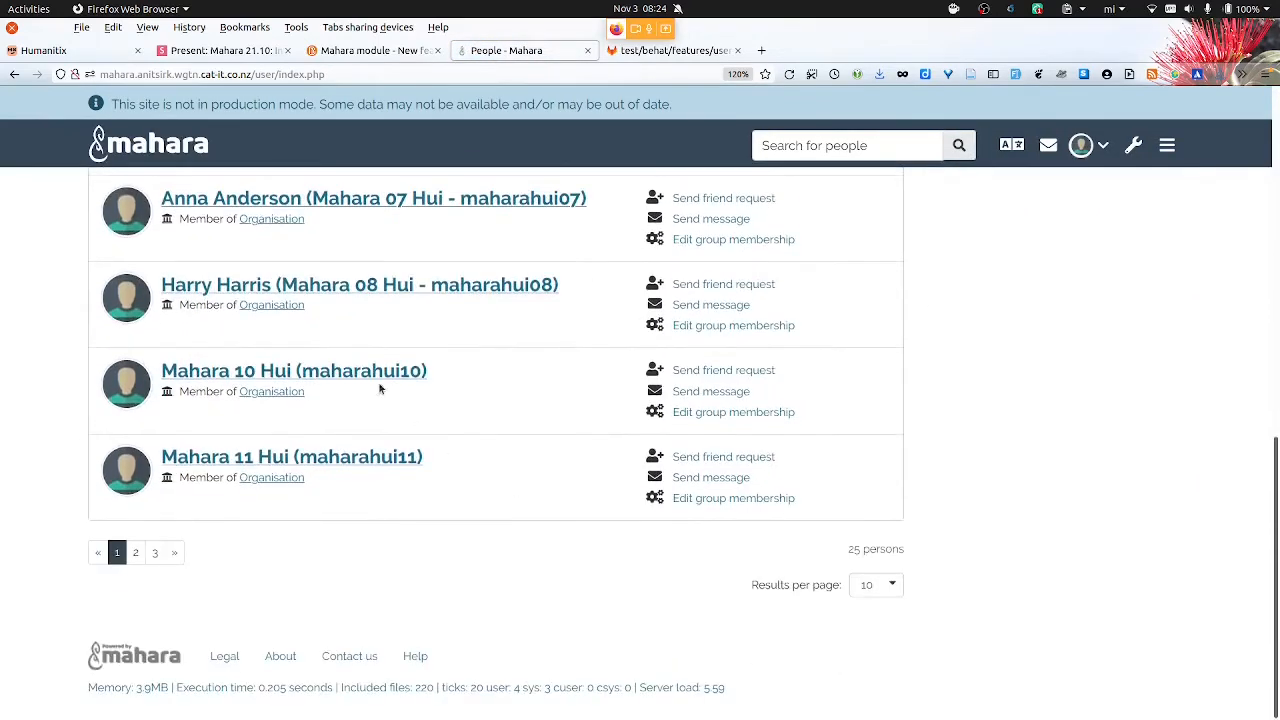
pyautogui.click(293, 370)
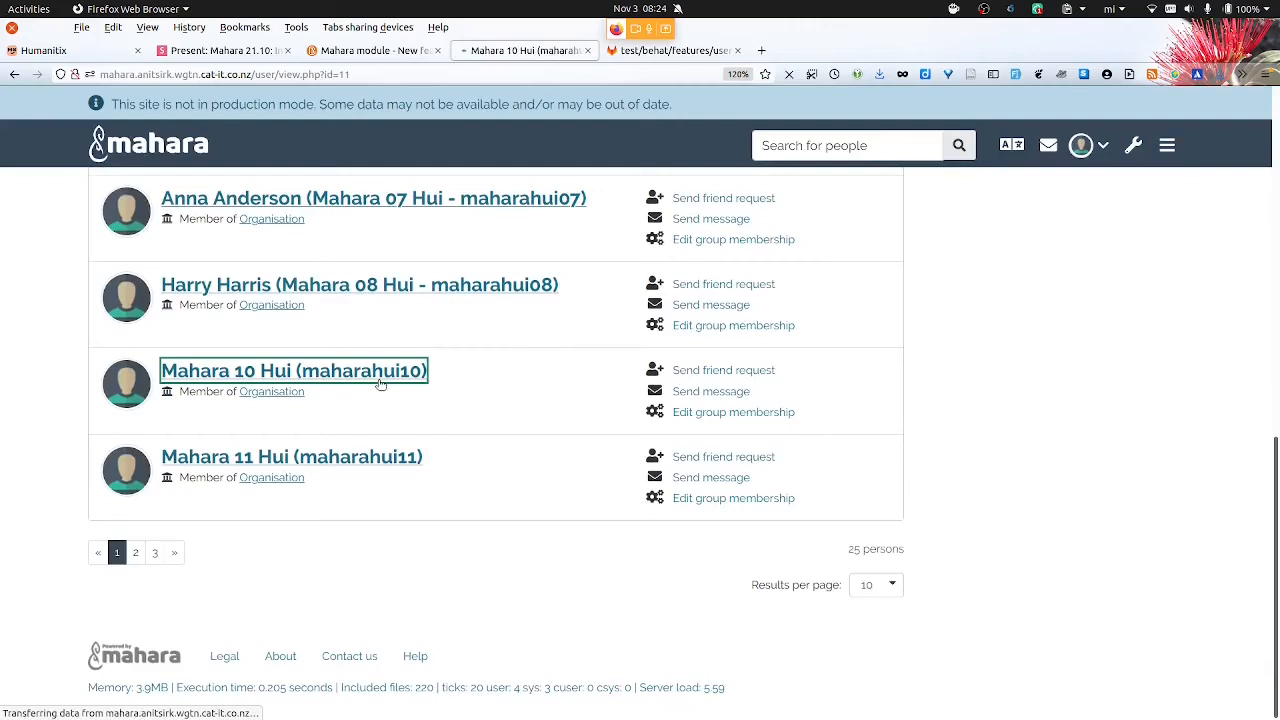
pyautogui.click(292, 371)
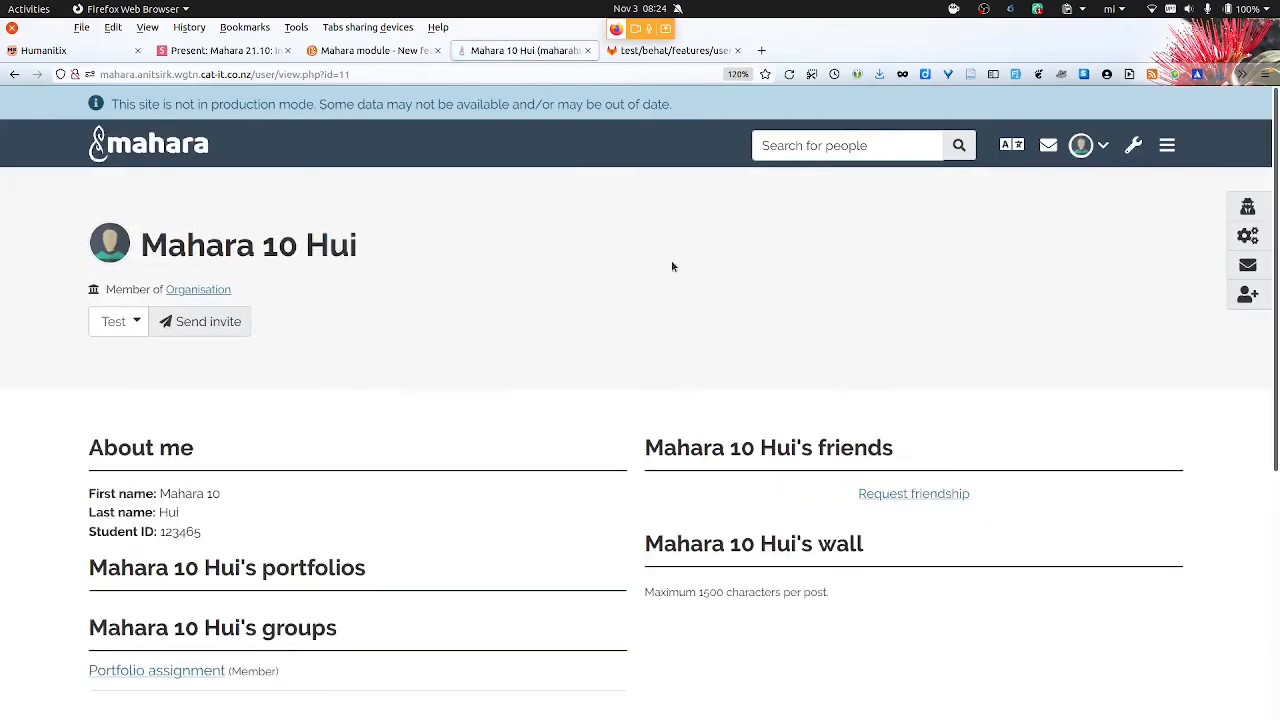
pyautogui.click(1247, 207)
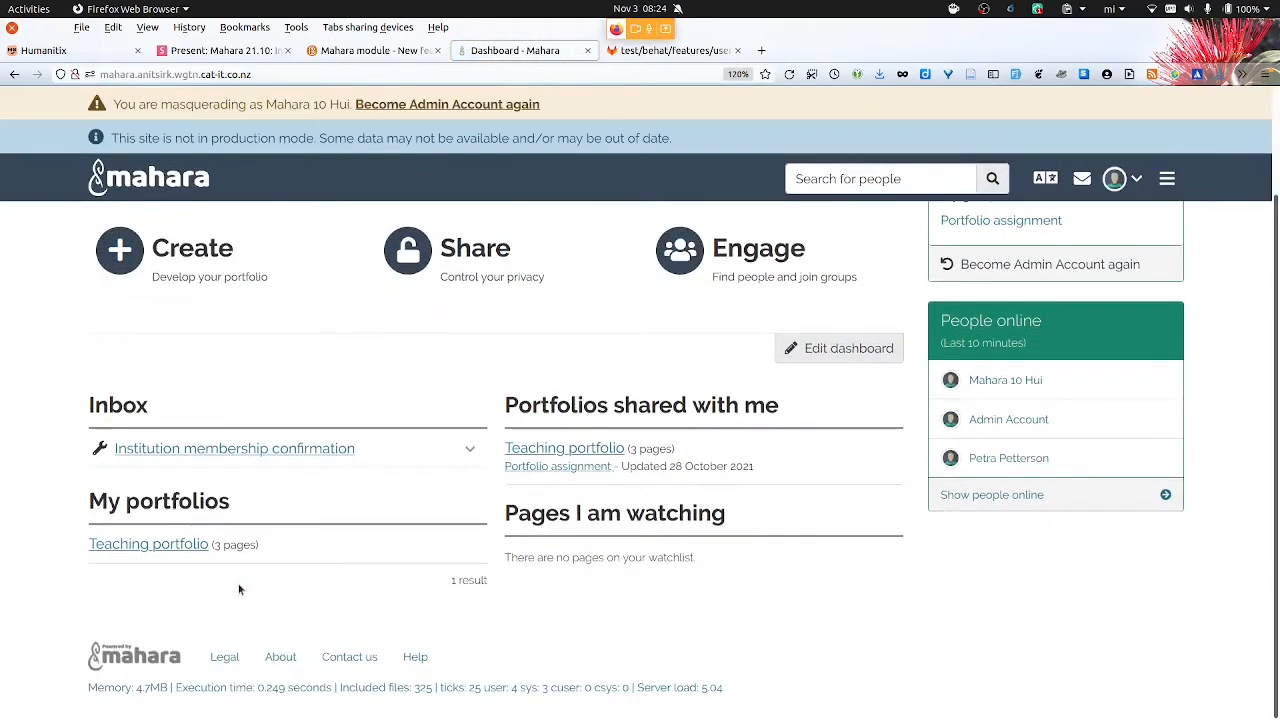
# Open Teaching portfolio and scroll to its Ngā paerewa SmartEvidence matrix
pyautogui.click(148, 544)
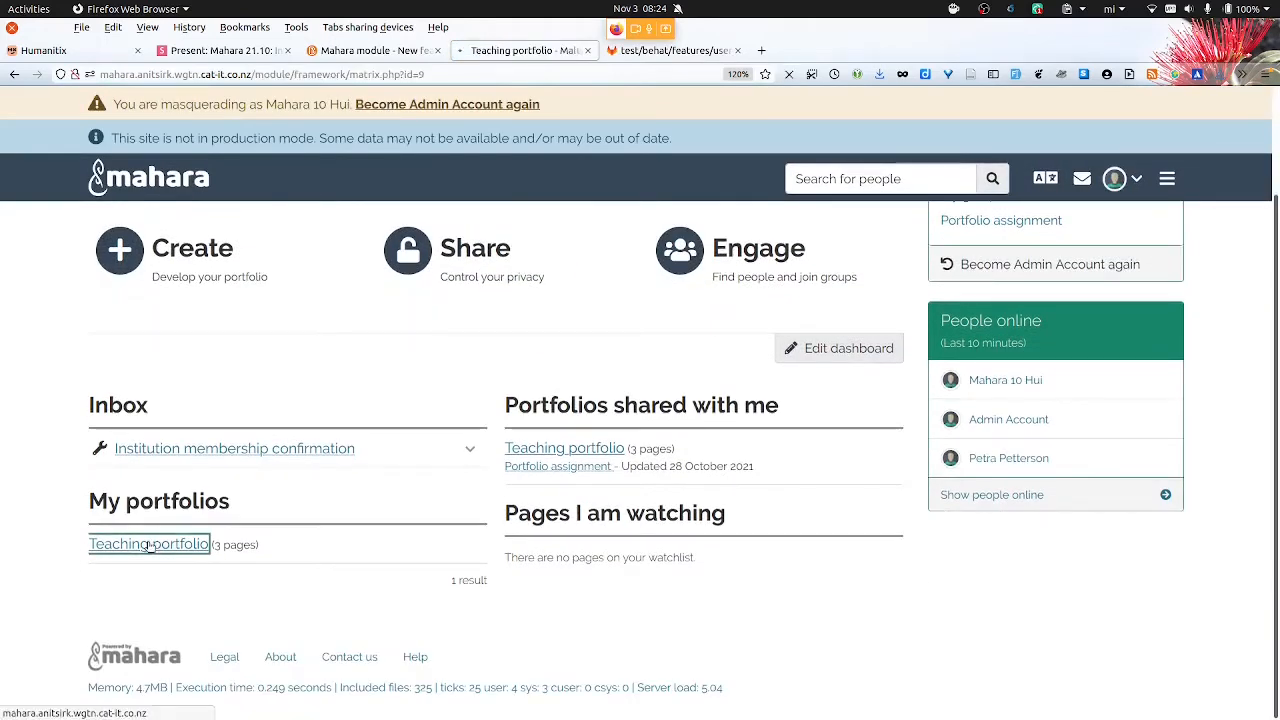
pyautogui.click(148, 544)
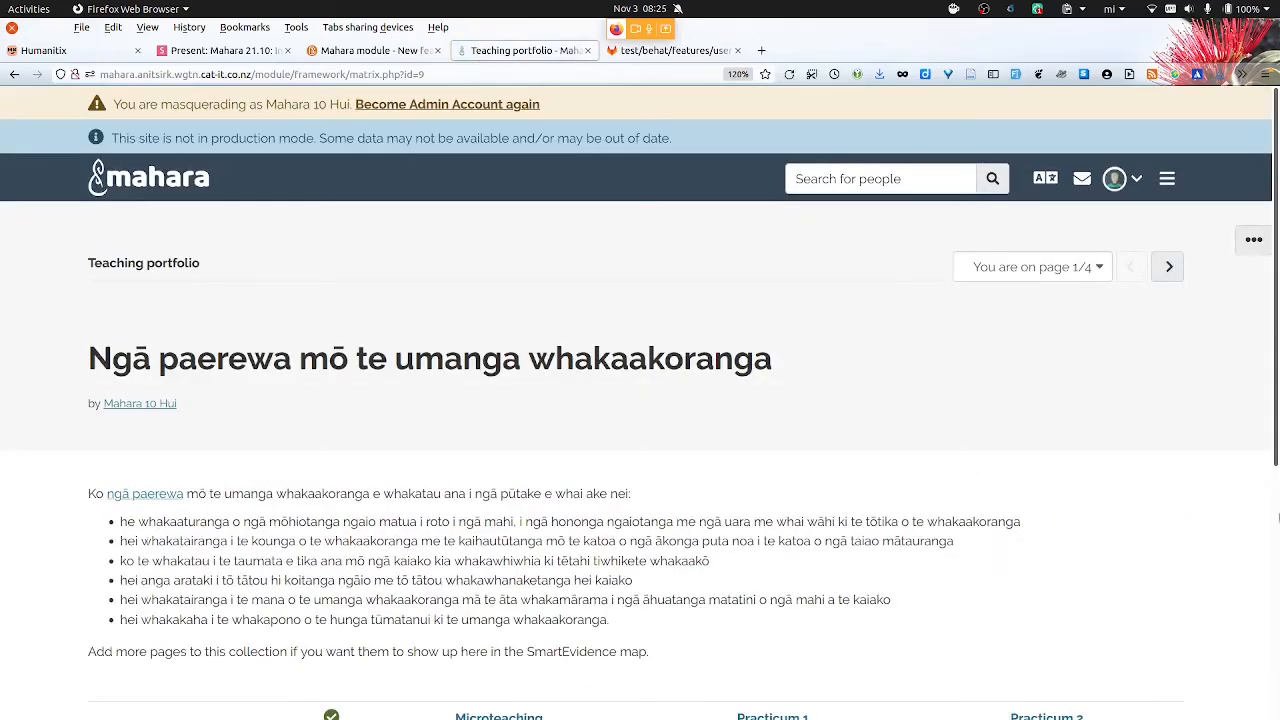
pyautogui.scroll(-3)
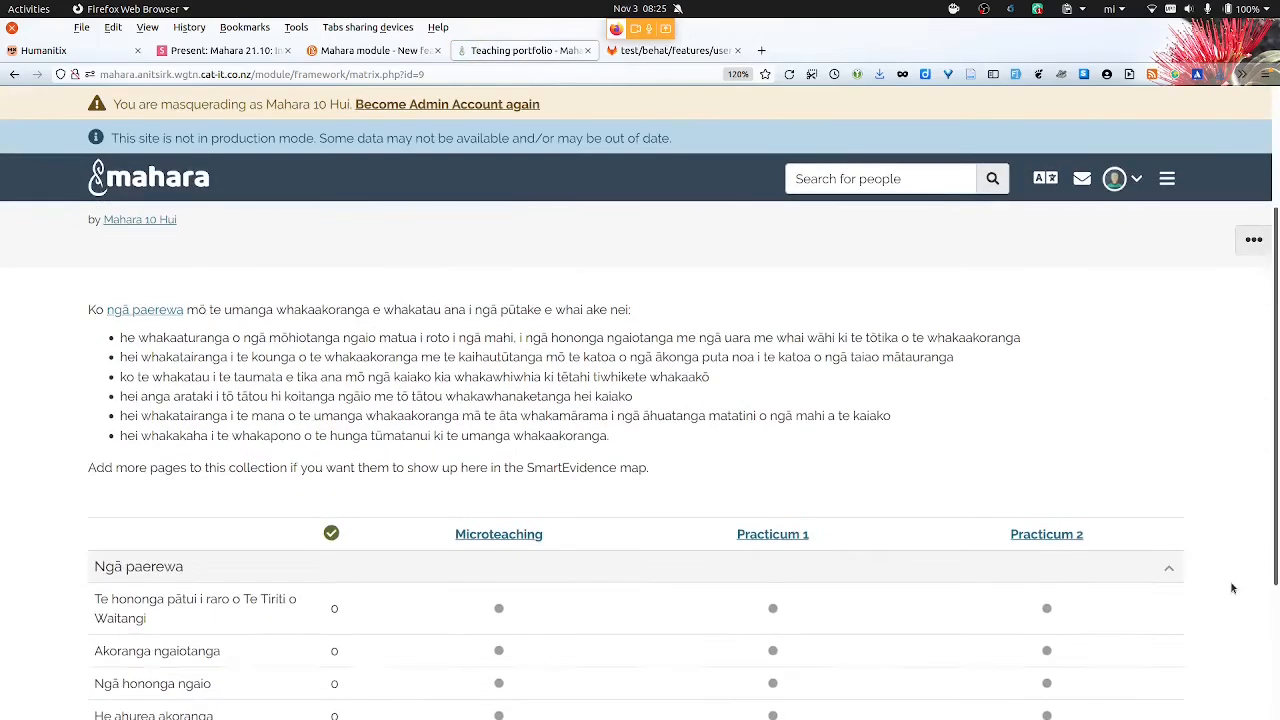
pyautogui.scroll(-3)
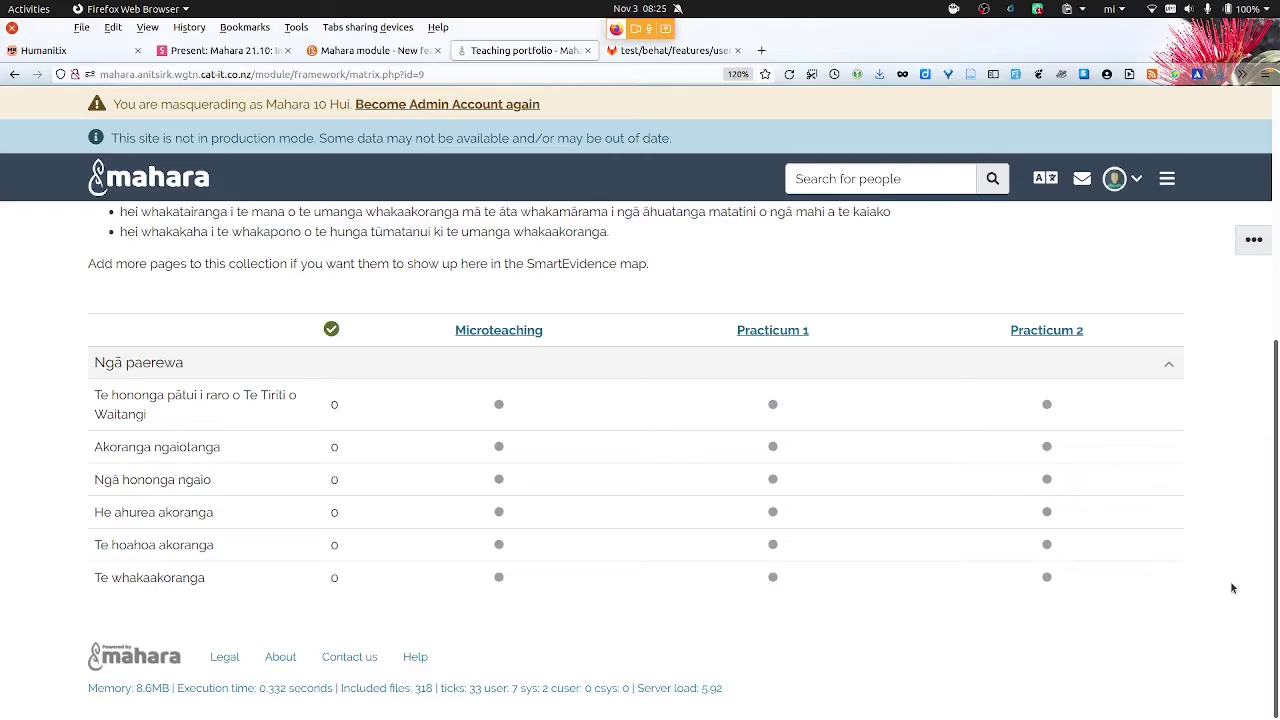
pyautogui.moveTo(504, 131)
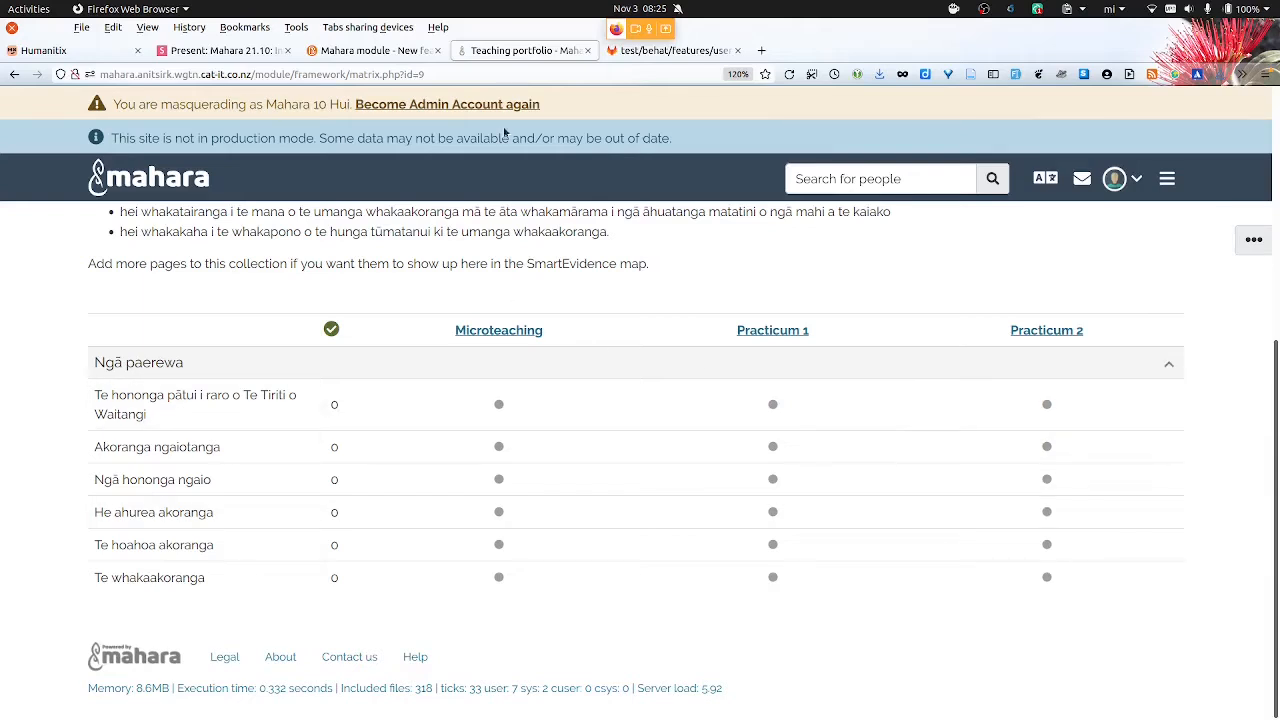
# Switch back to the admin account and expand Manage in the main menu
pyautogui.click(446, 104)
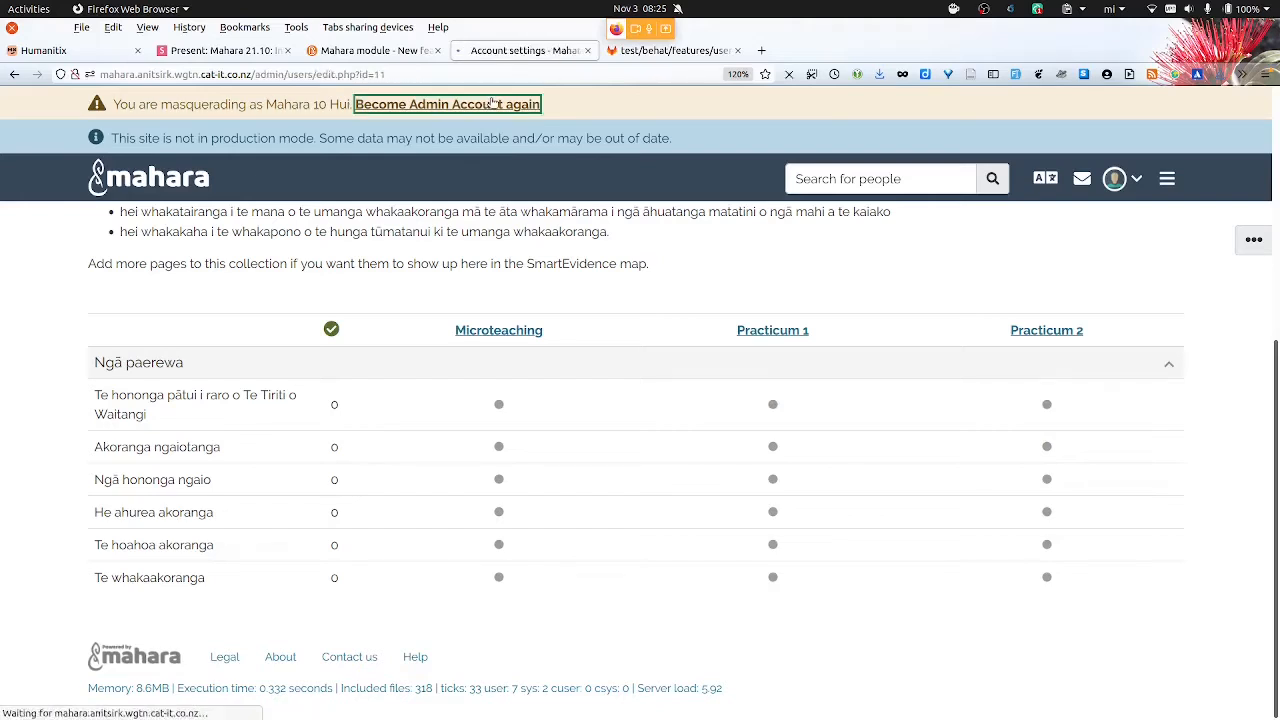
pyautogui.click(446, 104)
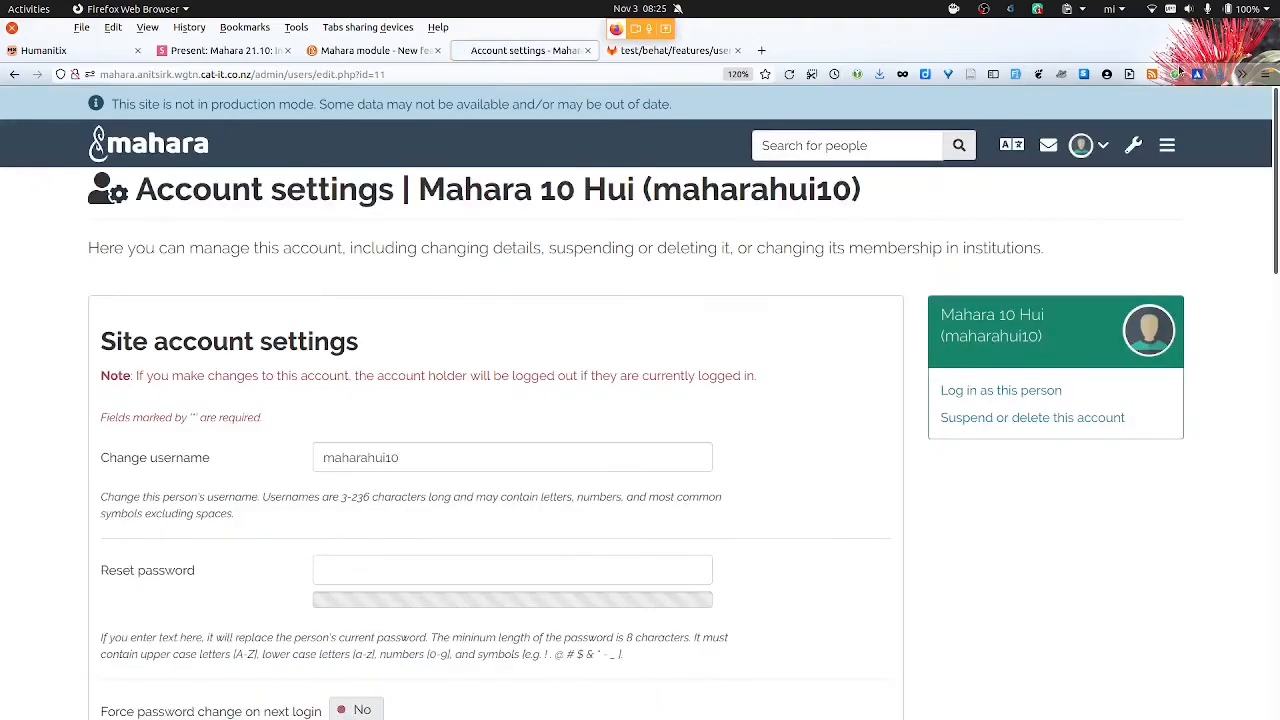
pyautogui.moveTo(1167, 145)
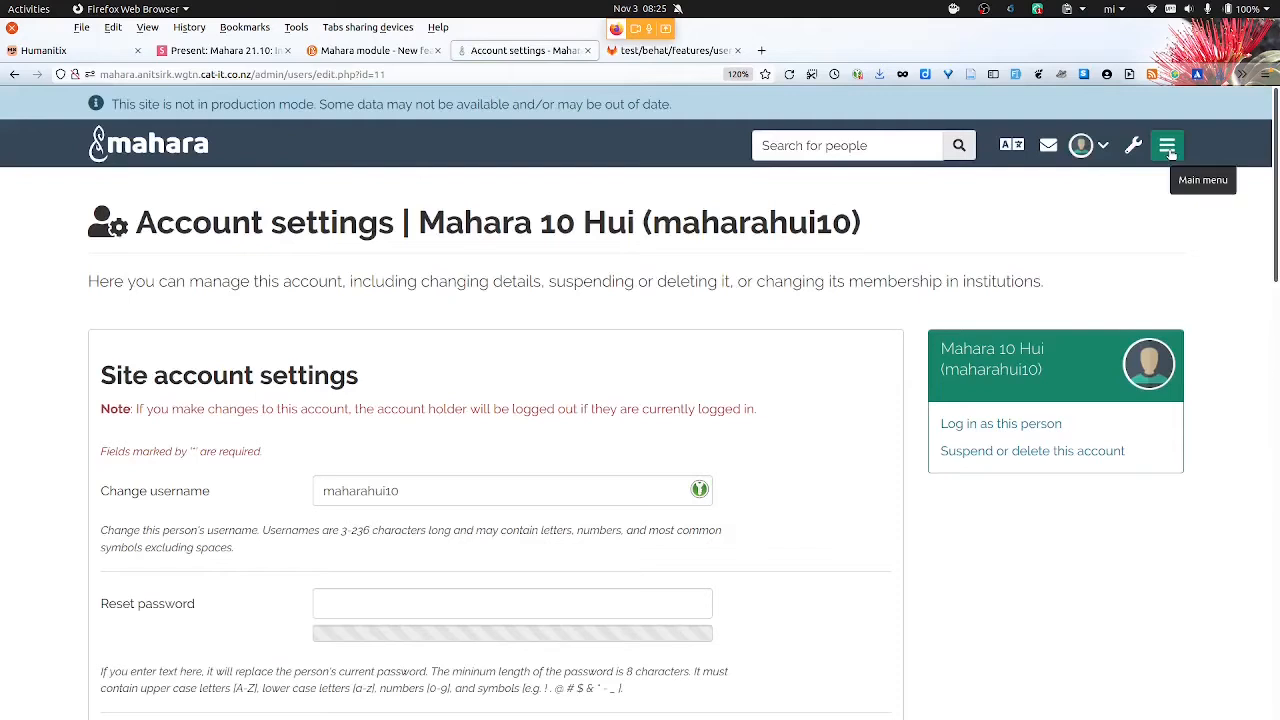
pyautogui.click(1167, 145)
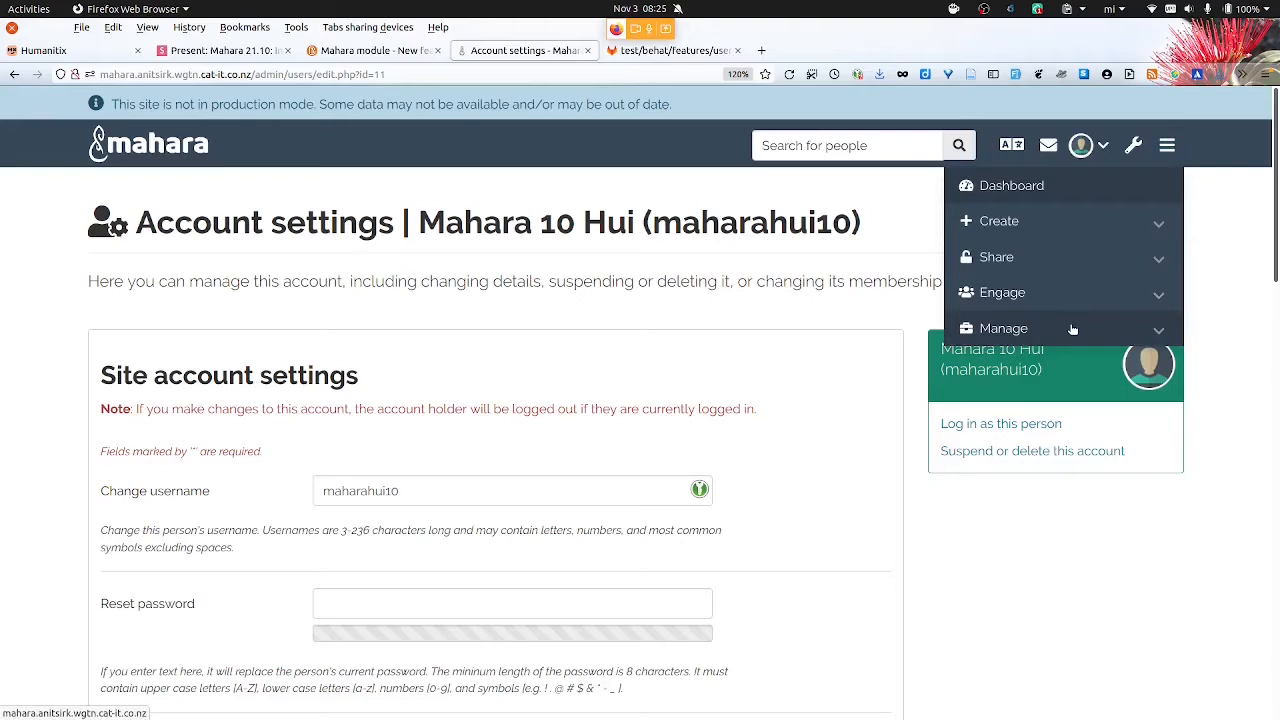
pyautogui.click(1003, 328)
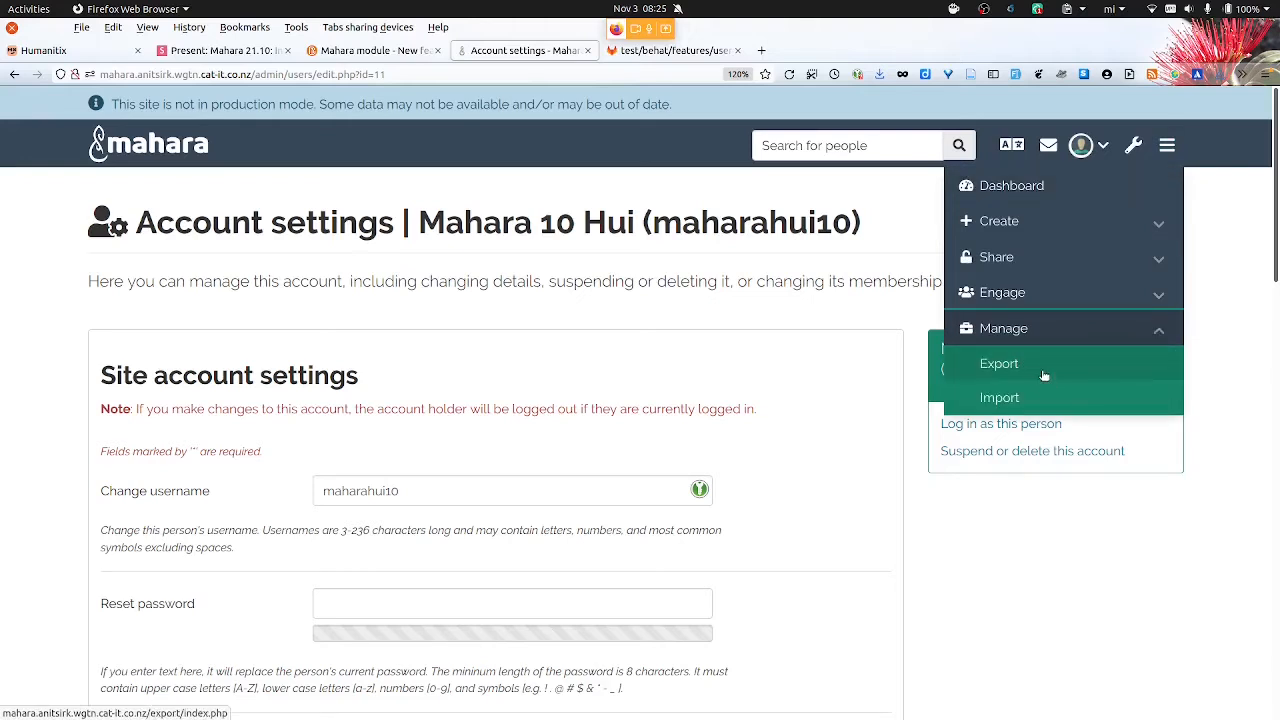
pyautogui.click(999, 363)
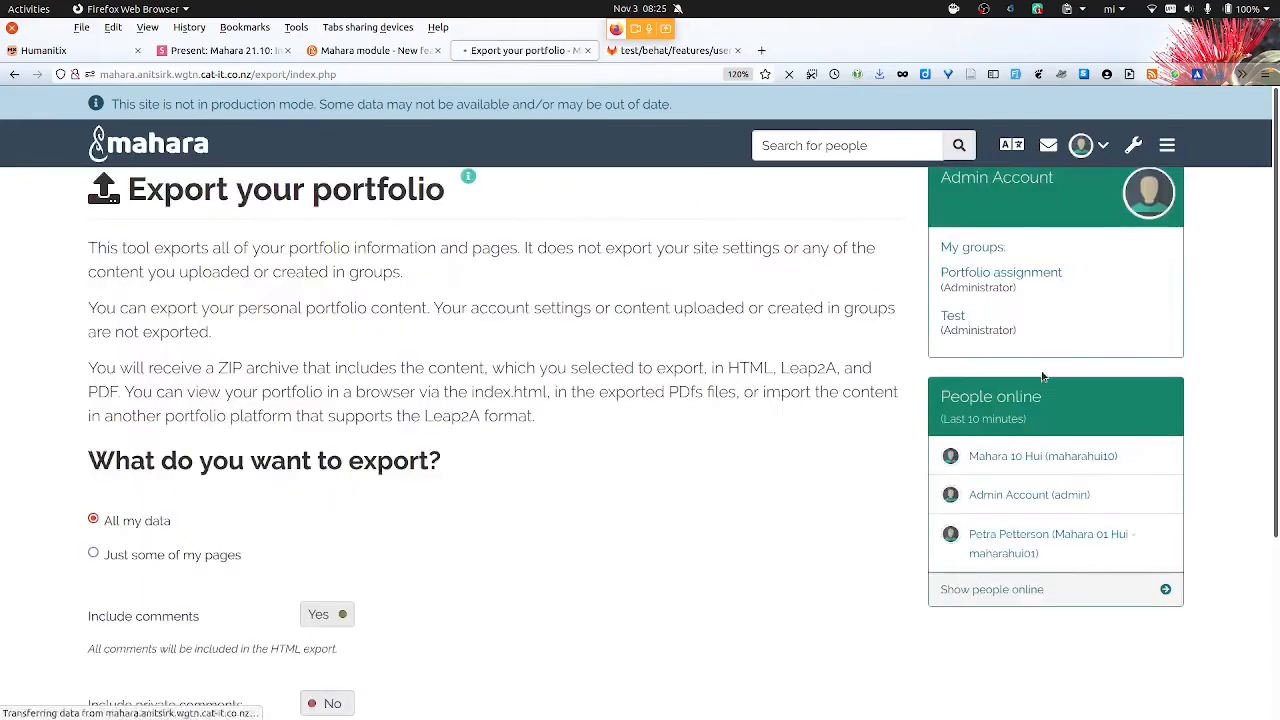
pyautogui.scroll(3)
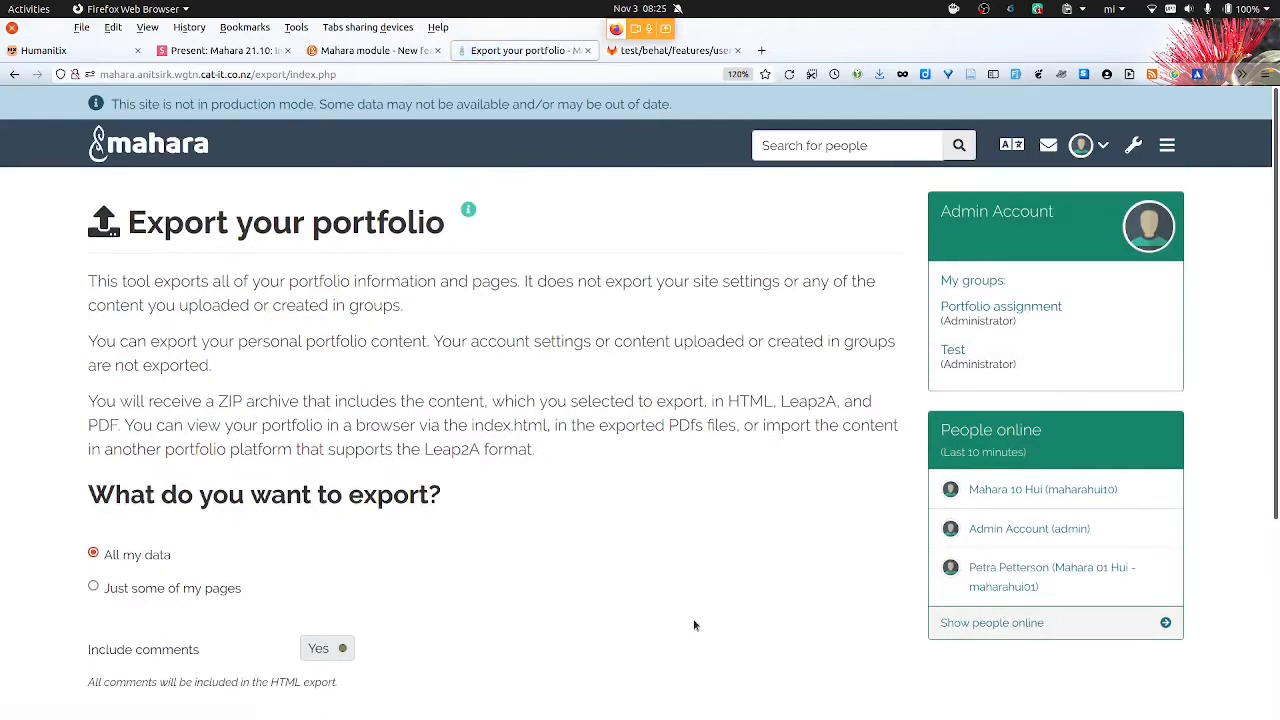
pyautogui.scroll(-3)
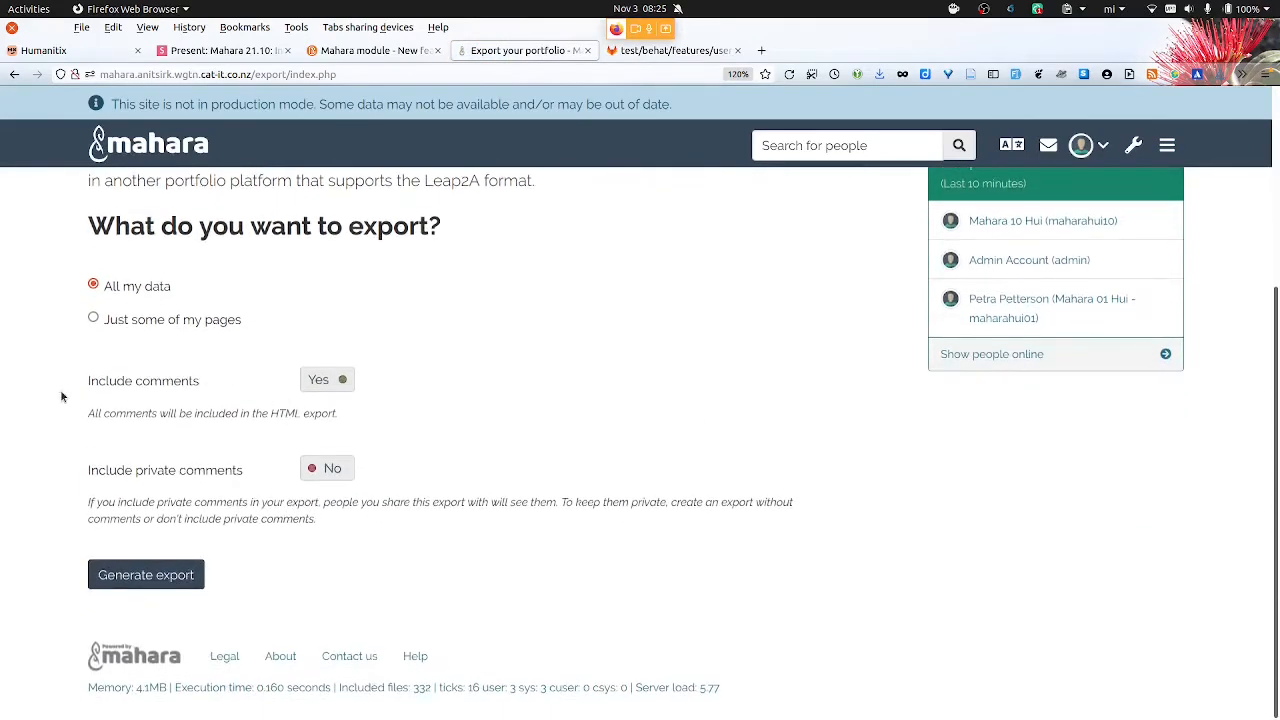
pyautogui.moveTo(88, 388)
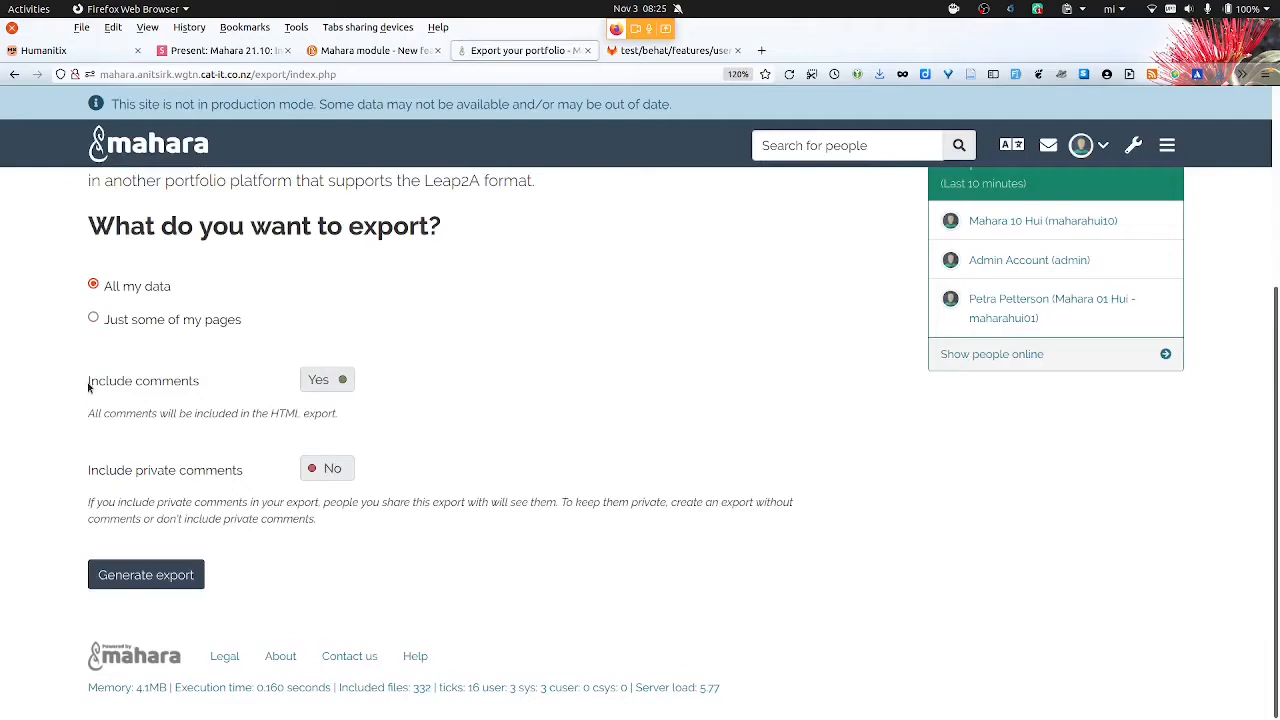
pyautogui.doubleClick(143, 381)
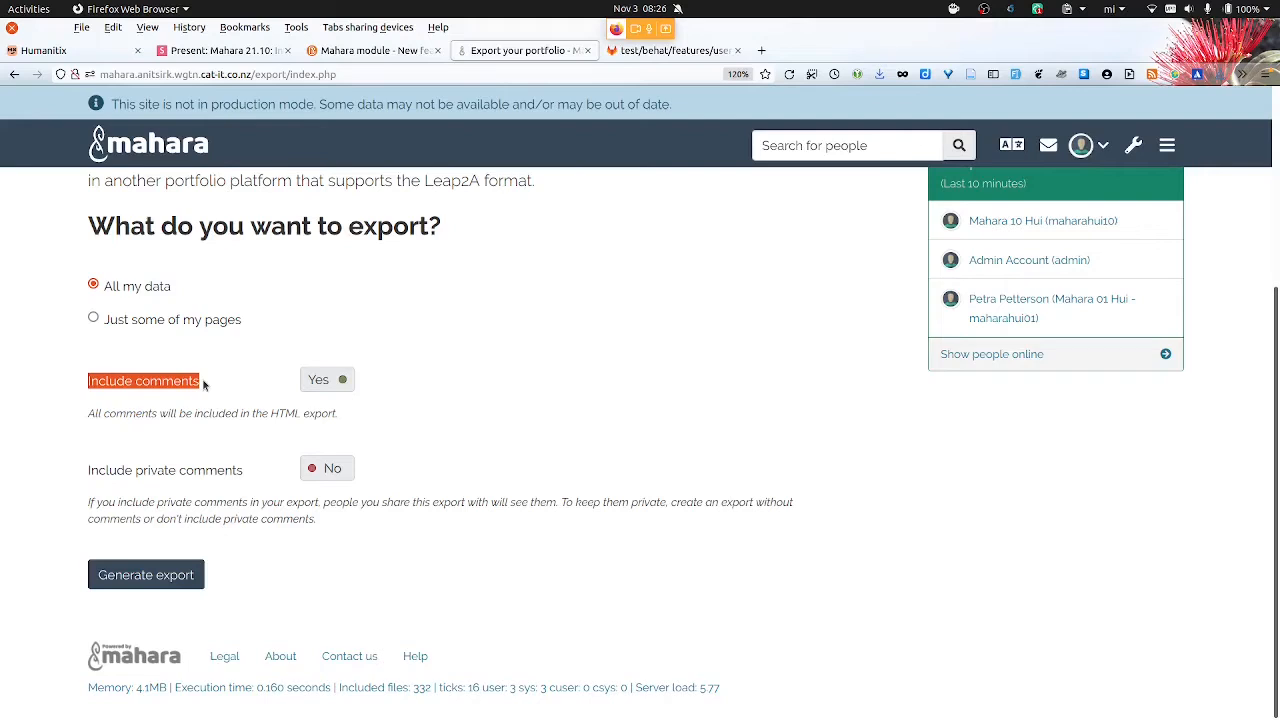
pyautogui.moveTo(78, 470)
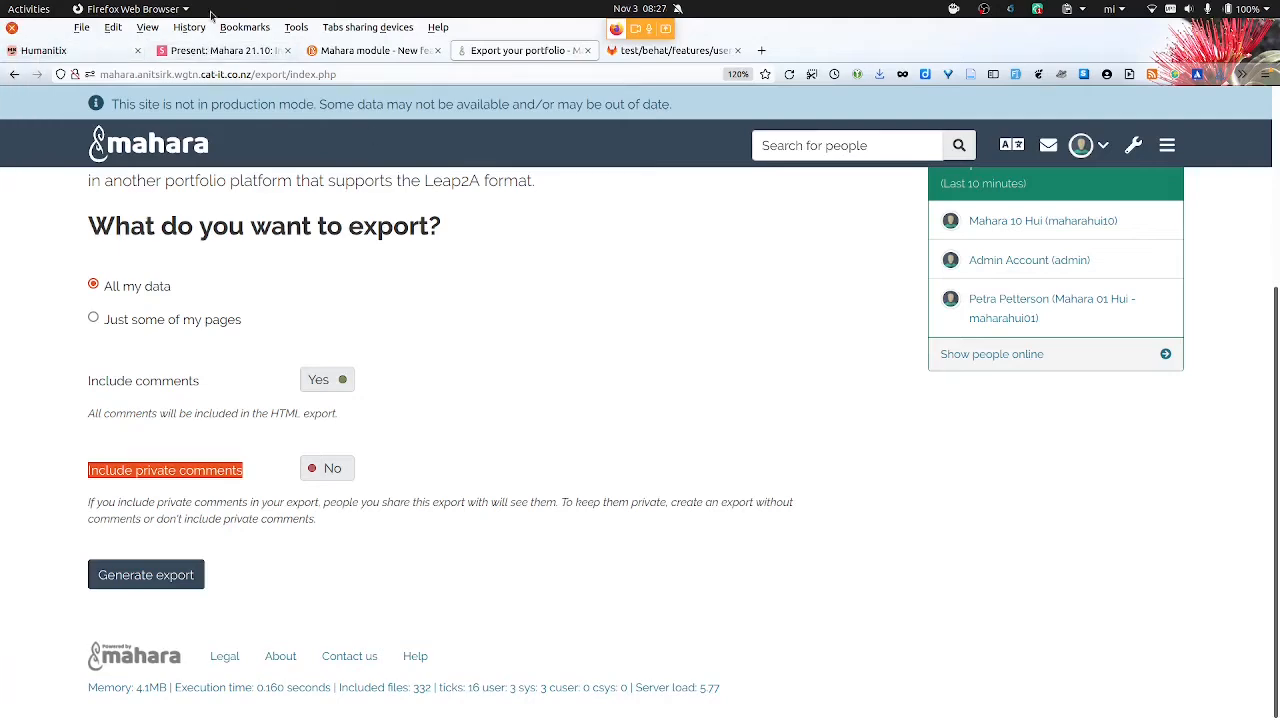
pyautogui.click(220, 50)
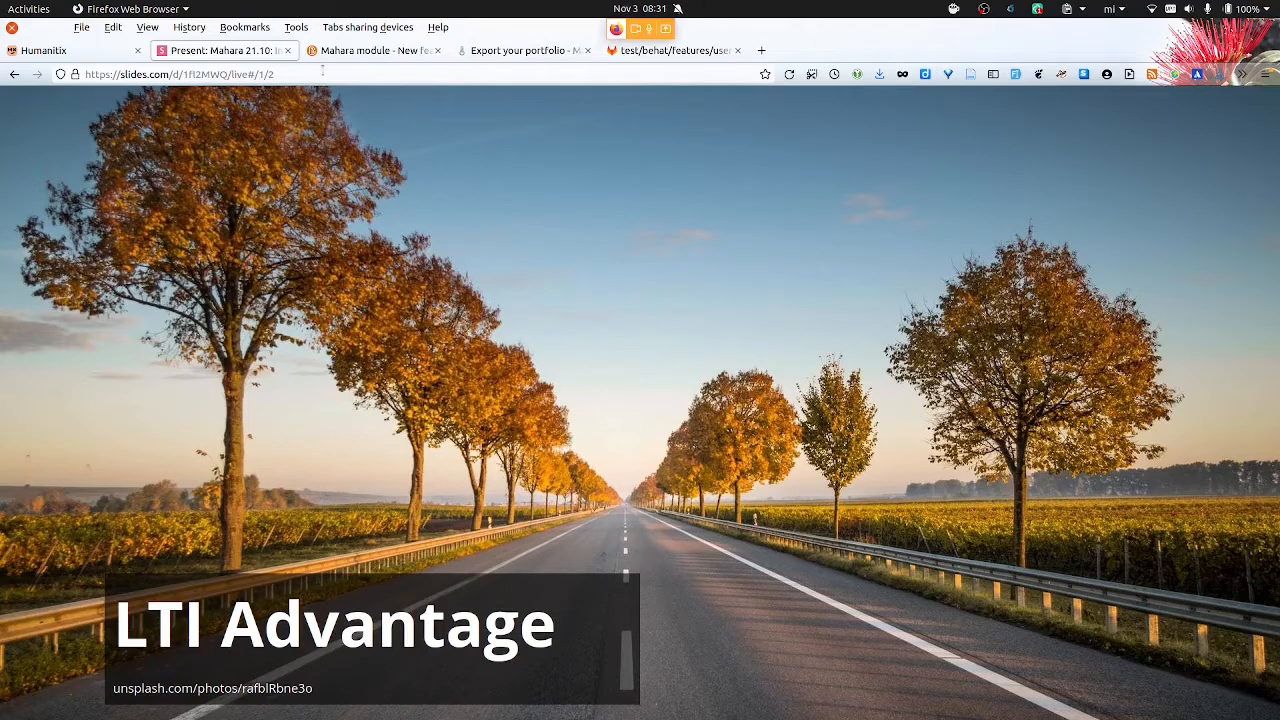
# Return to the Mahara module page of the Brightspace course 'New features course morning'
pyautogui.click(375, 50)
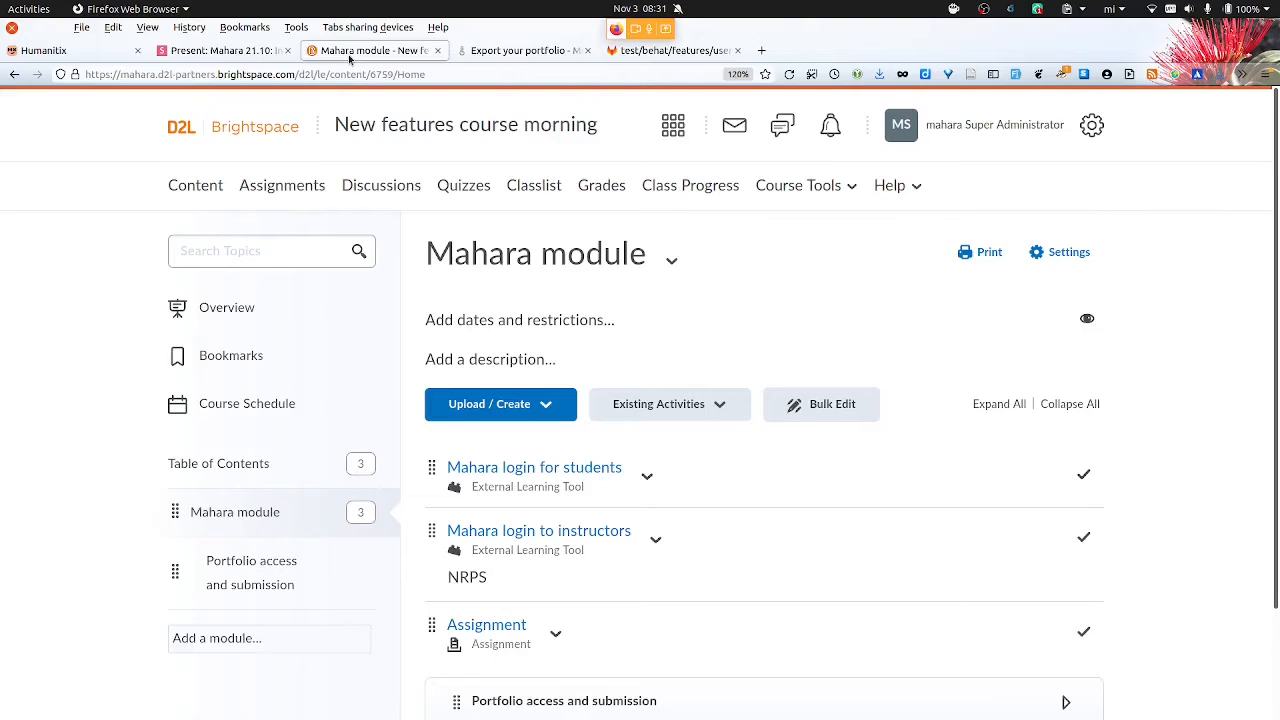
pyautogui.moveTo(1170, 481)
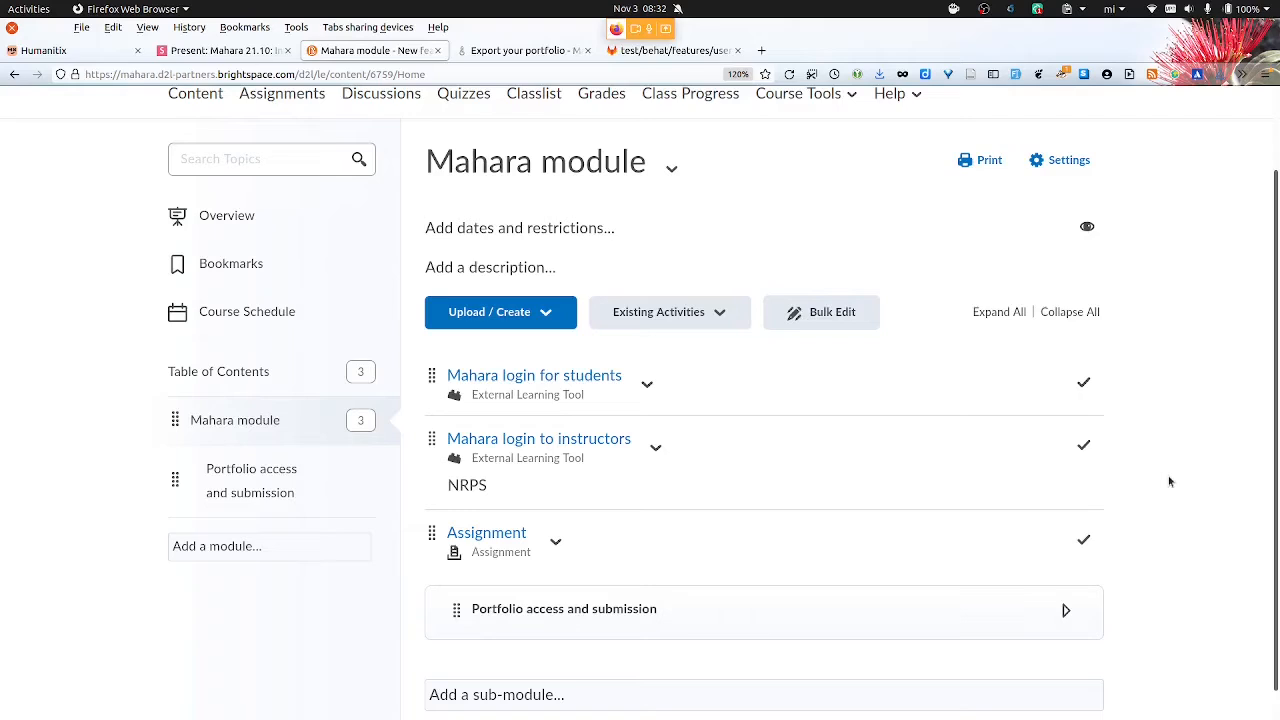
pyautogui.moveTo(975, 715)
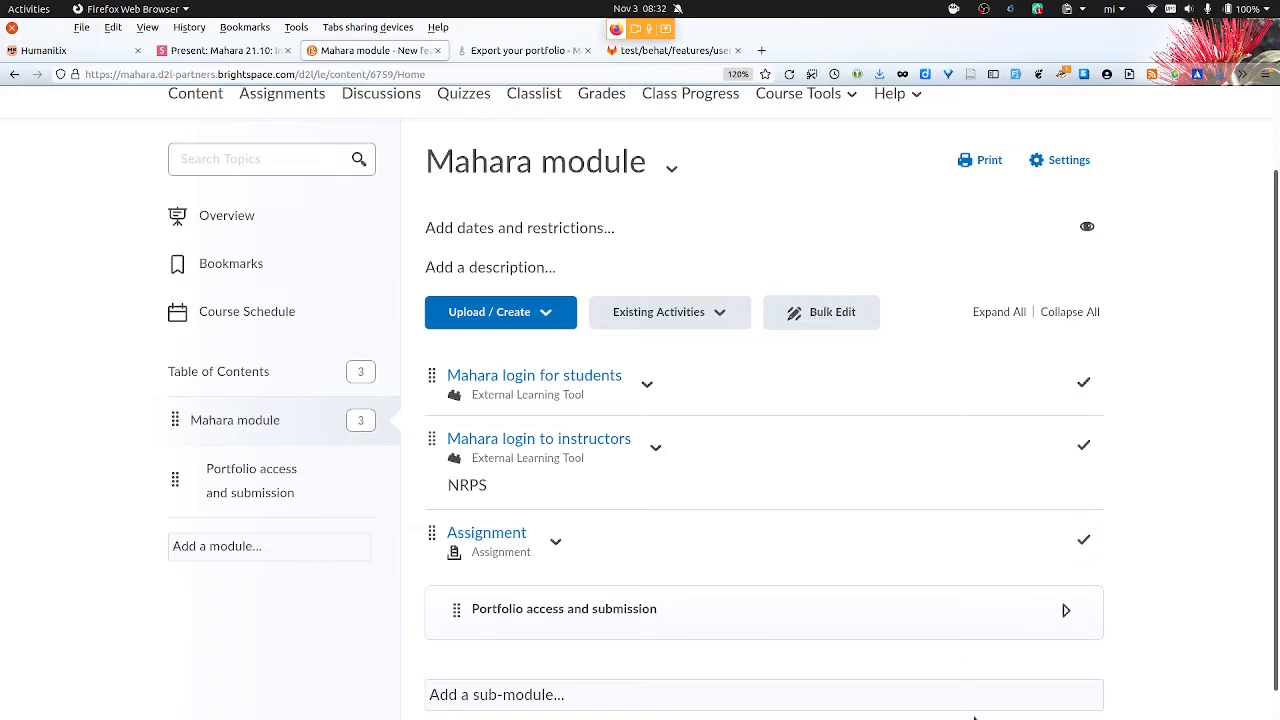
pyautogui.moveTo(538, 438)
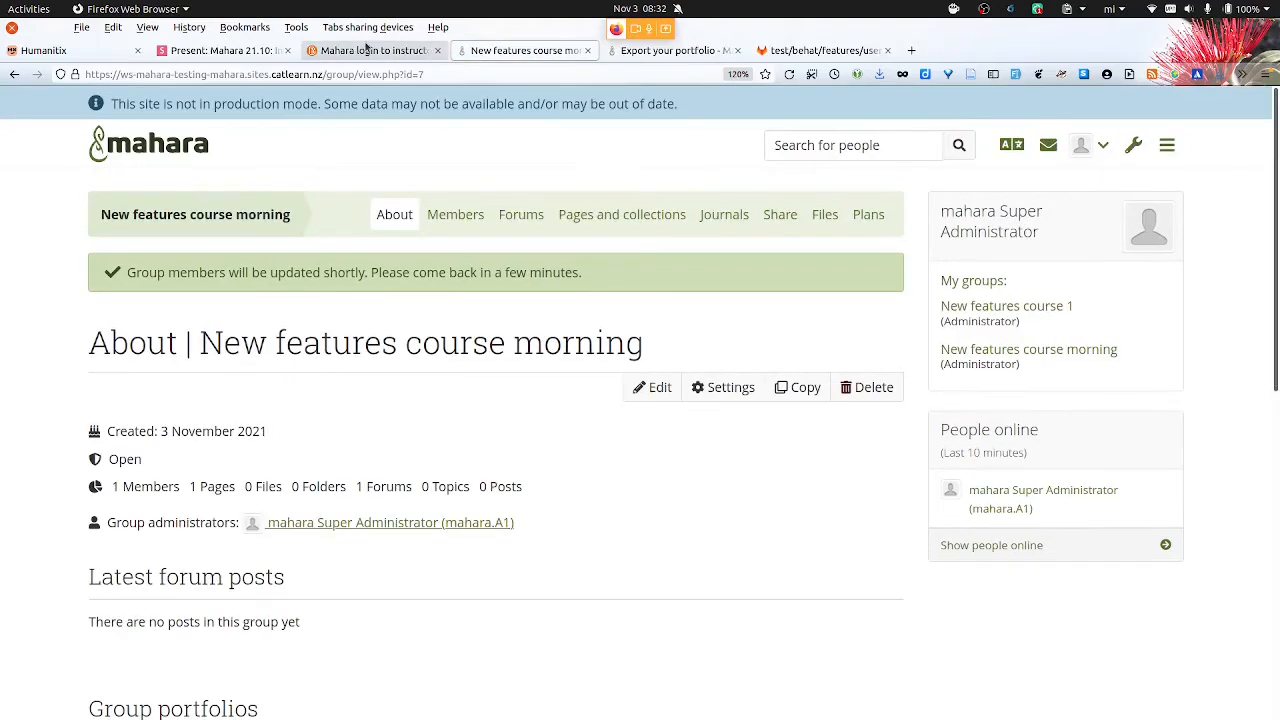
# Back in Mahara, list the morning group's members, then open New features course 1's members
pyautogui.click(375, 50)
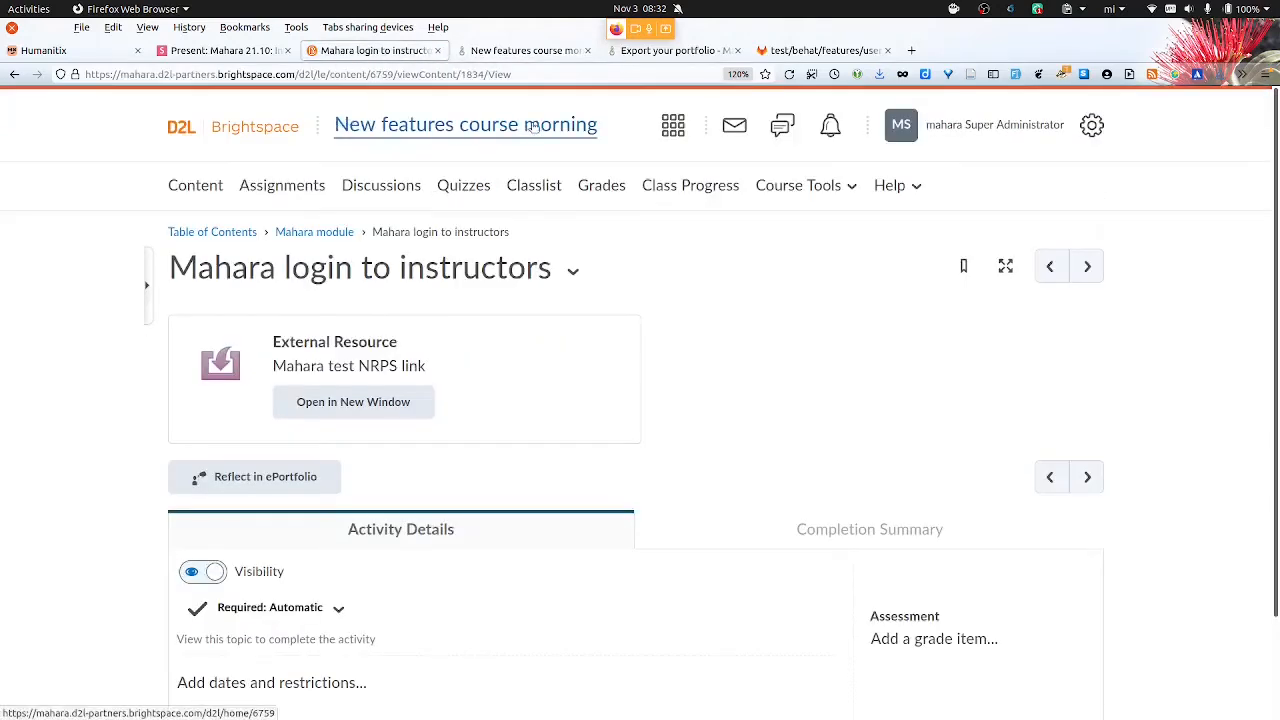
pyautogui.click(522, 50)
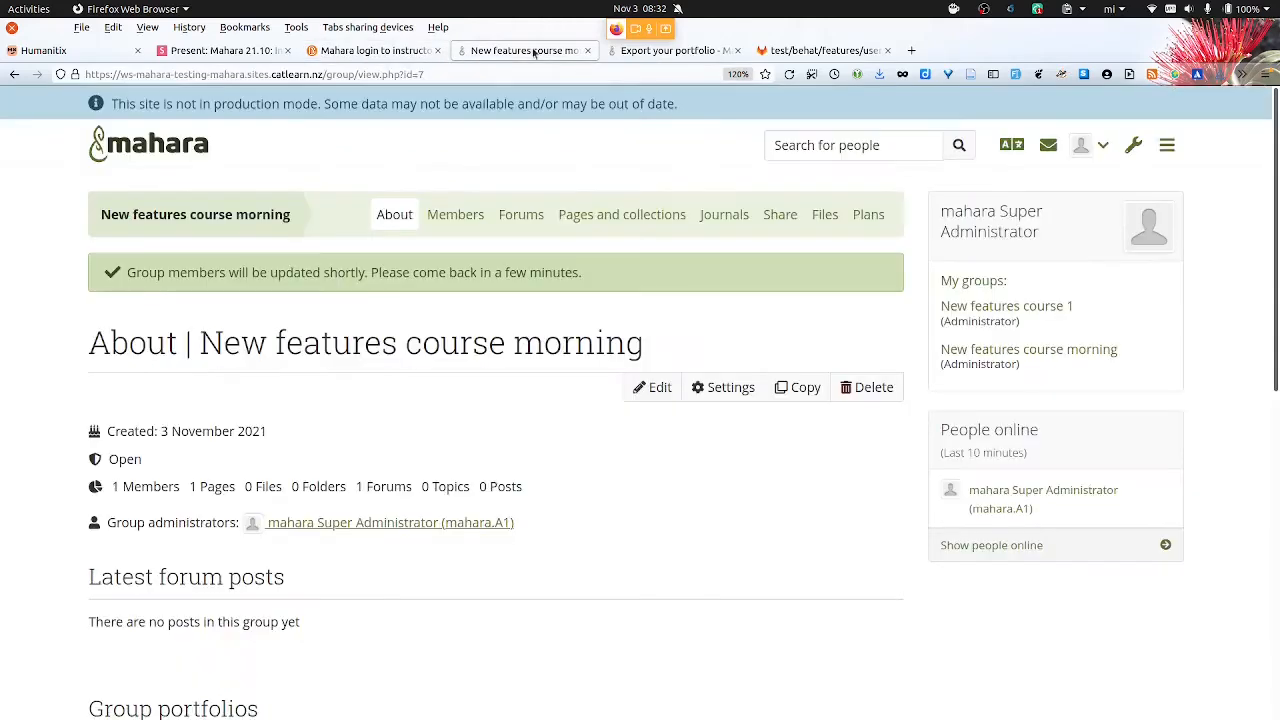
pyautogui.moveTo(118, 183)
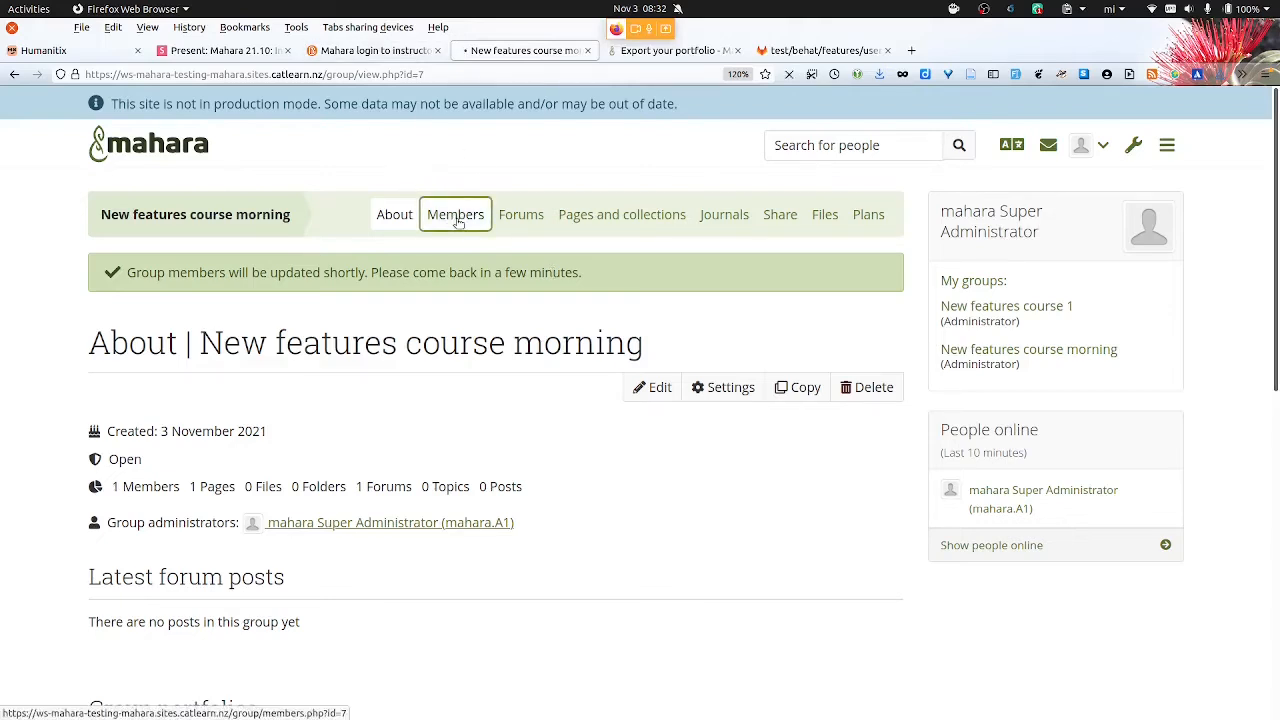
pyautogui.click(455, 214)
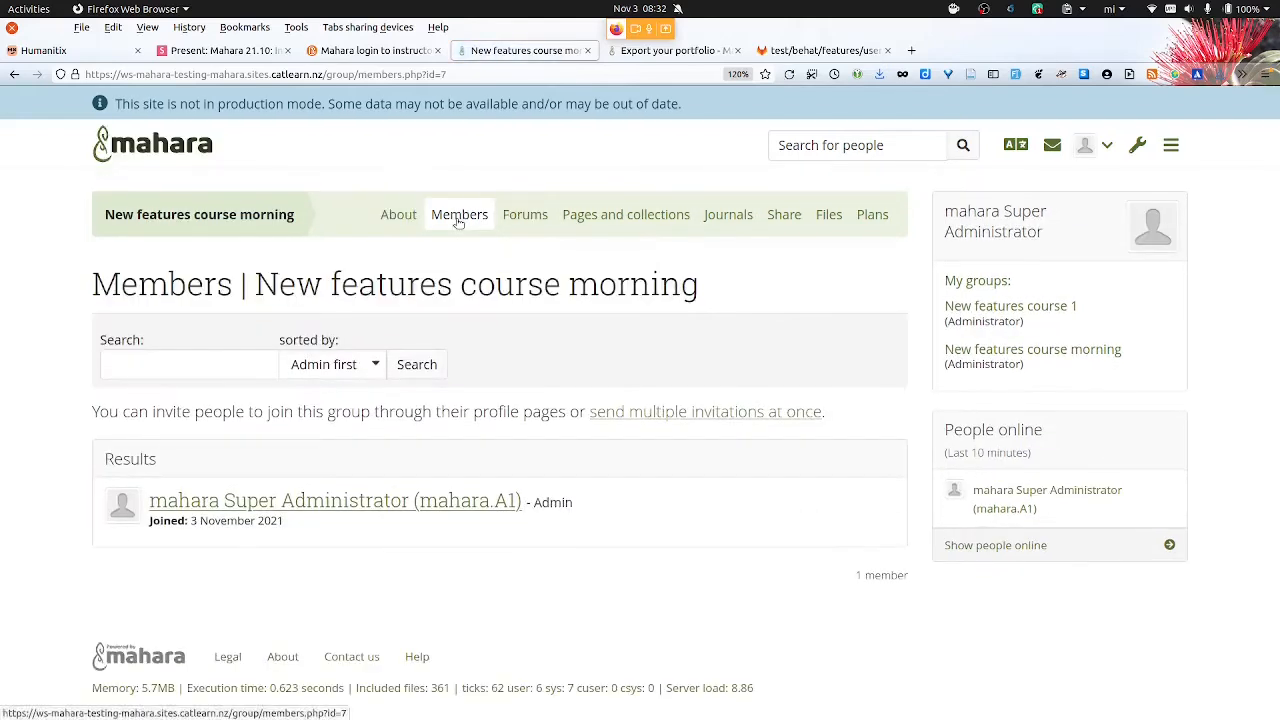
pyautogui.moveTo(398, 214)
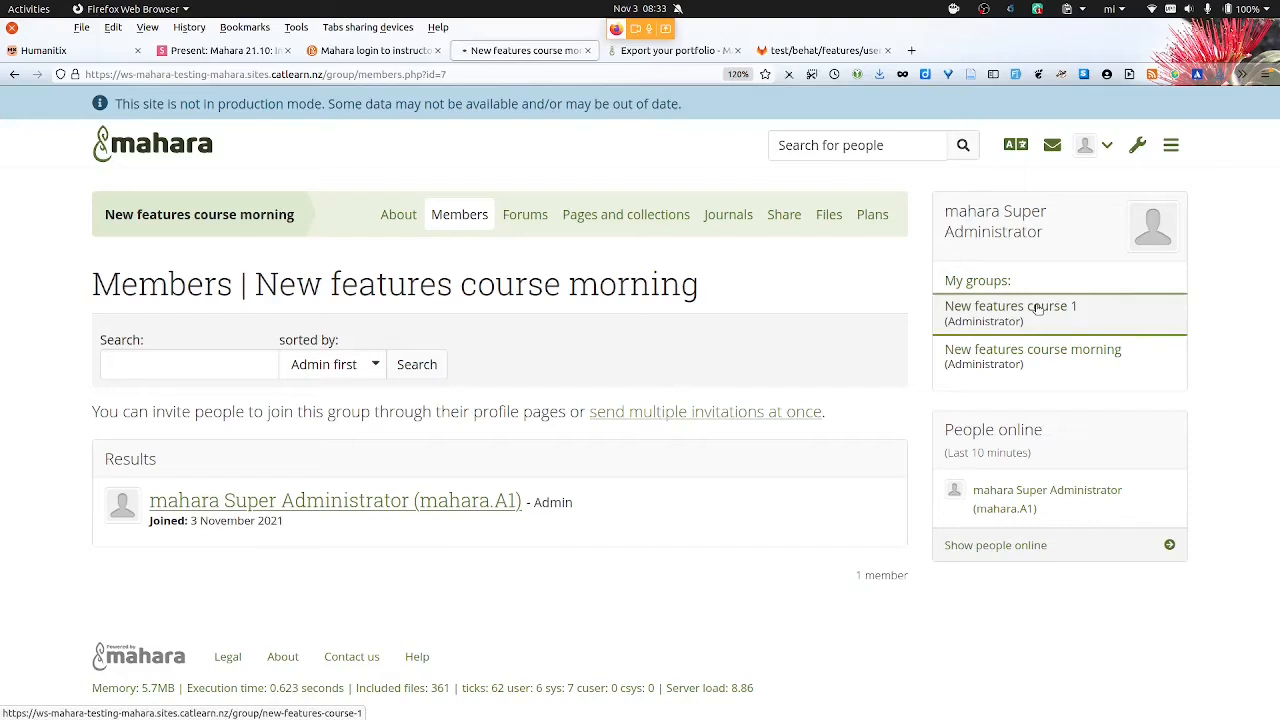
pyautogui.click(1011, 306)
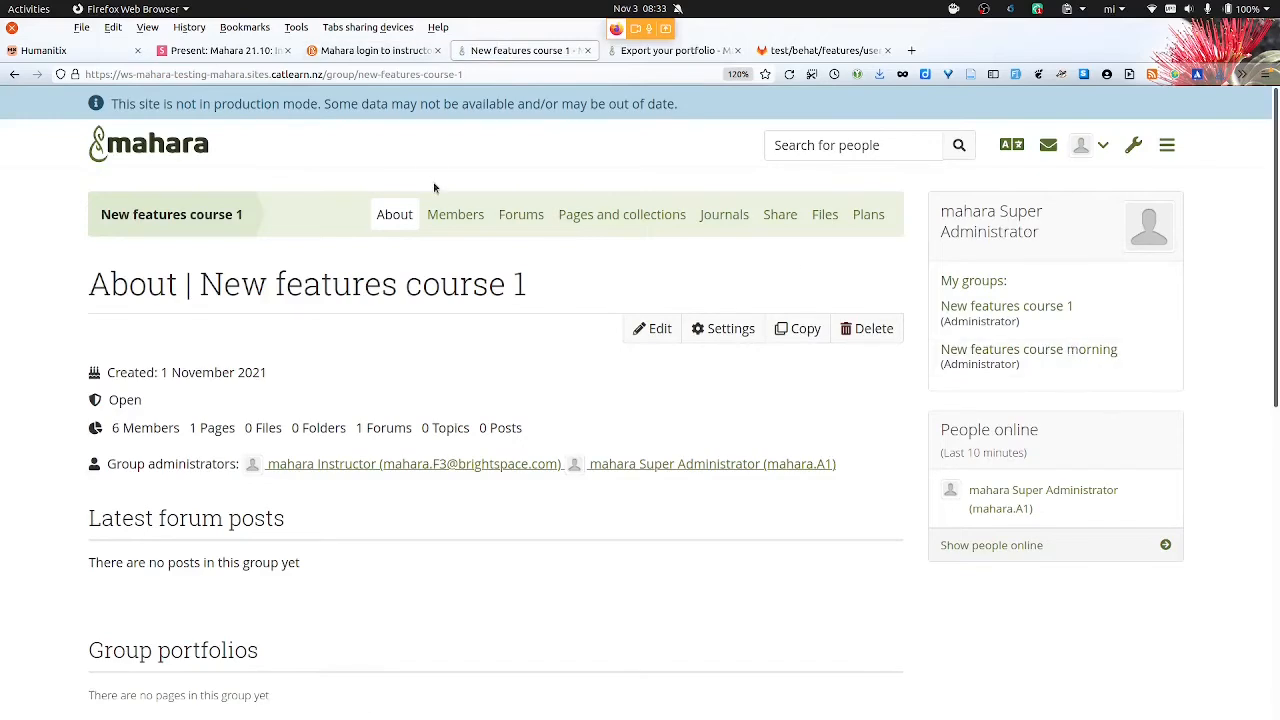
pyautogui.moveTo(446, 198)
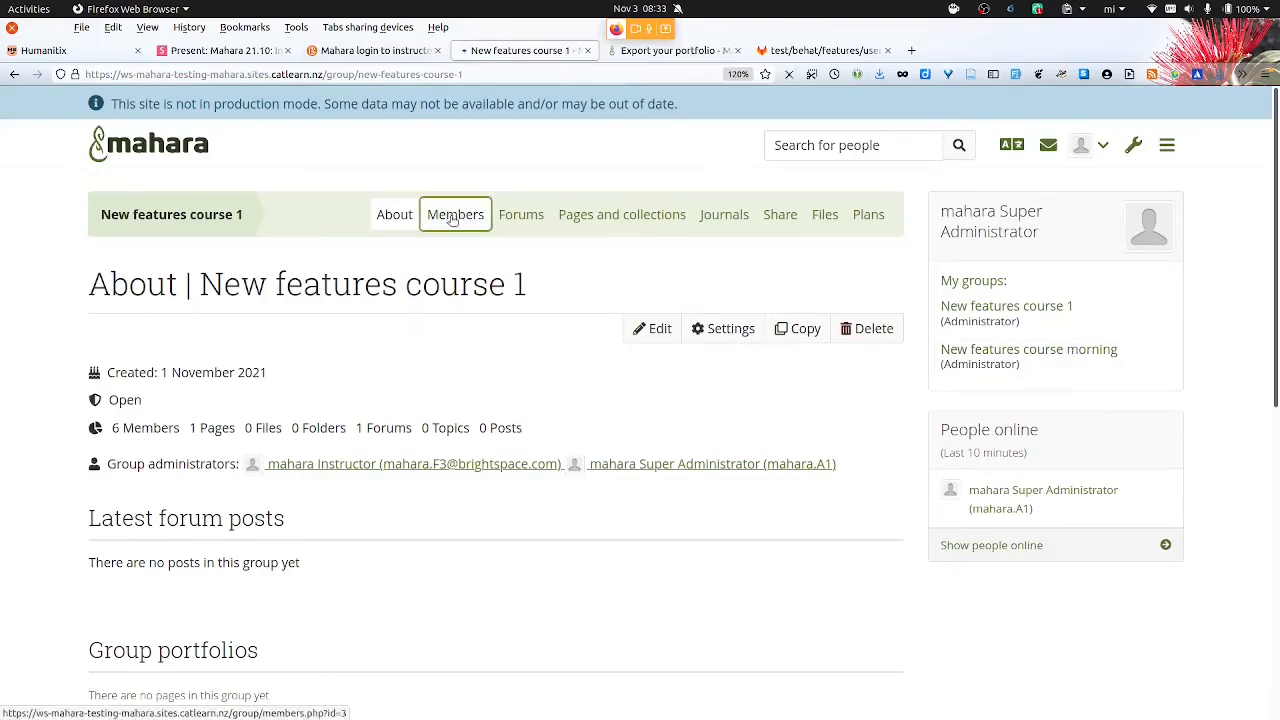
pyautogui.click(455, 214)
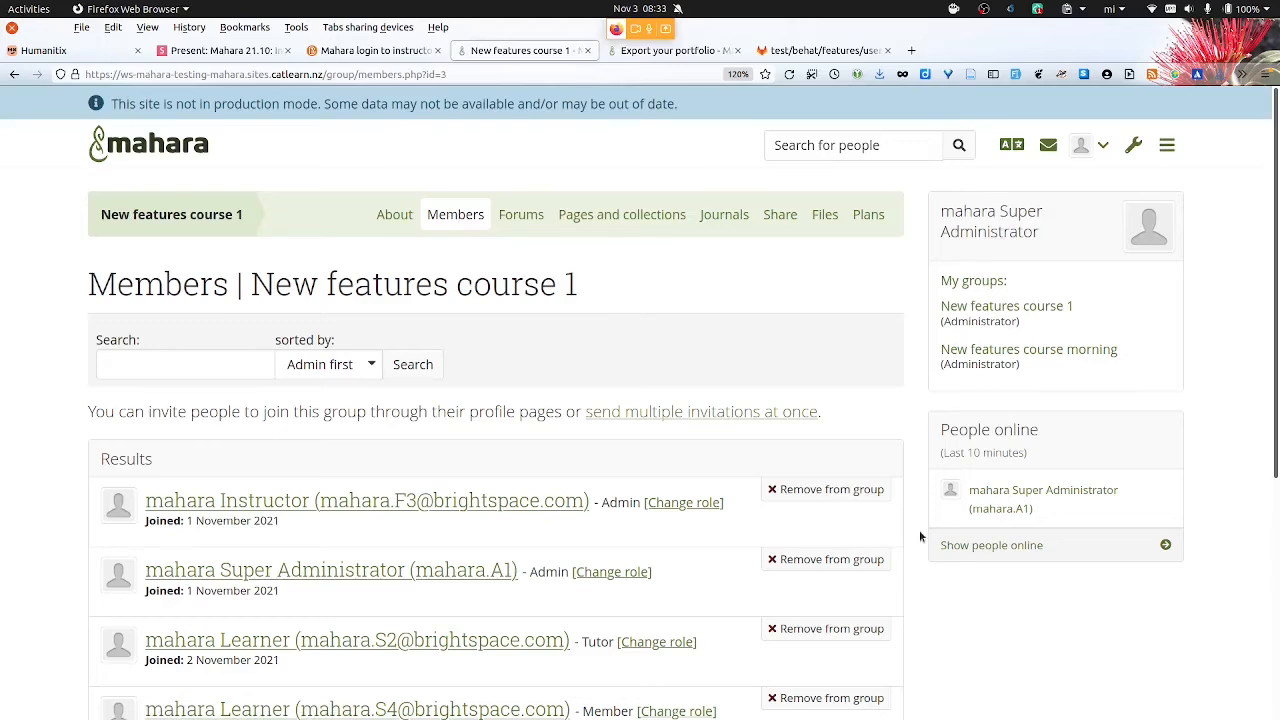
# Scroll the New features course 1 member list and highlight the learner's Tutor role
pyautogui.scroll(-3)
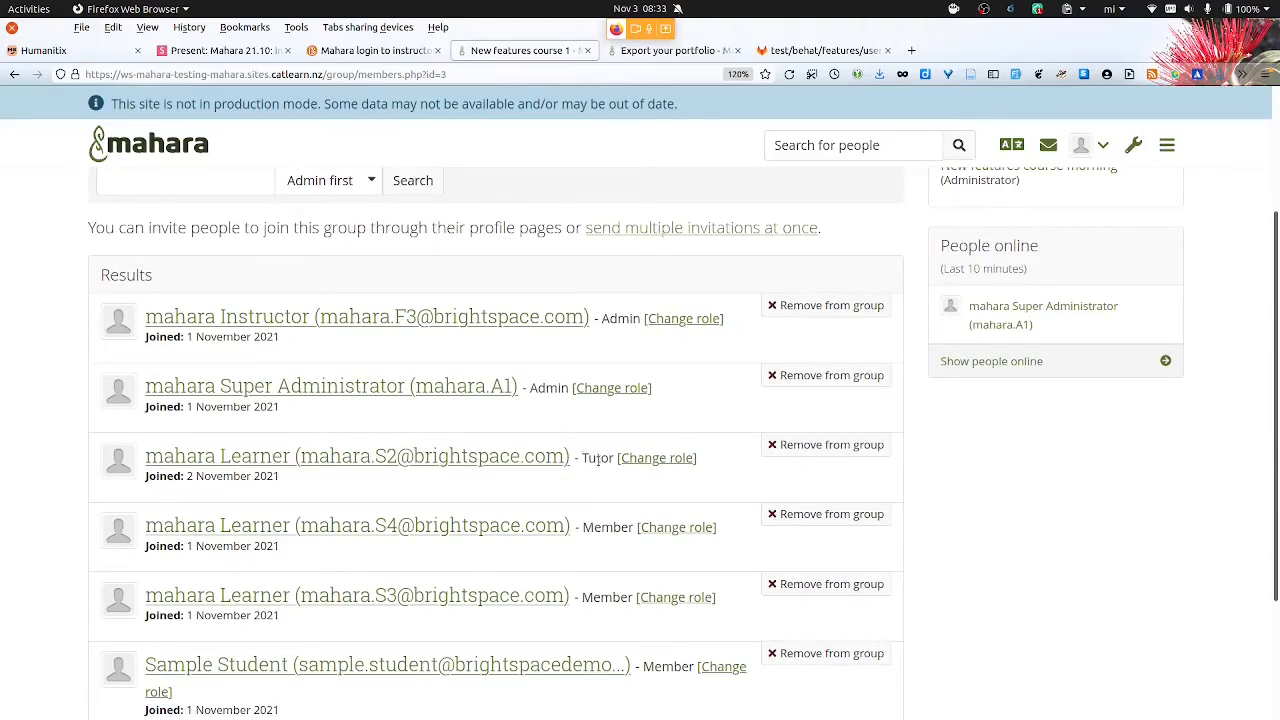
pyautogui.doubleClick(596, 457)
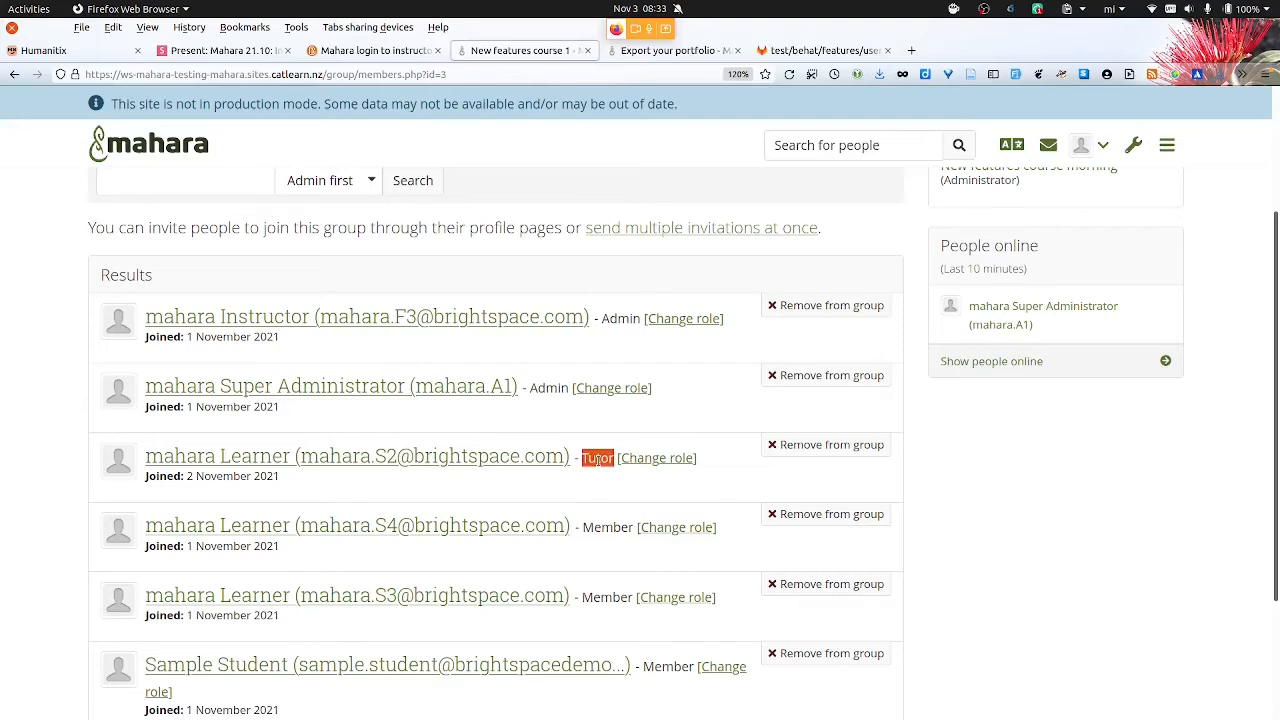
pyautogui.moveTo(595, 520)
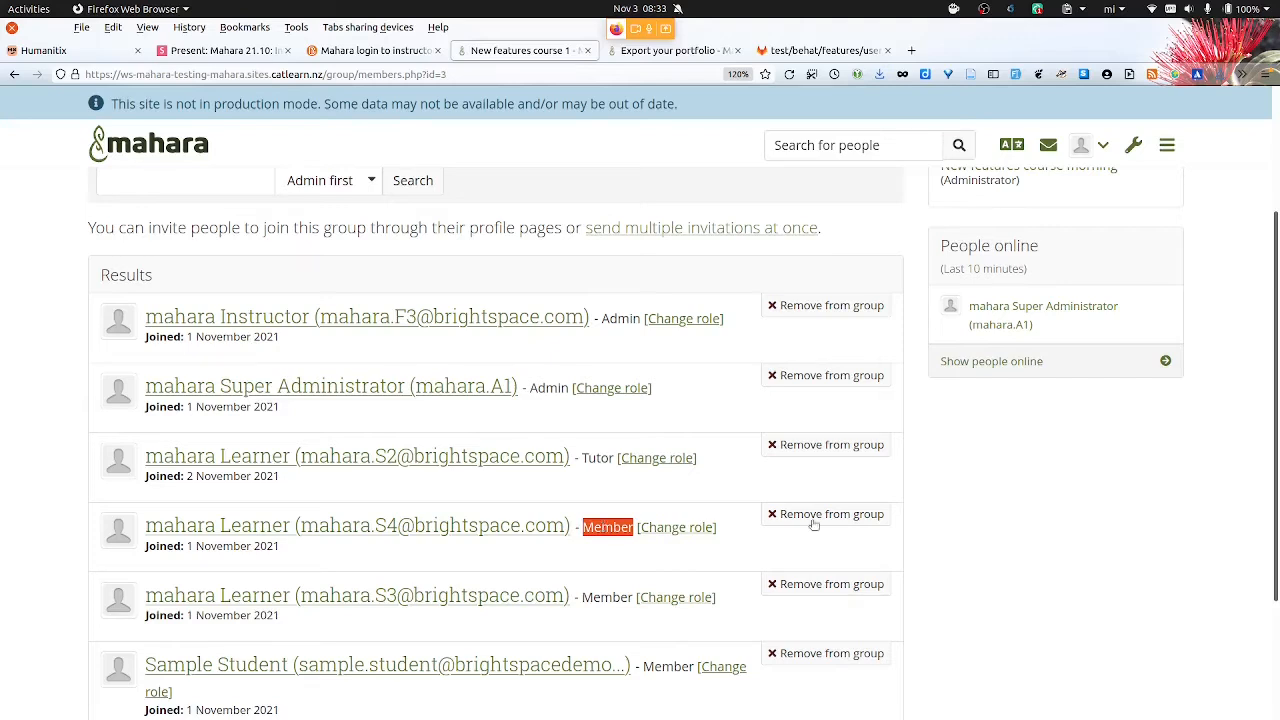
pyautogui.scroll(3)
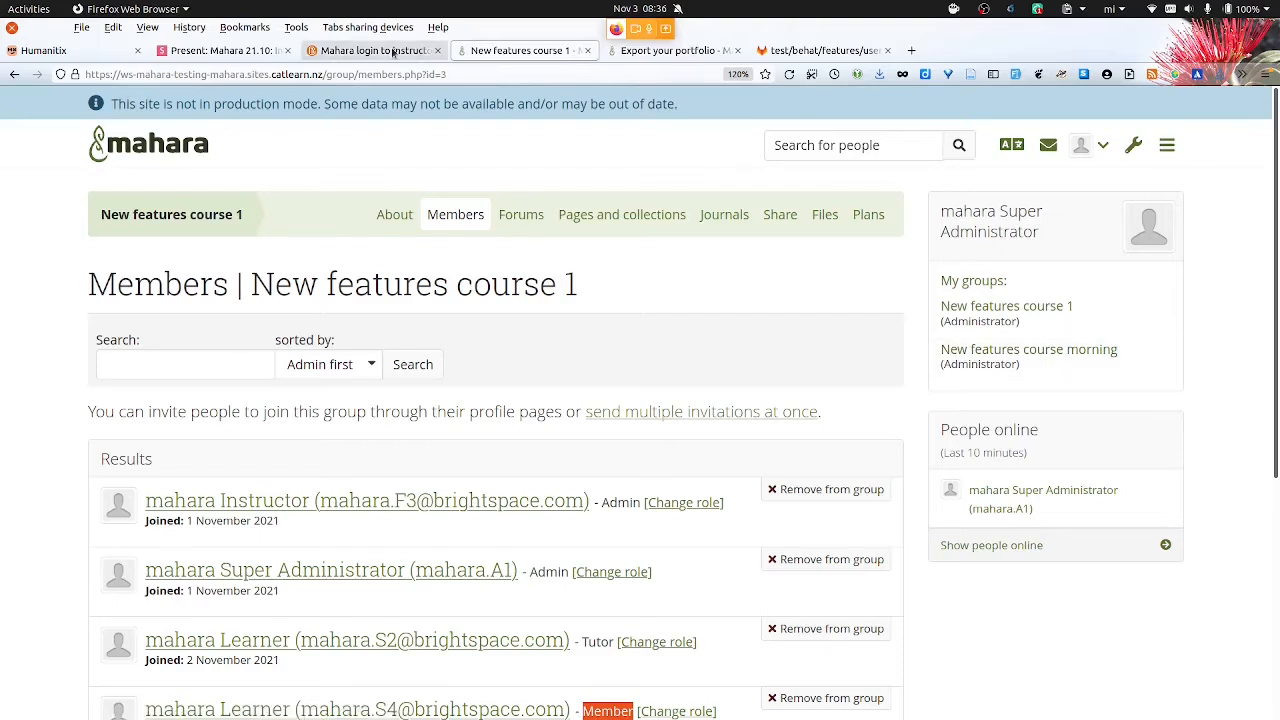
# Open the Content listing of 'New features course morning' in Brightspace
pyautogui.click(374, 50)
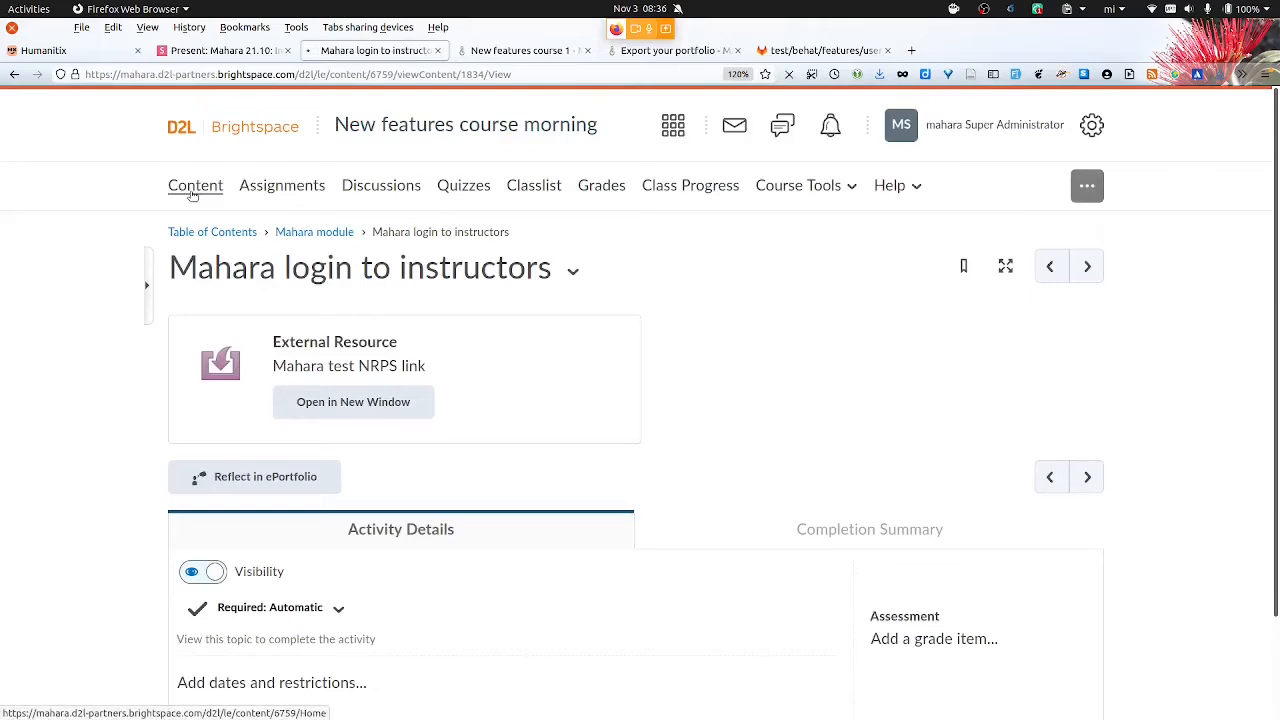
pyautogui.click(314, 231)
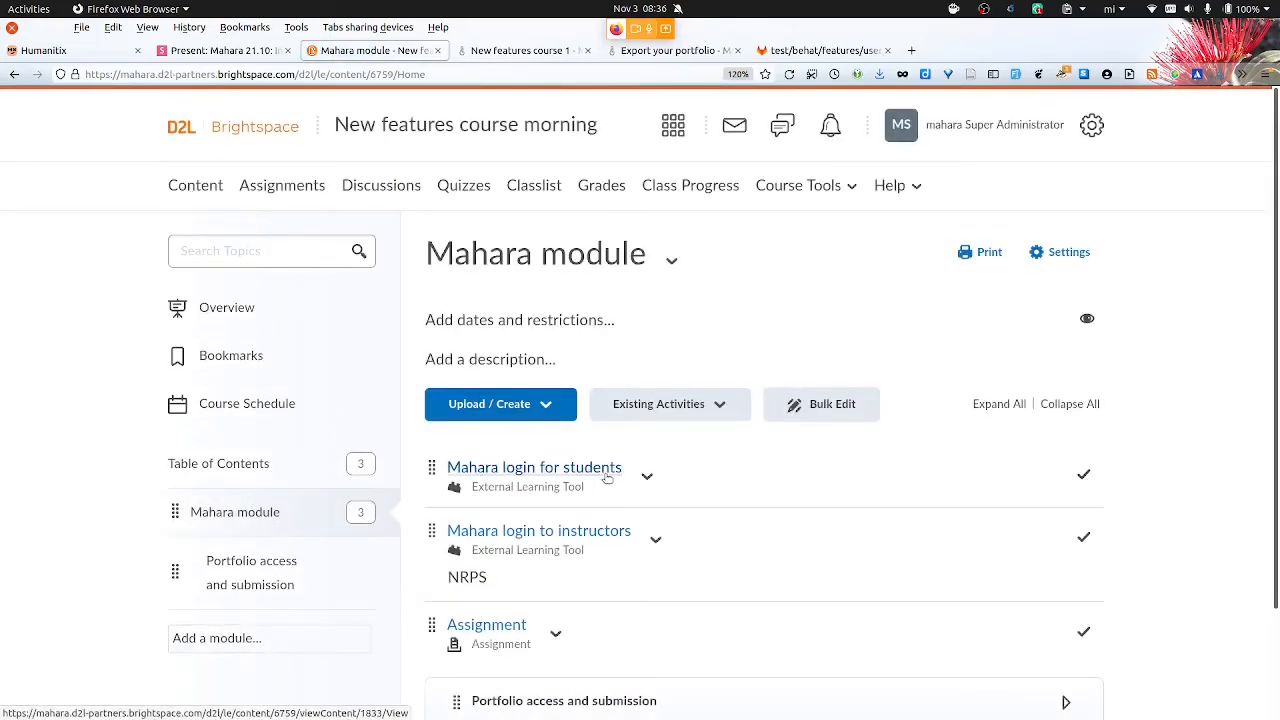
pyautogui.moveTo(1003, 507)
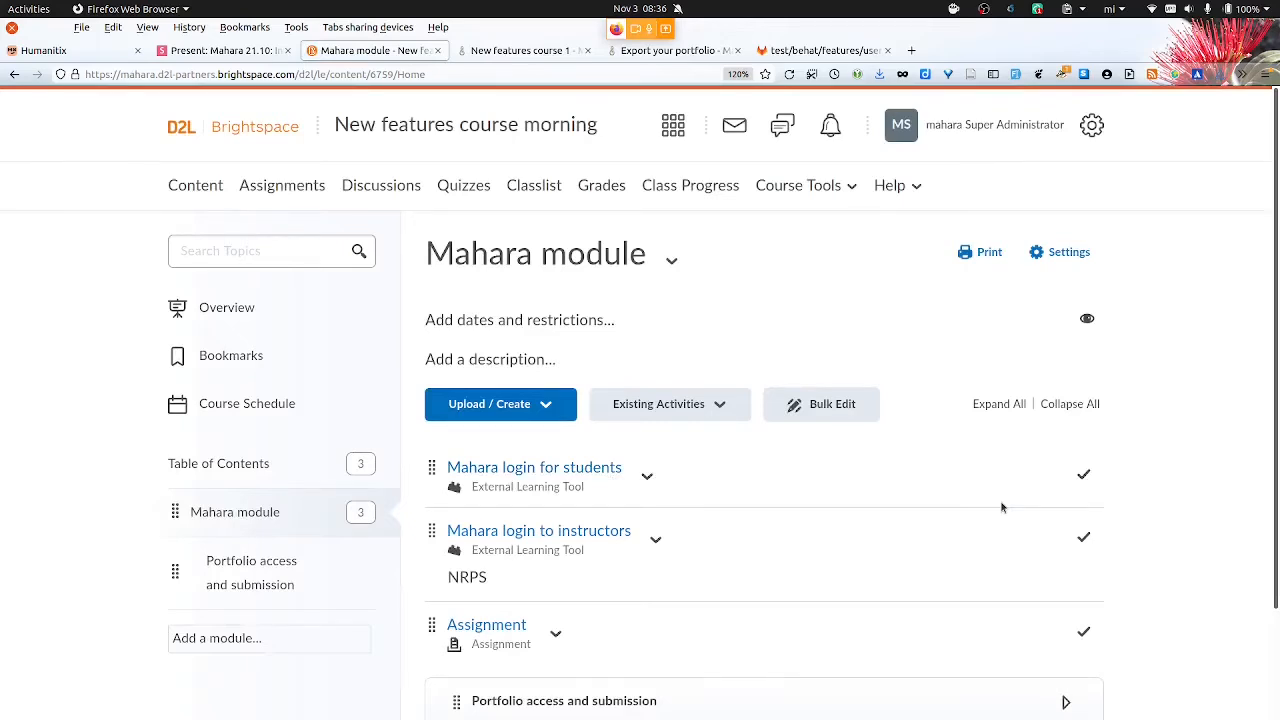
pyautogui.moveTo(704, 556)
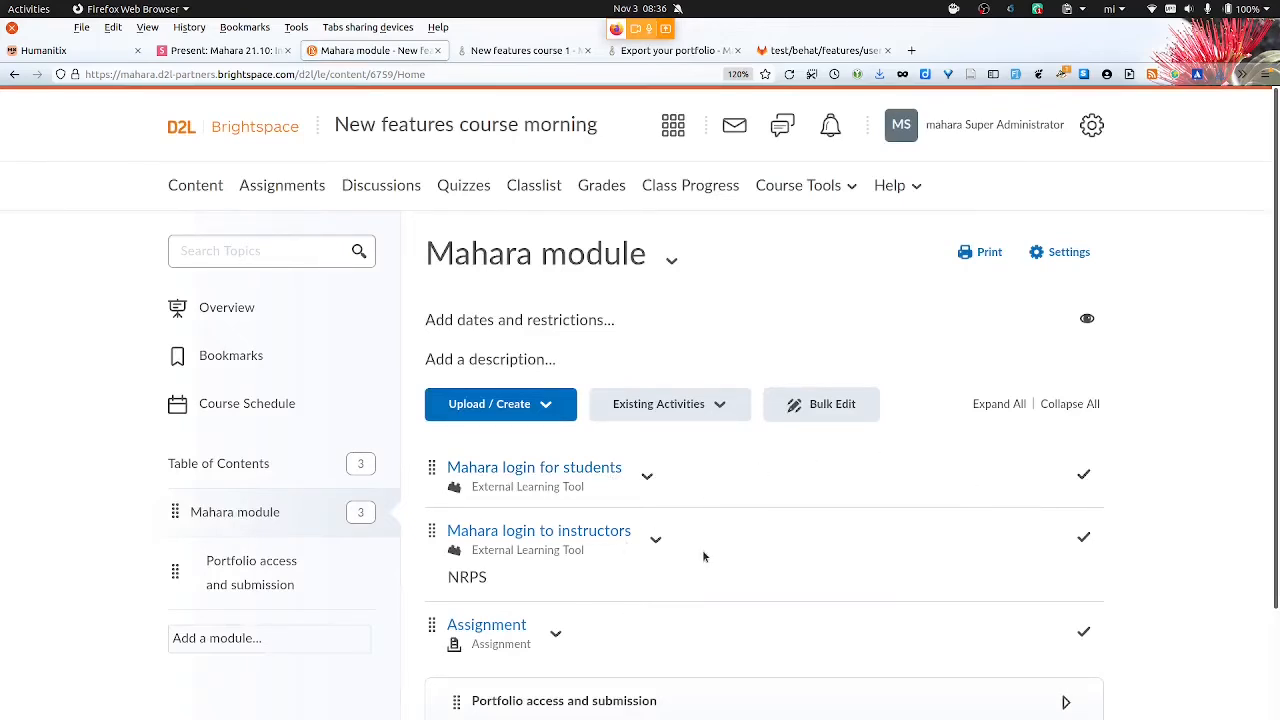
pyautogui.moveTo(710, 554)
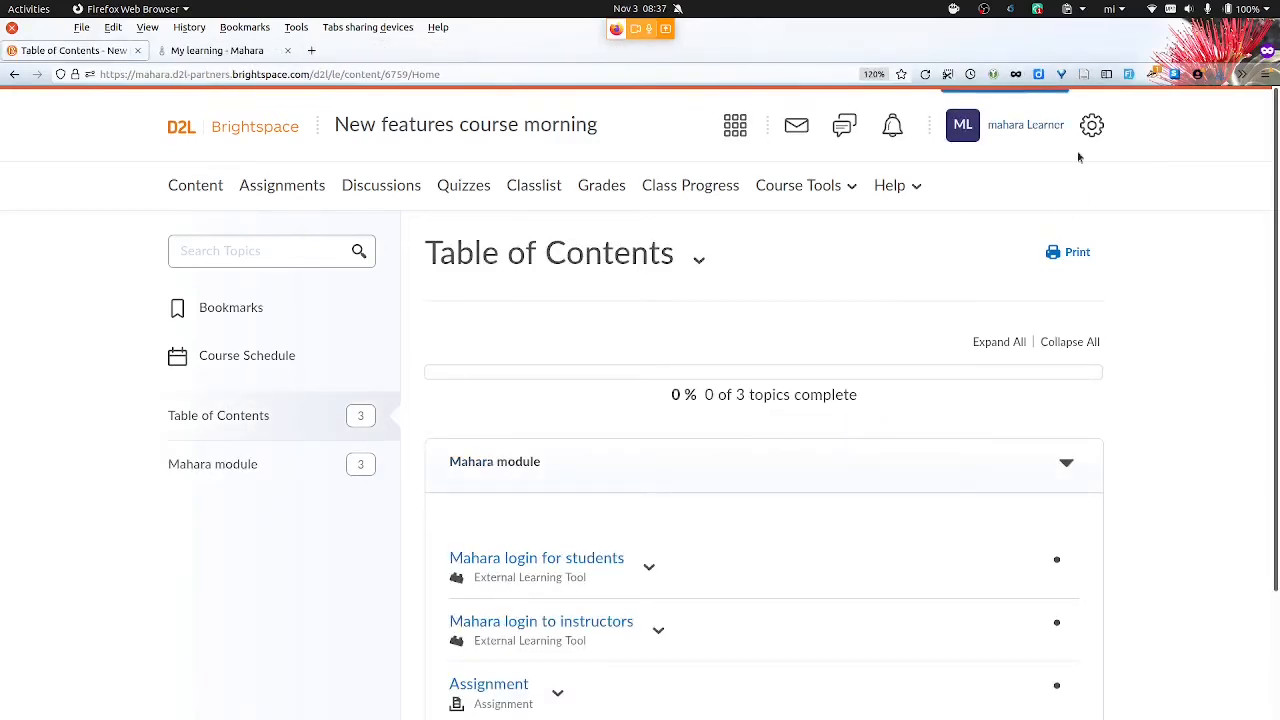
# Sign into Mahara as the learner through 'Mahara login for students'
pyautogui.scroll(-3)
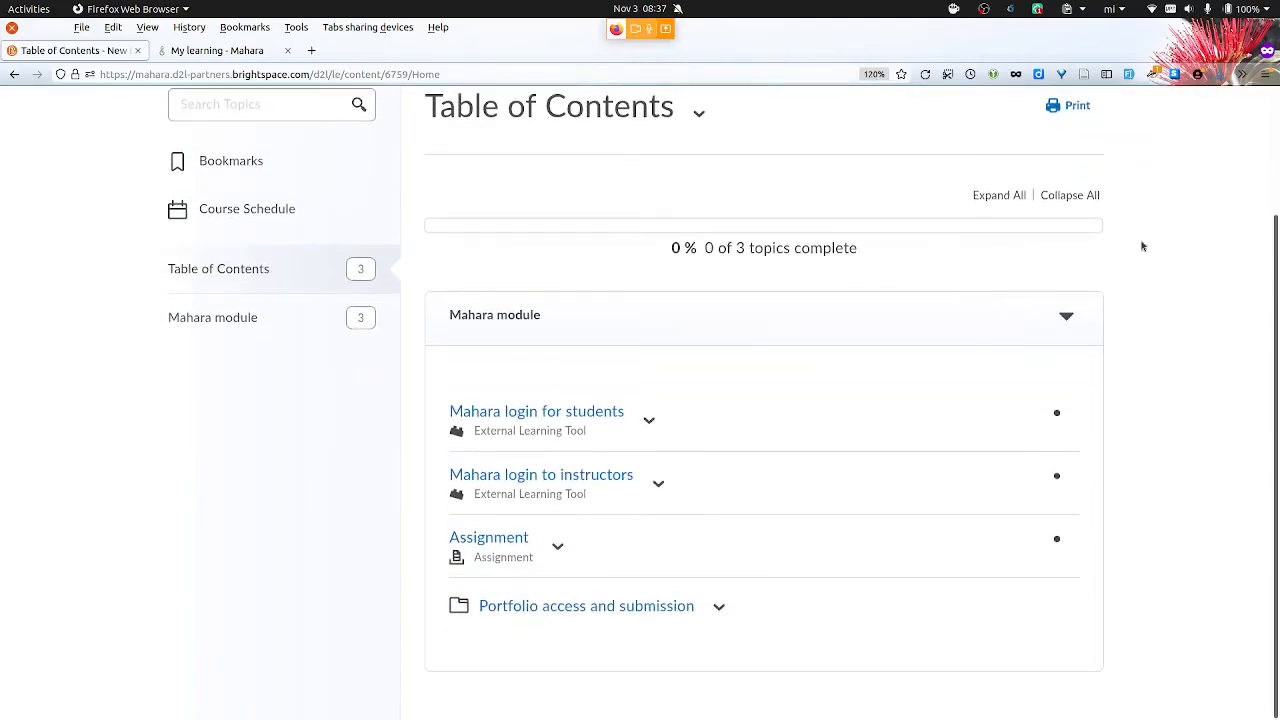
pyautogui.click(536, 411)
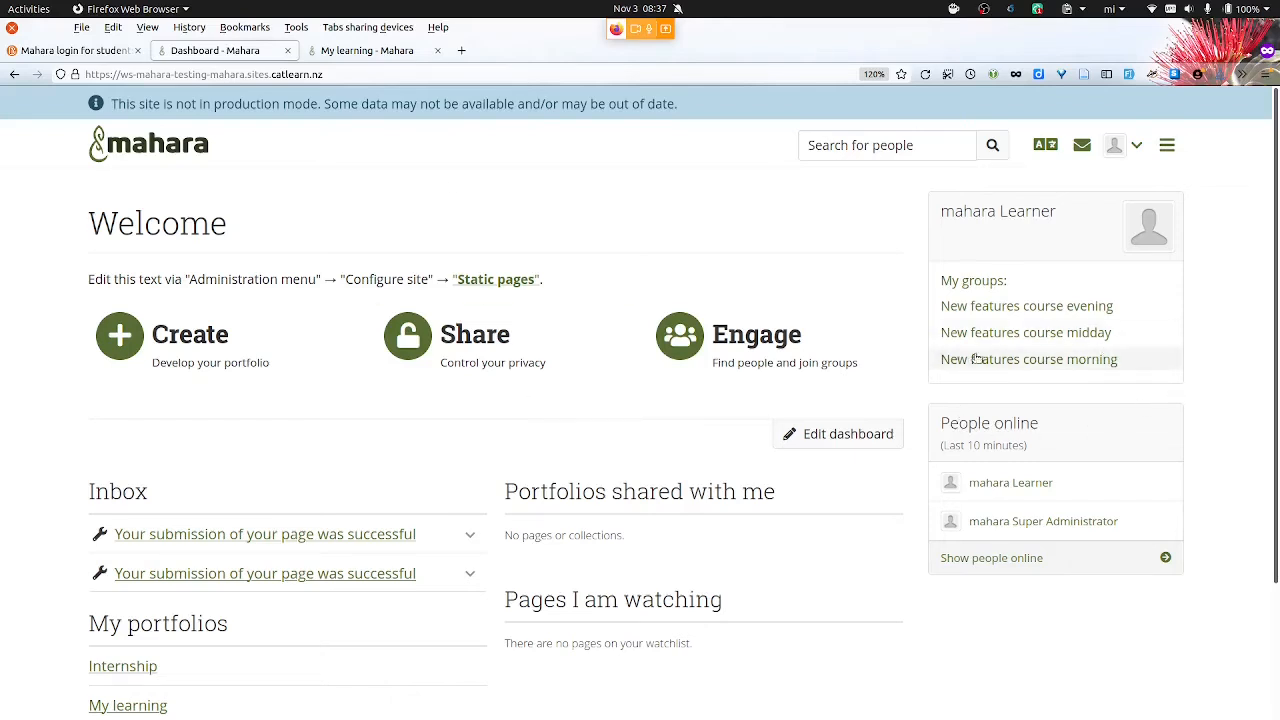
pyautogui.moveTo(1132, 365)
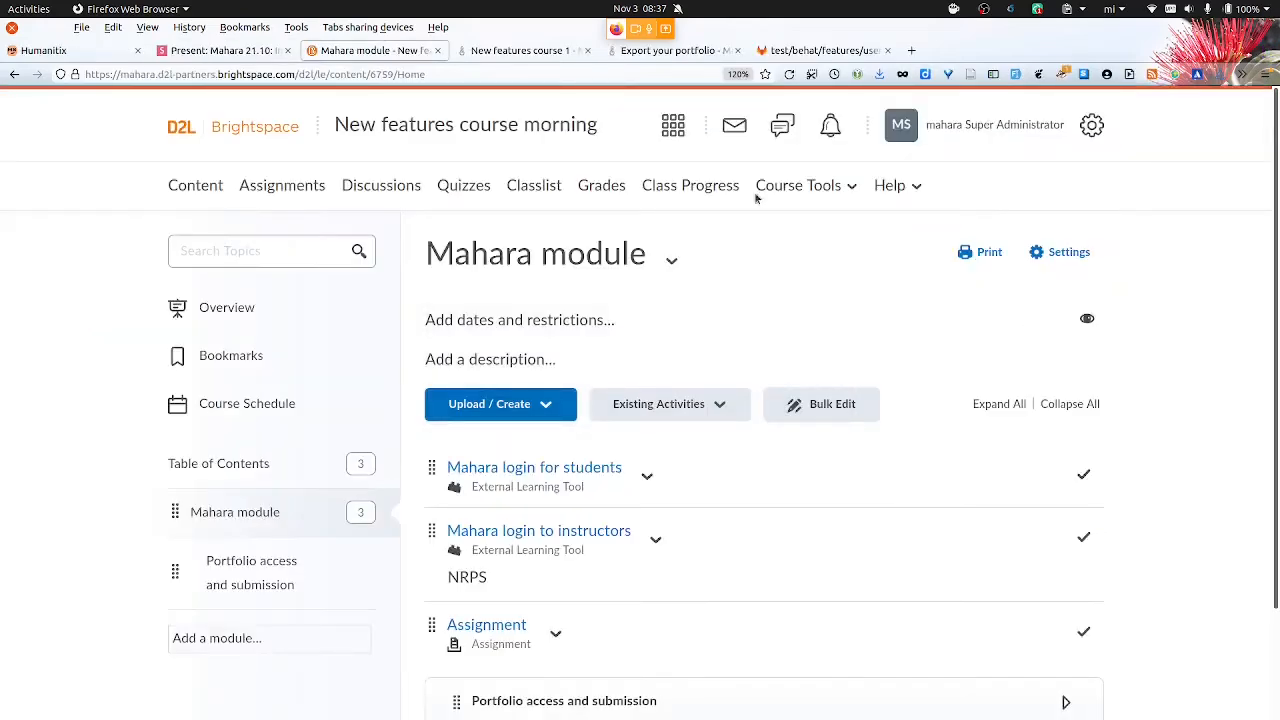
# Switch back to the administrator's Mahara group tab with the member list
pyautogui.click(524, 50)
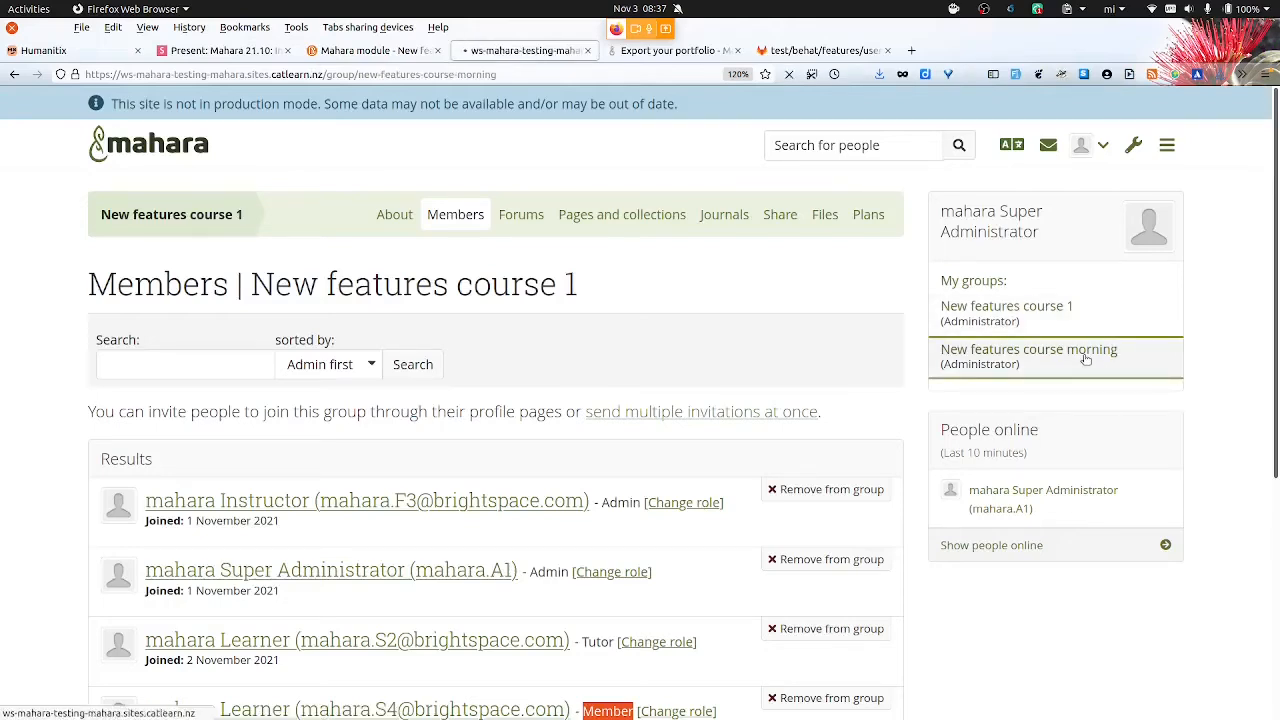
# Open the New features course morning group and scroll through its eight members
pyautogui.click(1028, 356)
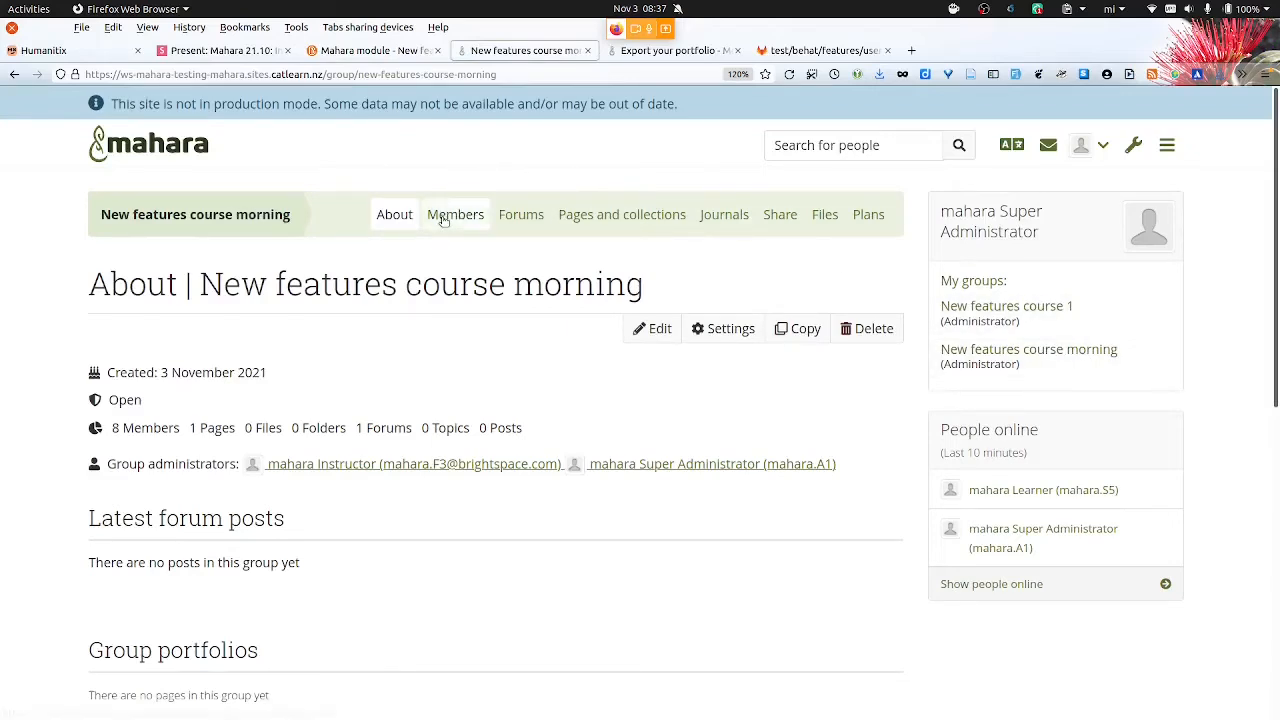
pyautogui.click(455, 214)
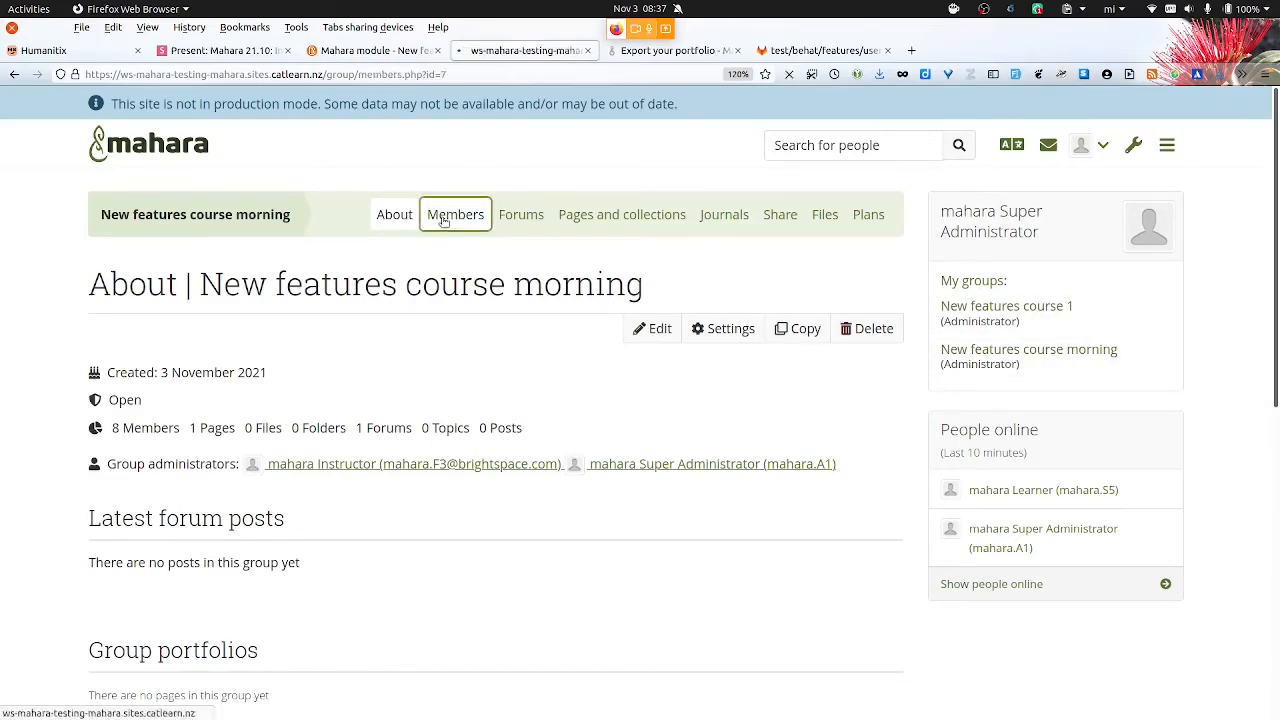
pyautogui.click(455, 214)
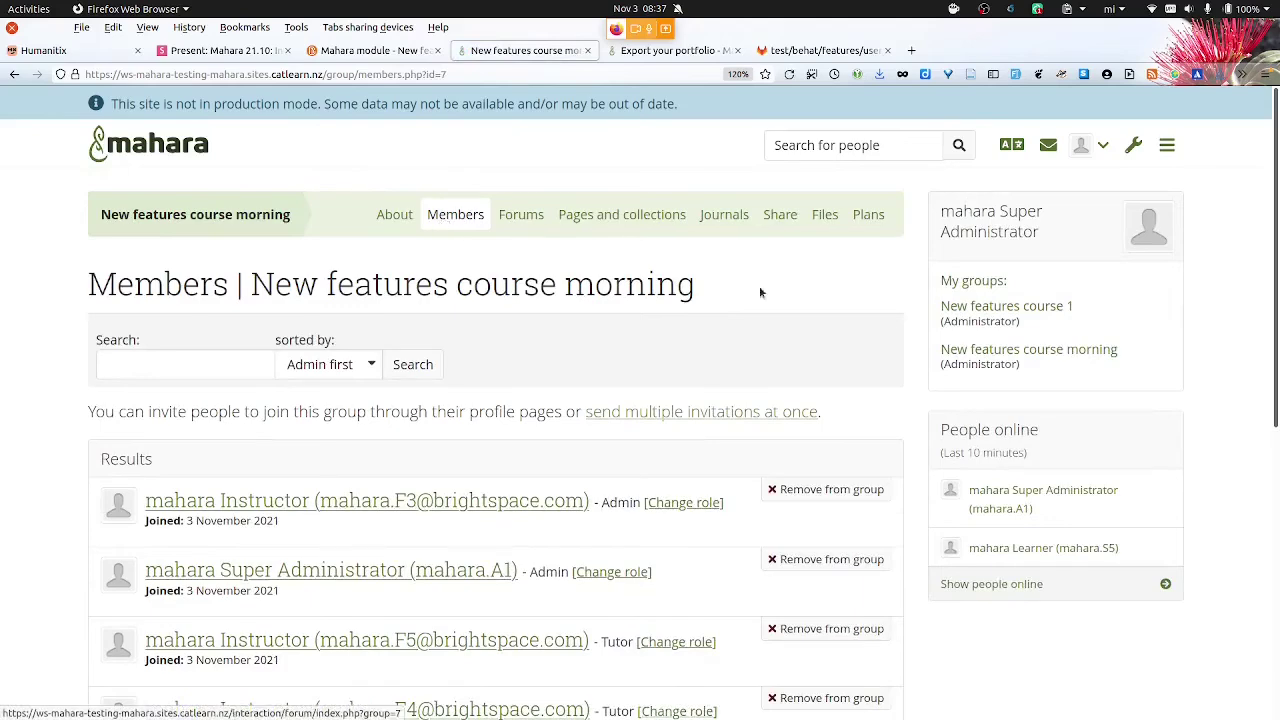
pyautogui.scroll(-3)
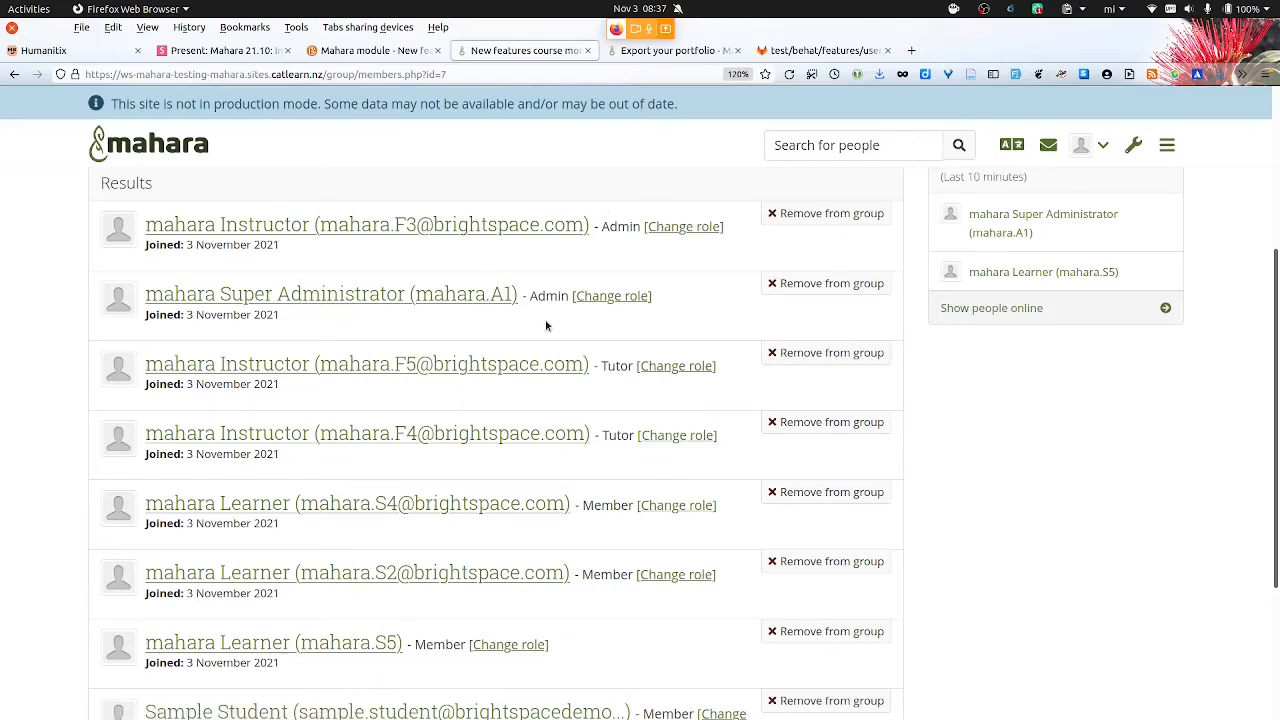
pyautogui.moveTo(611, 295)
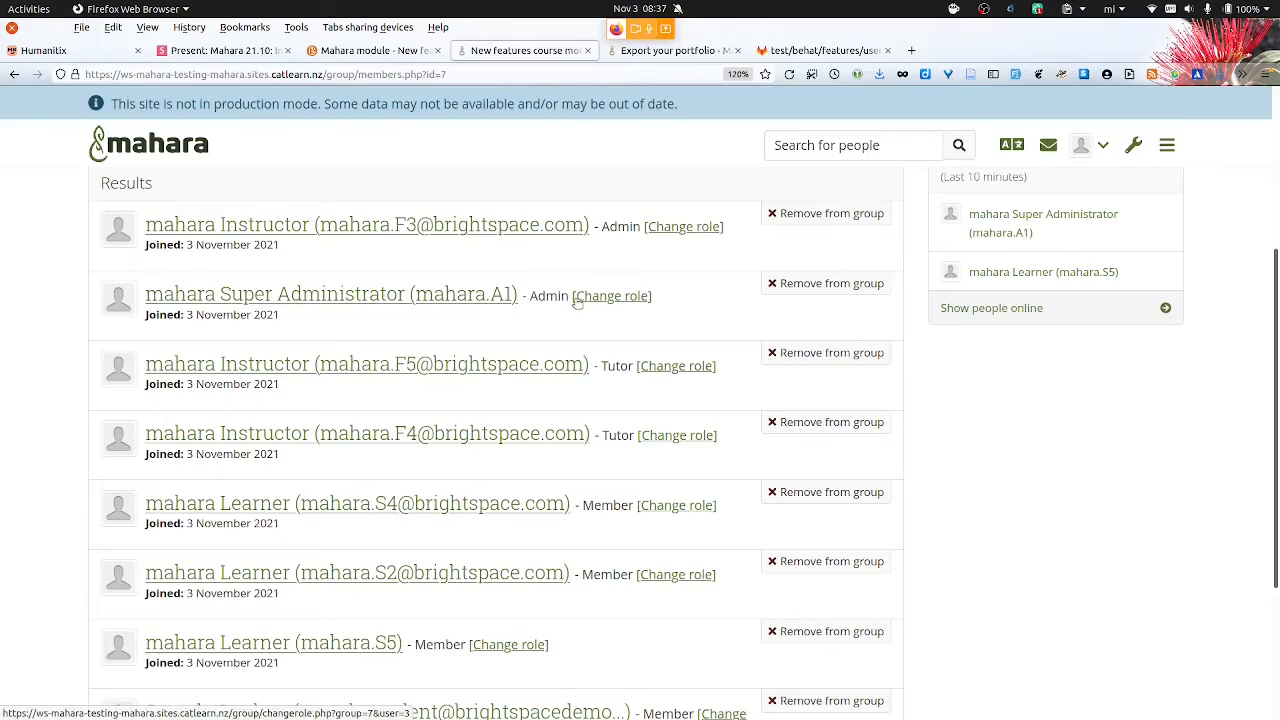
pyautogui.moveTo(604, 566)
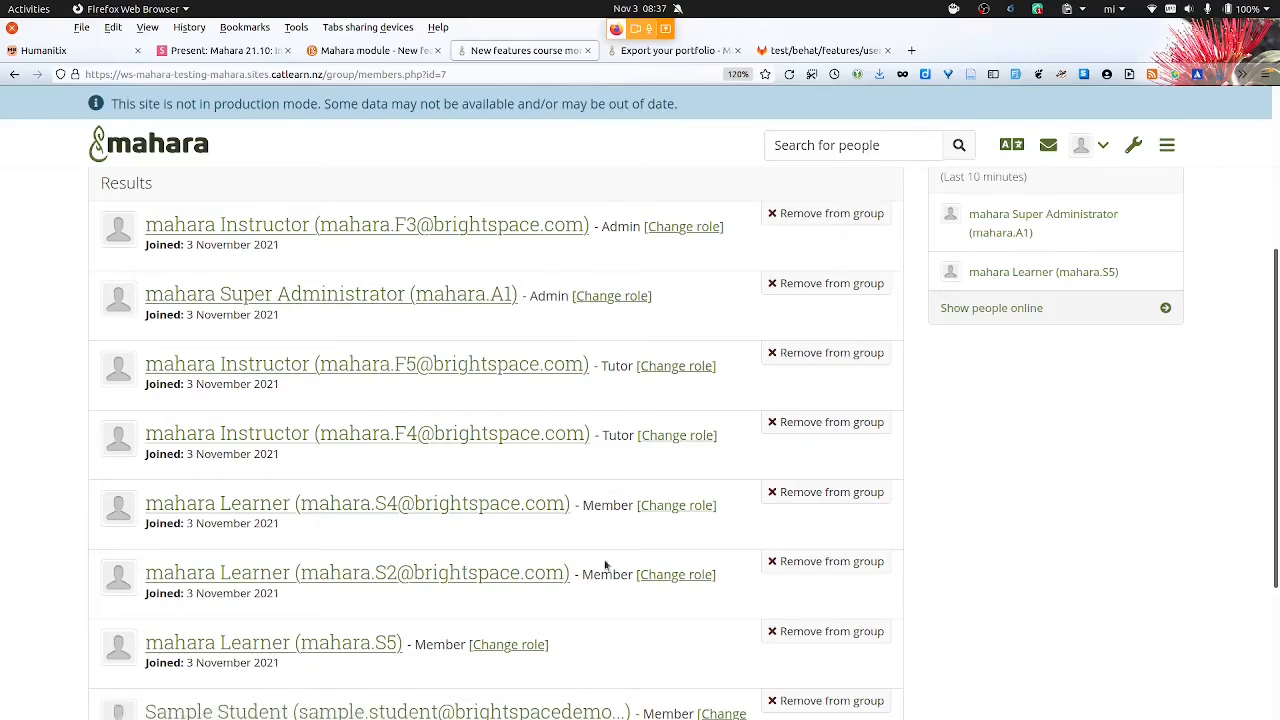
pyautogui.scroll(-3)
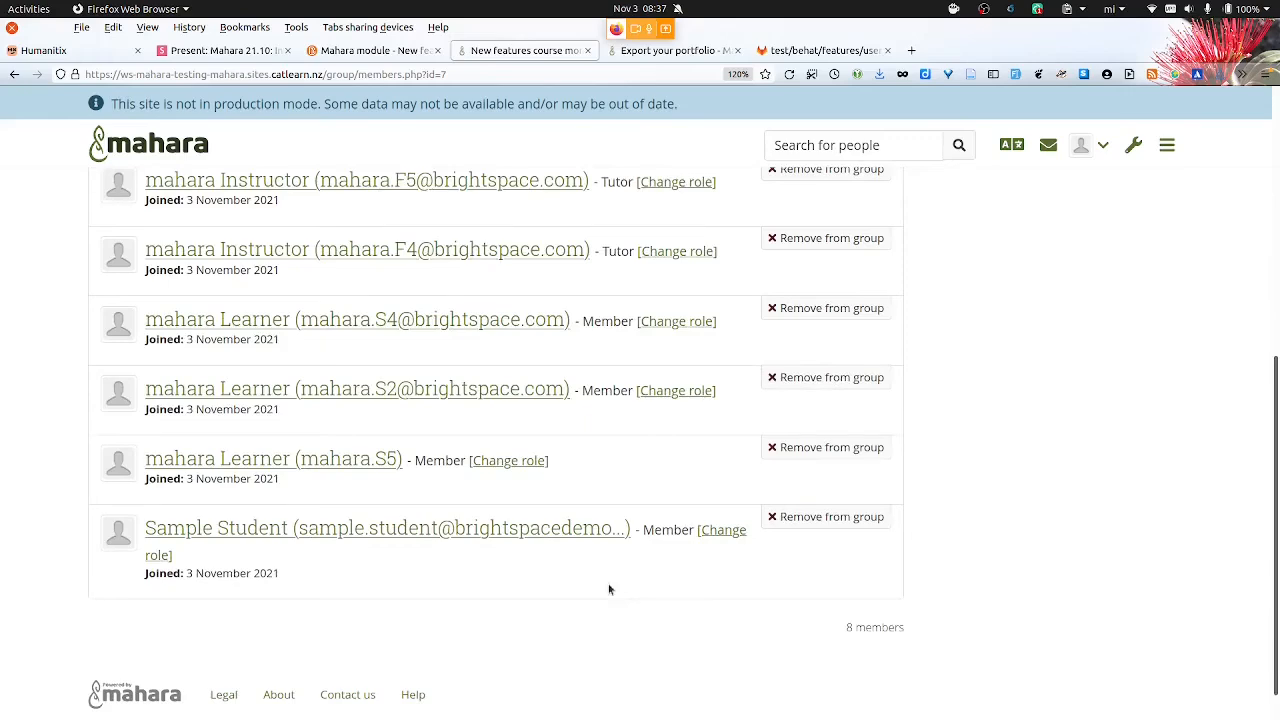
pyautogui.scroll(3)
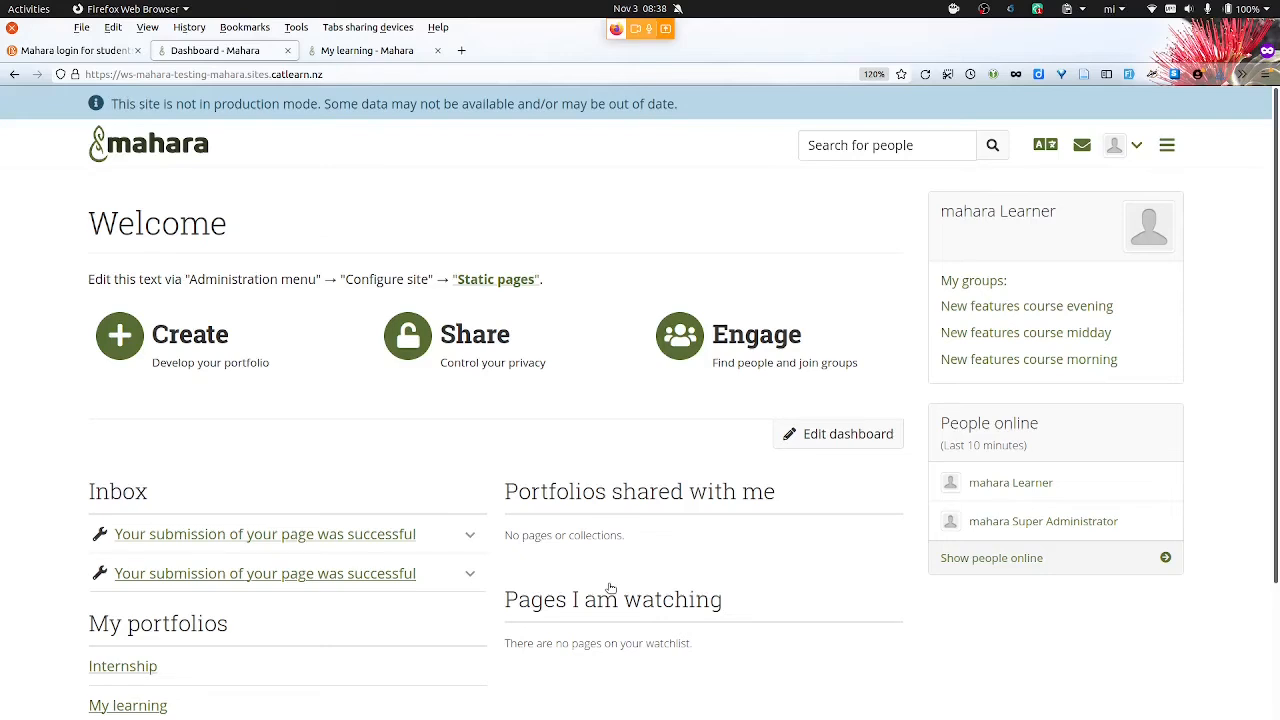
pyautogui.moveTo(1137, 145)
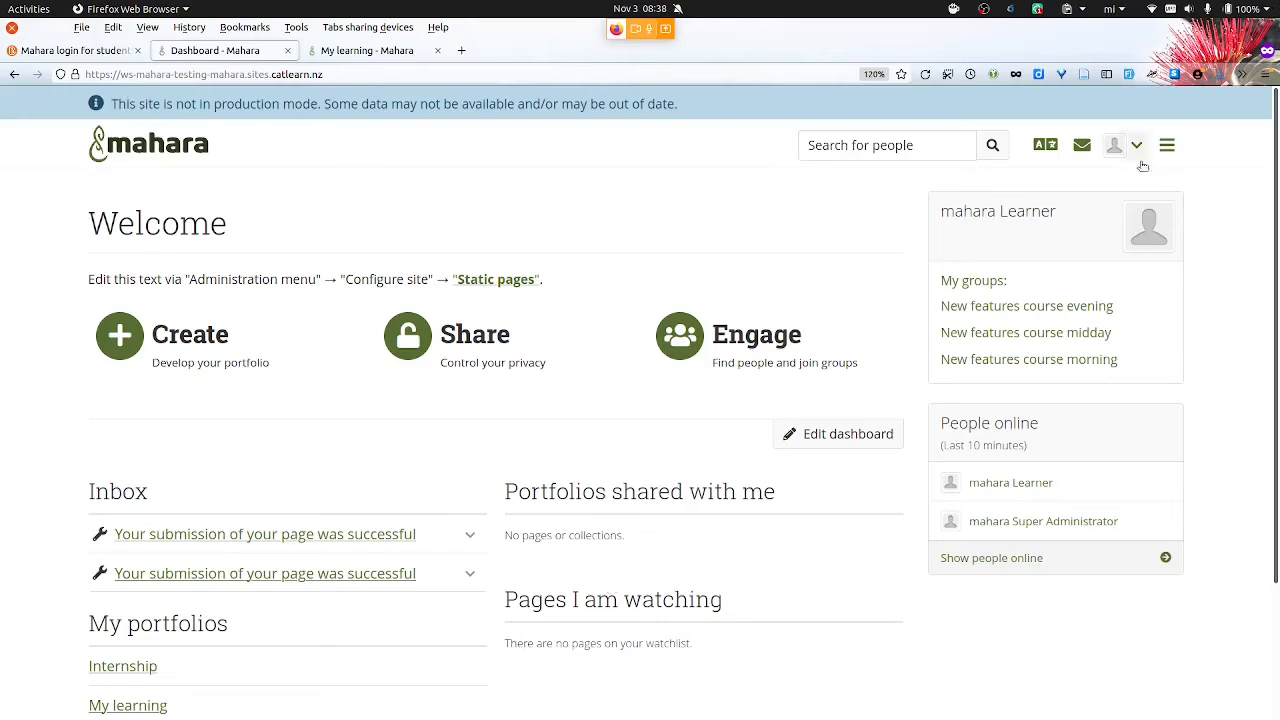
# Add a page from Pages and collections, title it 'Externship', and save it
pyautogui.click(1166, 145)
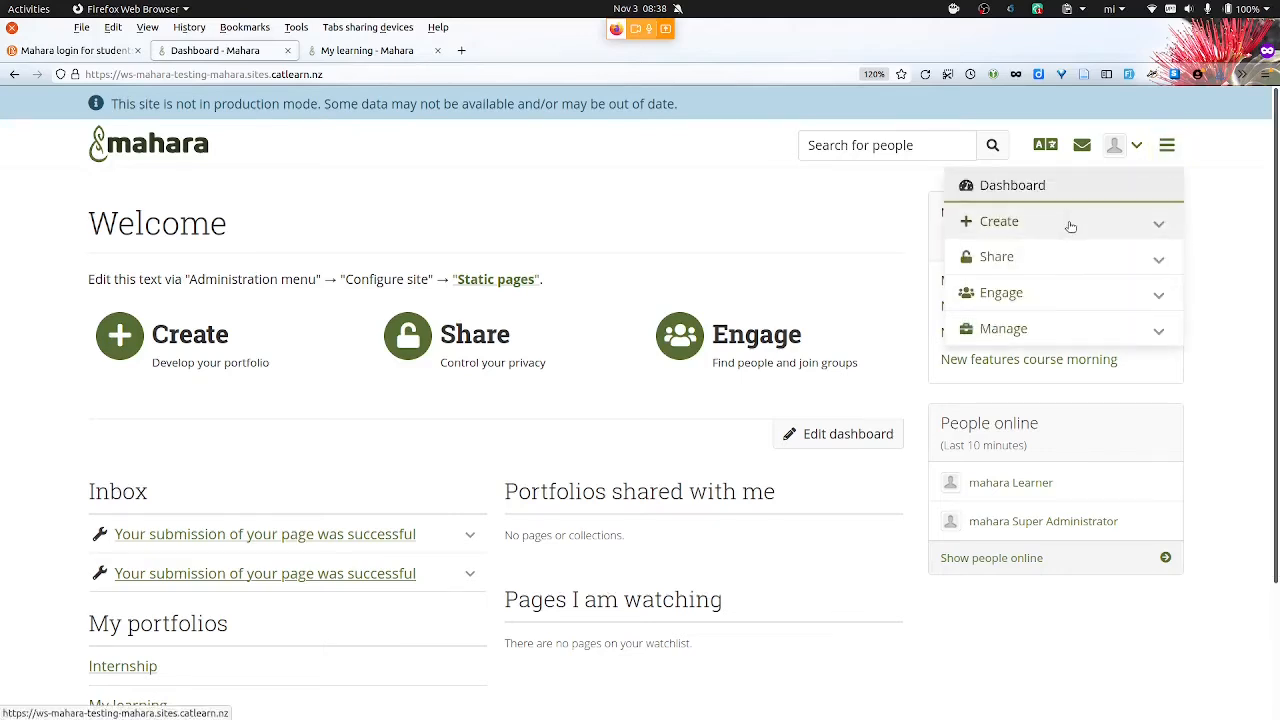
pyautogui.click(1114, 145)
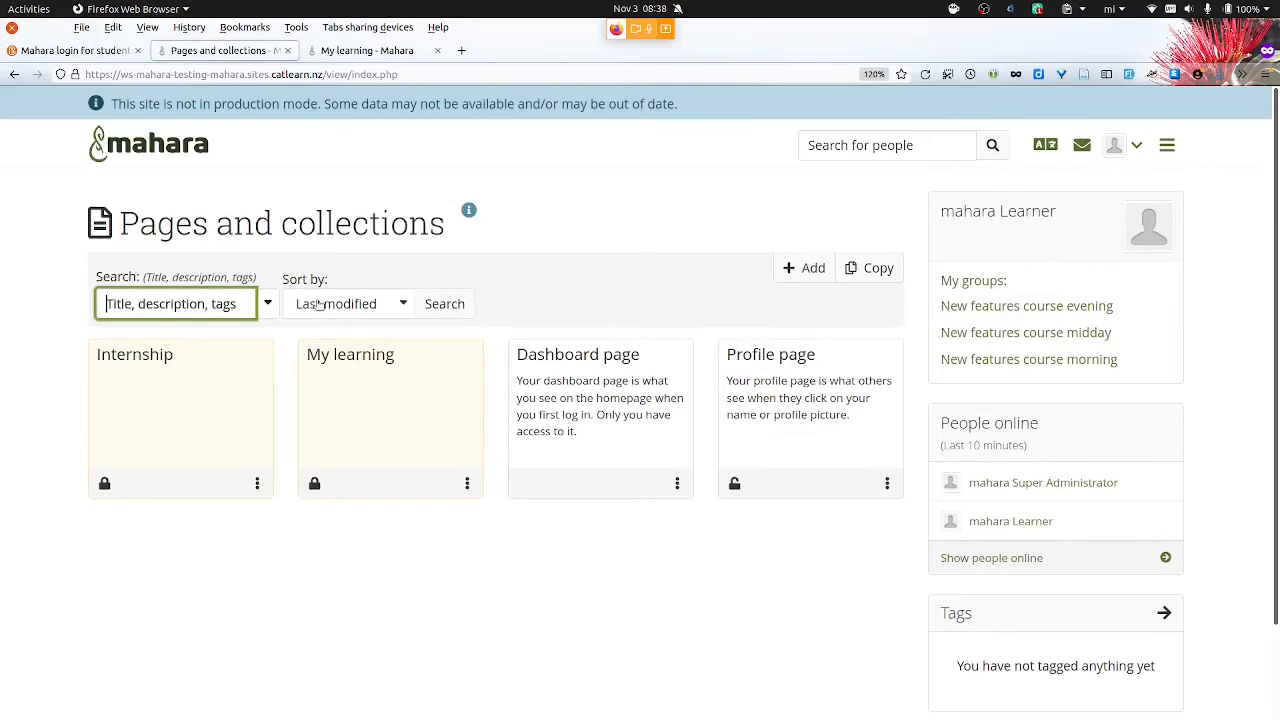
pyautogui.click(805, 267)
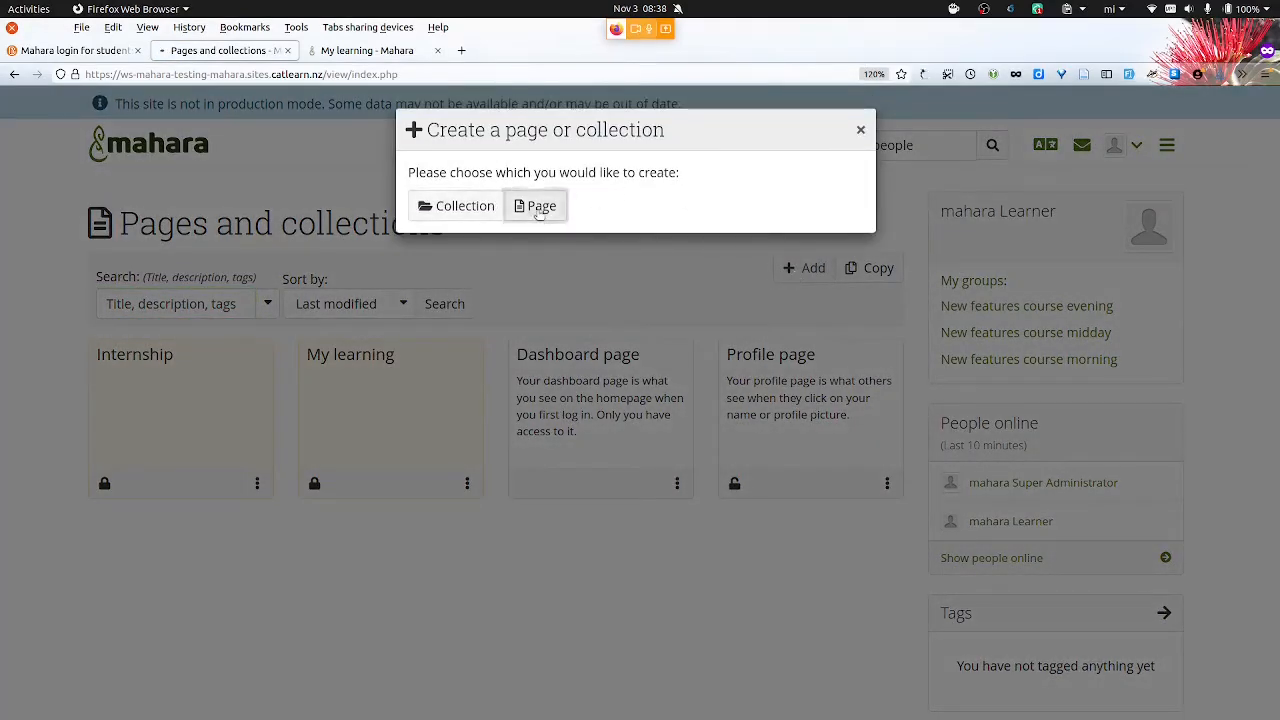
pyautogui.click(535, 205)
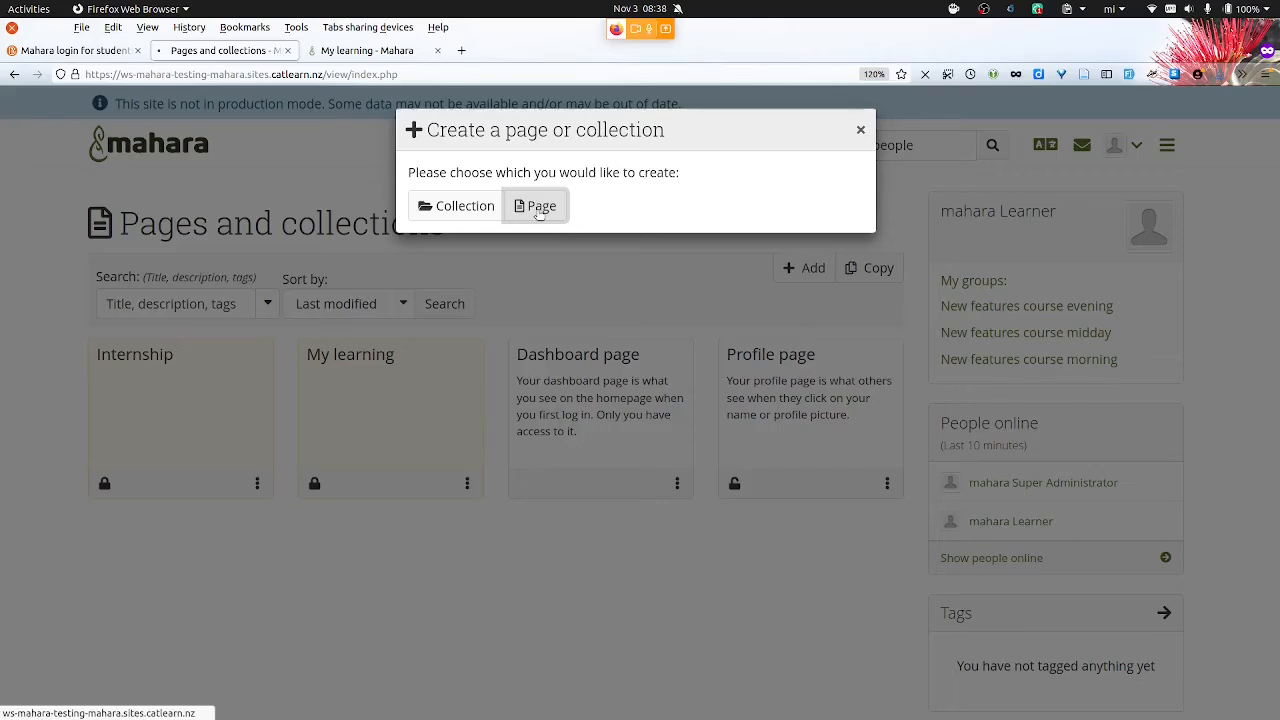
pyautogui.click(535, 205)
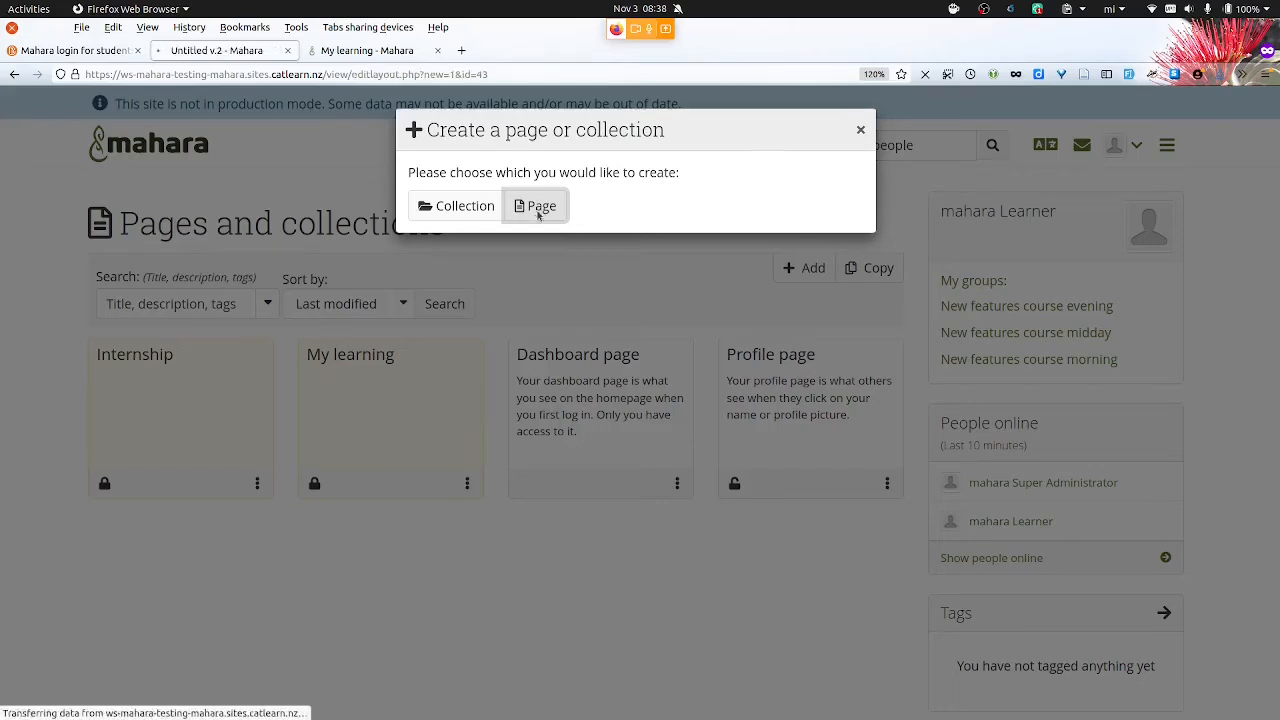
pyautogui.click(535, 205)
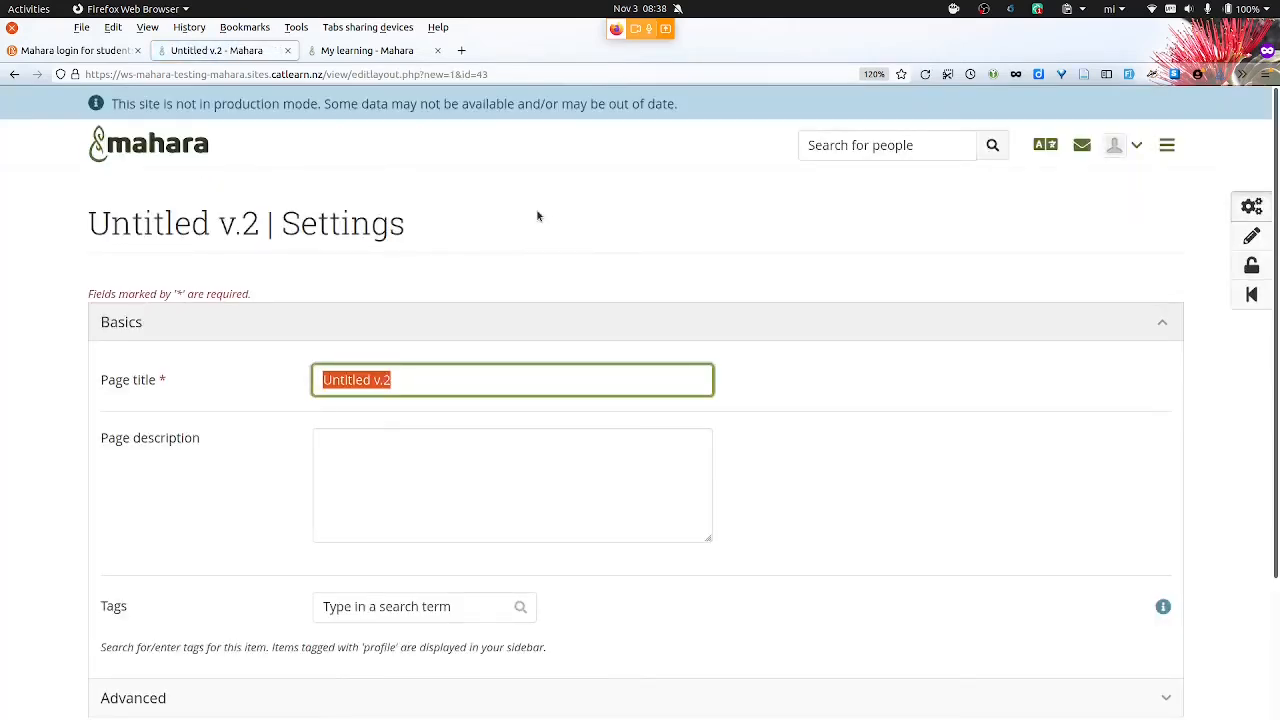
pyautogui.write('Externship')
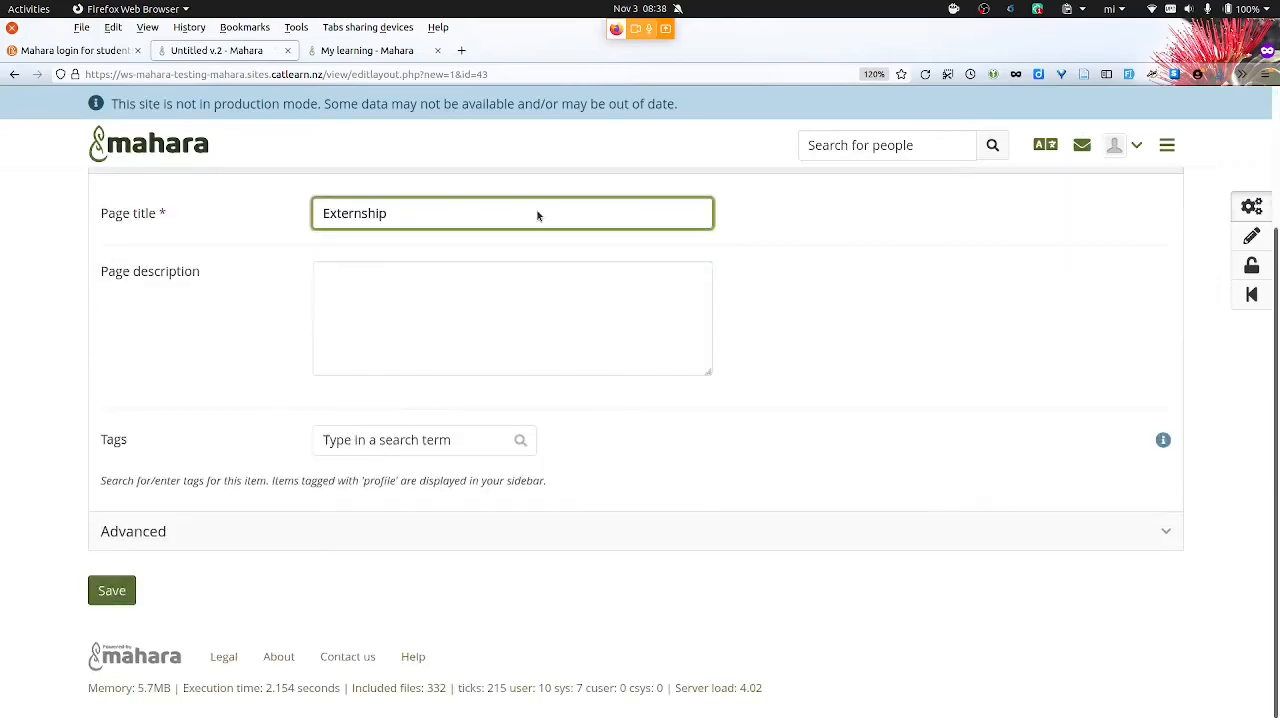
pyautogui.click(111, 590)
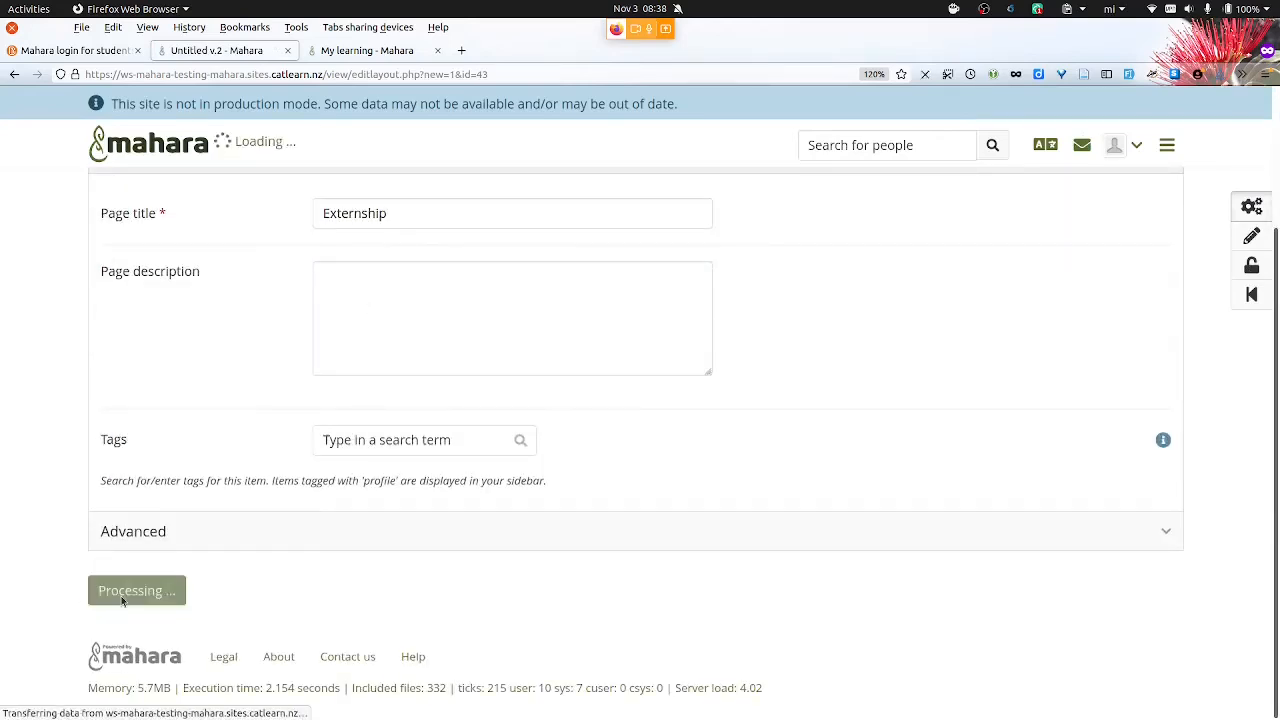
pyautogui.click(136, 590)
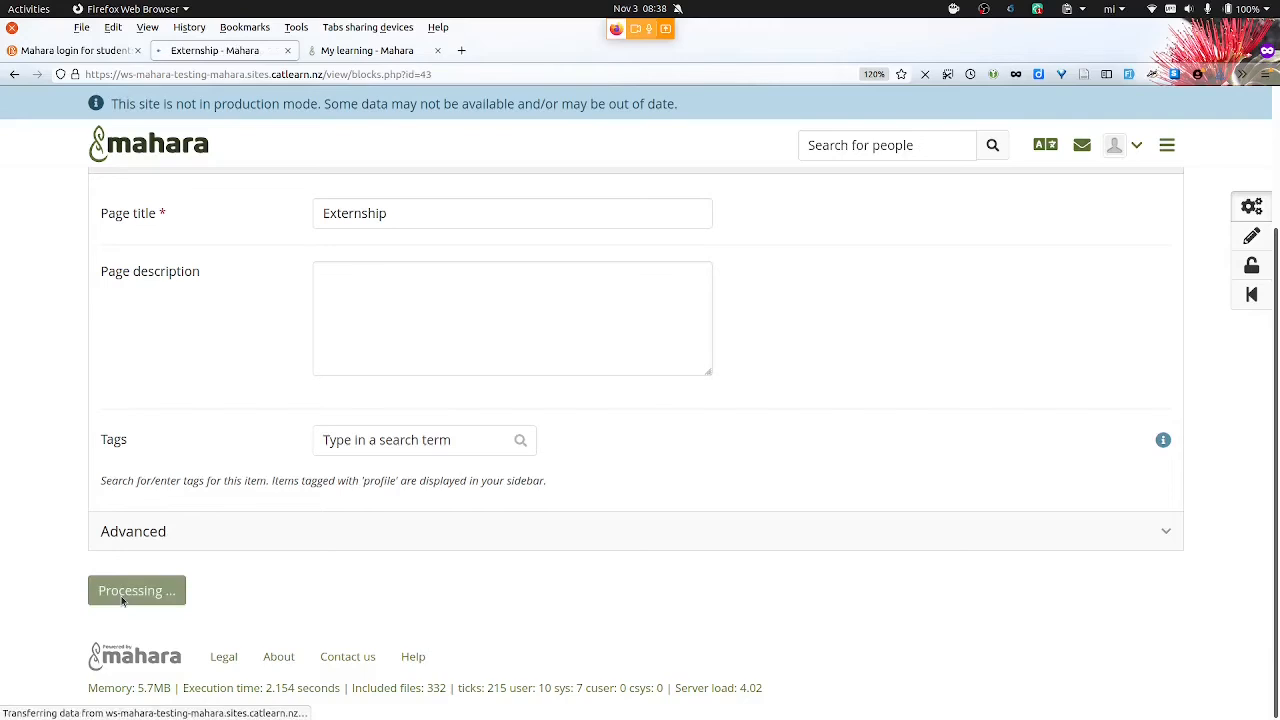
pyautogui.click(136, 590)
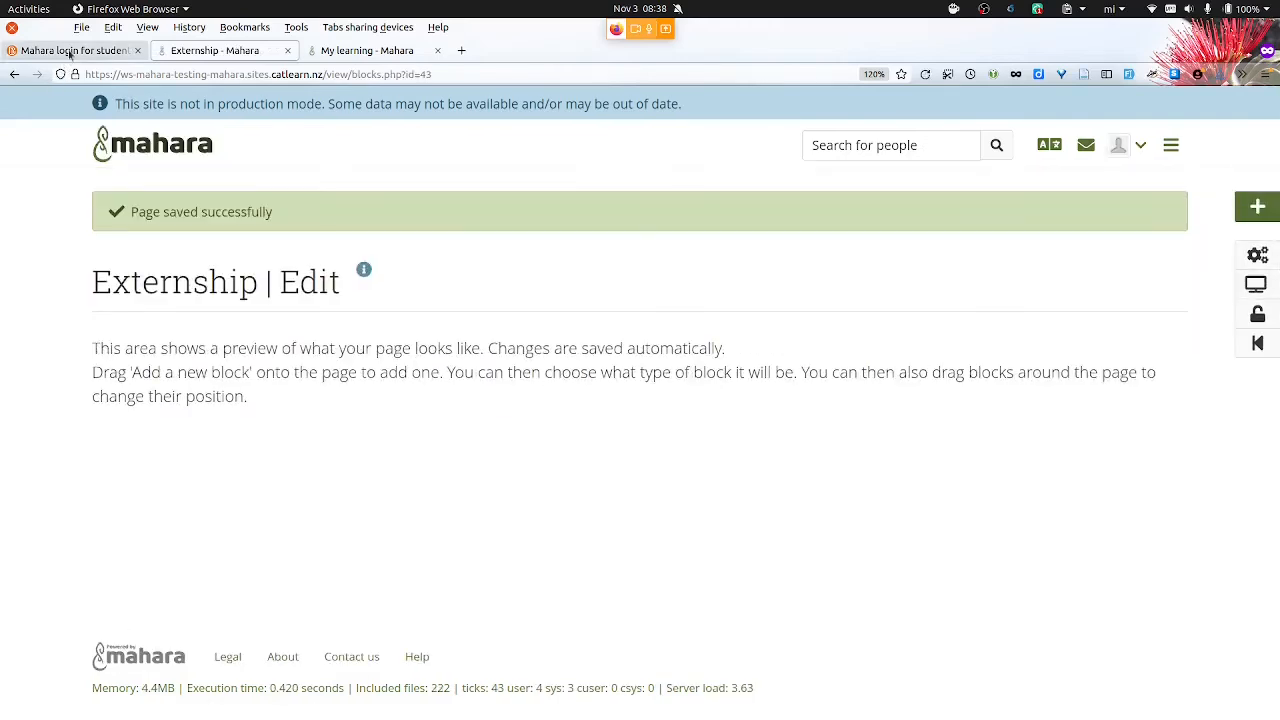
# Open the course Assignment and type 'My experience' into the text submission
pyautogui.click(70, 50)
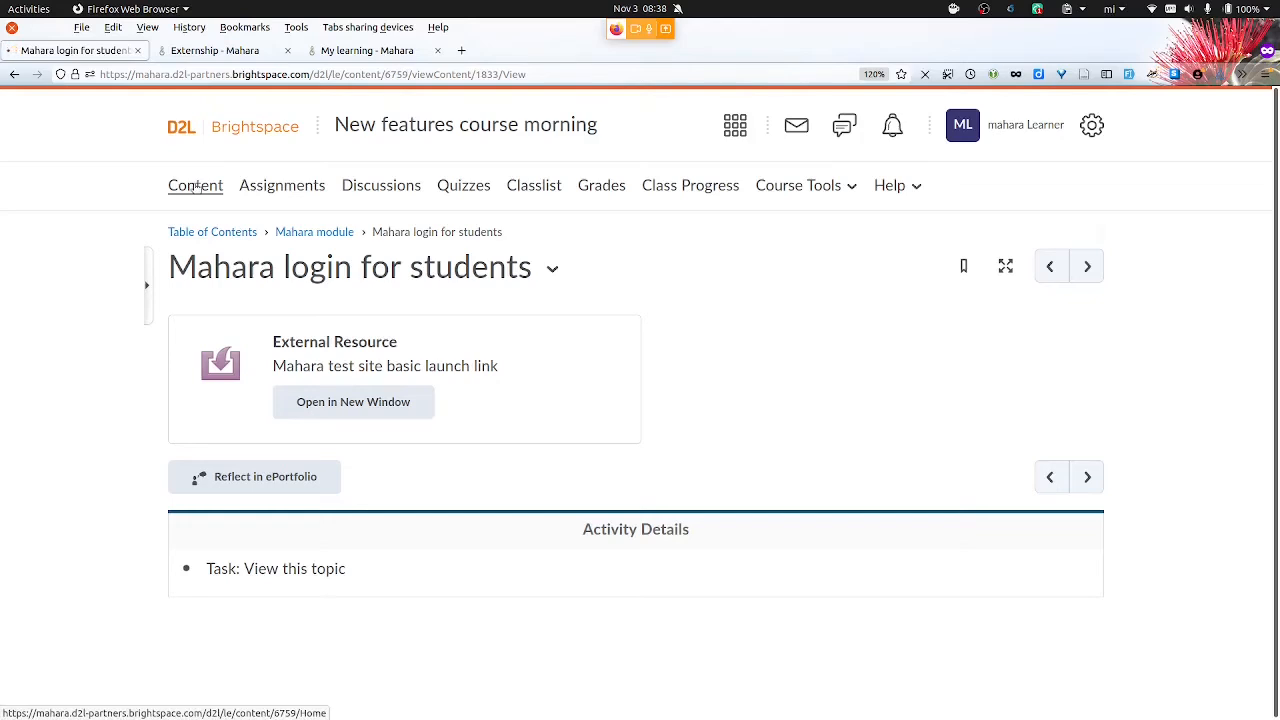
pyautogui.click(314, 231)
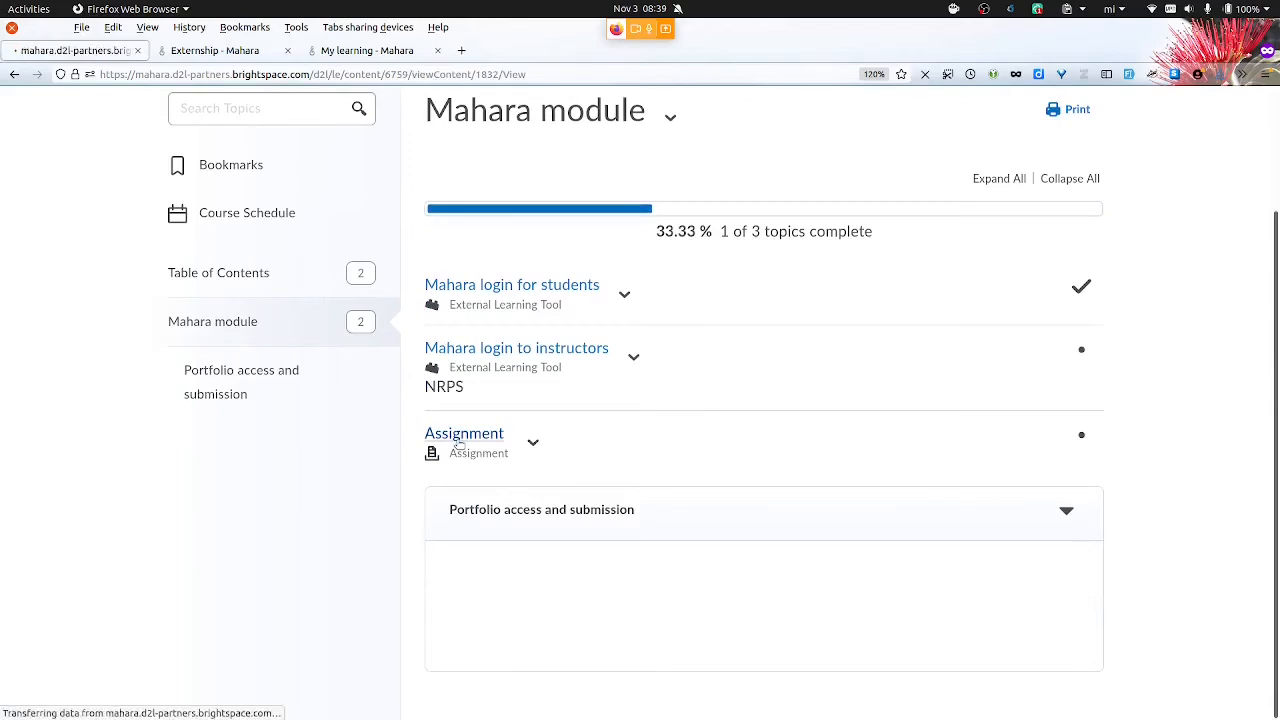
pyautogui.click(464, 433)
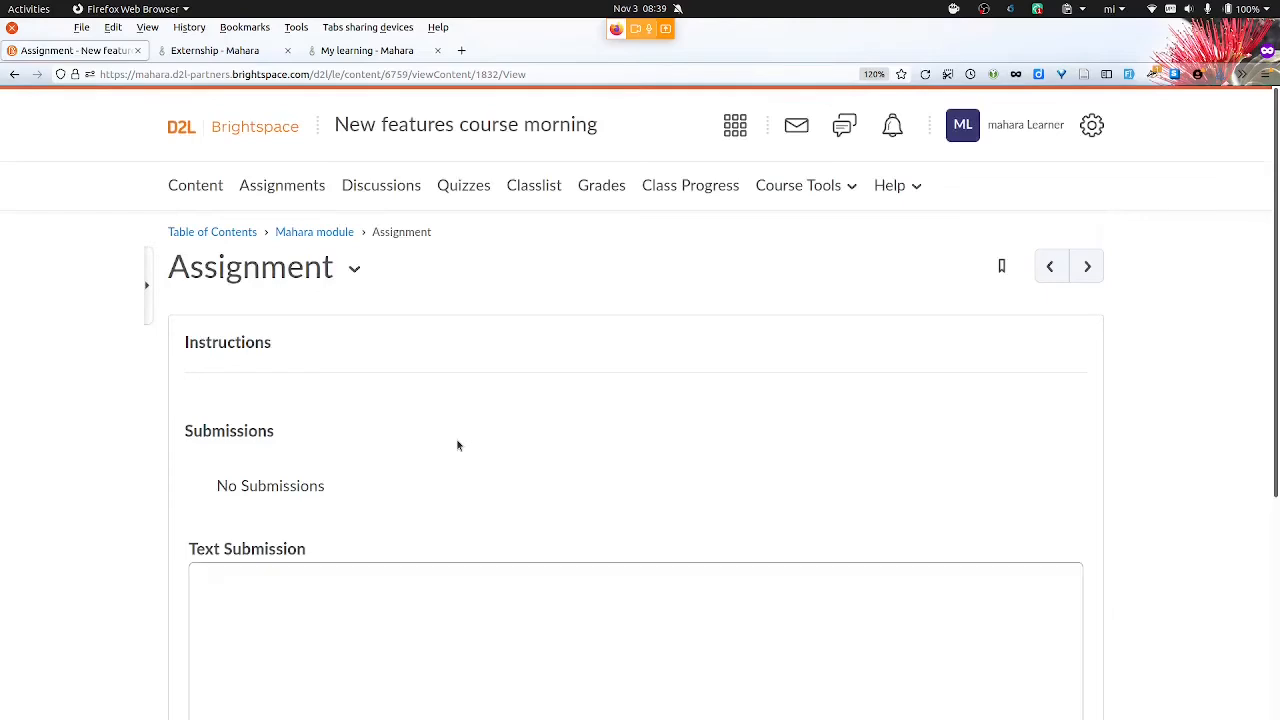
pyautogui.scroll(-3)
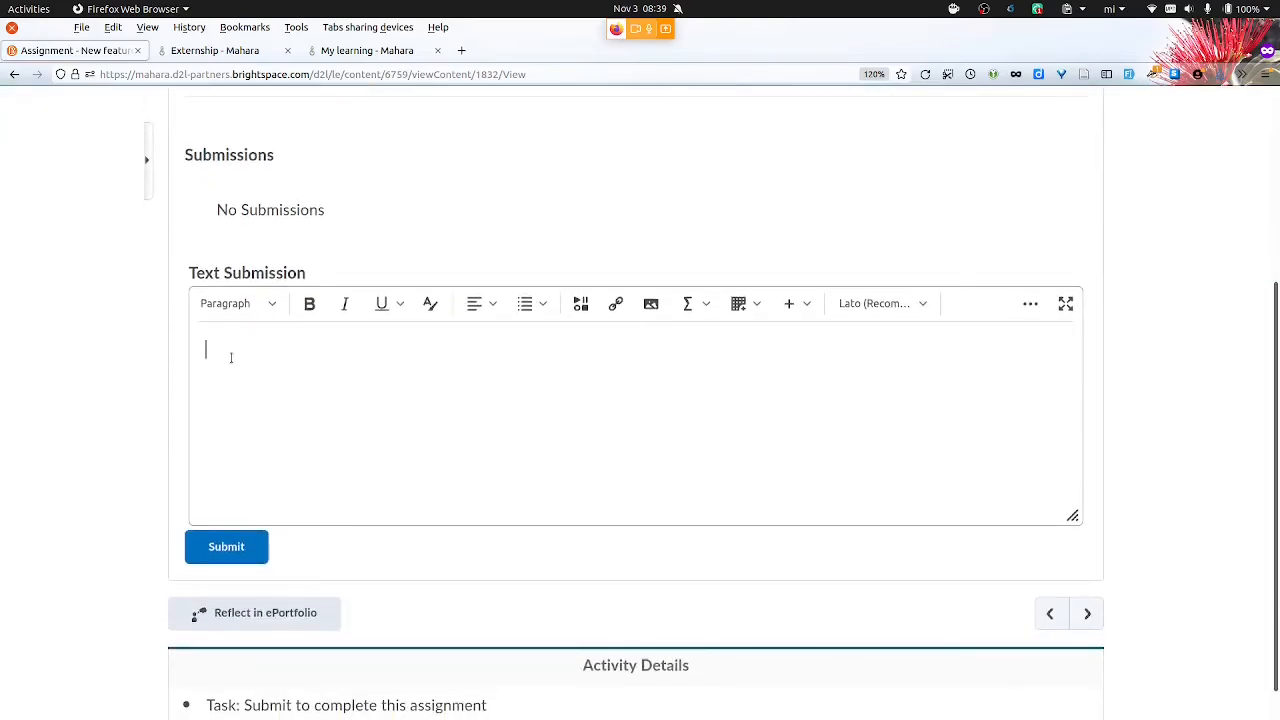
pyautogui.write('My')
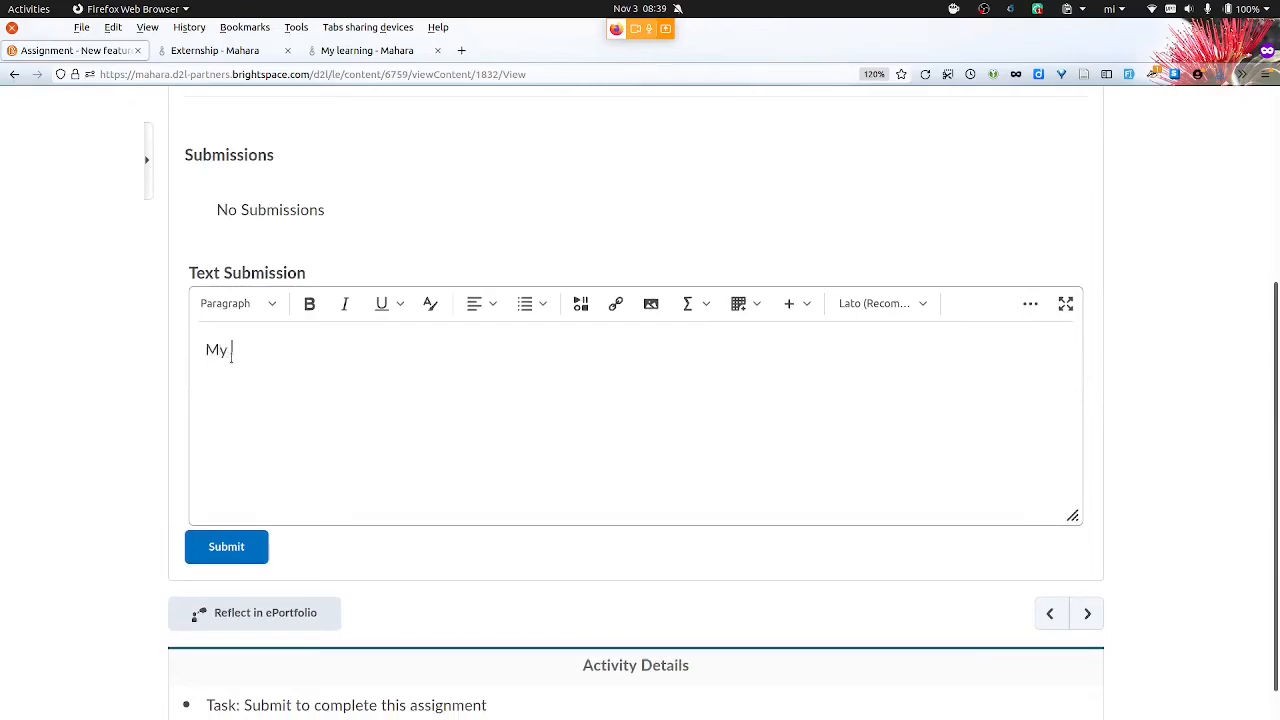
pyautogui.write('experience')
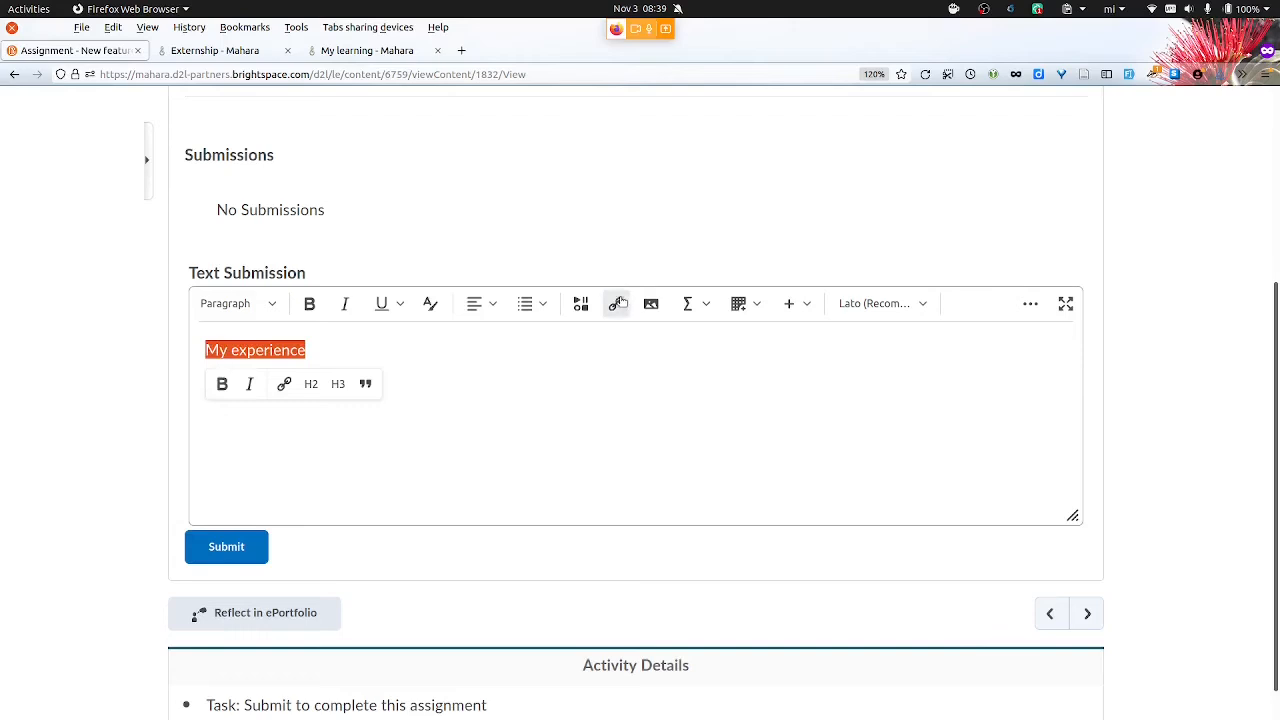
pyautogui.moveTo(616, 303)
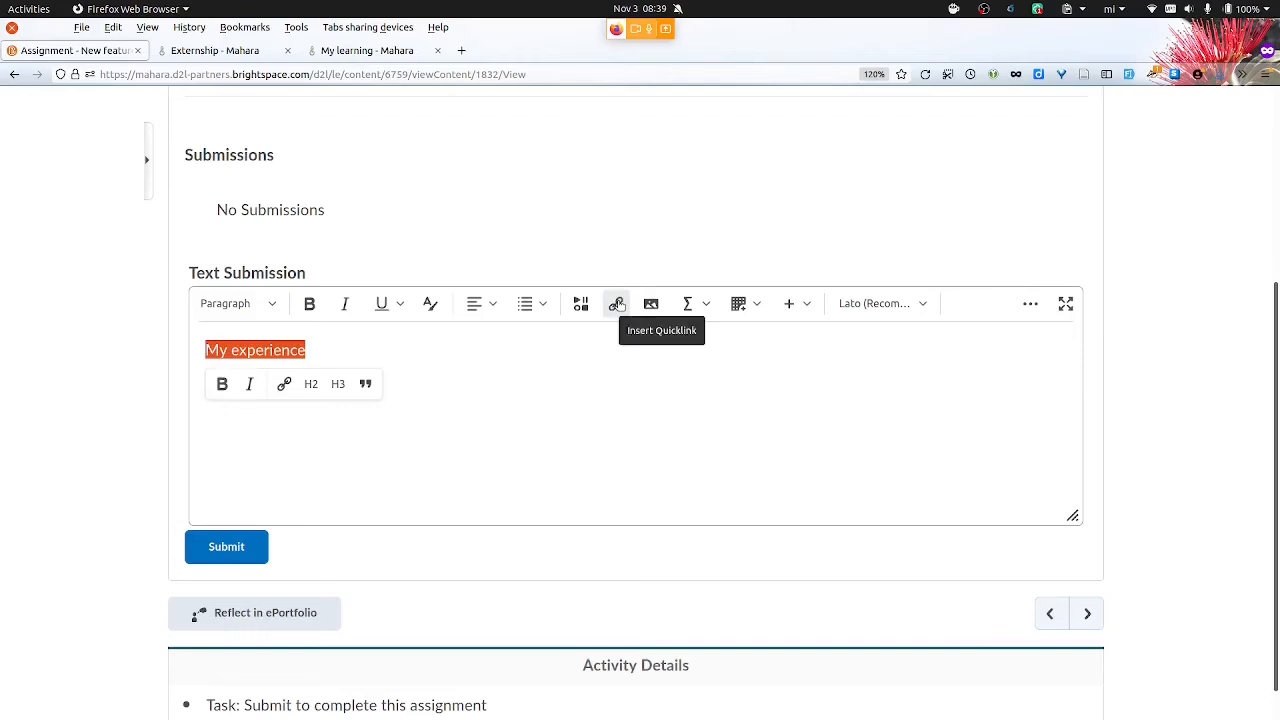
# Open Insert Quicklink for the selected 'My experience' text
pyautogui.click(651, 303)
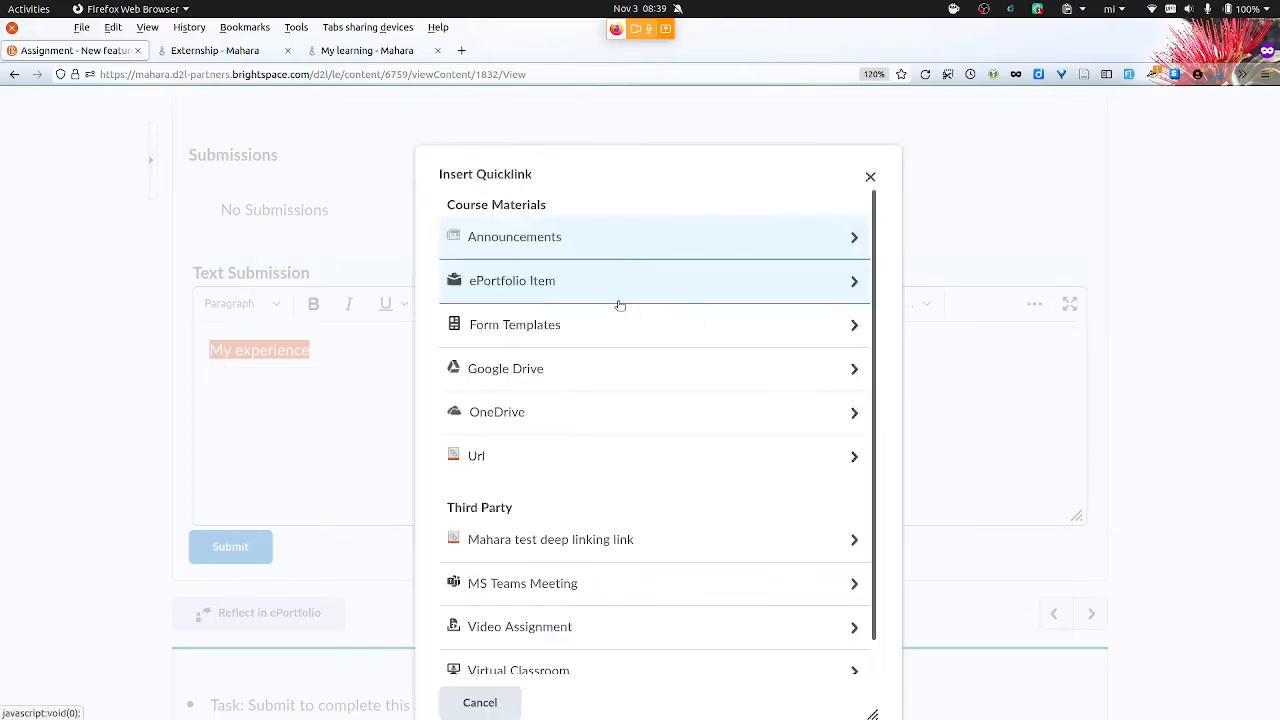
pyautogui.moveTo(668, 548)
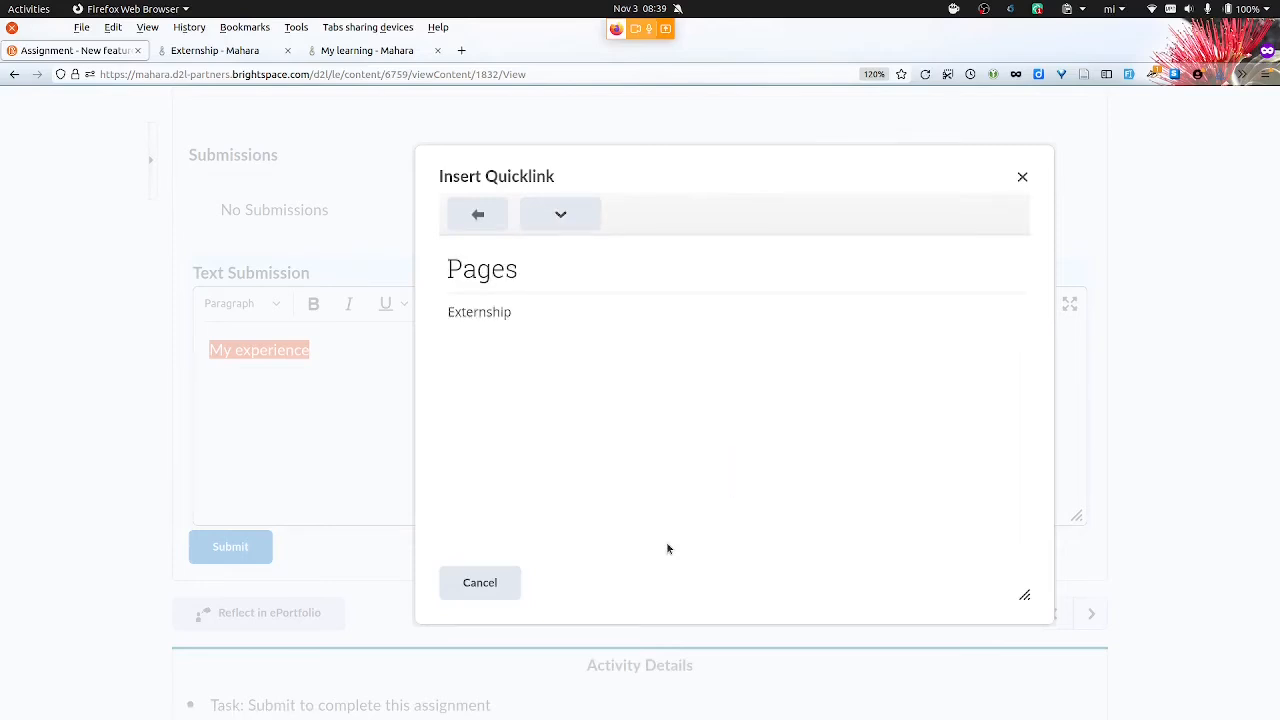
pyautogui.moveTo(525, 272)
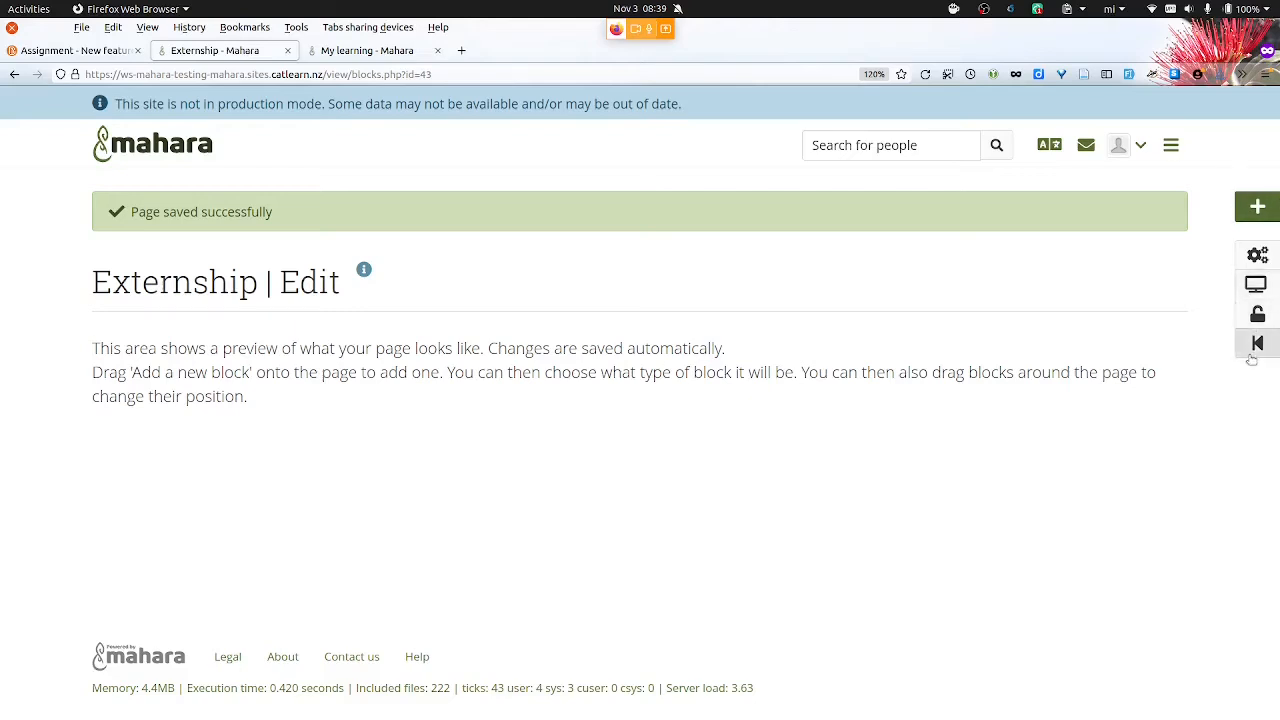
# Return to Mahara's Pages and collections list showing Externship, Internship and My learning
pyautogui.click(1256, 342)
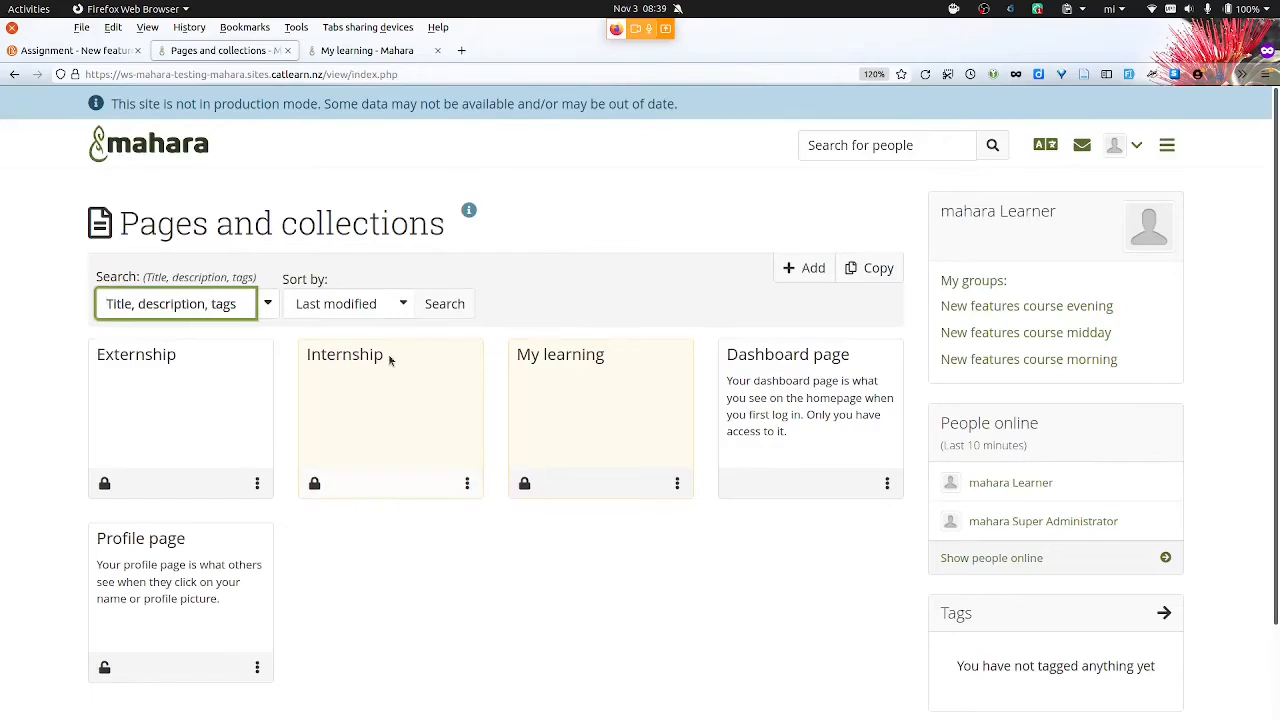
pyautogui.moveTo(598, 448)
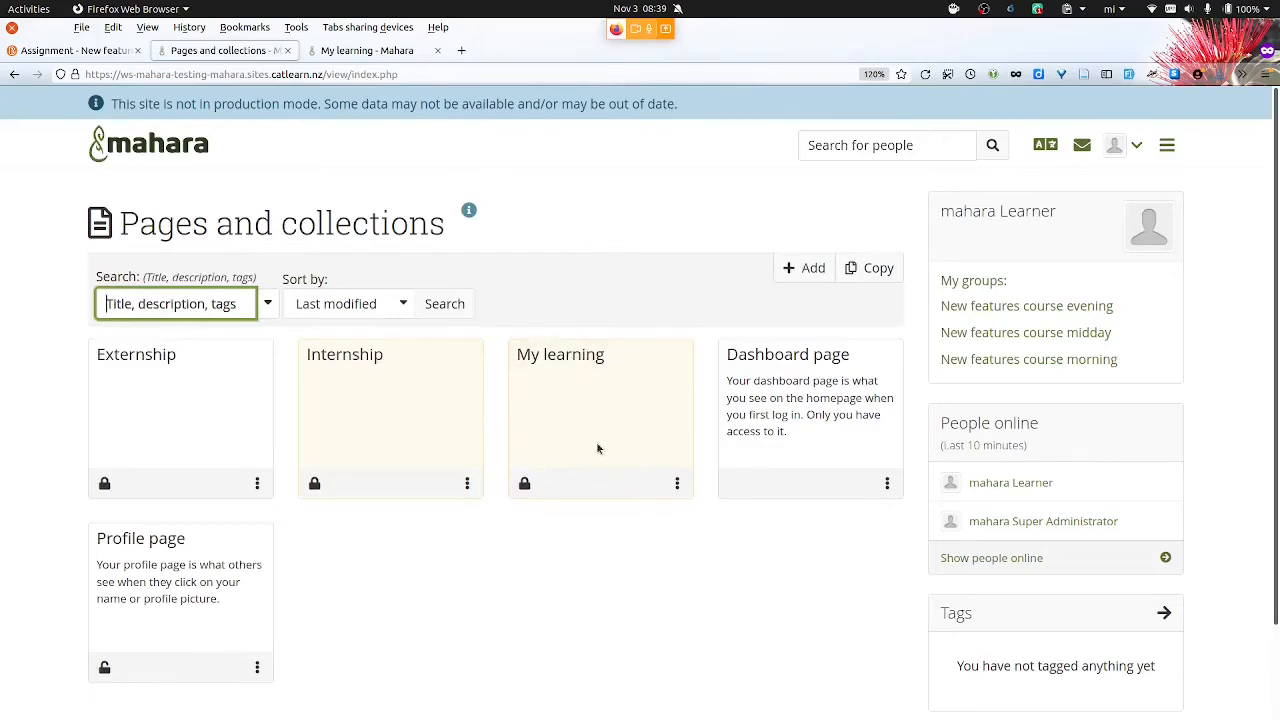
pyautogui.moveTo(678, 405)
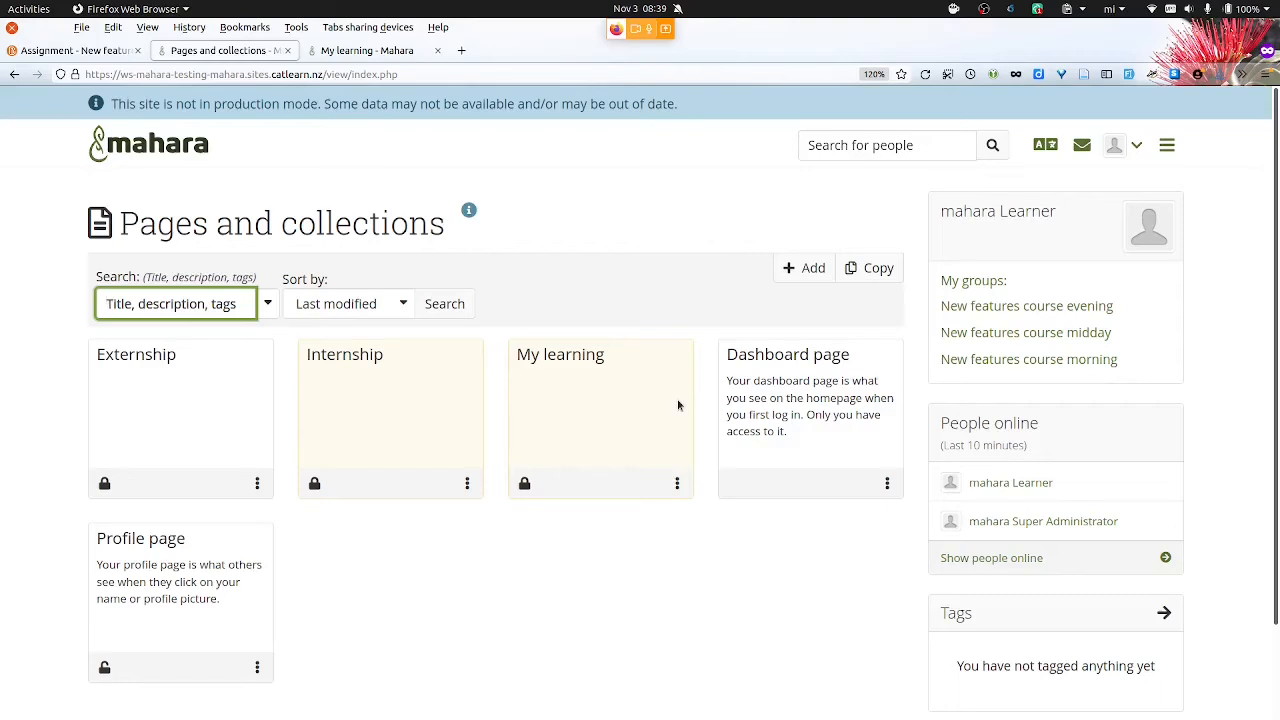
# Insert a quicklink to the Externship portfolio into the Brightspace text submission, confirming it for assessment
pyautogui.click(70, 50)
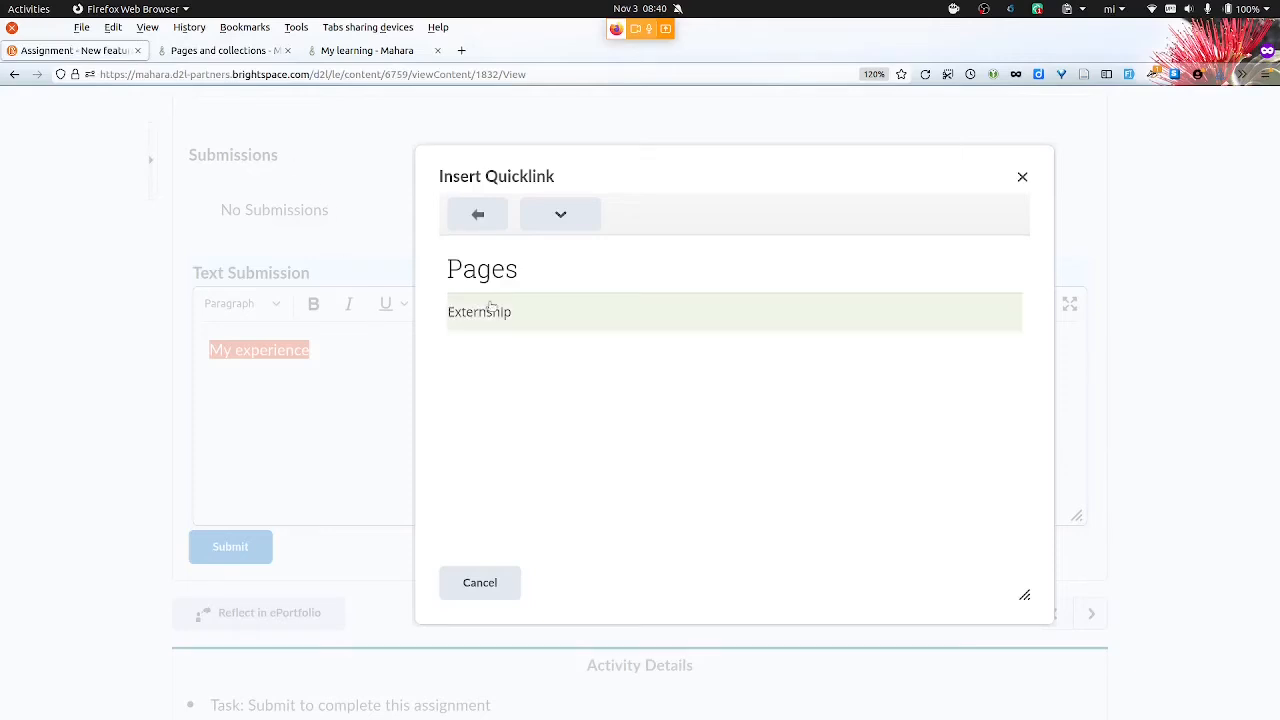
pyautogui.moveTo(492, 311)
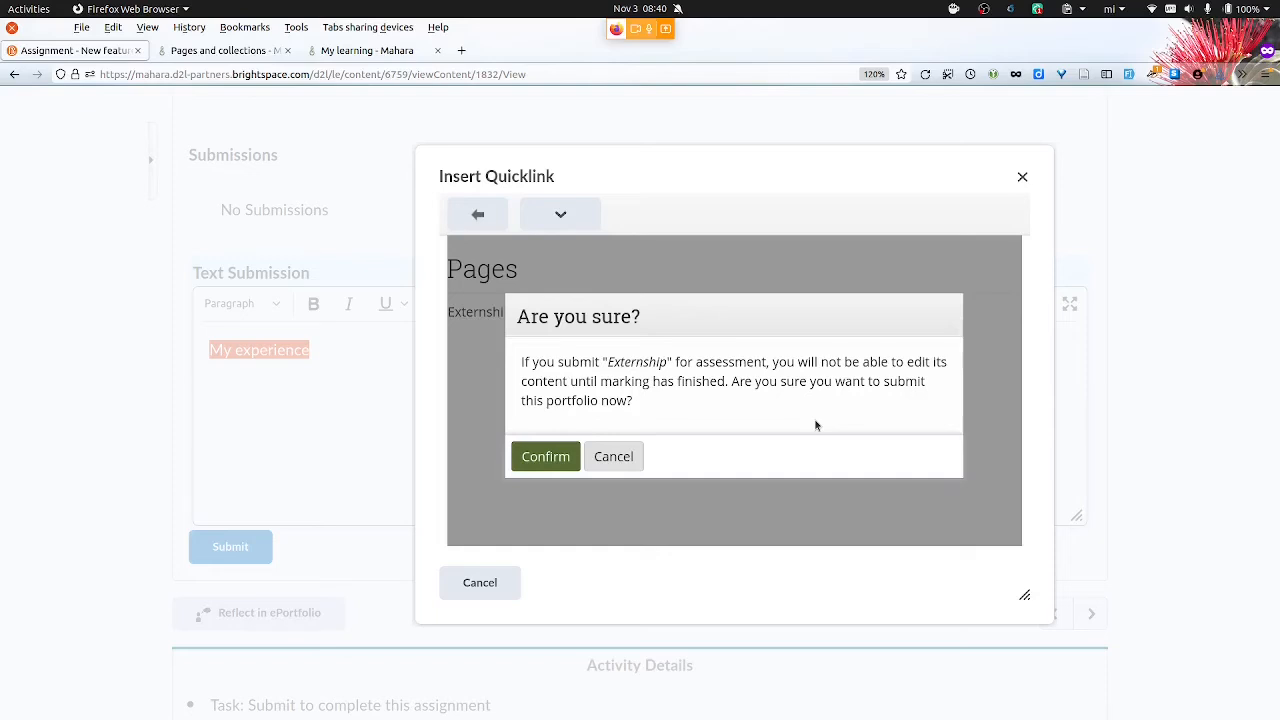
pyautogui.click(546, 456)
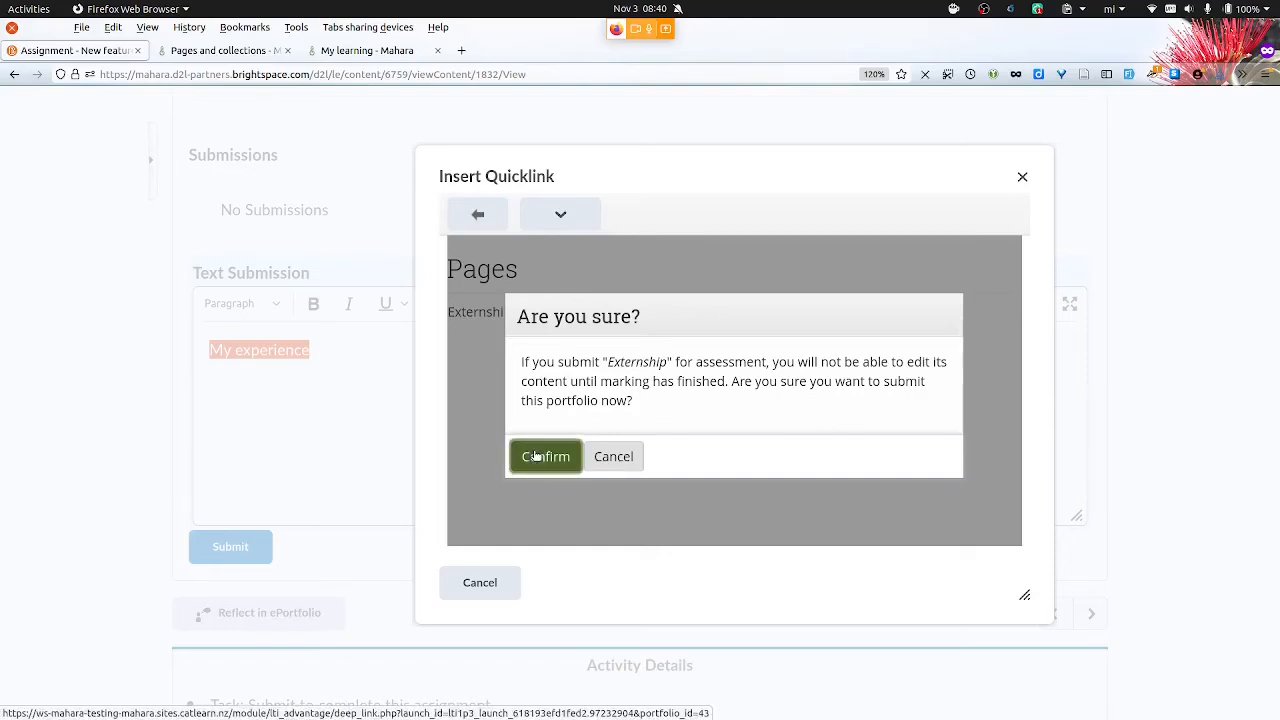
pyautogui.click(545, 456)
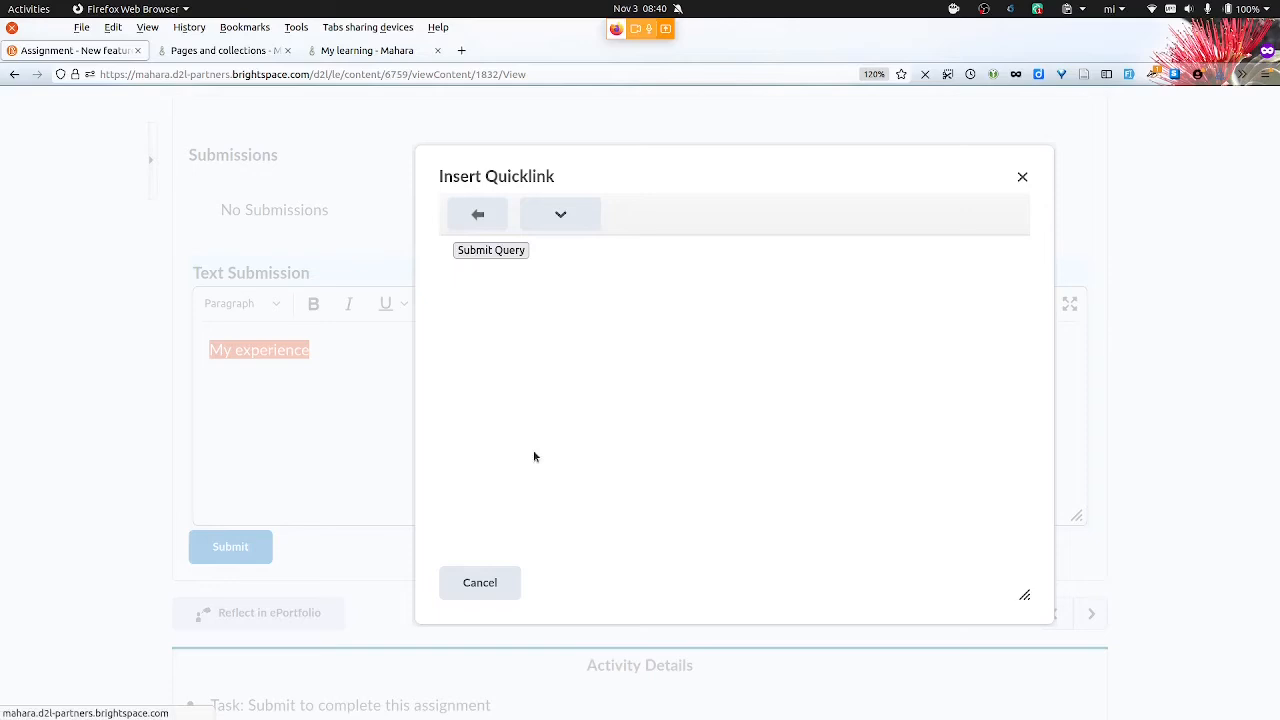
pyautogui.click(479, 582)
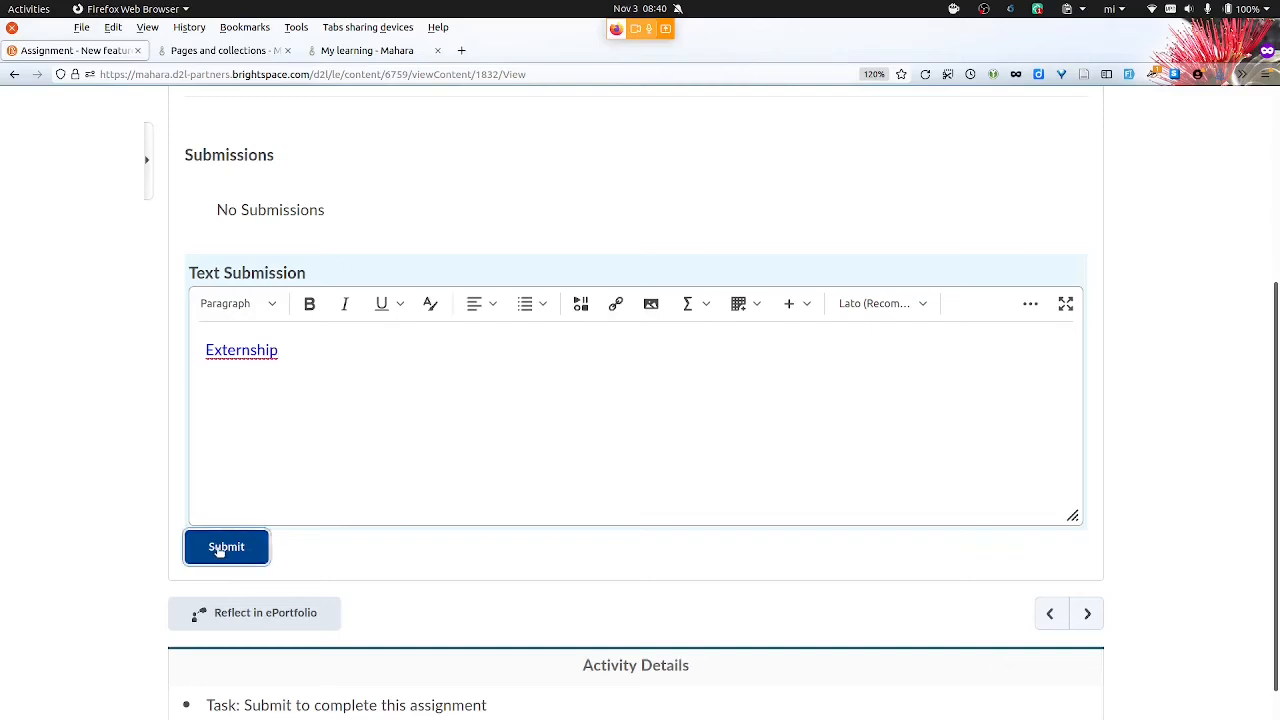
# Submit the Brightspace assignment containing the Externship link and get the Submitted Successfully message
pyautogui.click(226, 546)
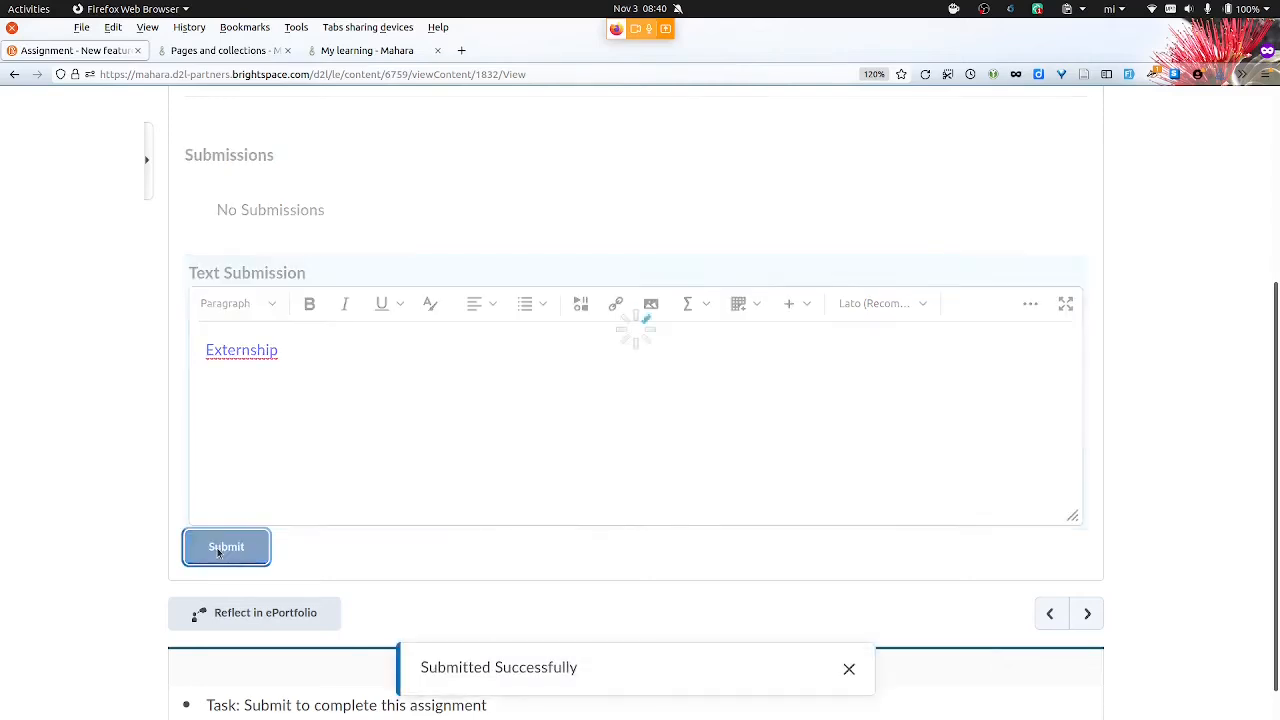
pyautogui.click(226, 546)
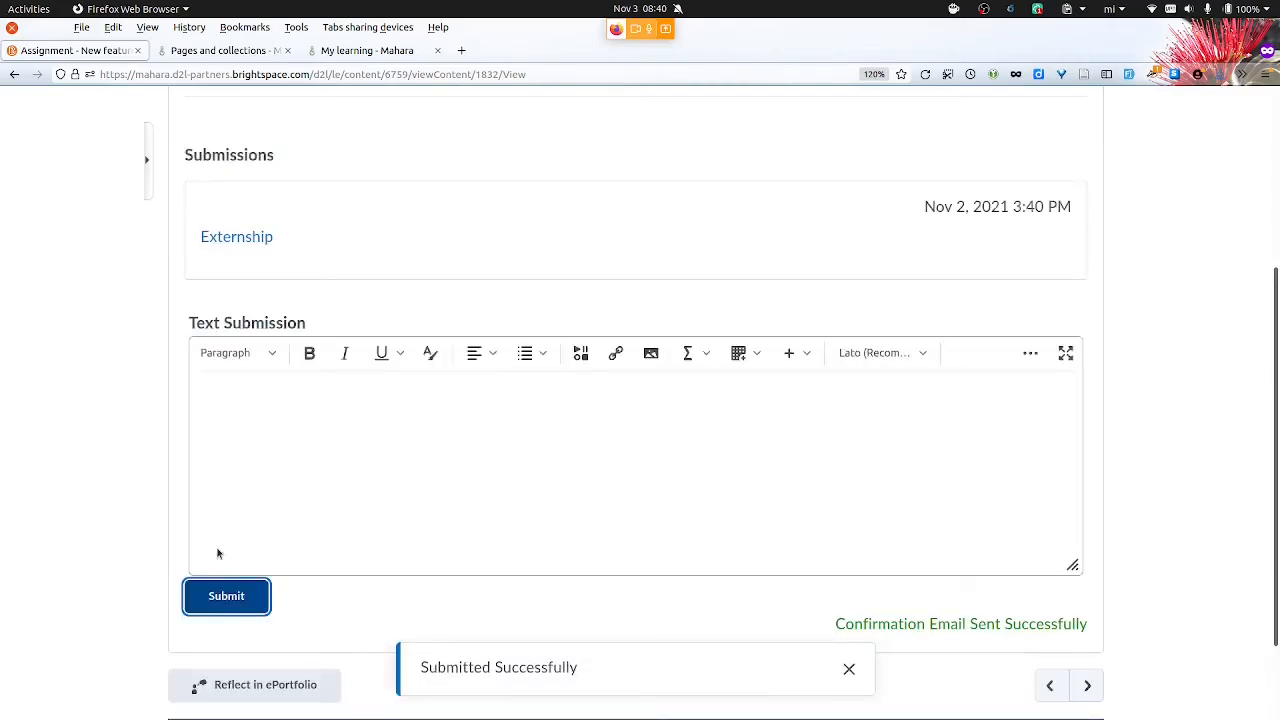
pyautogui.click(849, 669)
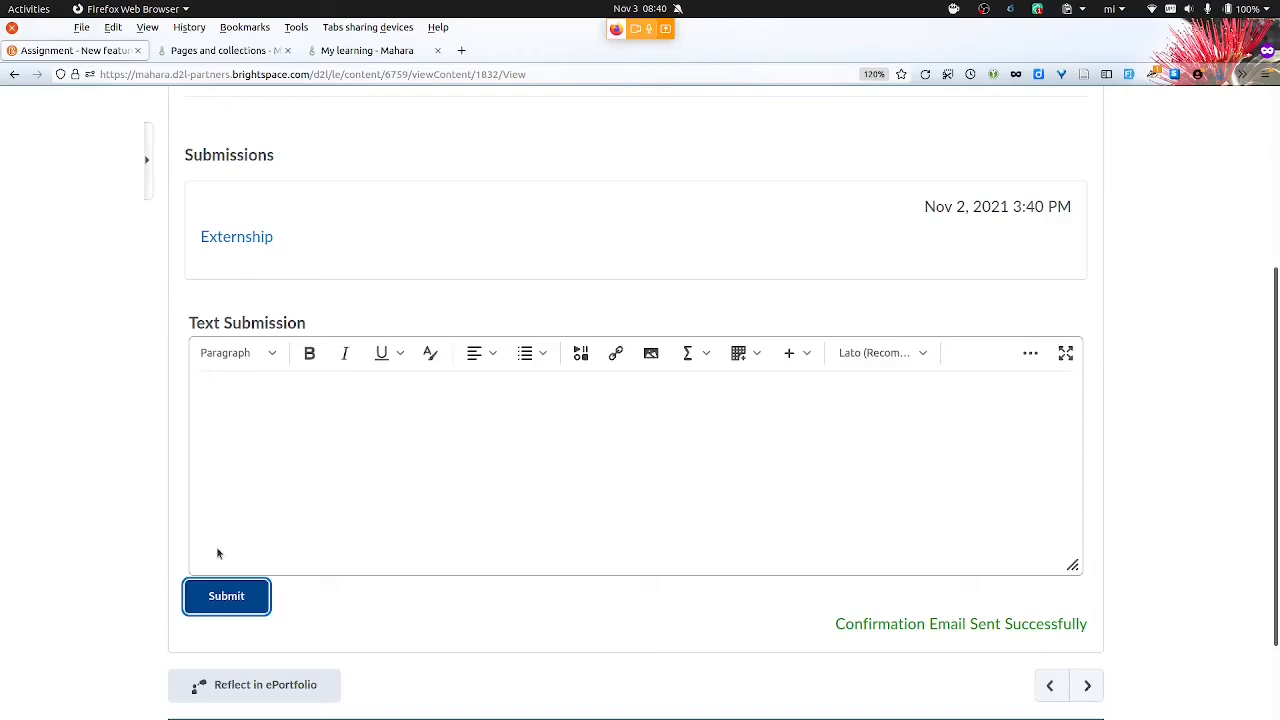
pyautogui.moveTo(651, 353)
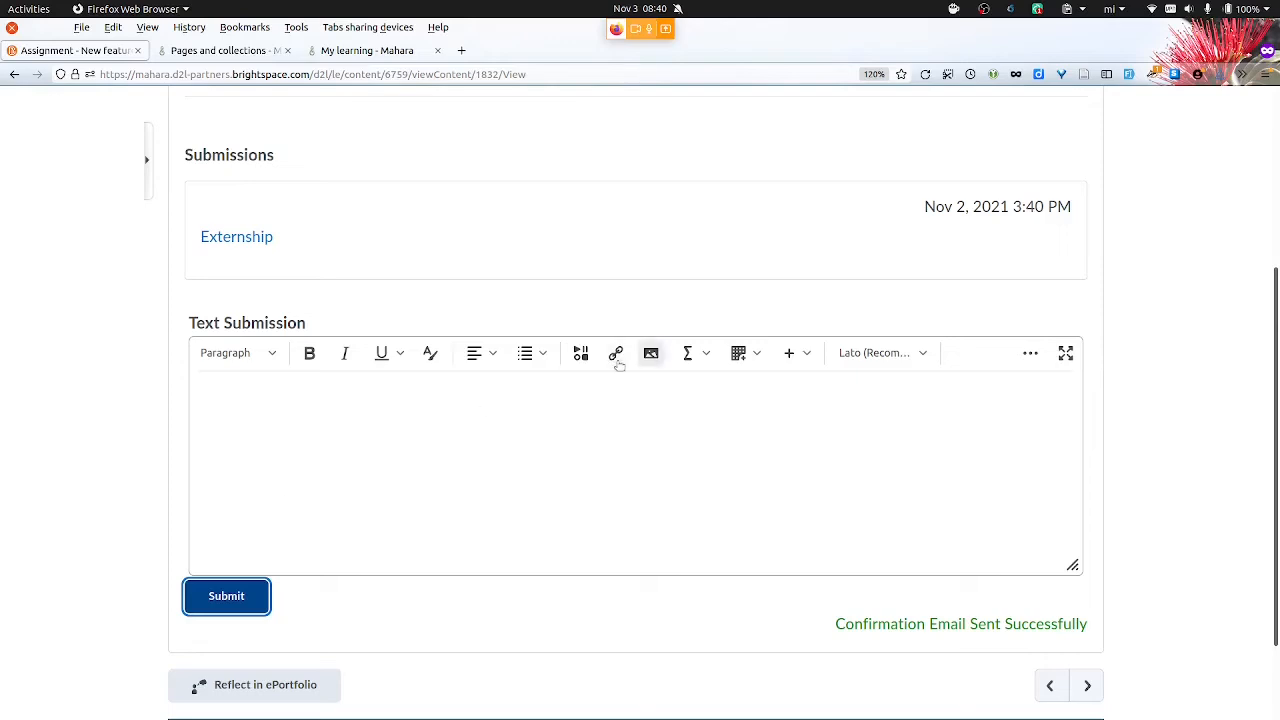
pyautogui.click(650, 353)
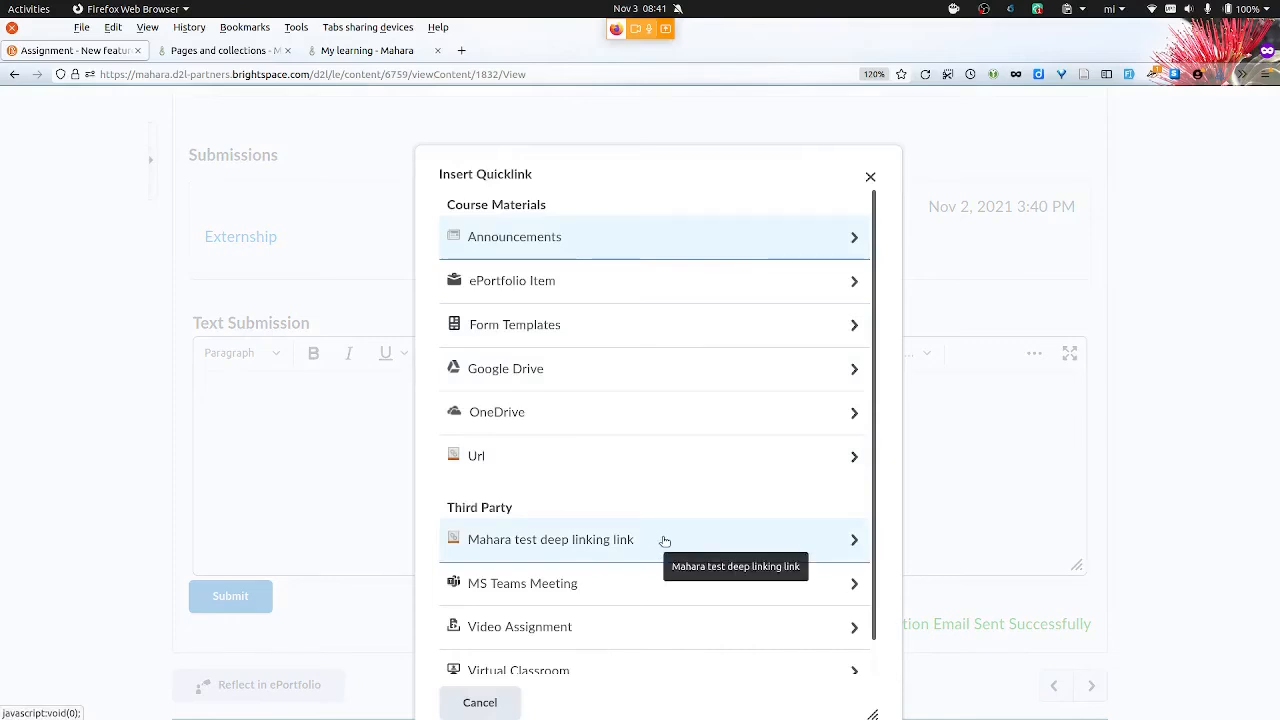
pyautogui.moveTo(675, 561)
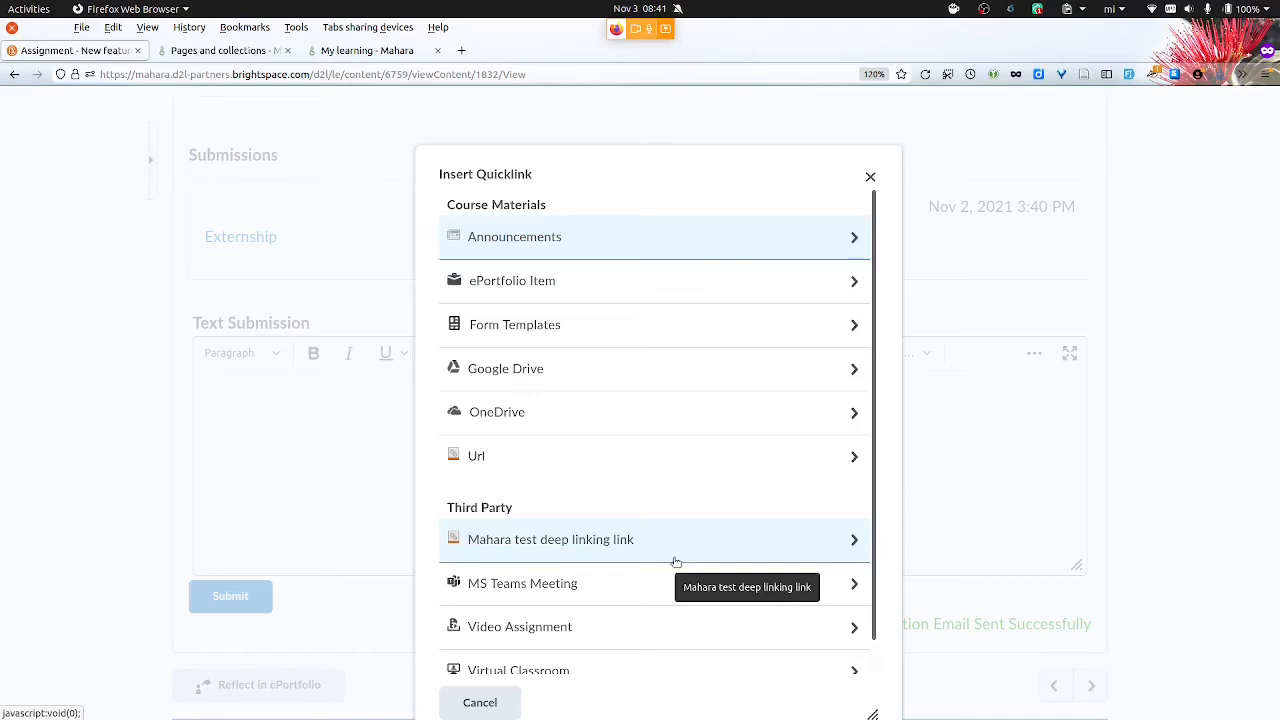
pyautogui.moveTo(872, 176)
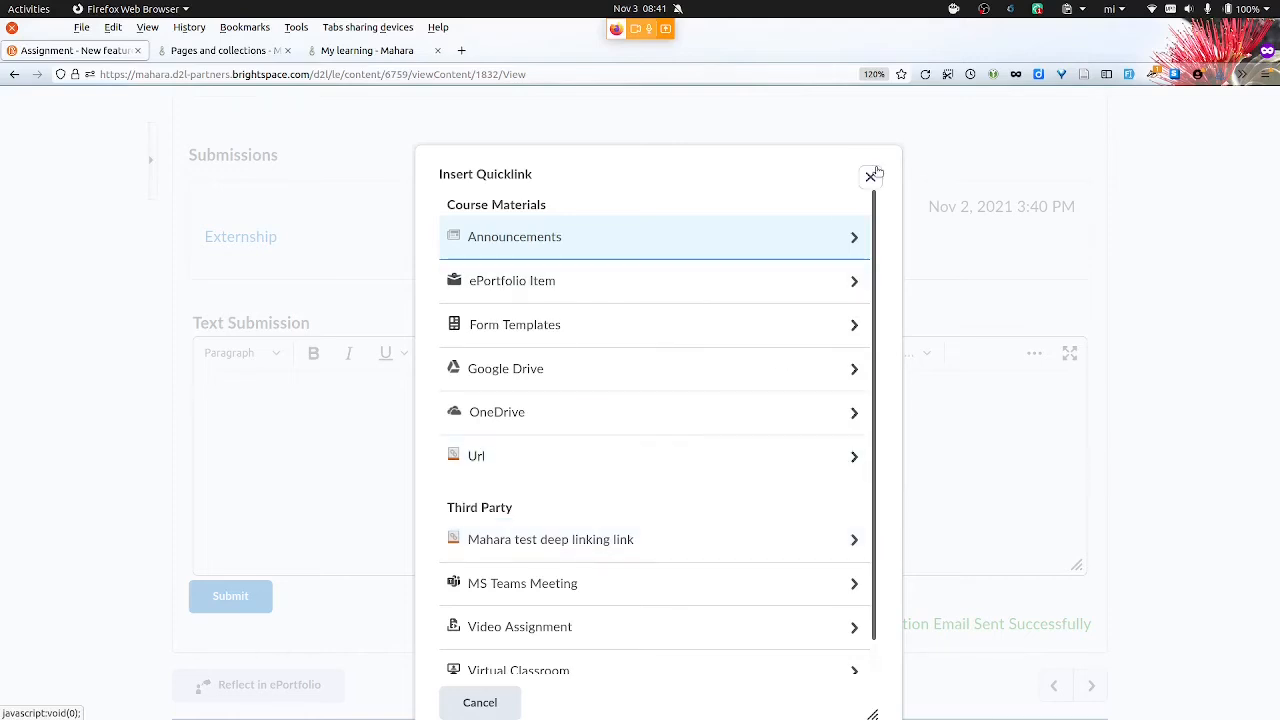
pyautogui.moveTo(869, 177)
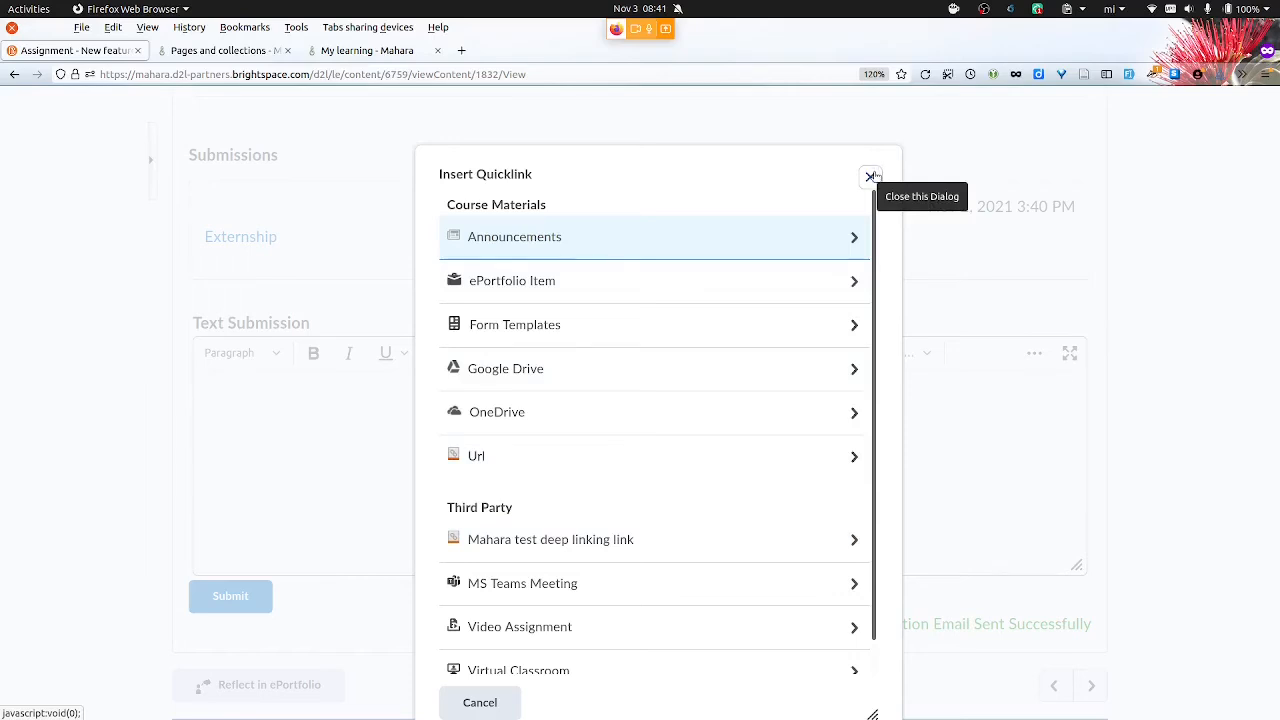
pyautogui.click(870, 177)
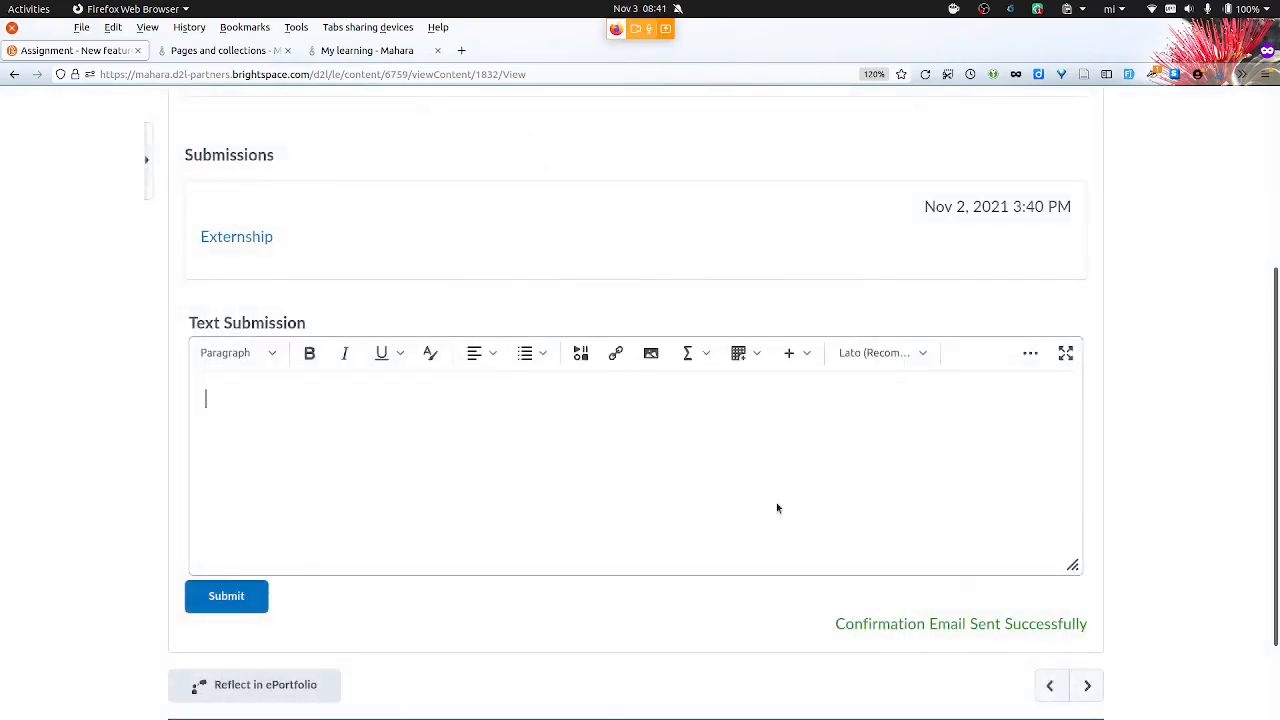
# Switch to the administrator's Brightspace course and open its Assignments list
pyautogui.click(524, 50)
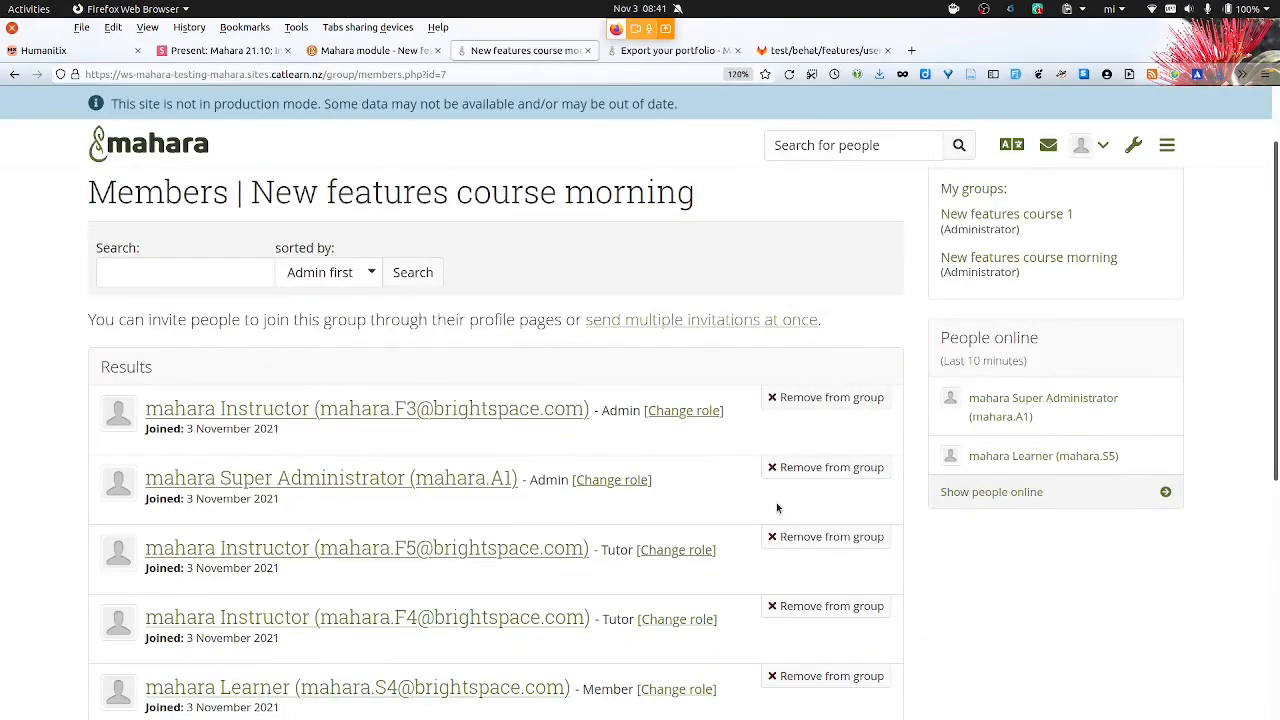
pyautogui.moveTo(375, 50)
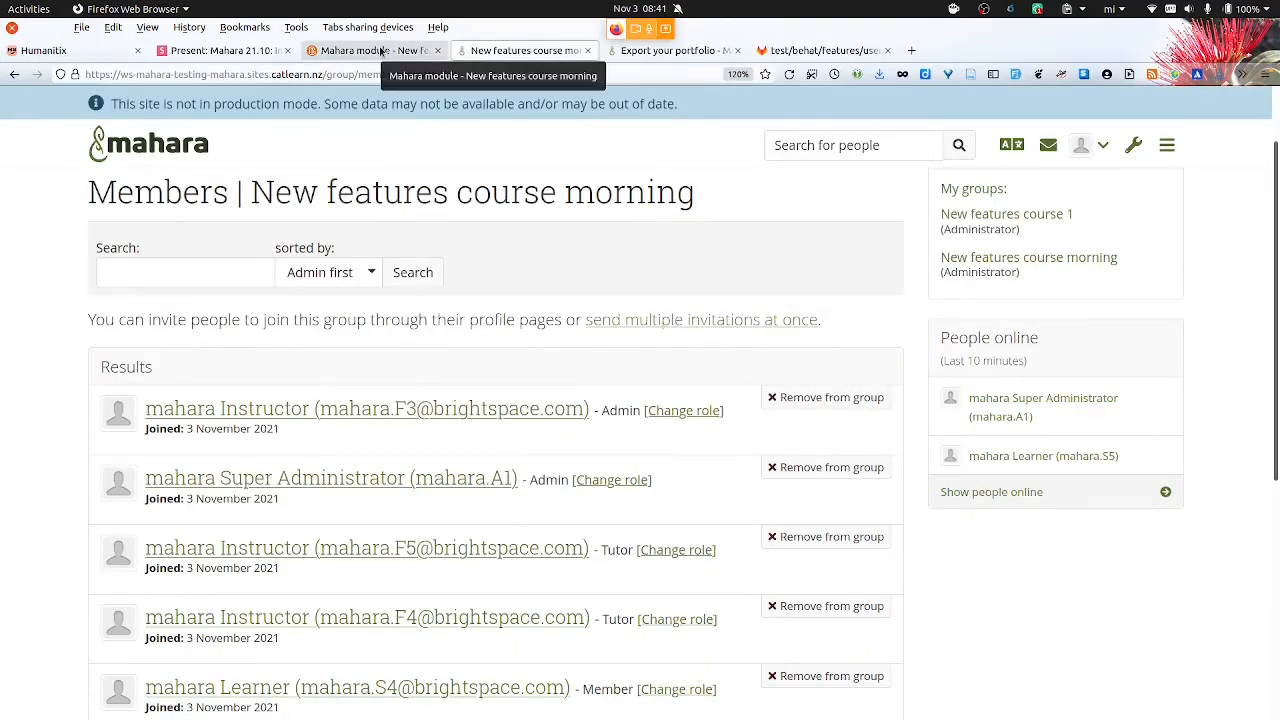
pyautogui.click(375, 50)
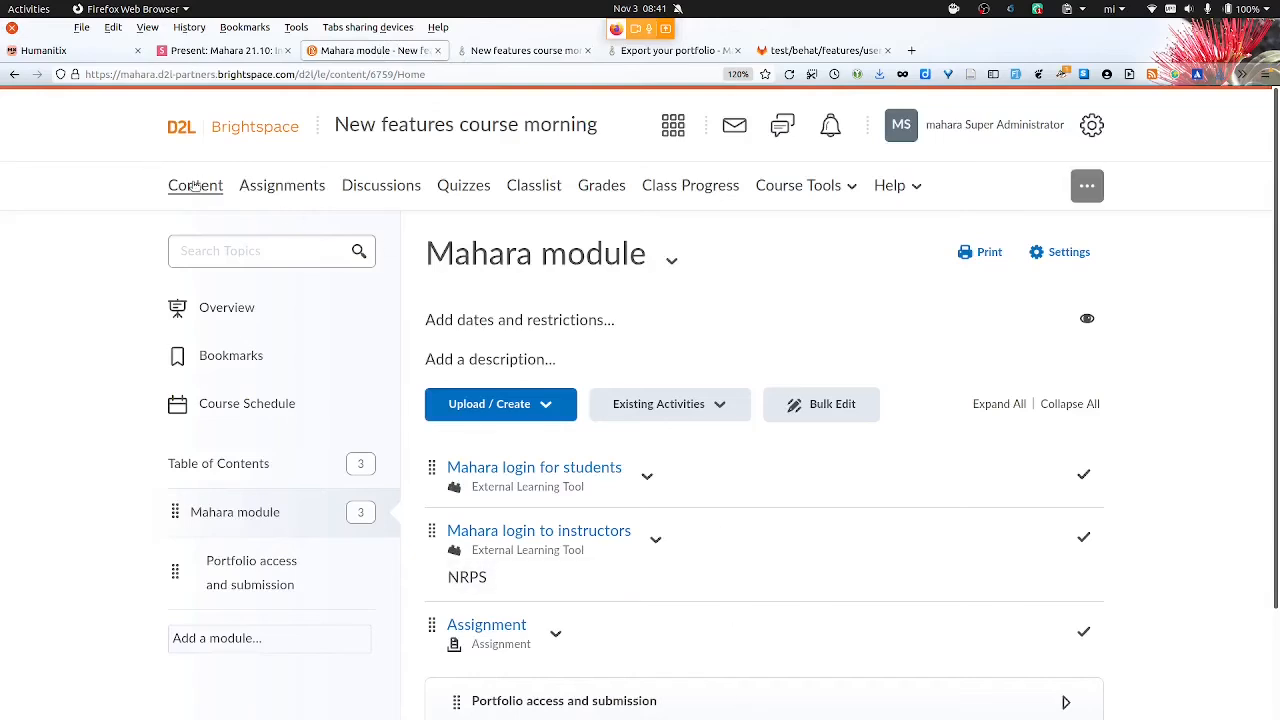
pyautogui.click(282, 185)
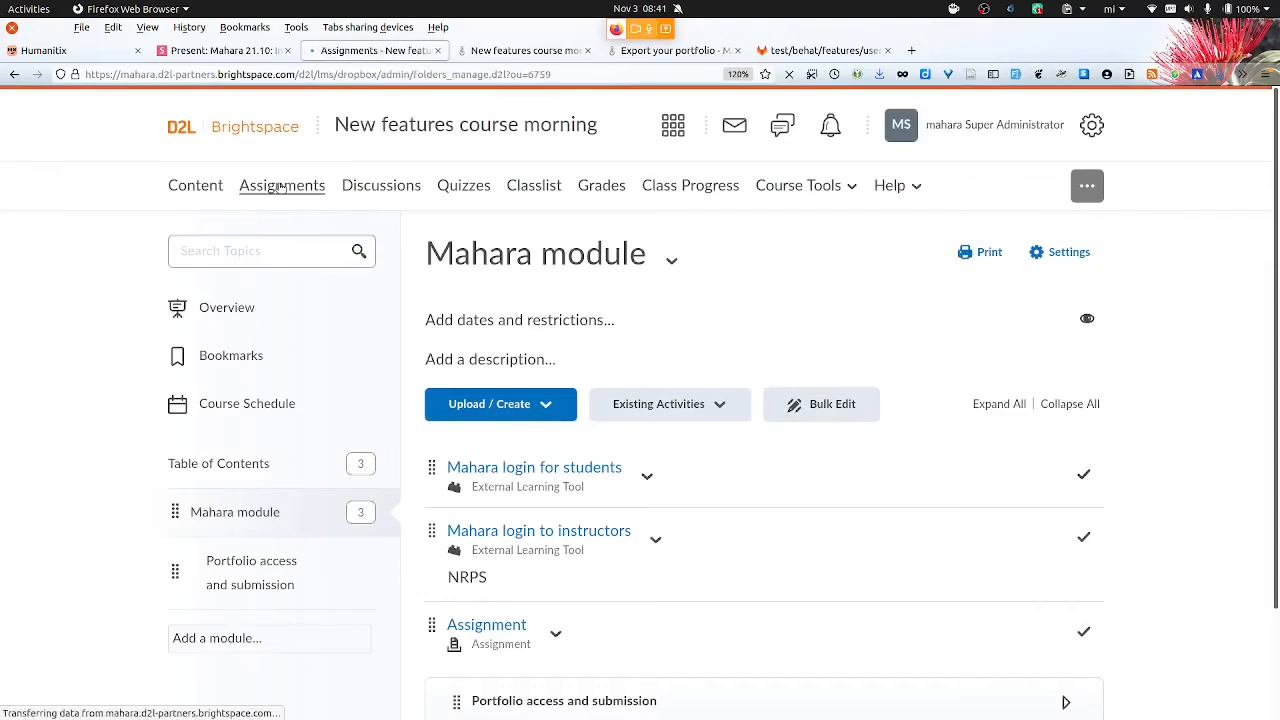
pyautogui.click(282, 185)
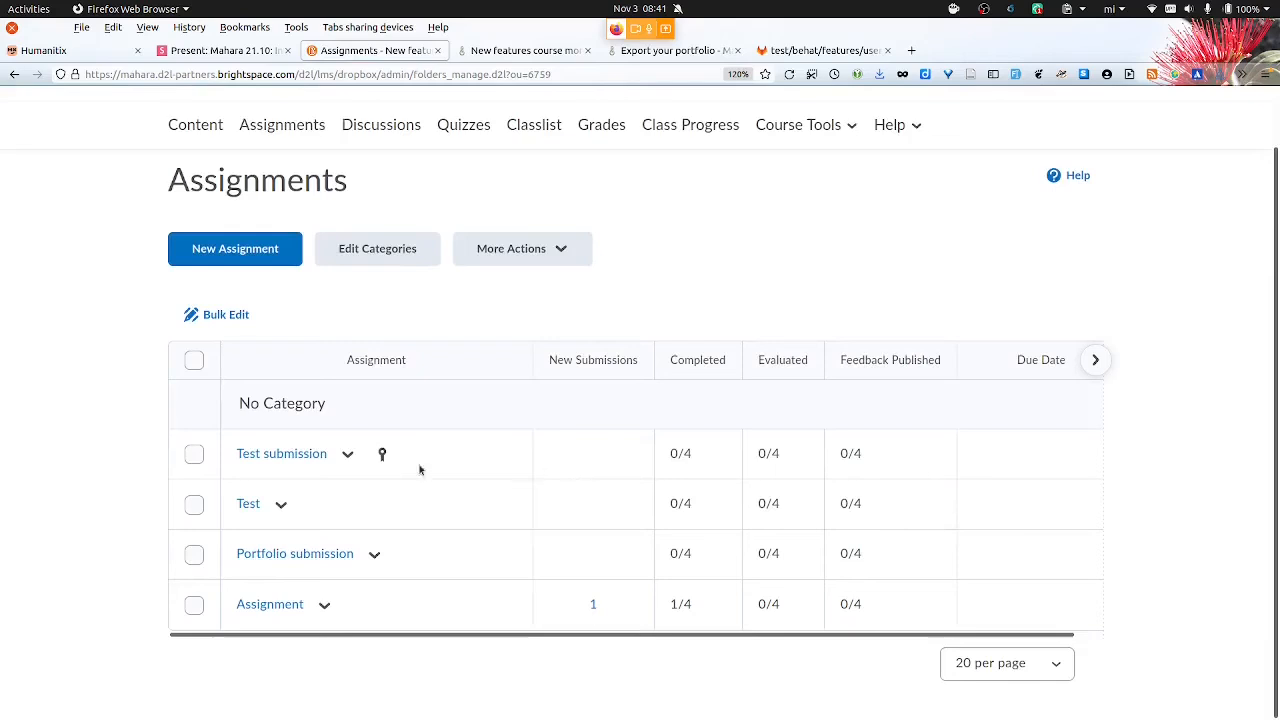
pyautogui.moveTo(269, 604)
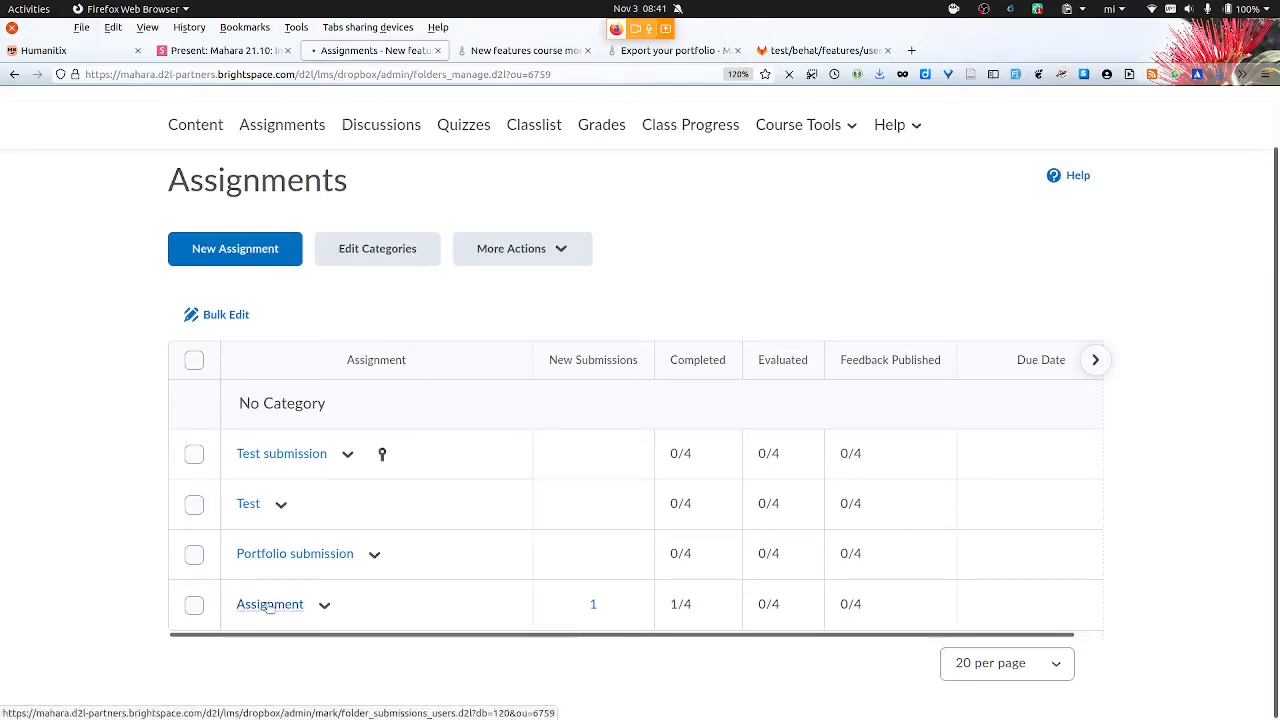
# Open Assignment's submissions and view the learner's submission for evaluation
pyautogui.click(593, 604)
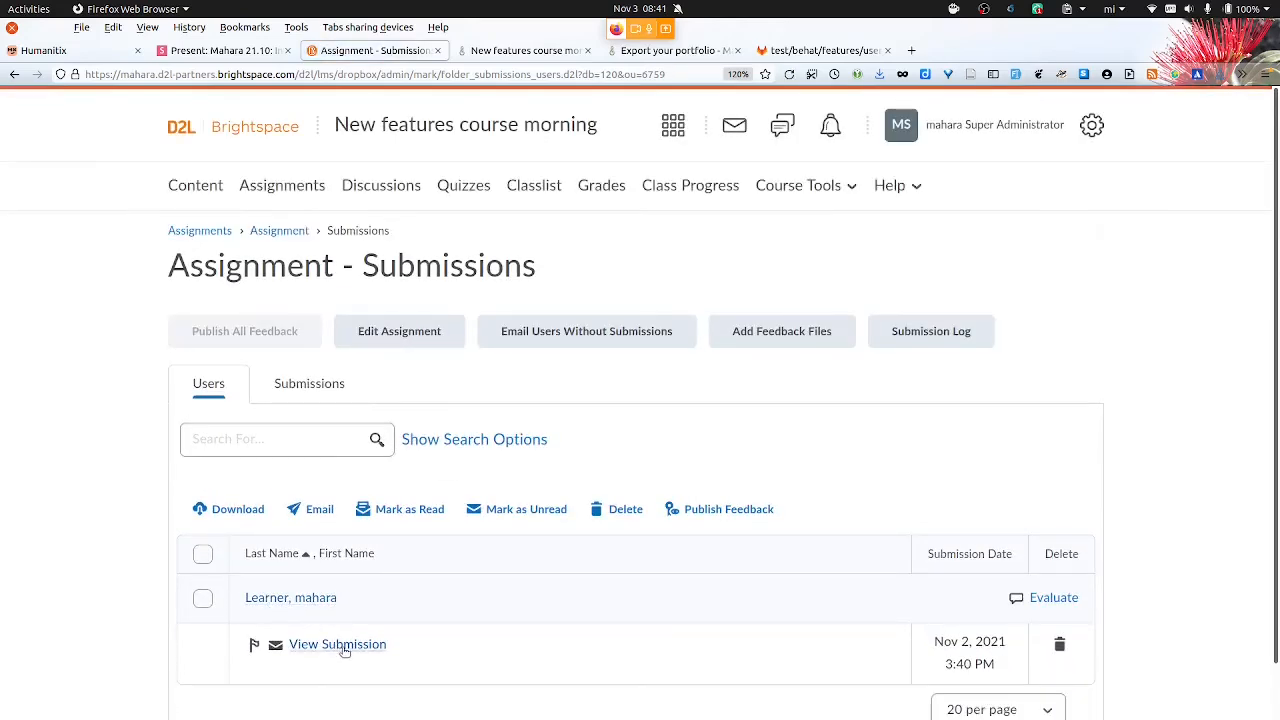
pyautogui.click(337, 644)
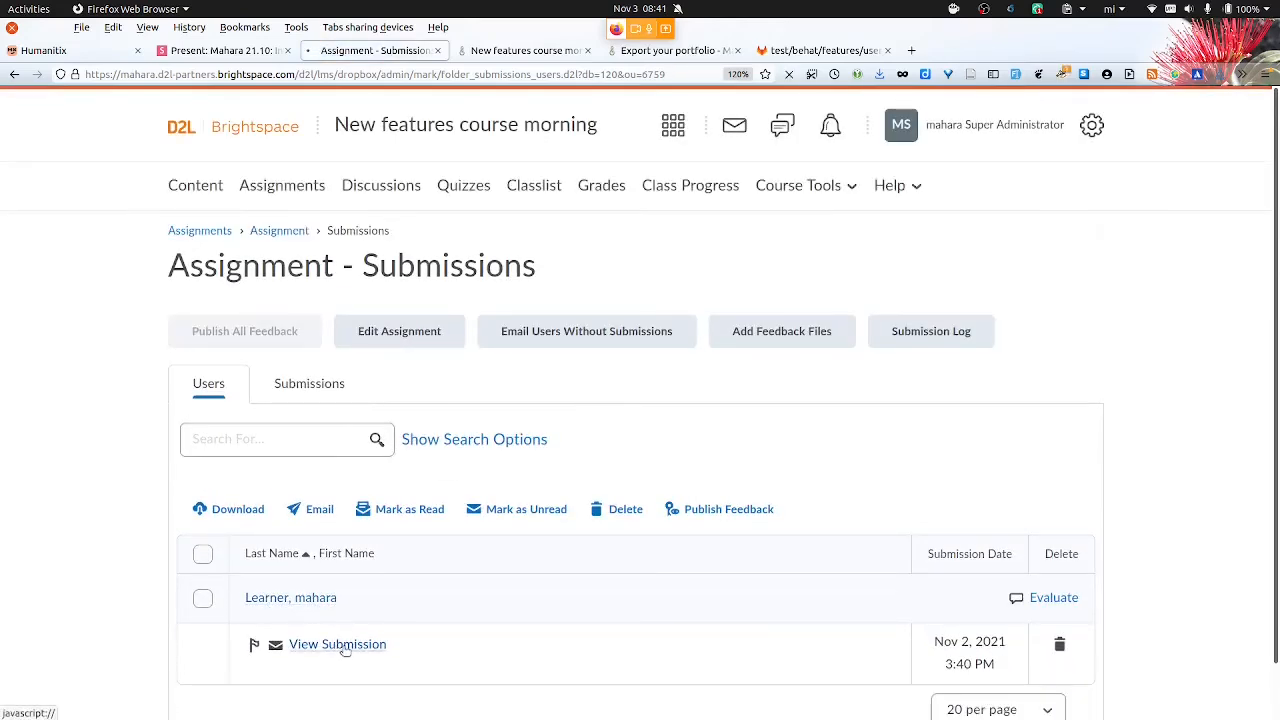
pyautogui.click(1053, 597)
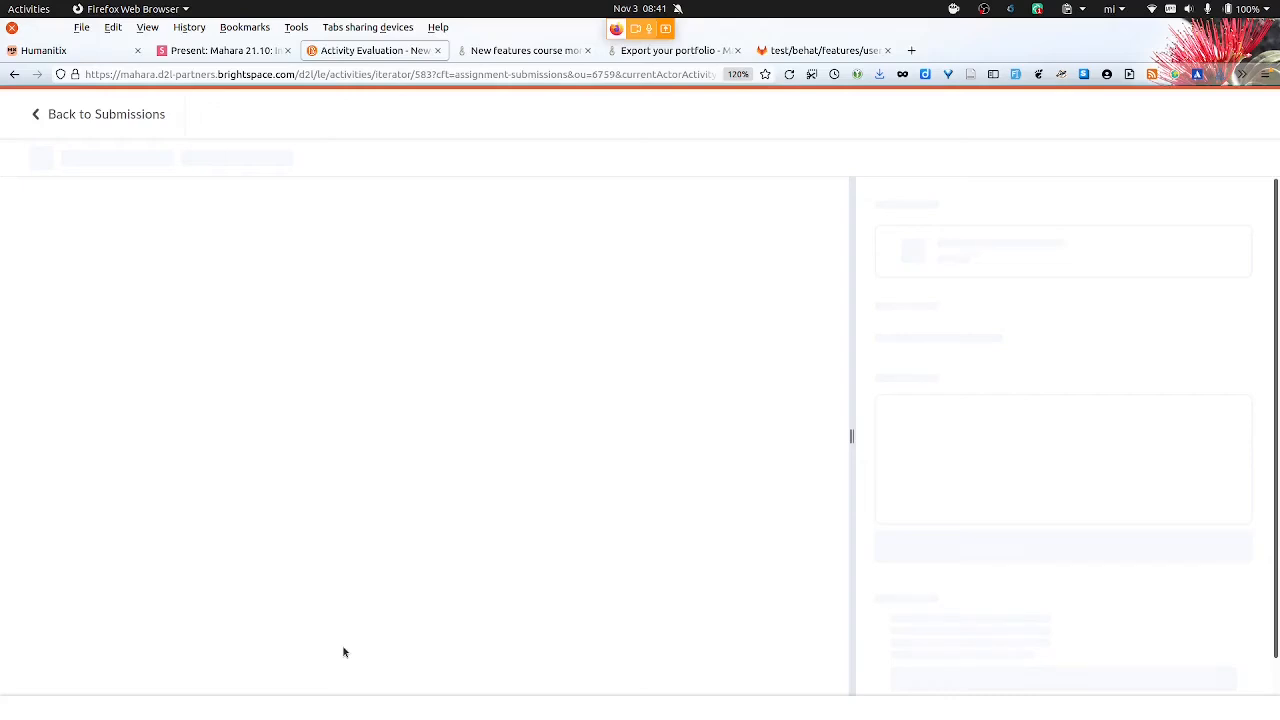
pyautogui.moveTo(433, 322)
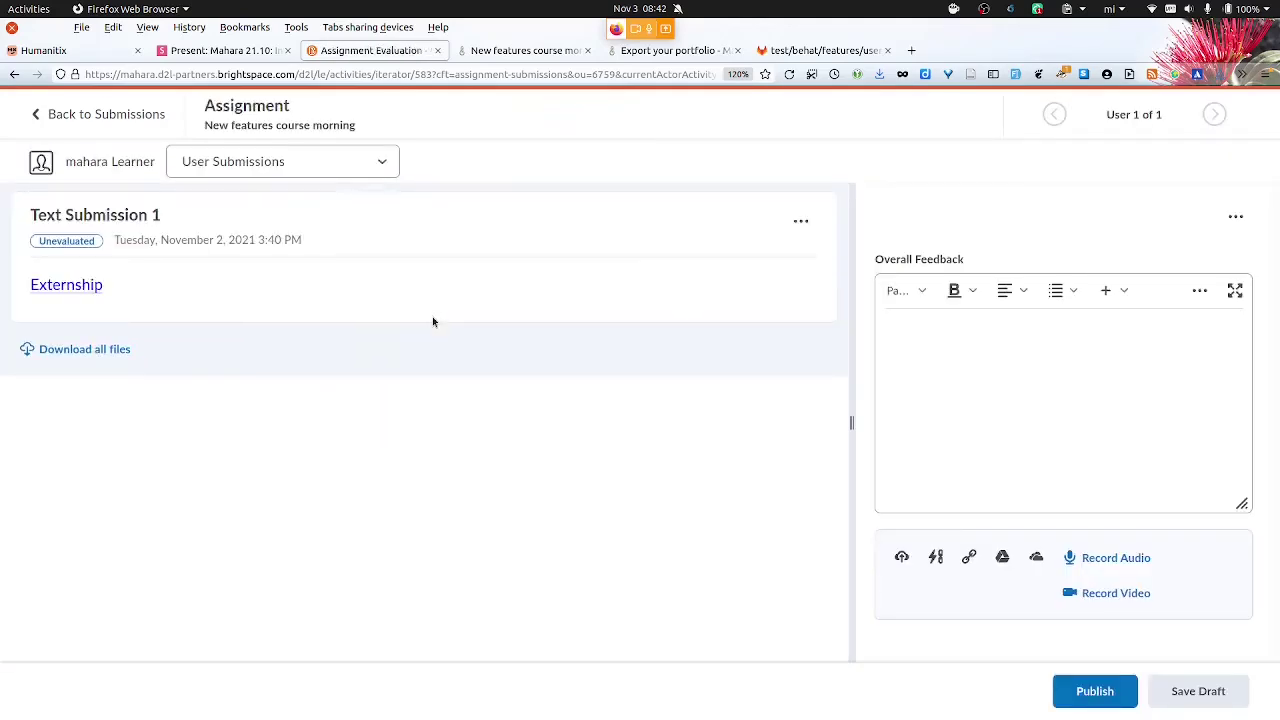
# Follow the Externship link to the Mahara portfolio page, marked submitted 03 November 2021
pyautogui.click(66, 284)
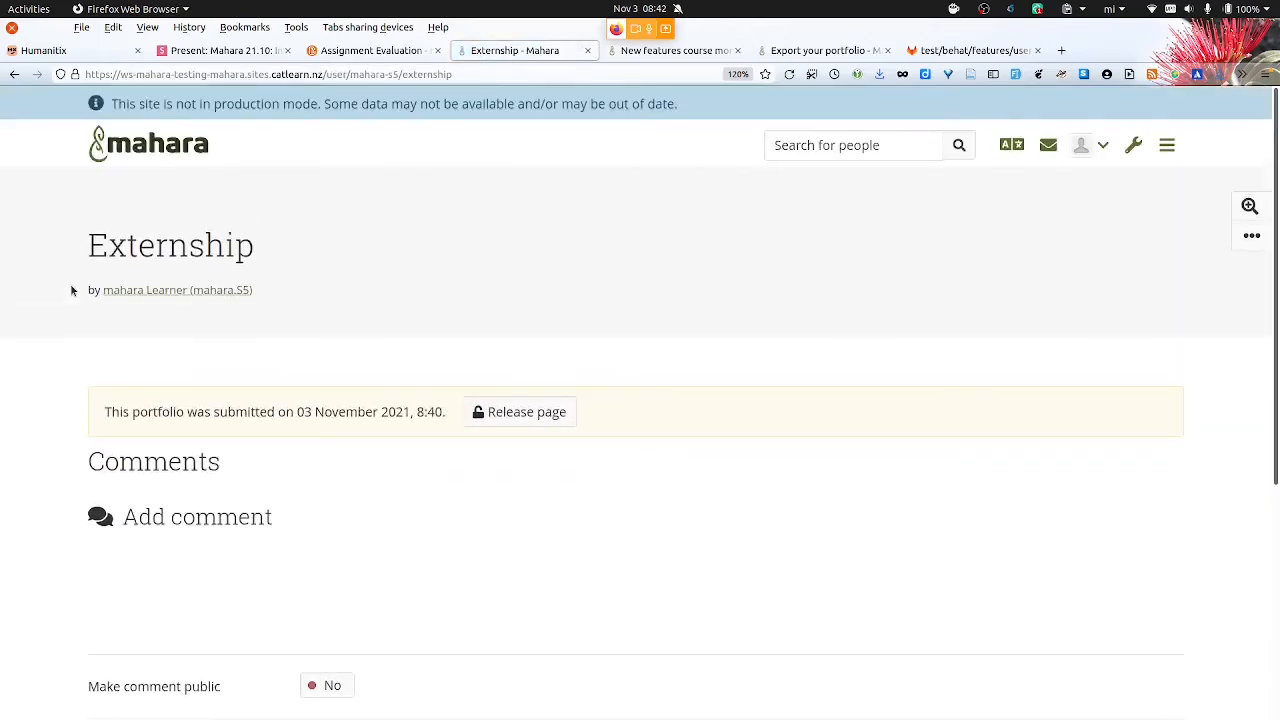
pyautogui.click(197, 516)
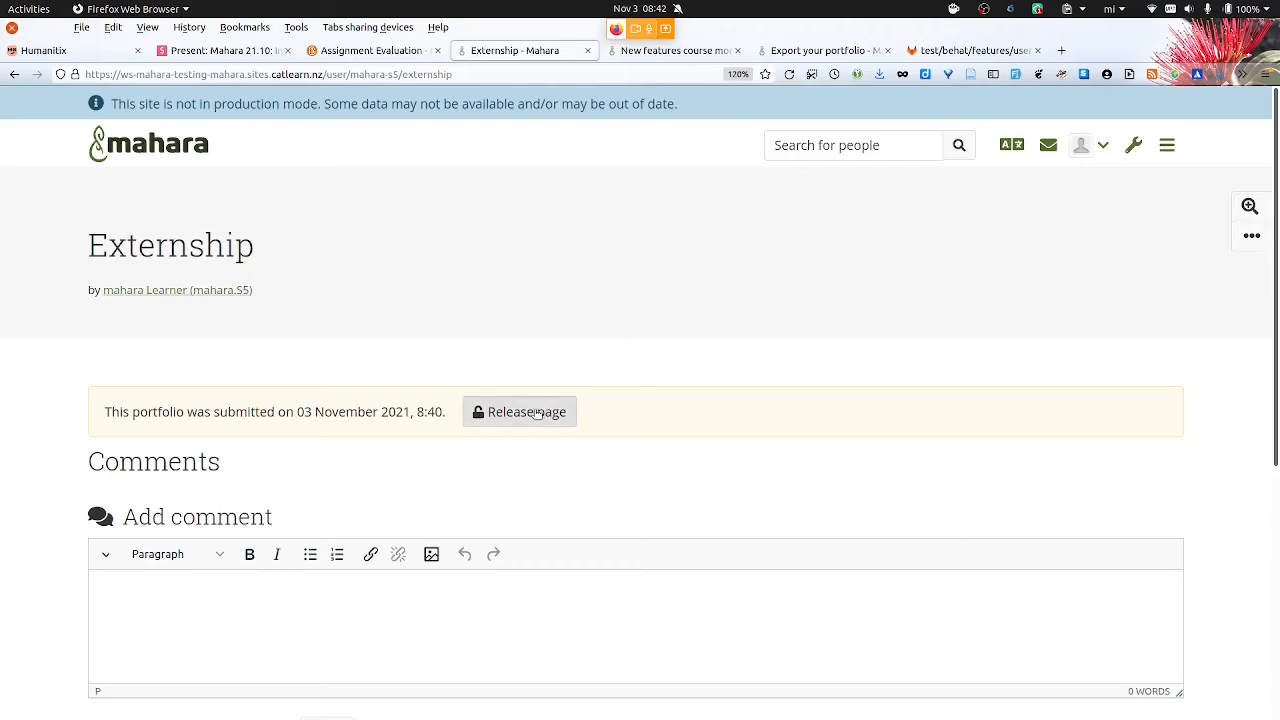
pyautogui.moveTo(363, 58)
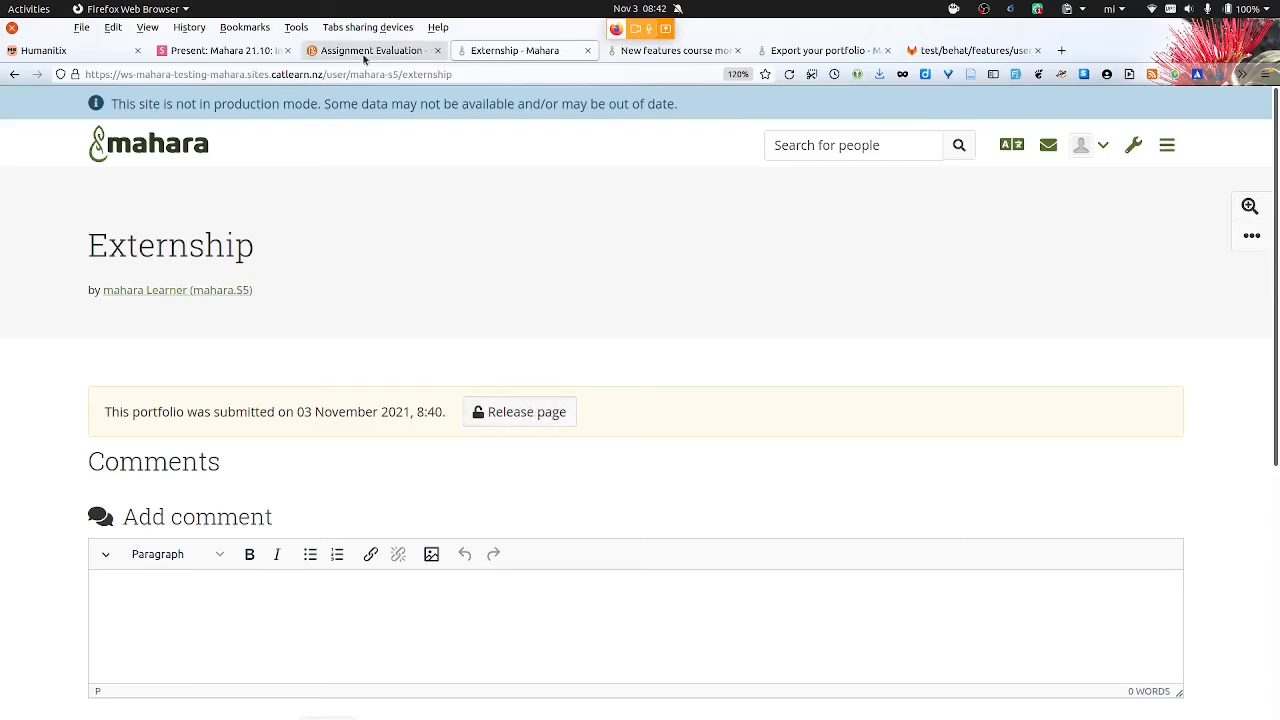
# Switch back to the Assignment Evaluation tab for the learner's Externship submission
pyautogui.click(372, 50)
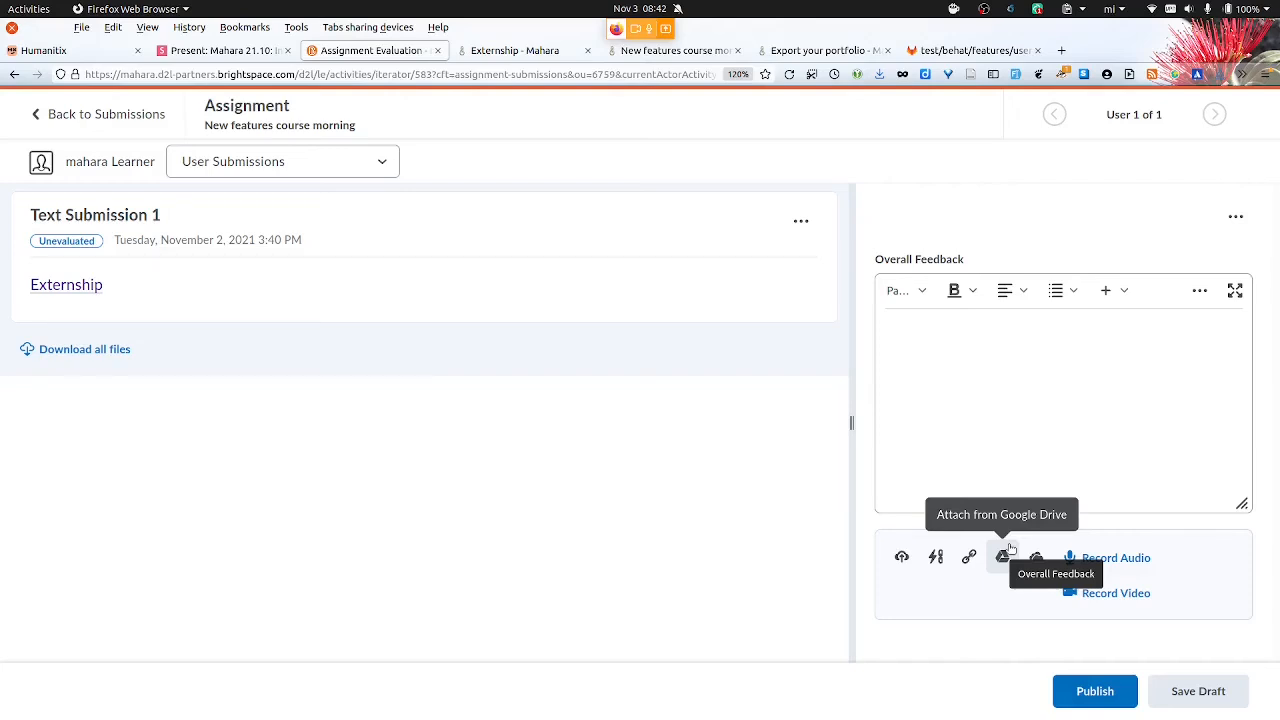
pyautogui.moveTo(1094, 691)
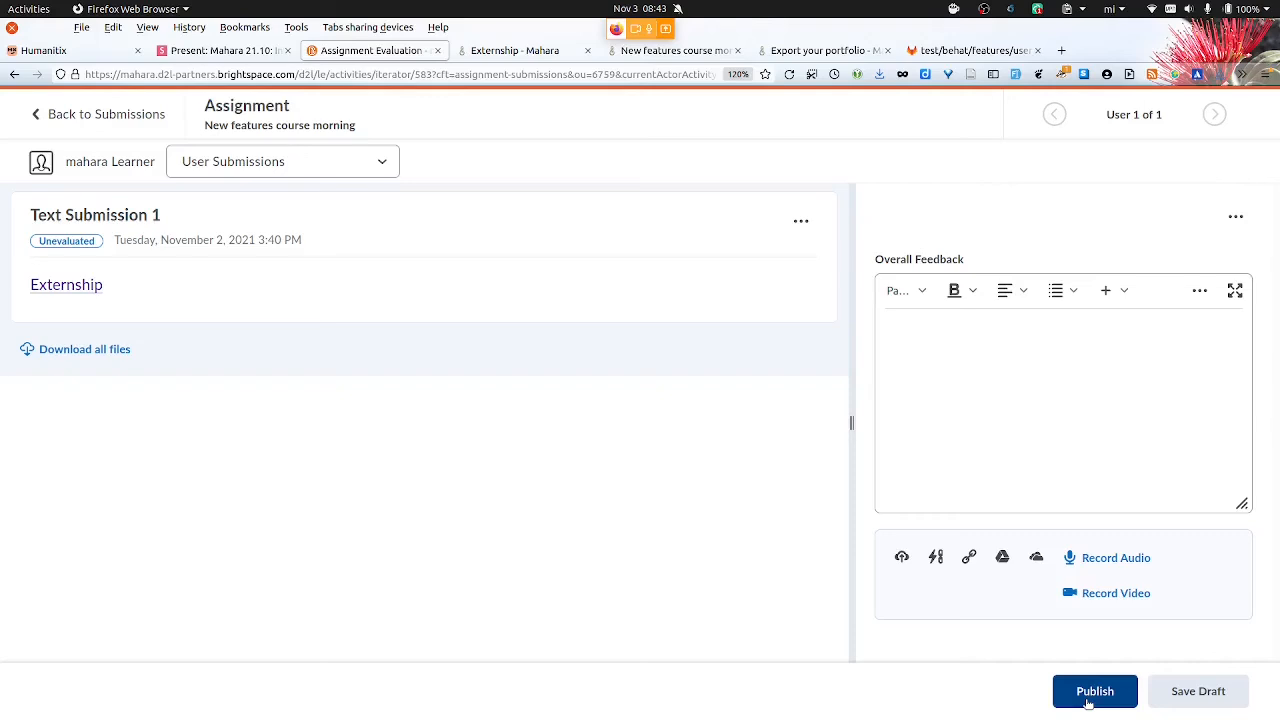
pyautogui.moveTo(1115, 644)
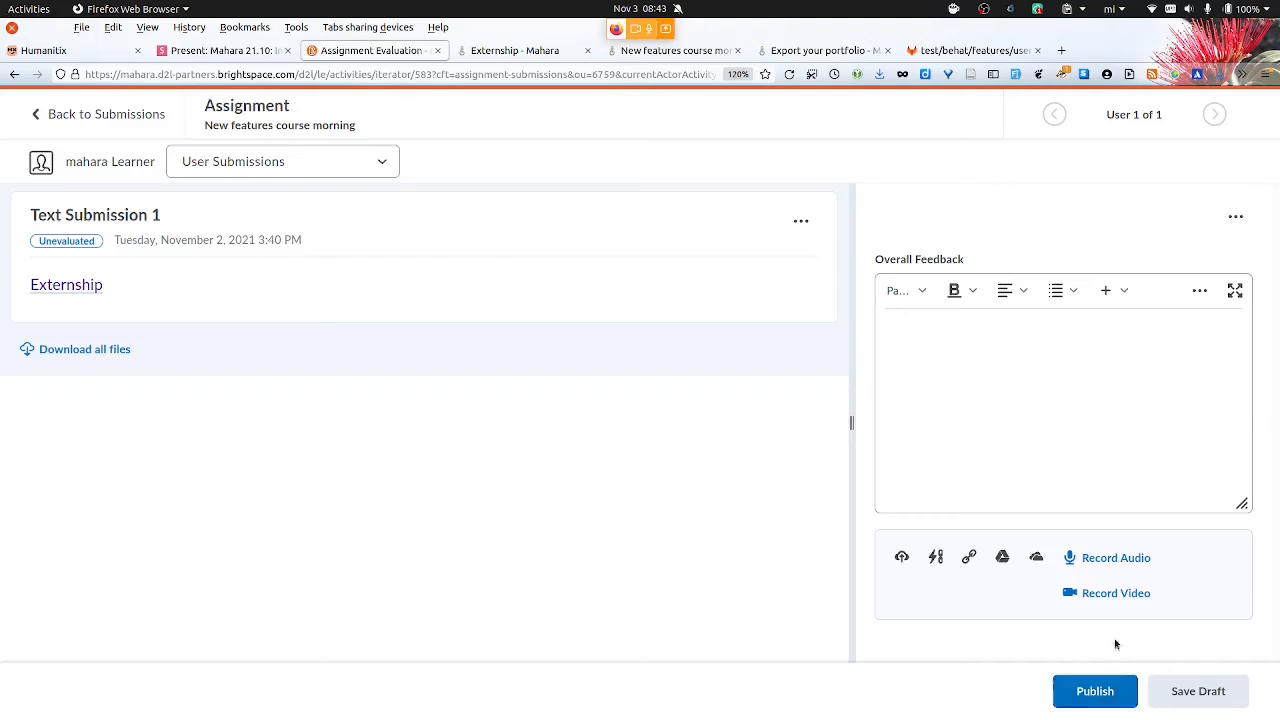
pyautogui.moveTo(1094, 691)
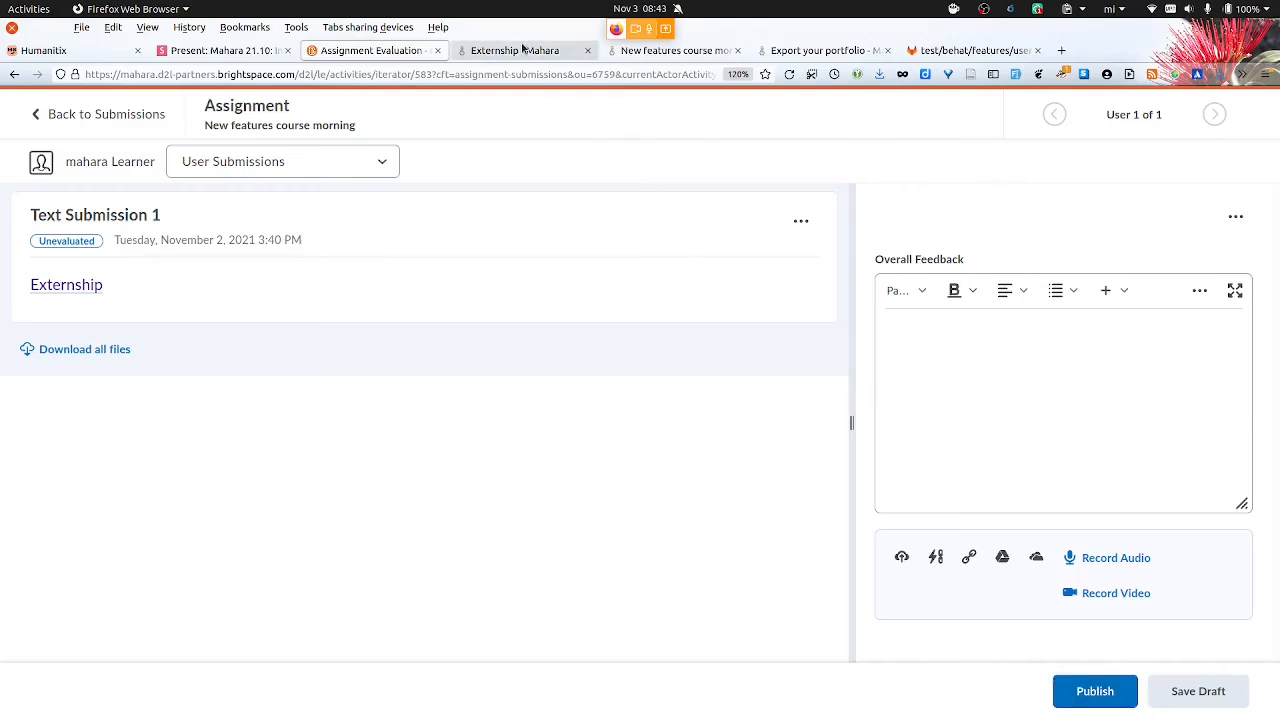
pyautogui.moveTo(515, 50)
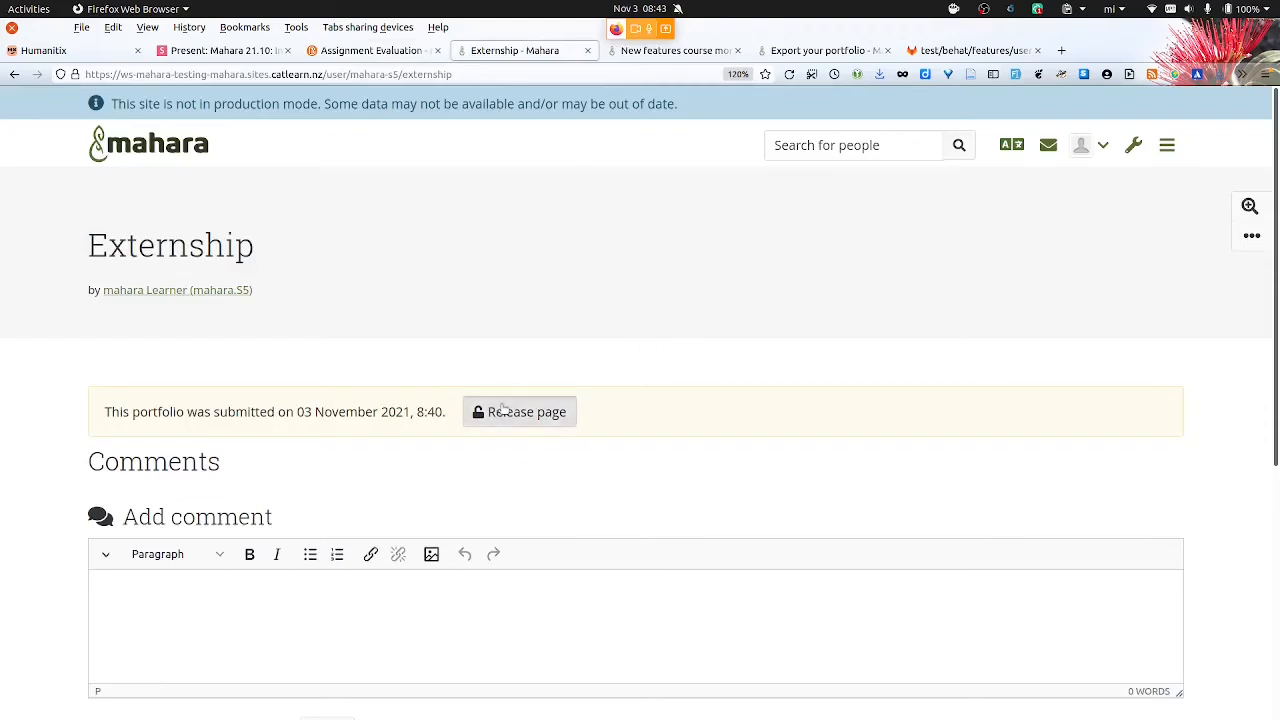
pyautogui.moveTo(1100, 155)
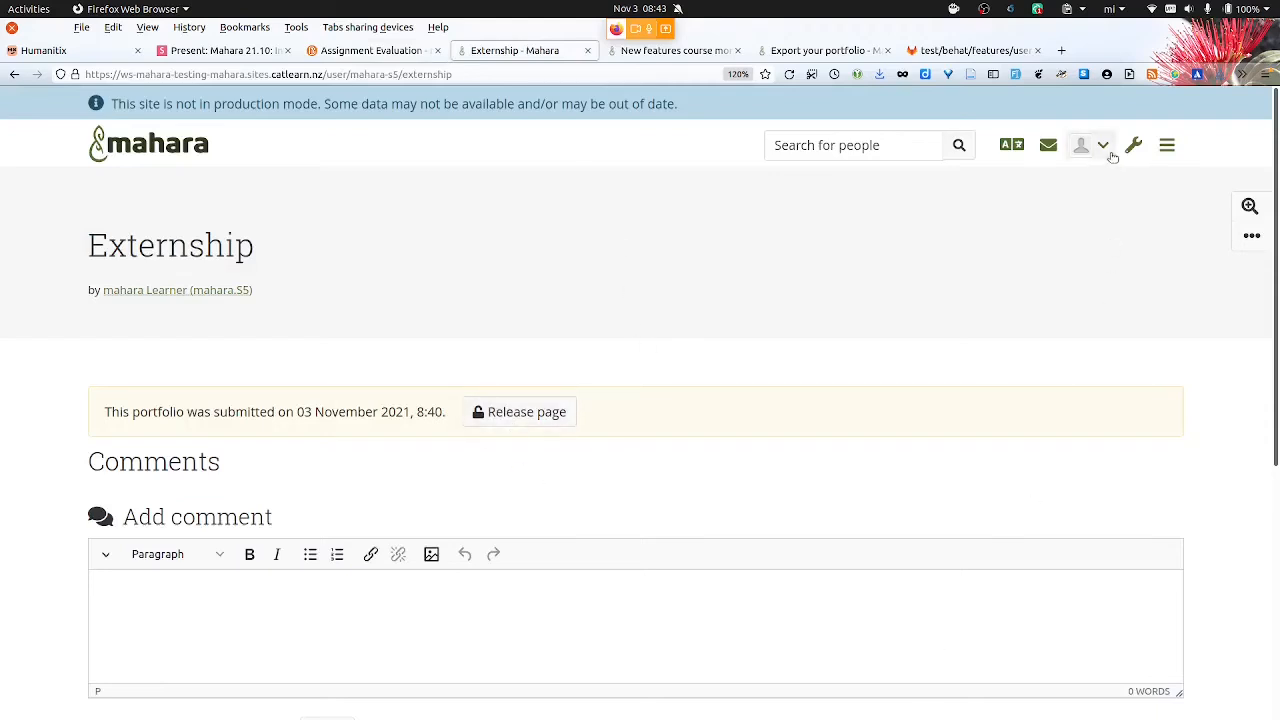
# Log in as Mahara admin and open Administration > Groups > Current submissions
pyautogui.click(1089, 145)
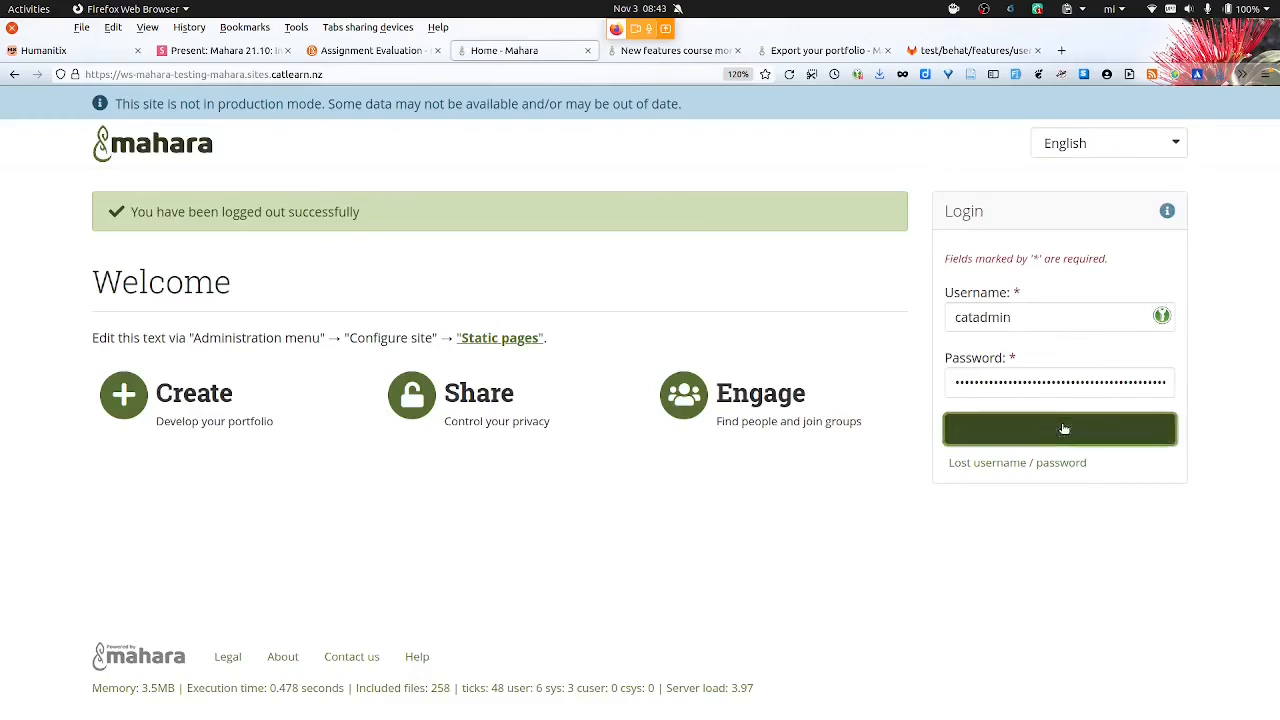
pyautogui.click(1059, 429)
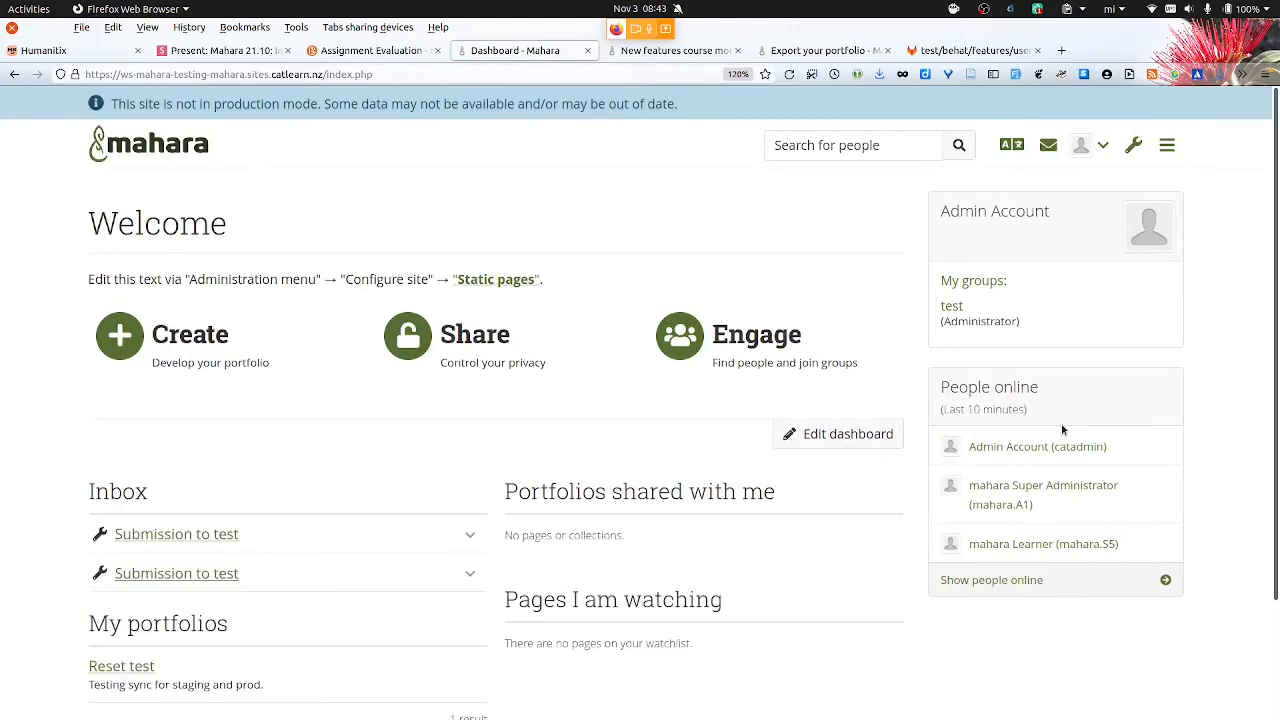
pyautogui.click(1133, 144)
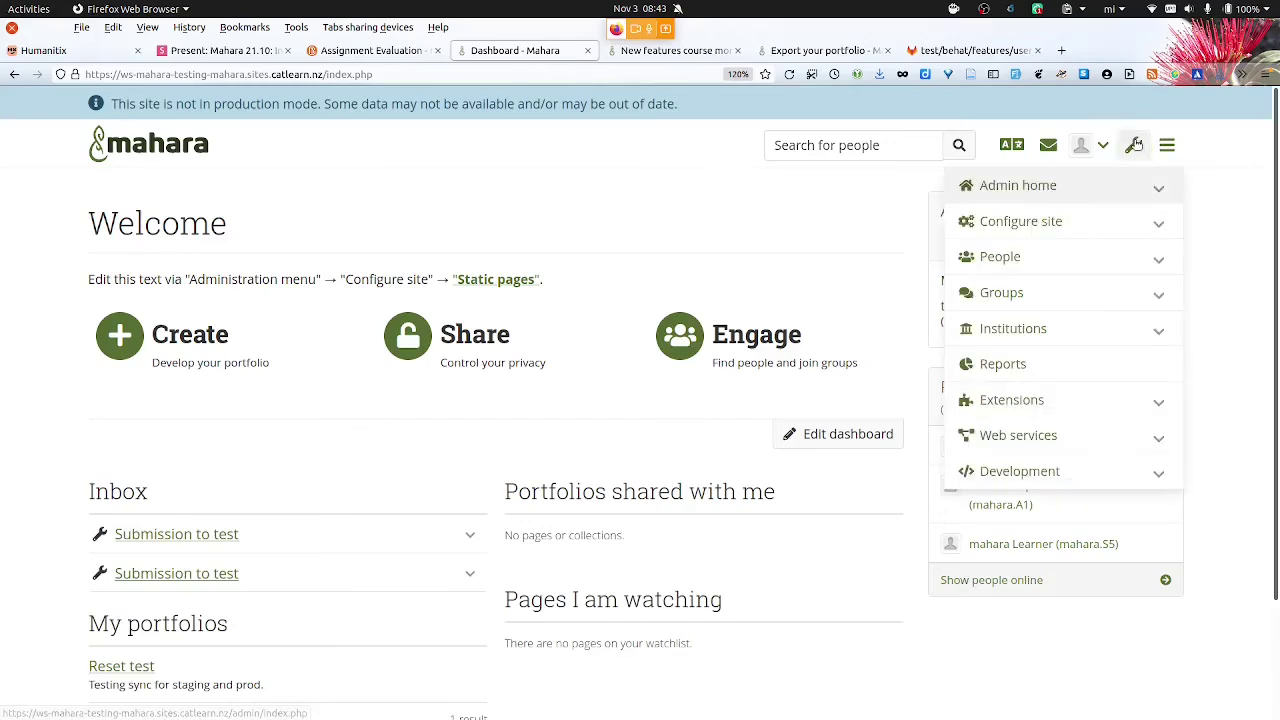
pyautogui.click(1158, 292)
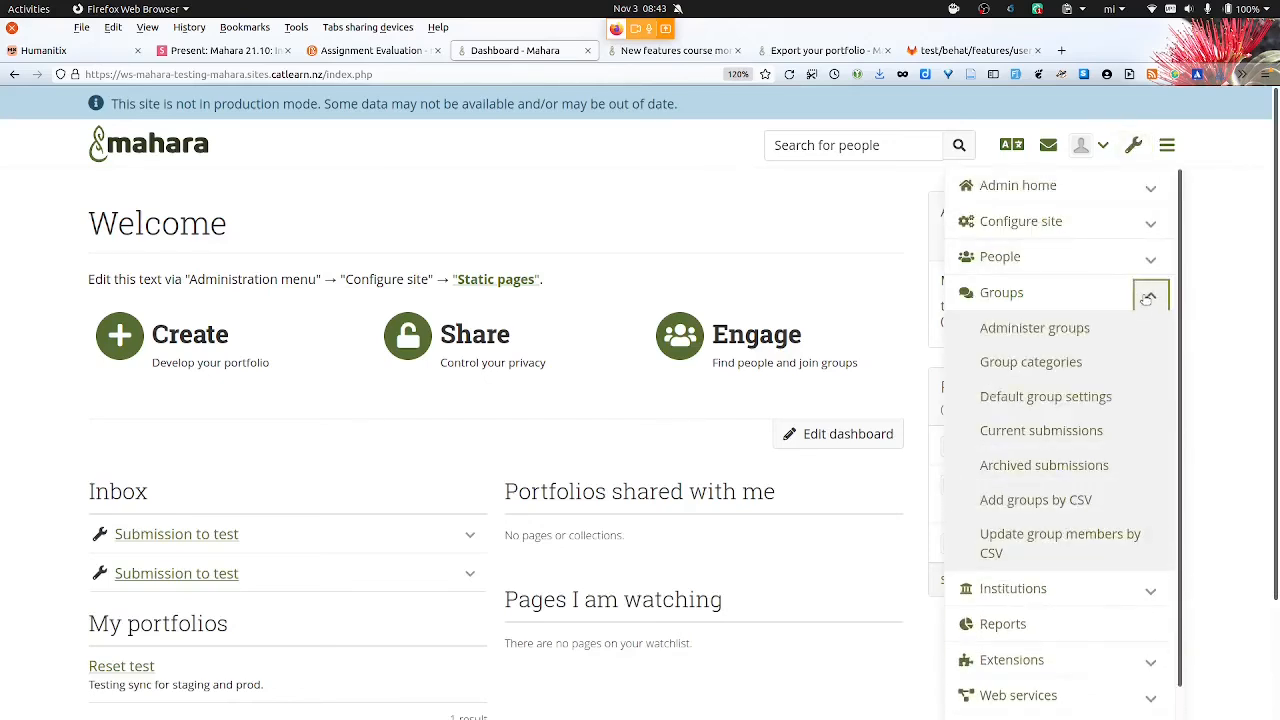
pyautogui.moveTo(1036, 499)
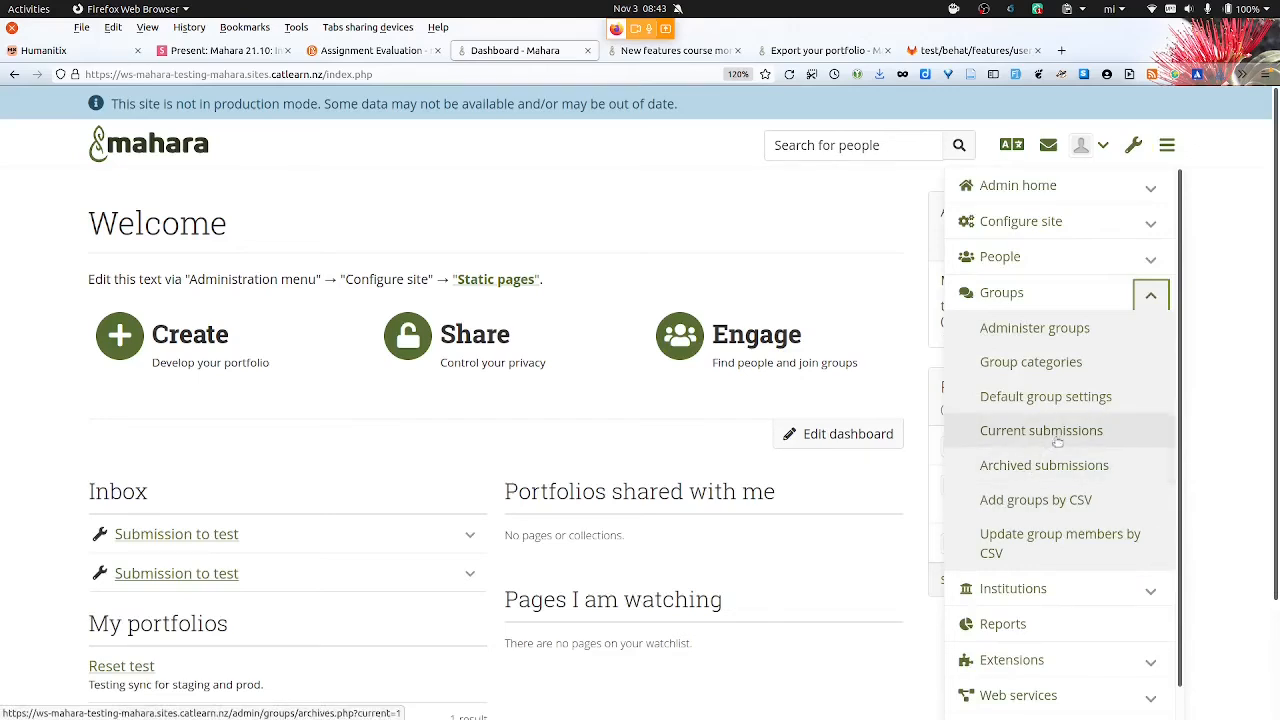
pyautogui.click(1150, 292)
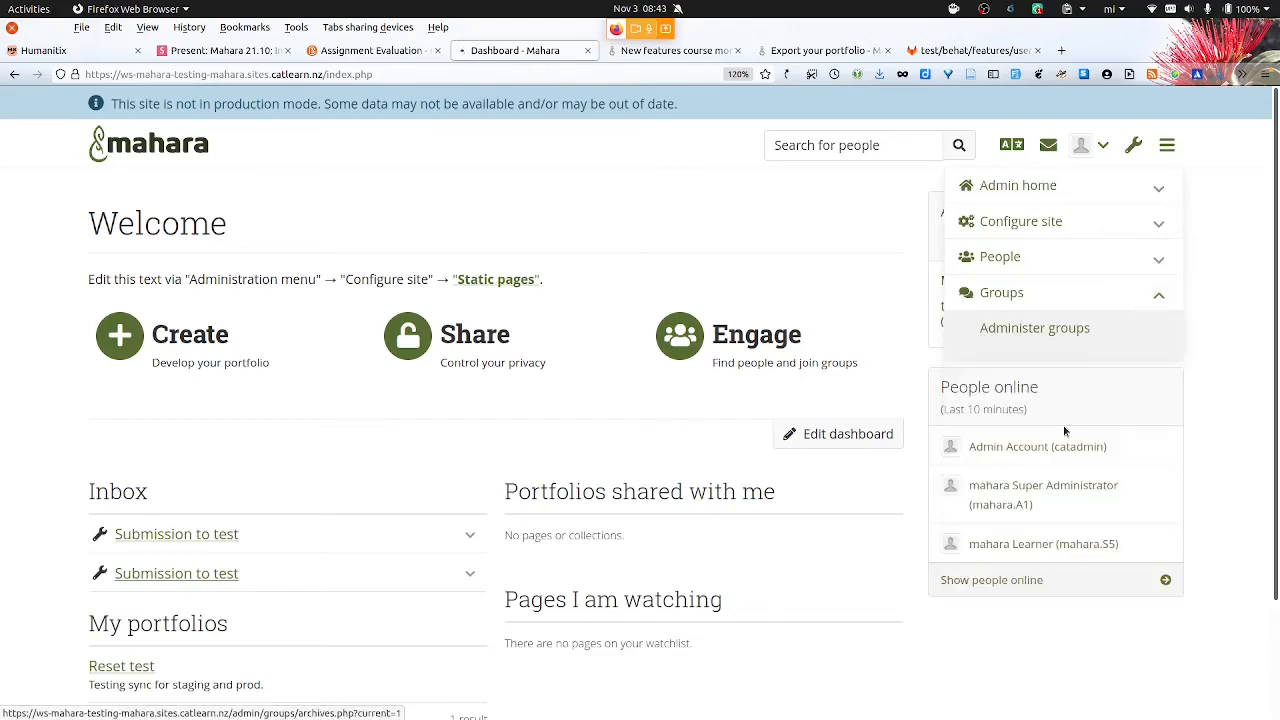
pyautogui.click(1034, 327)
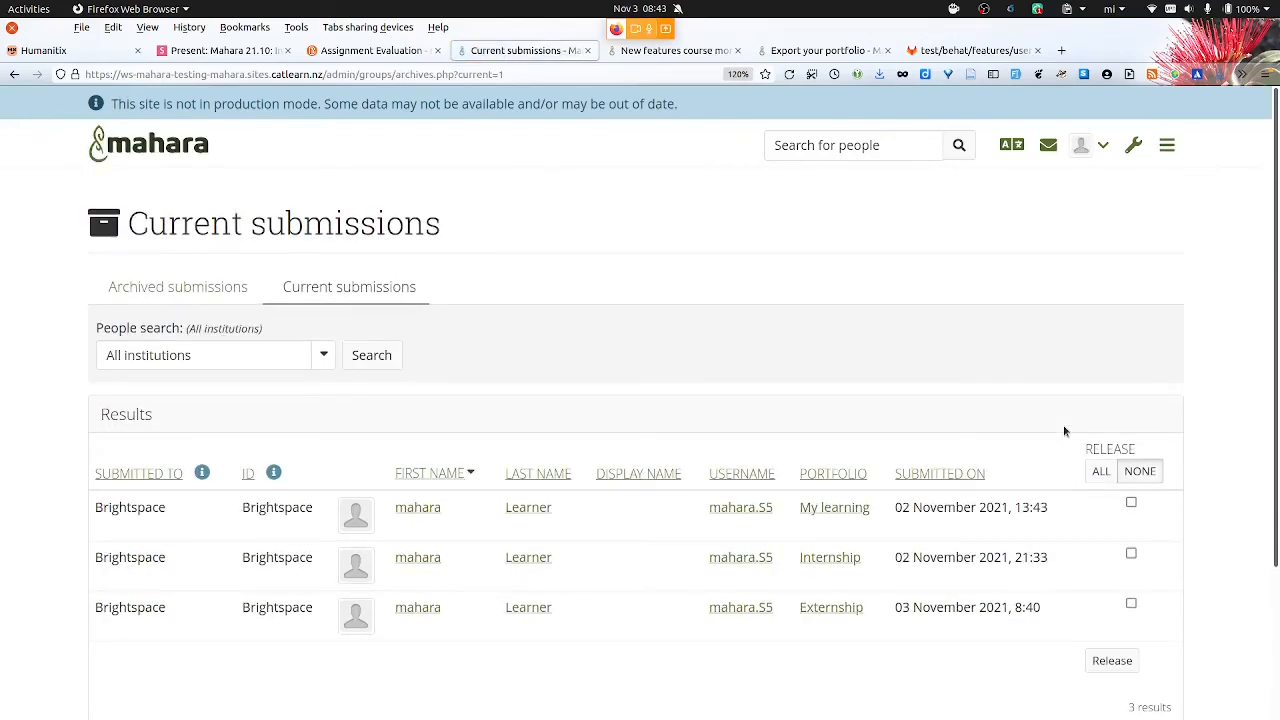
pyautogui.moveTo(1240, 522)
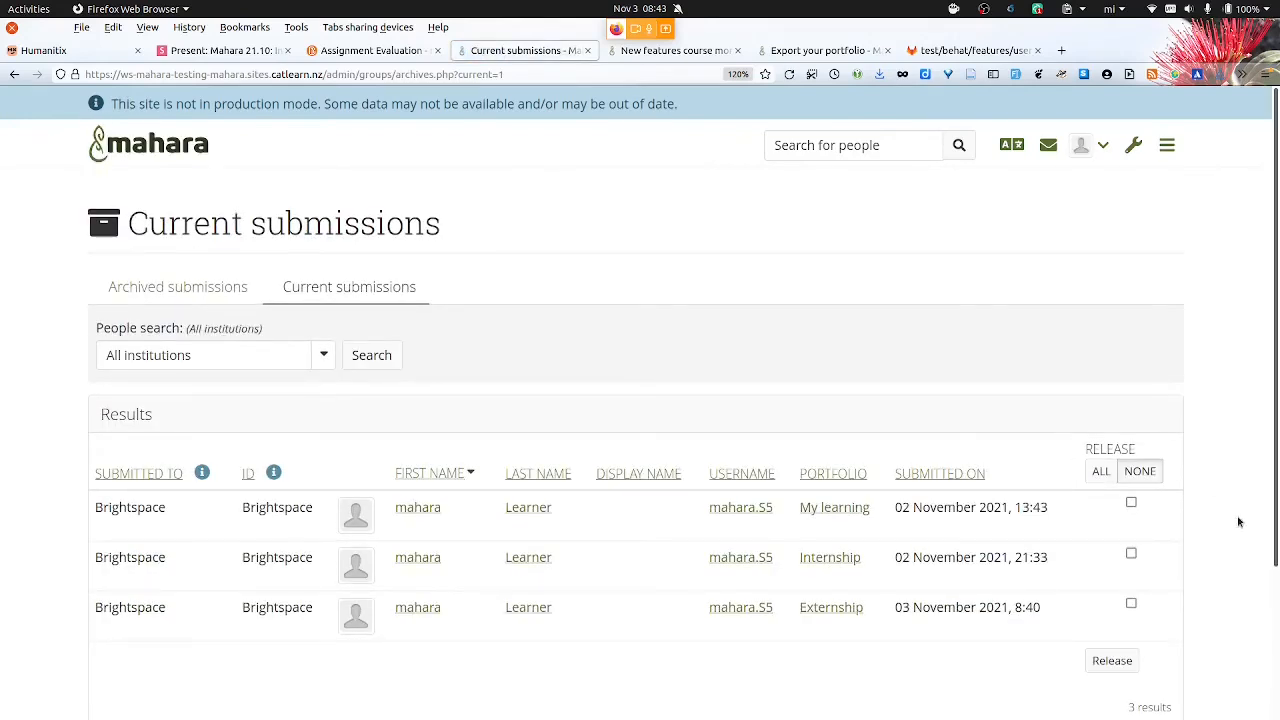
# Scroll the current submissions and tick Release for the learner's My learning row
pyautogui.scroll(-3)
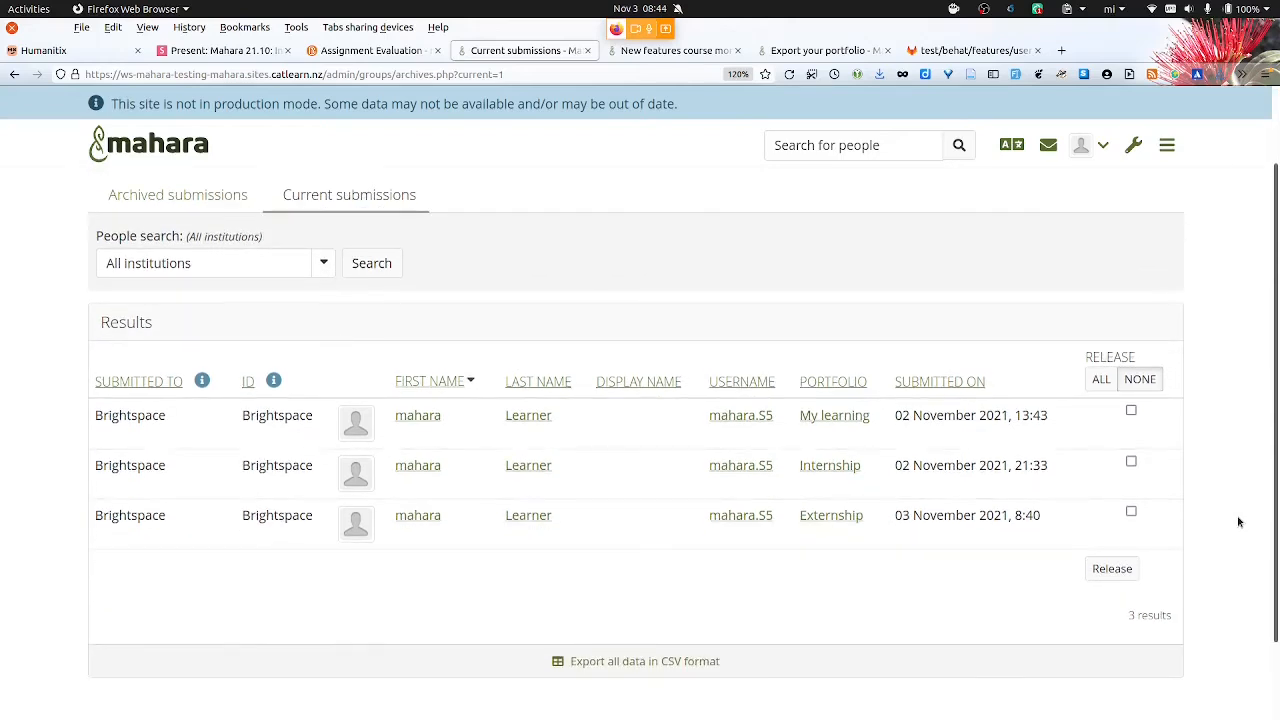
pyautogui.scroll(-3)
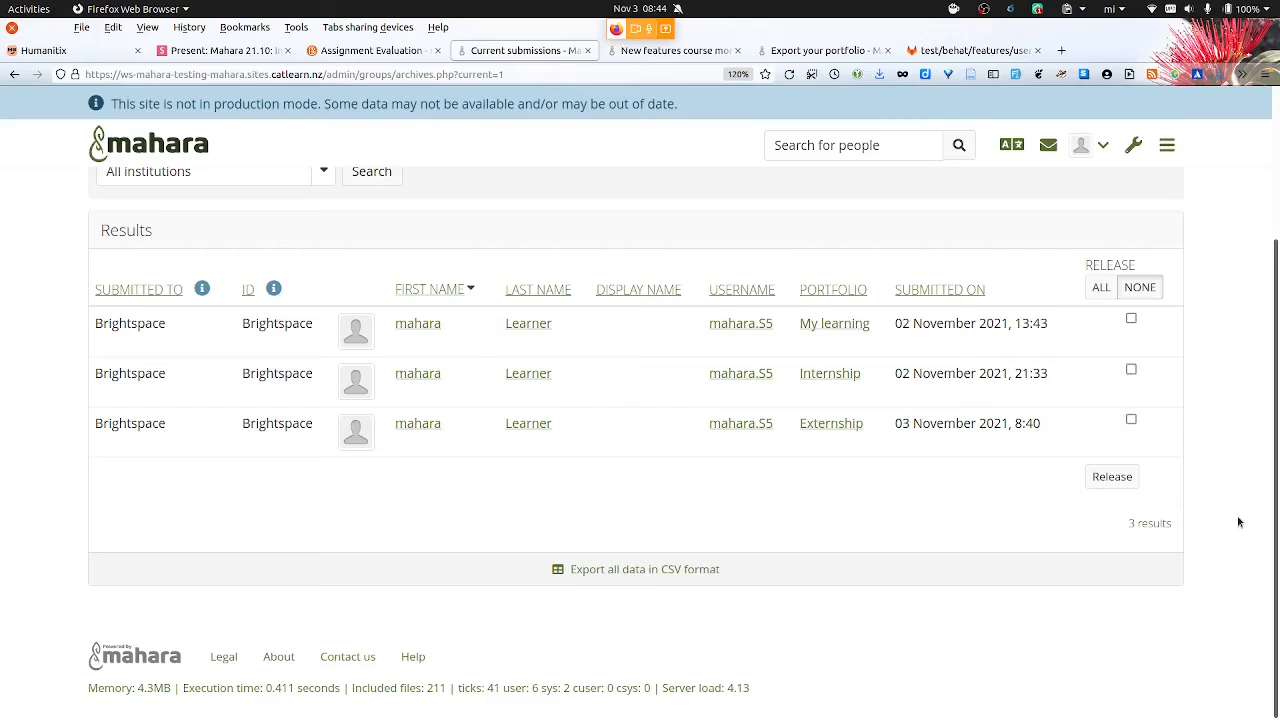
pyautogui.moveTo(1131, 318)
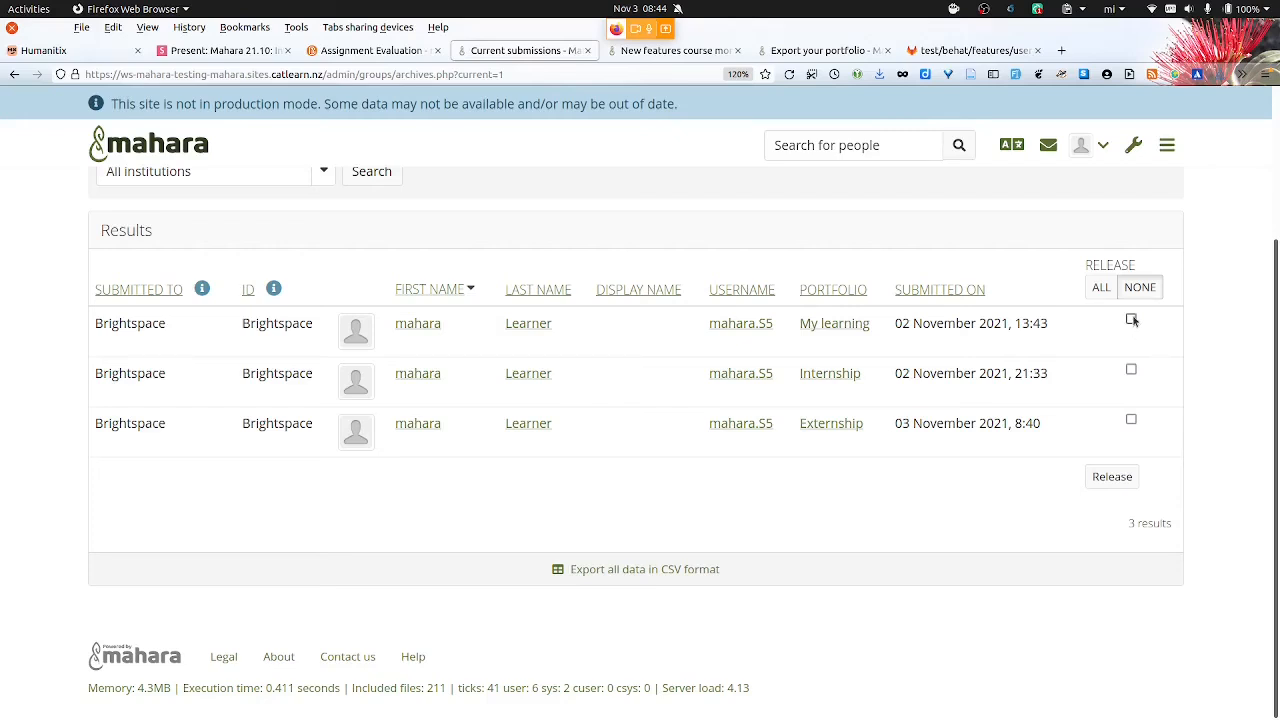
pyautogui.click(1131, 319)
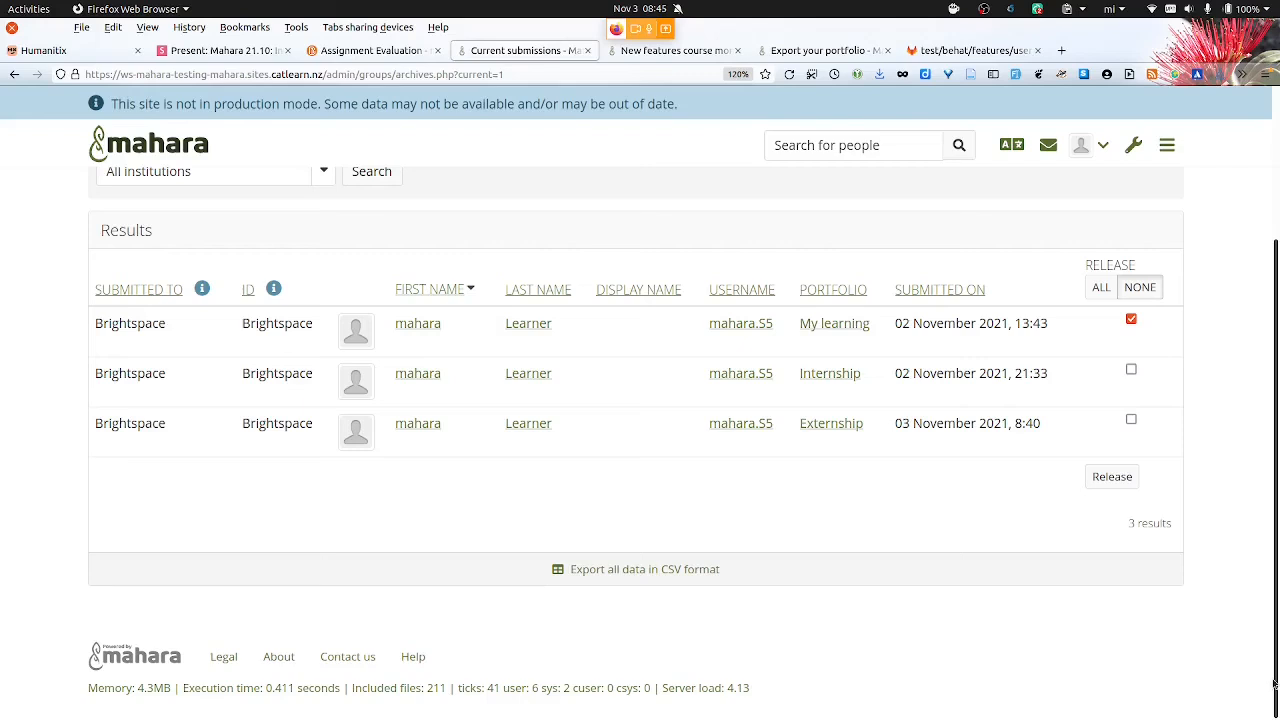
pyautogui.scroll(3)
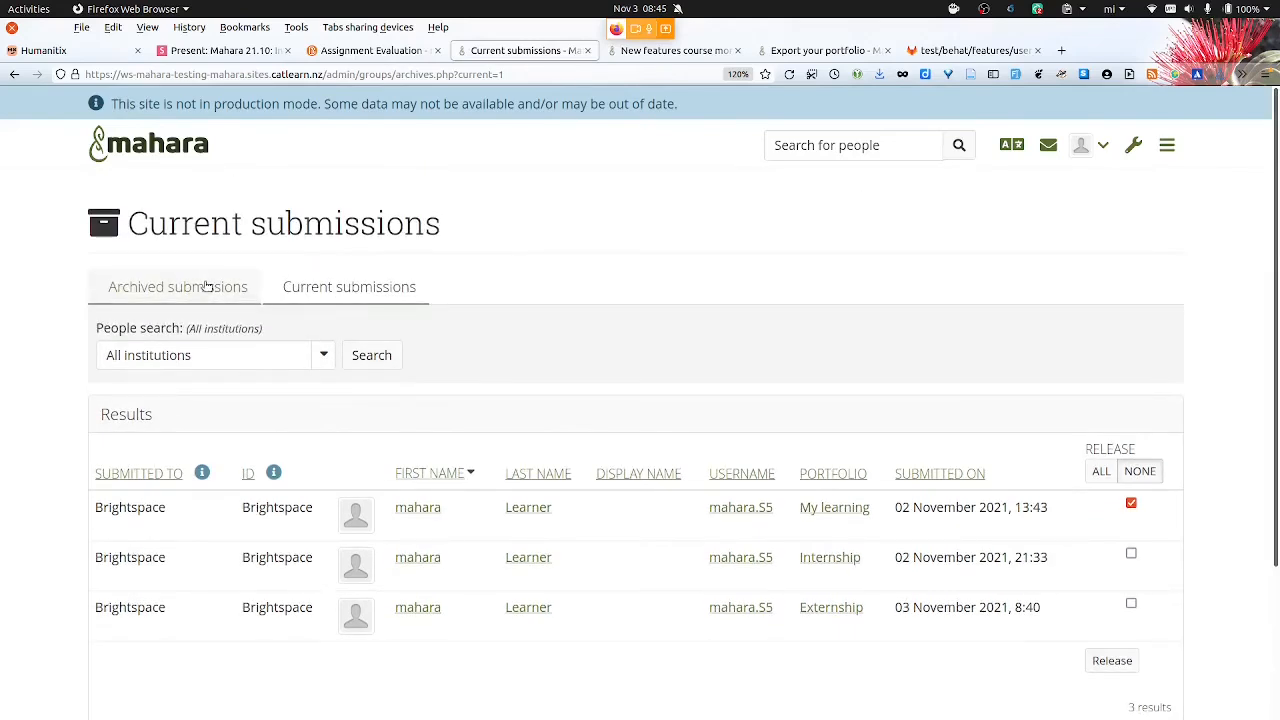
# Open the Archived submissions tab listing five archived Brightspace and test portfolios
pyautogui.click(176, 286)
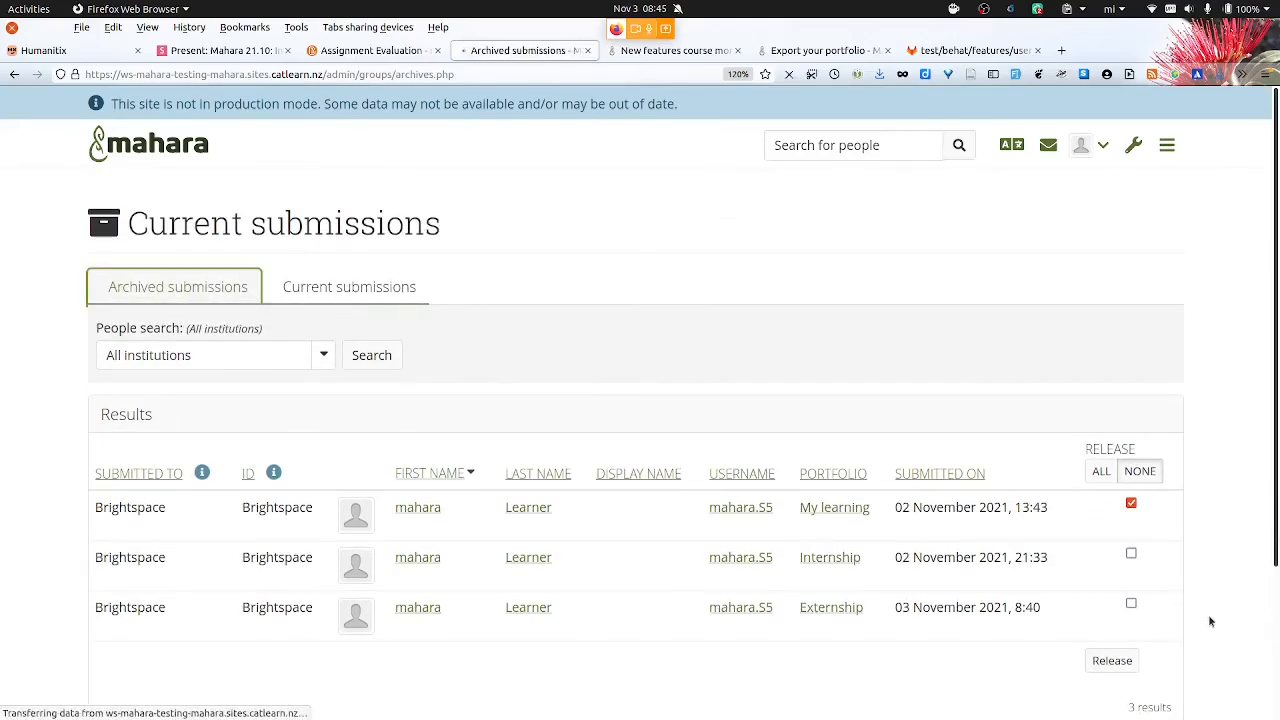
pyautogui.click(176, 286)
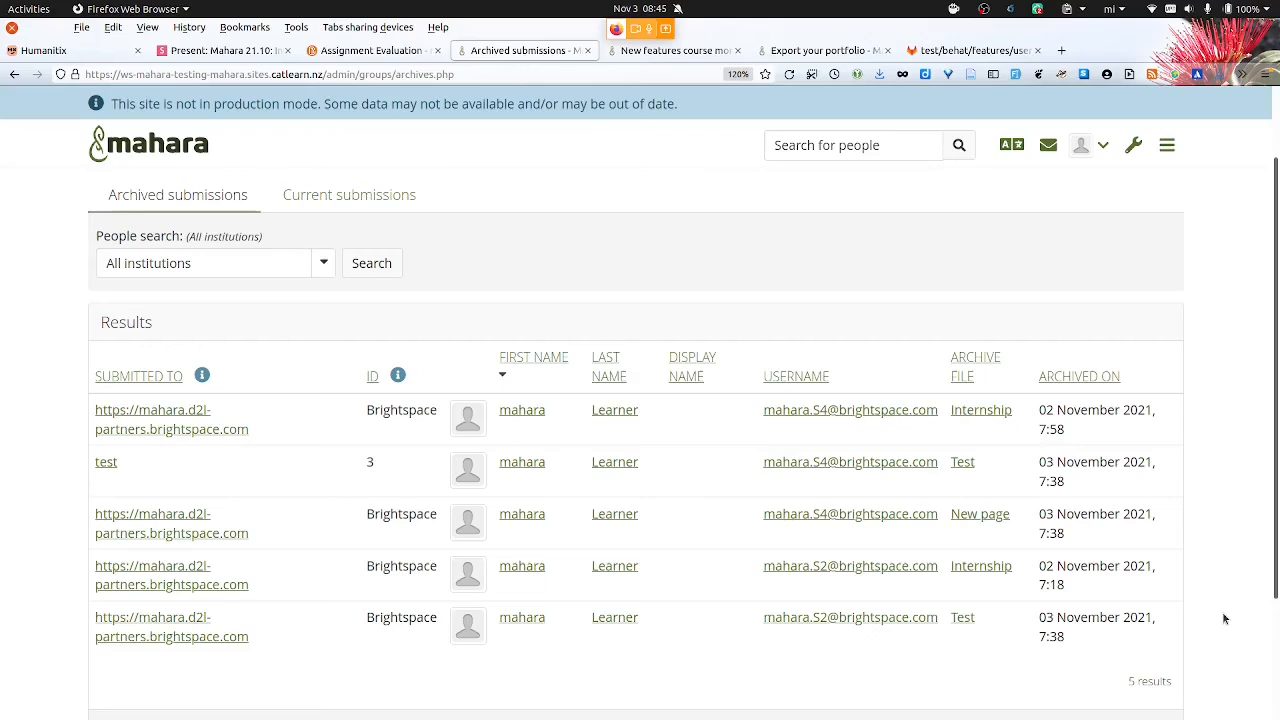
pyautogui.moveTo(876, 152)
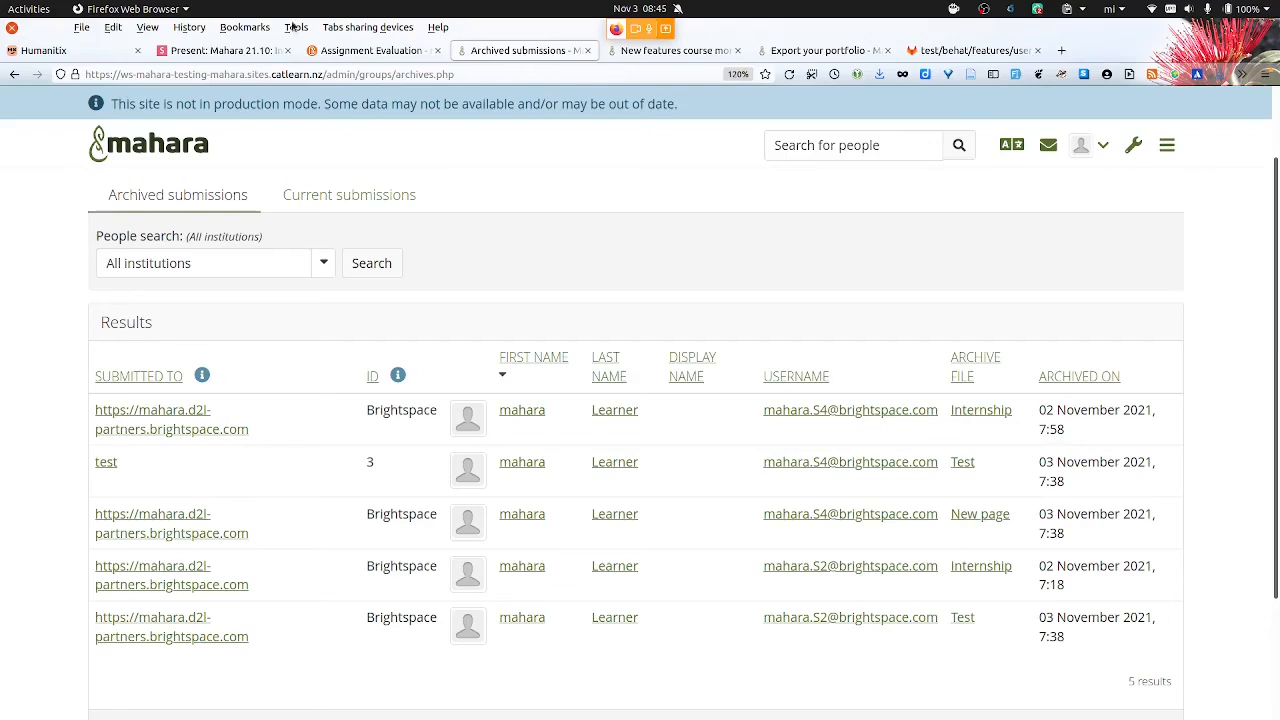
pyautogui.moveTo(1120, 152)
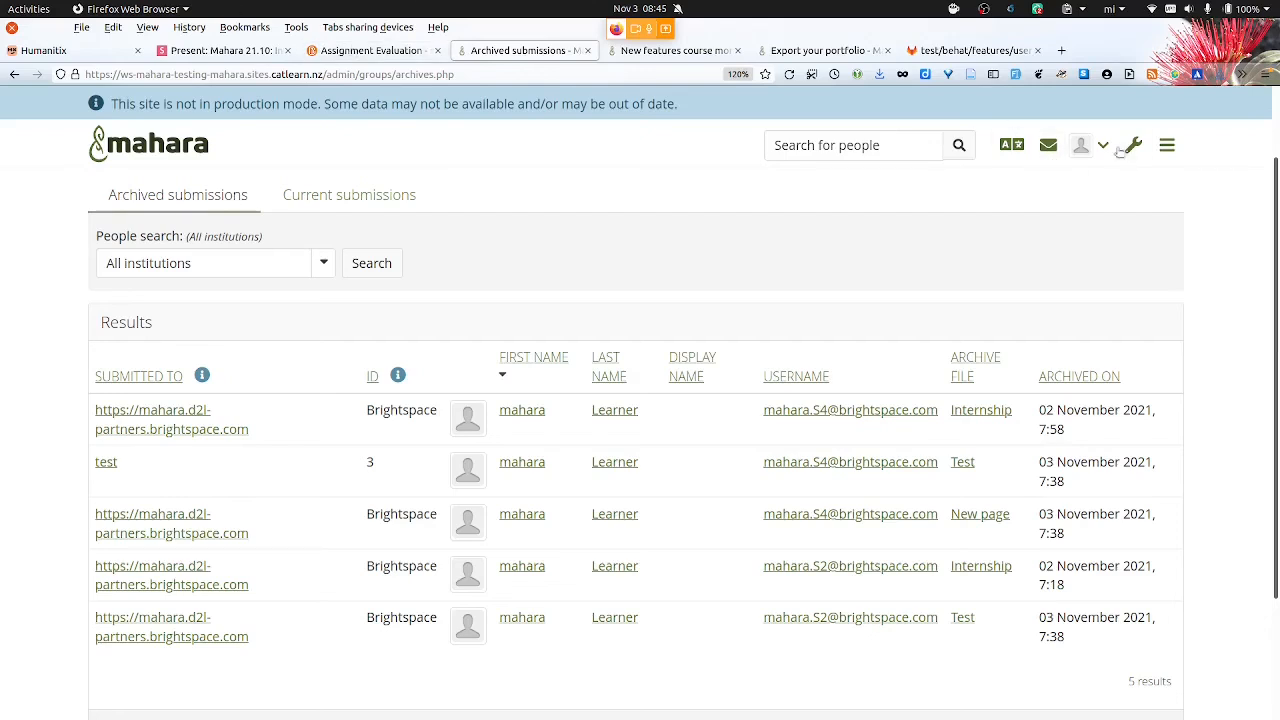
# Log out of Mahara, return to Brightspace submissions and course Content, then the slides
pyautogui.click(1081, 145)
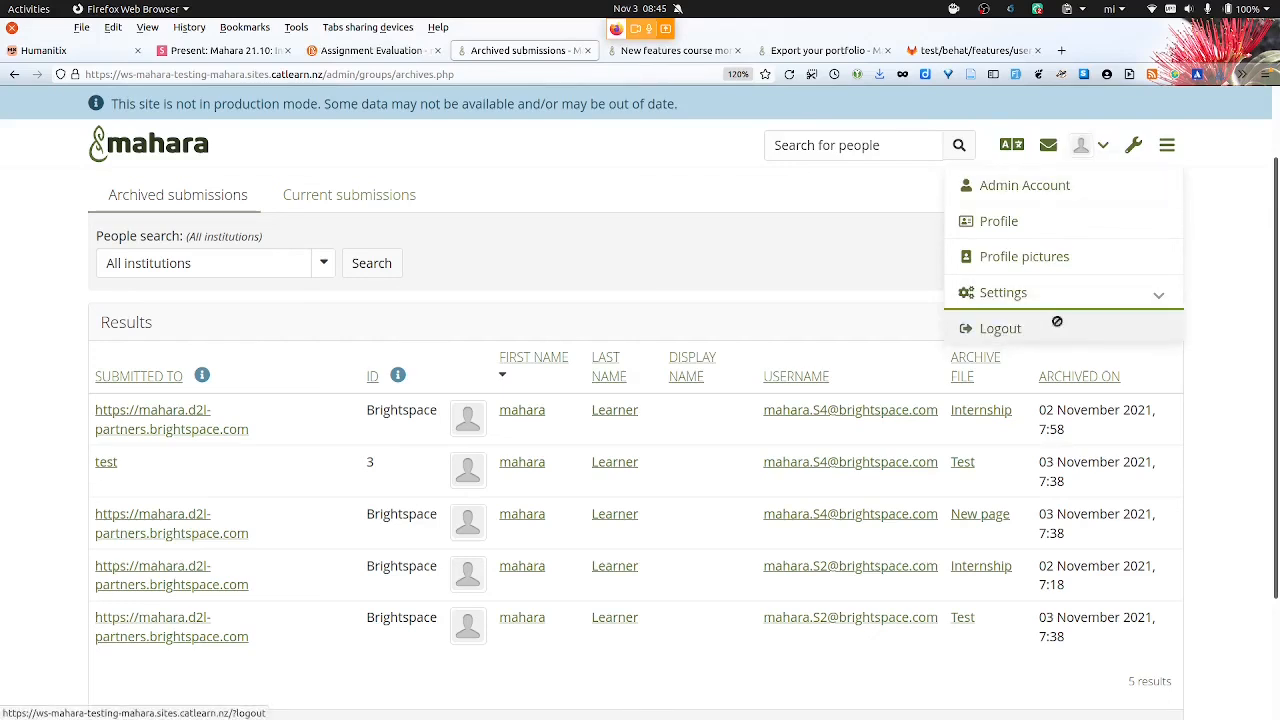
pyautogui.click(371, 50)
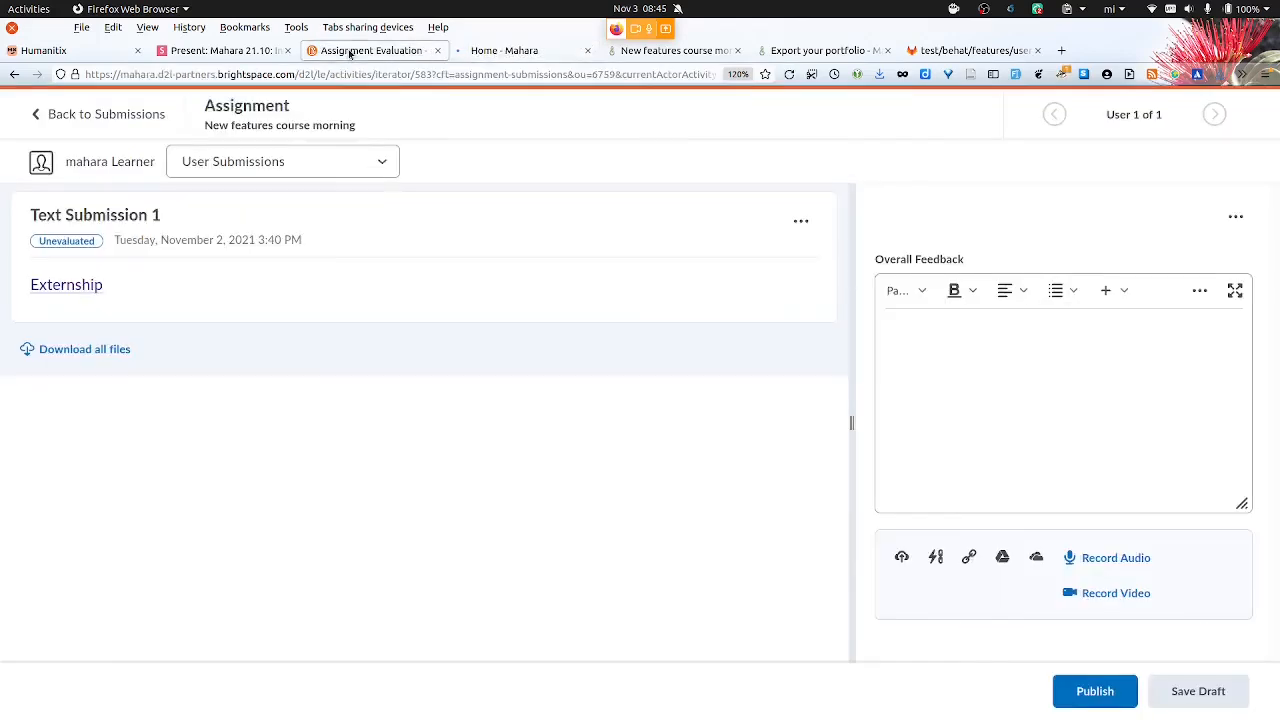
pyautogui.moveTo(97, 113)
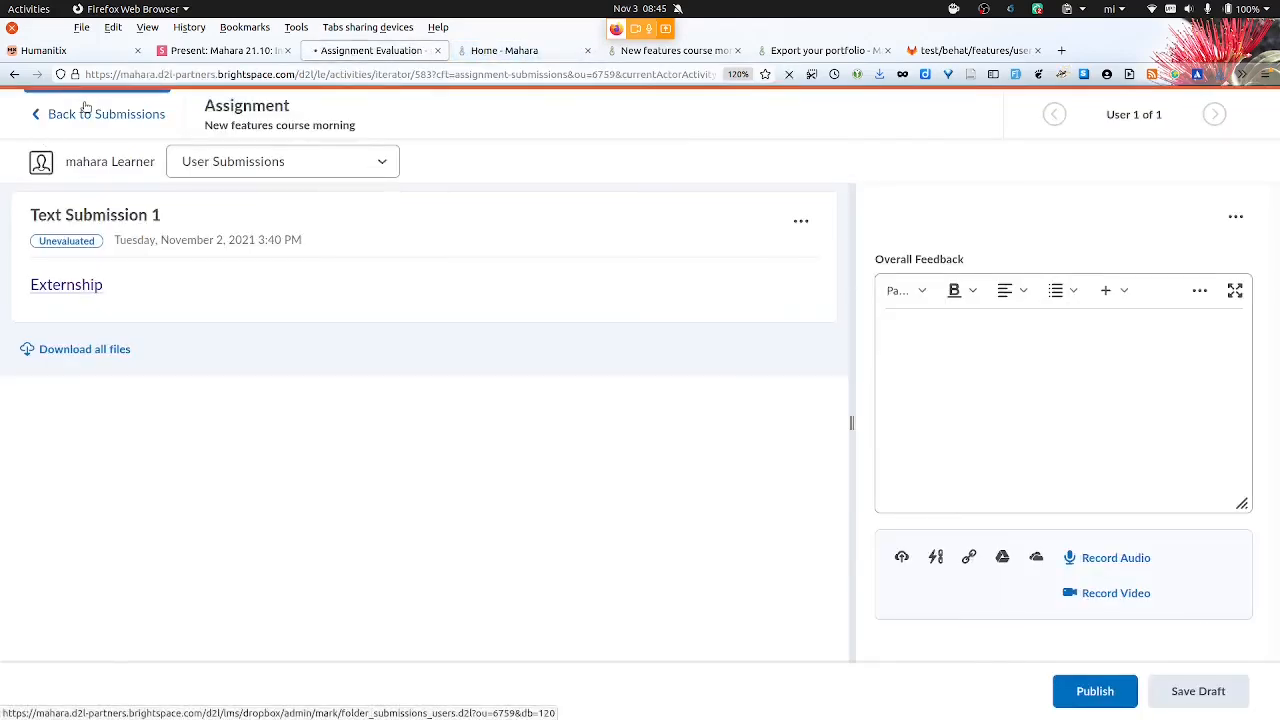
pyautogui.click(105, 113)
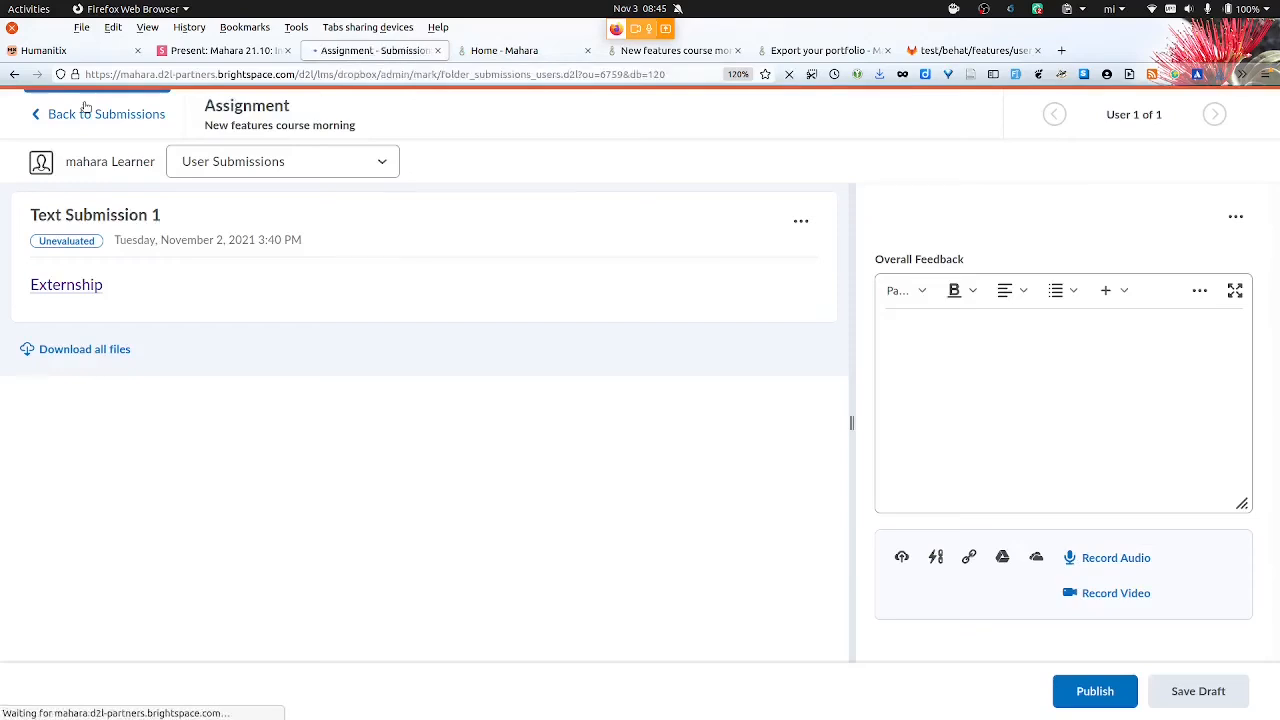
pyautogui.click(106, 113)
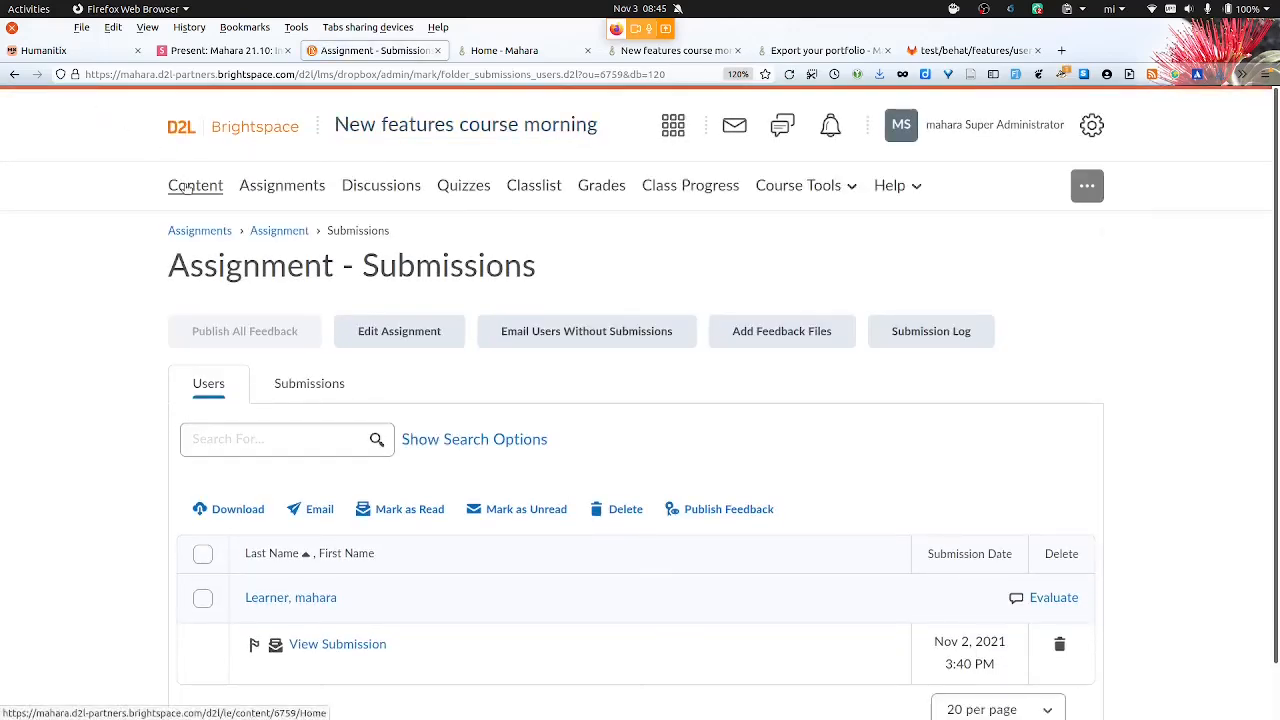
pyautogui.click(194, 185)
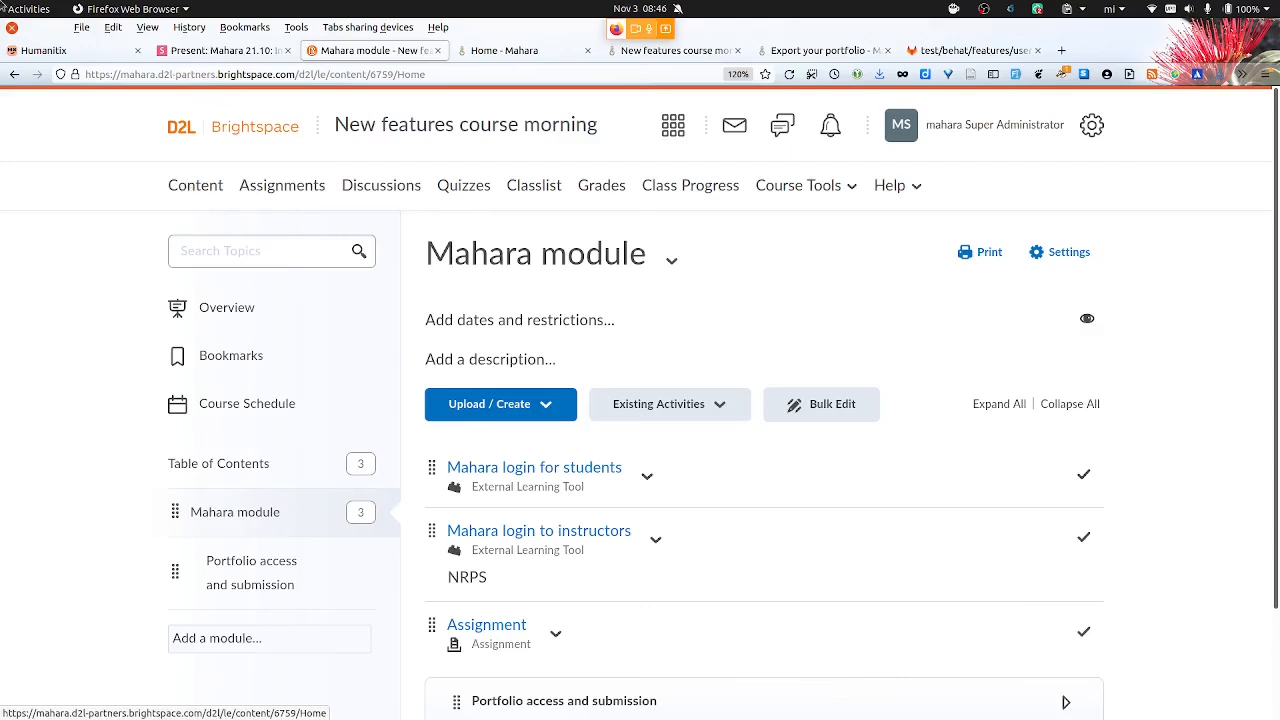
pyautogui.click(220, 50)
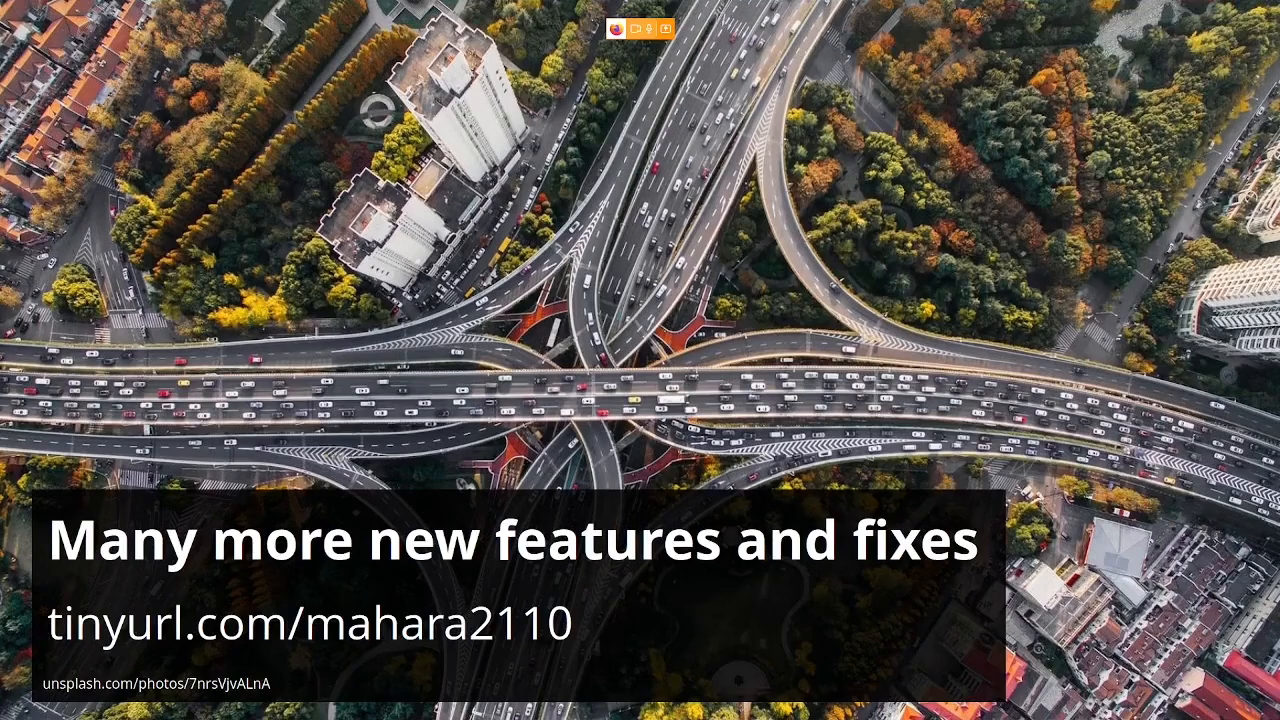
pyautogui.moveTo(306, 180)
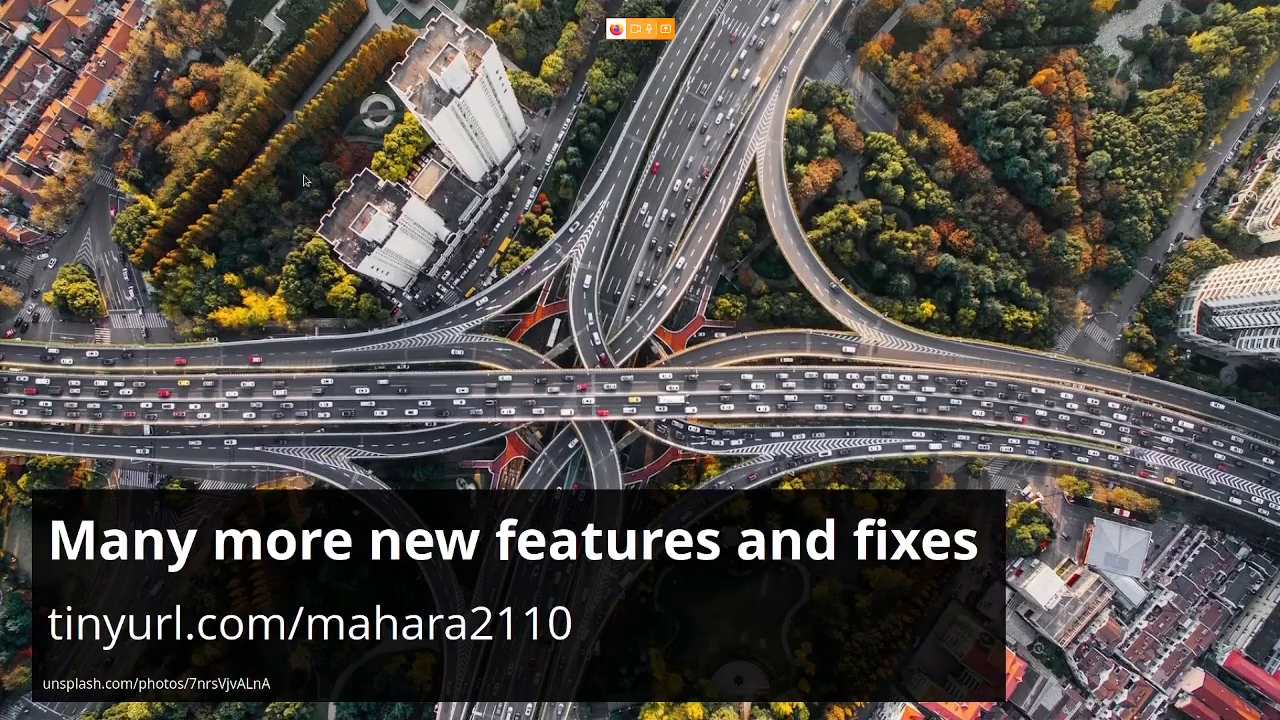